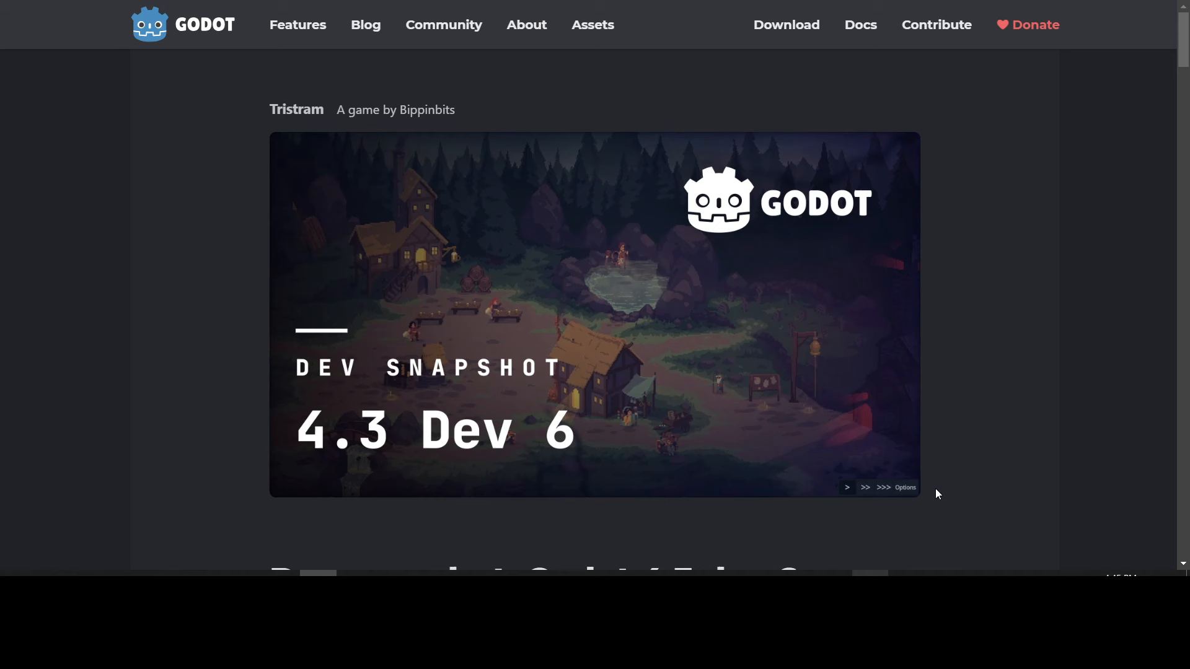
{"action": "mouse_move", "coordinate": [959, 464]}
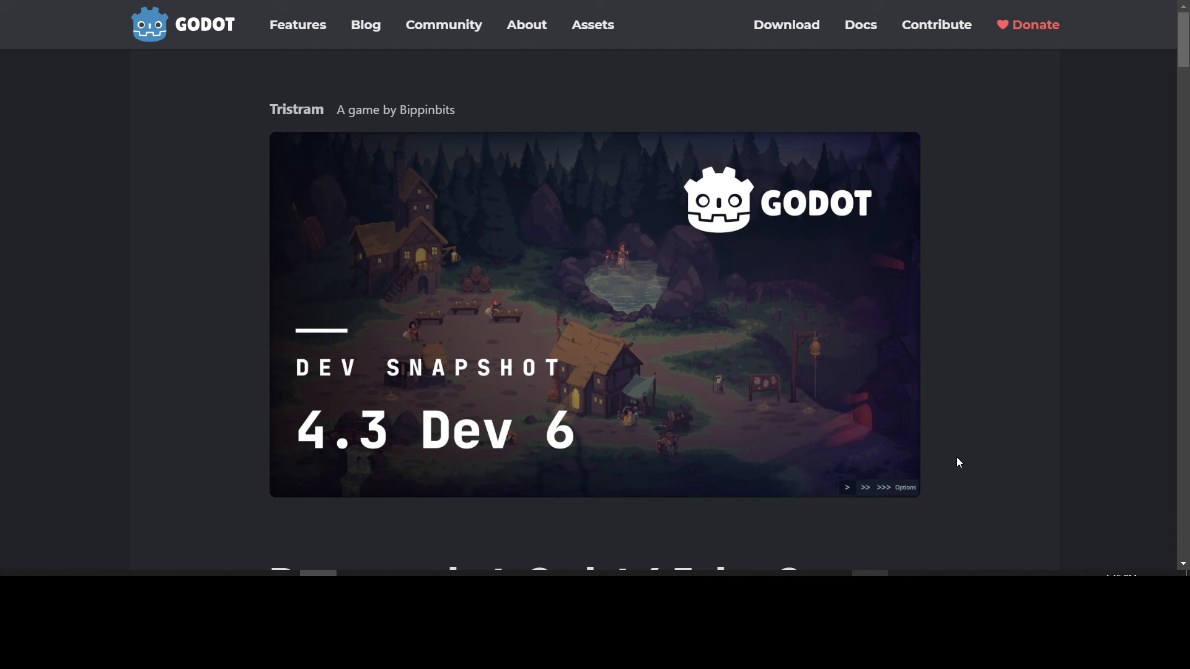
{"action": "mouse_move", "coordinate": [947, 417]}
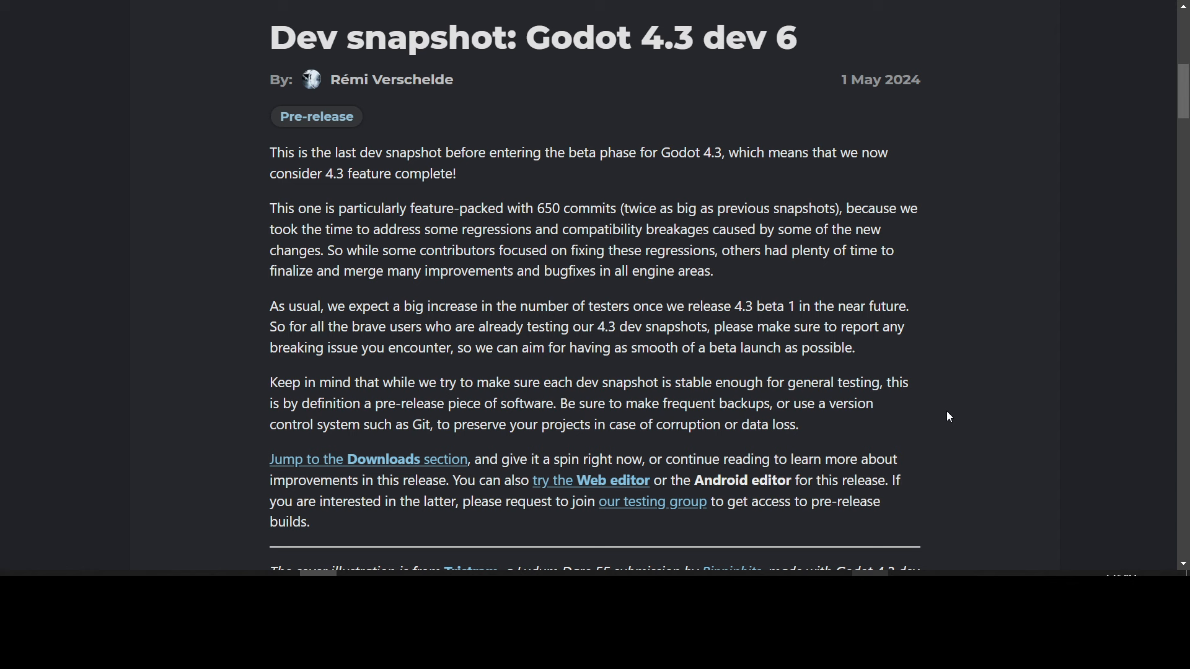
{"action": "mouse_move", "coordinate": [912, 391]}
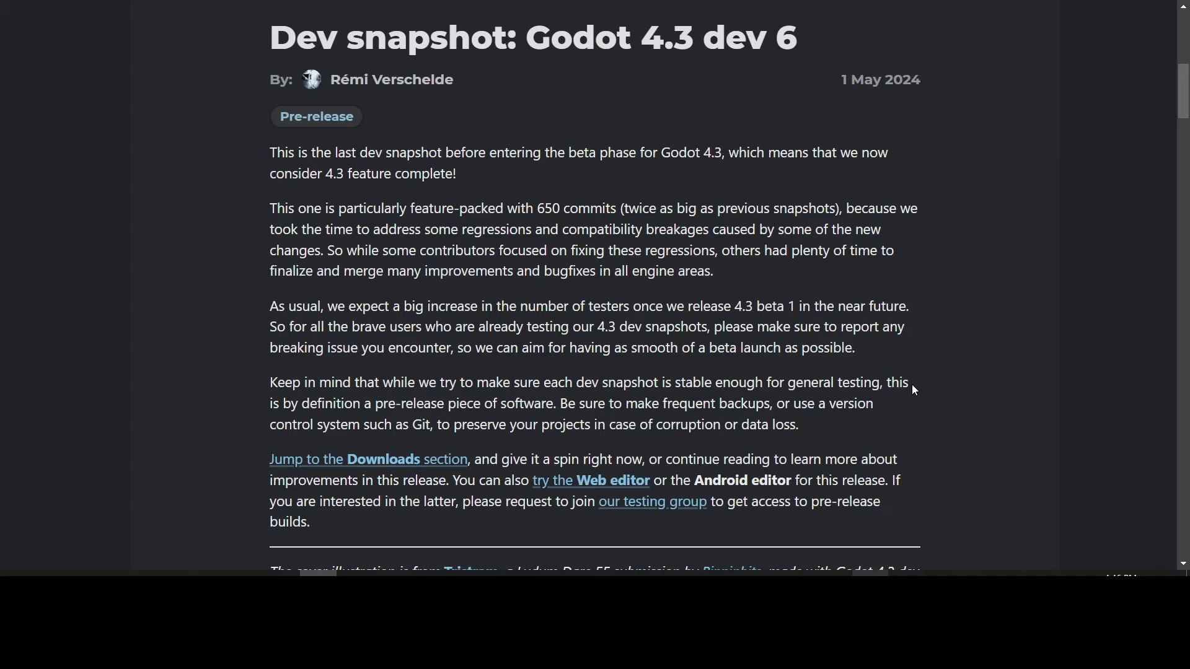
Step: Read down the blog post to the TileMap section mentioning GH-89179
{"action": "scroll", "scroll_direction": "down", "scroll_amount": 3}
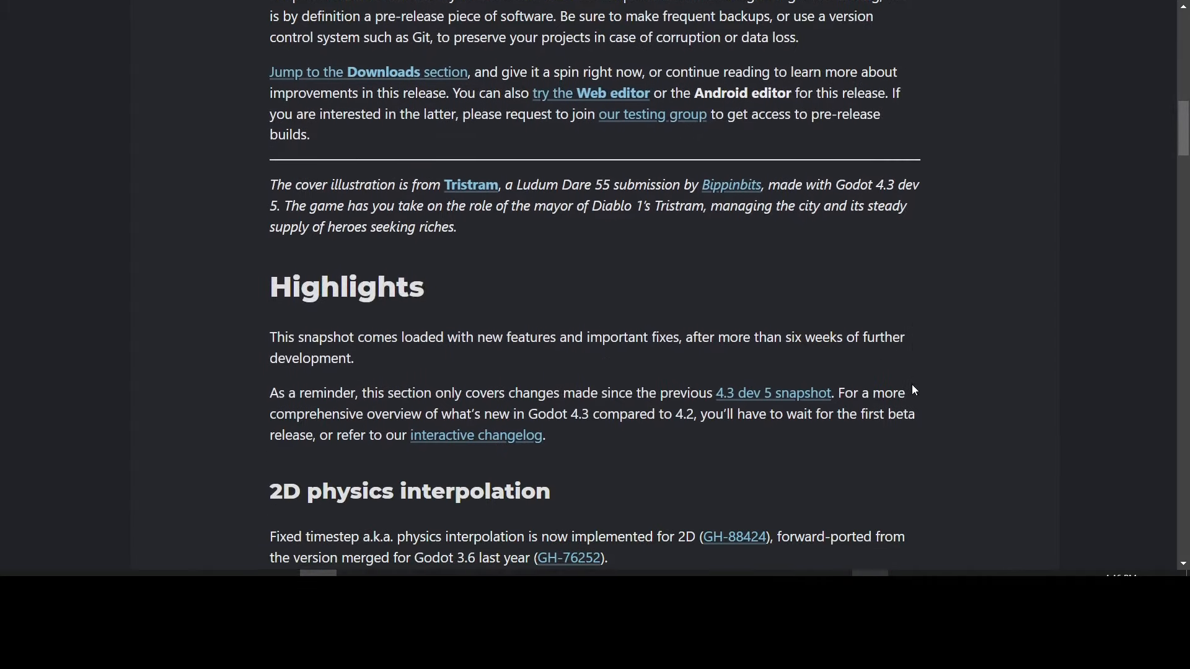
{"action": "scroll", "scroll_direction": "down", "scroll_amount": 3}
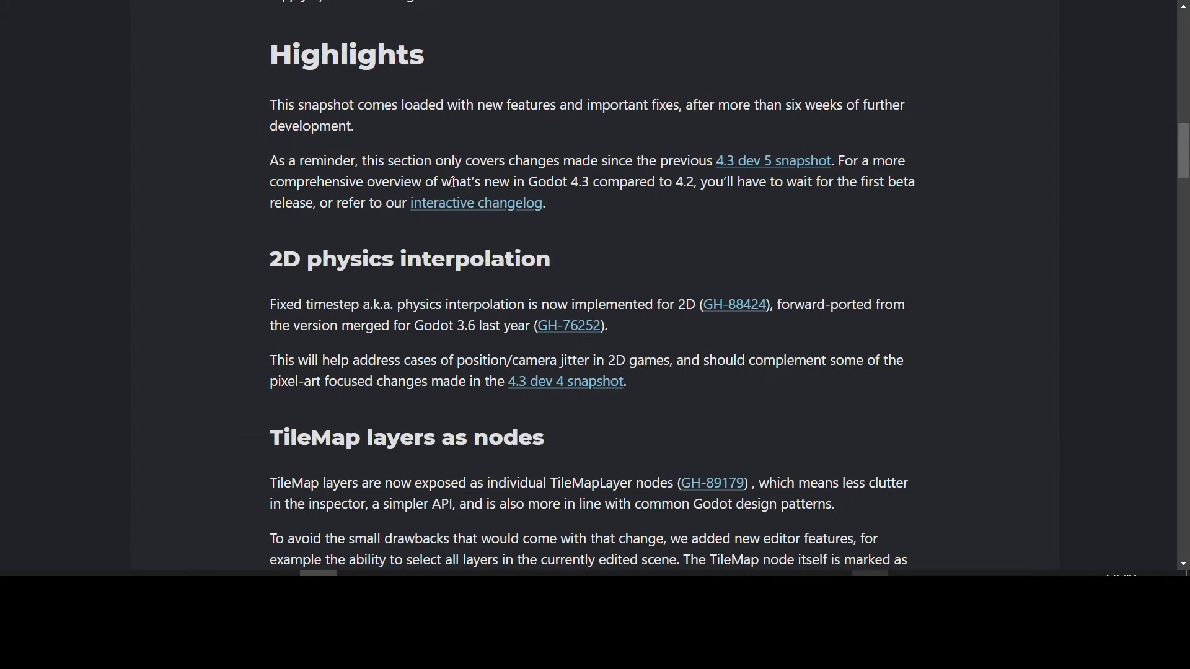
{"action": "mouse_move", "coordinate": [681, 226]}
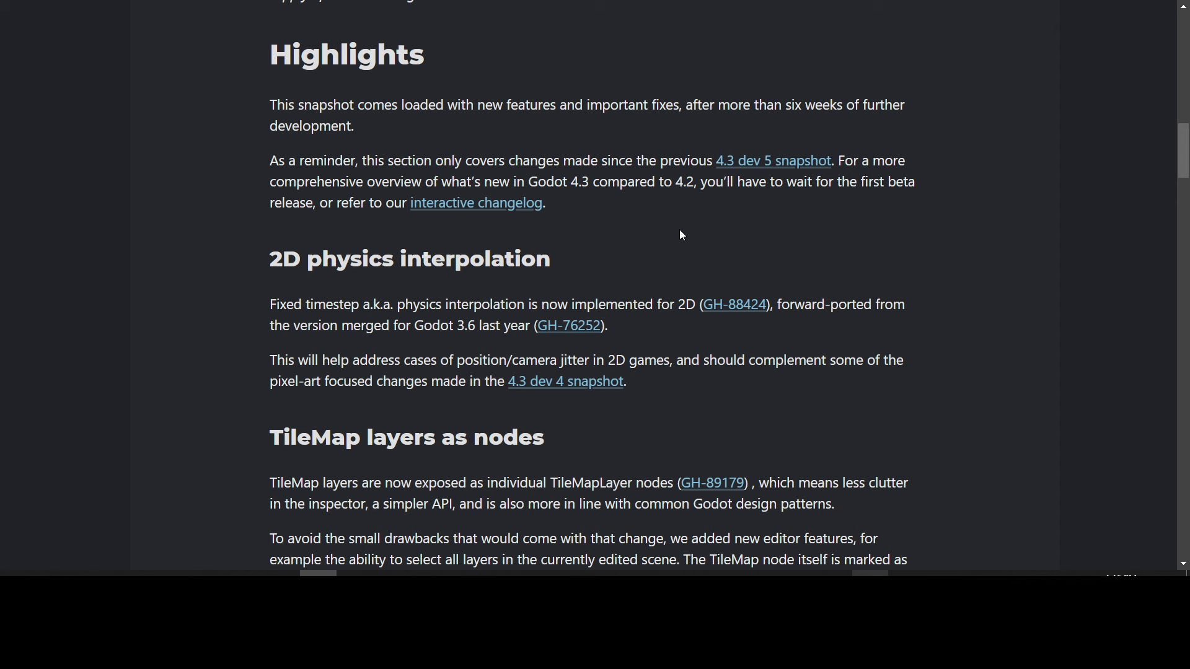
{"action": "mouse_move", "coordinate": [623, 245]}
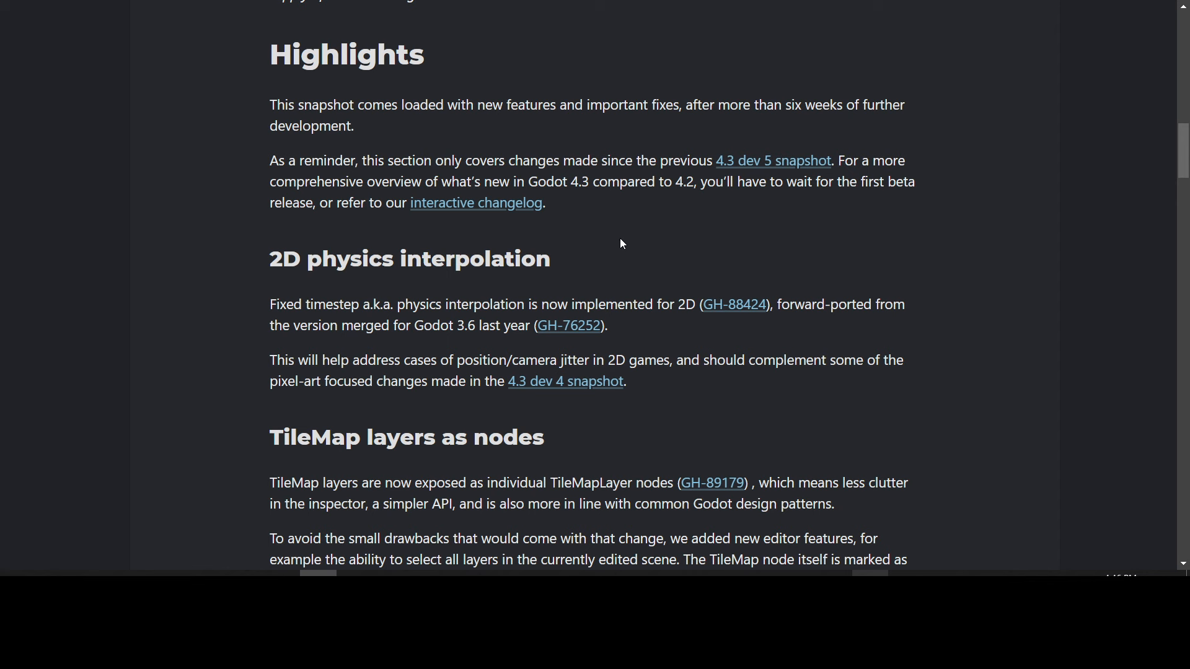
{"action": "mouse_move", "coordinate": [670, 234]}
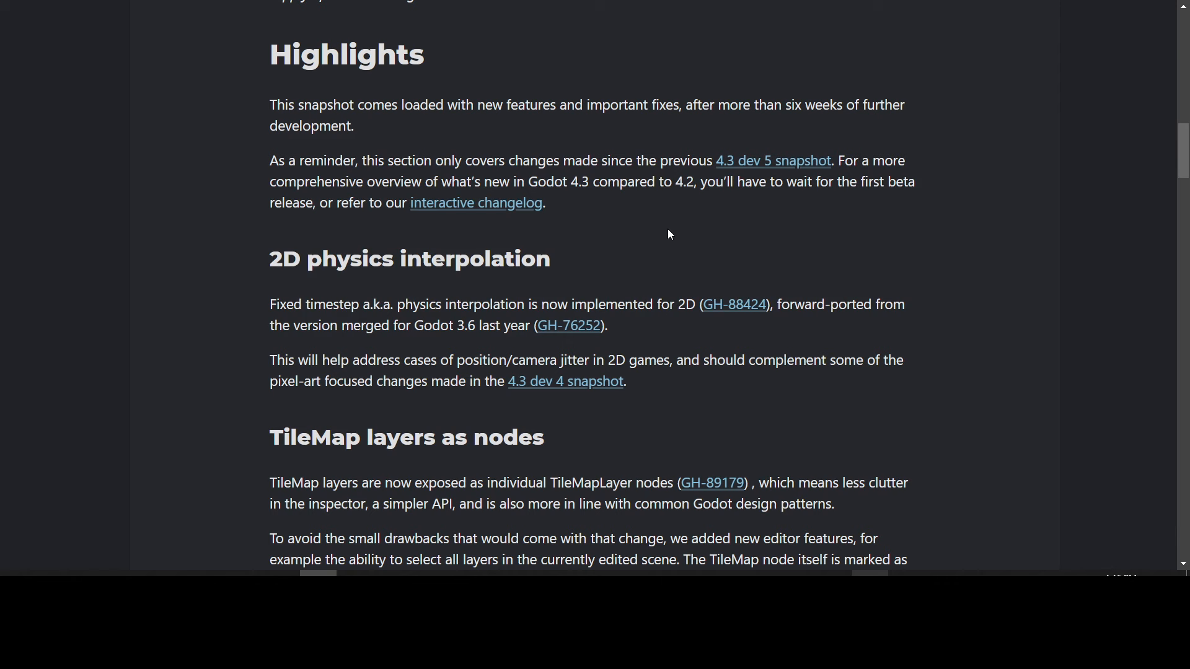
{"action": "scroll", "scroll_direction": "down", "scroll_amount": 3}
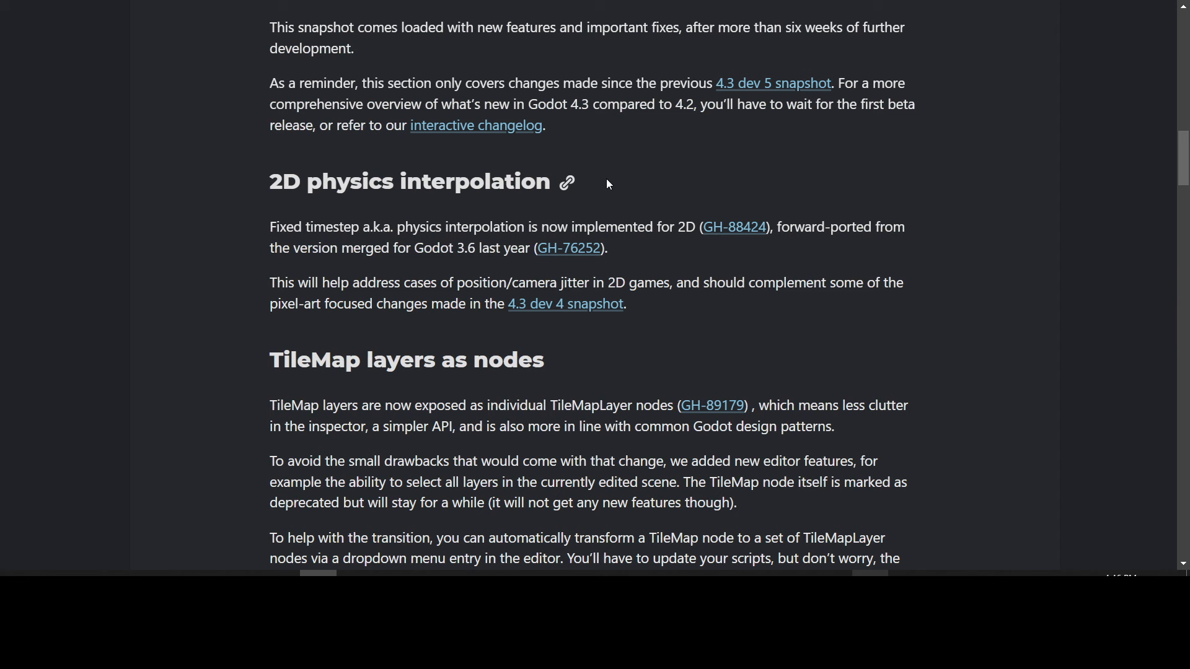
{"action": "mouse_move", "coordinate": [644, 167]}
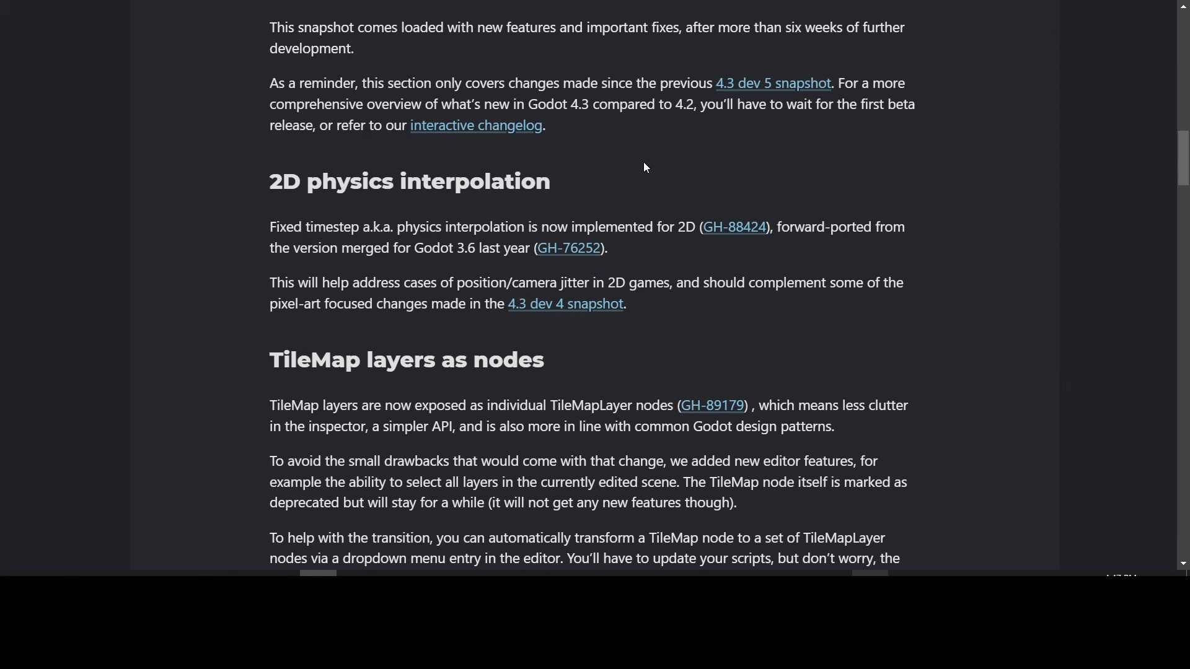
{"action": "mouse_move", "coordinate": [669, 163]}
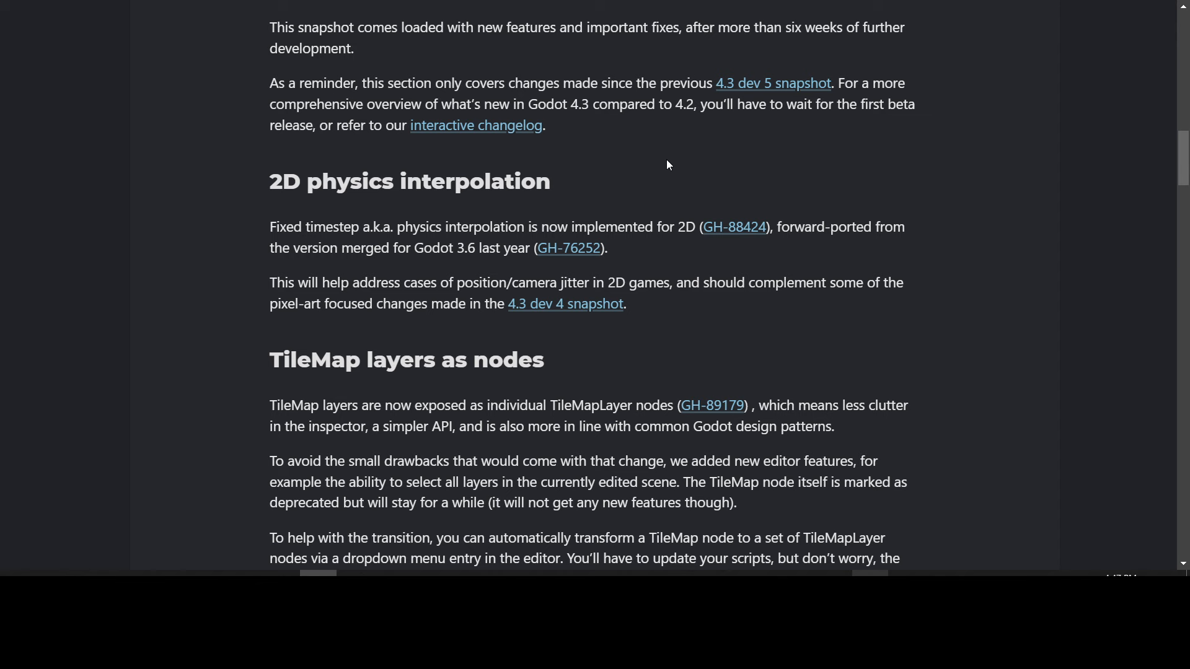
{"action": "scroll", "scroll_direction": "down", "scroll_amount": 3}
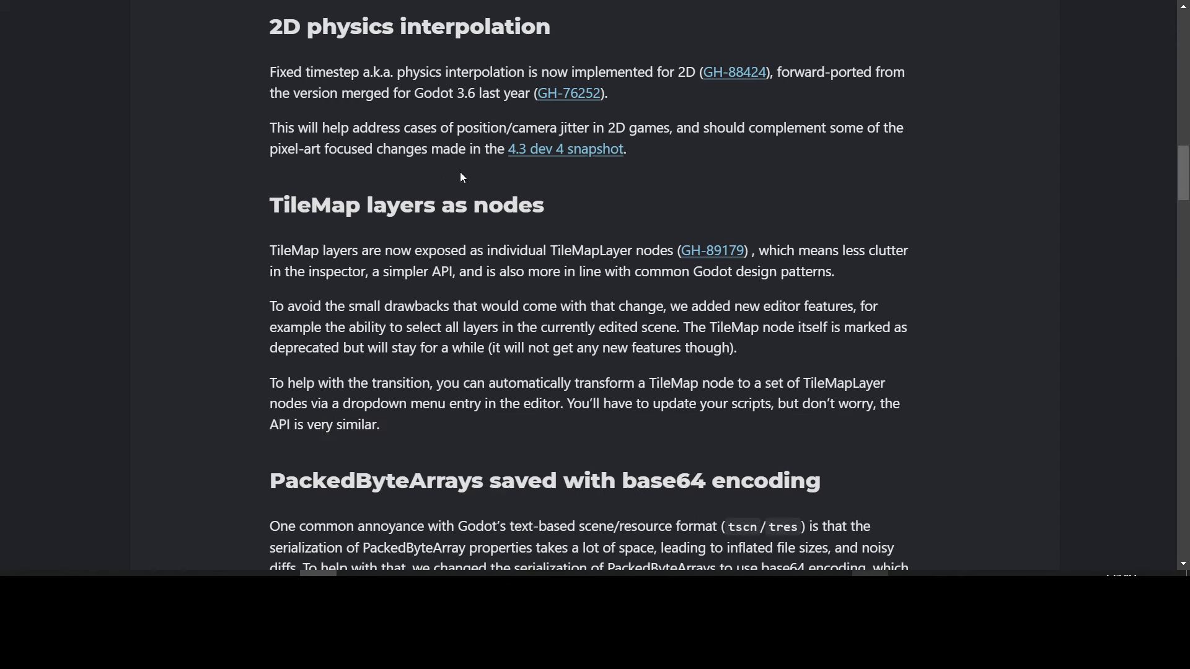
{"action": "mouse_move", "coordinate": [686, 192]}
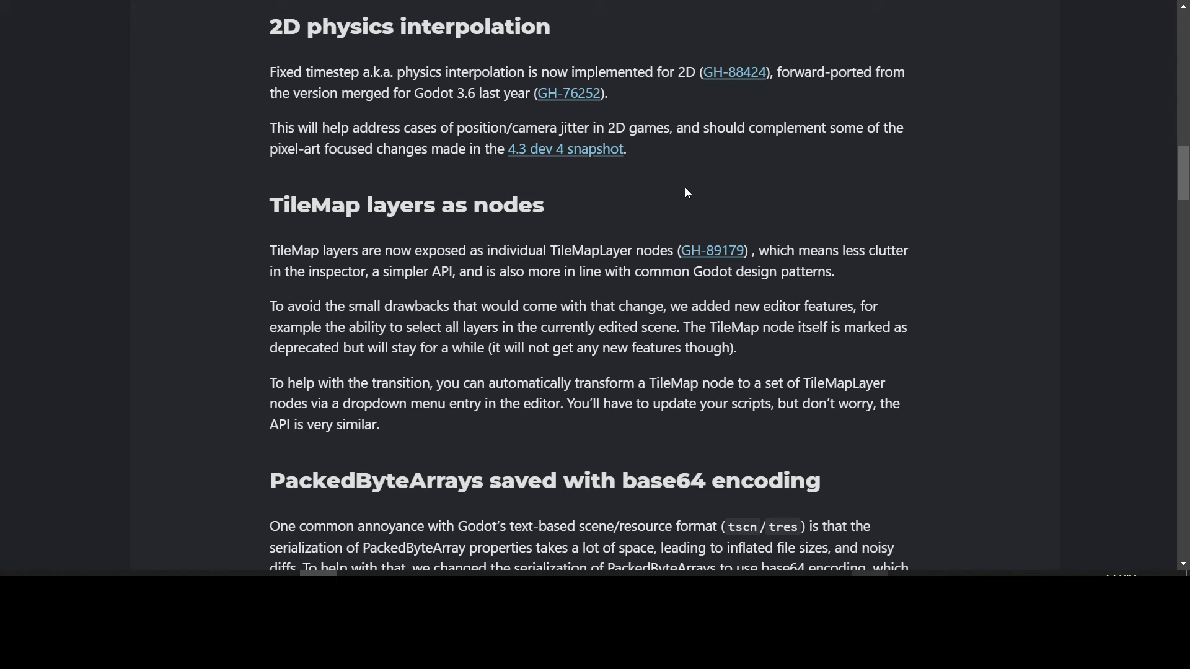
{"action": "scroll", "scroll_direction": "down", "scroll_amount": 3}
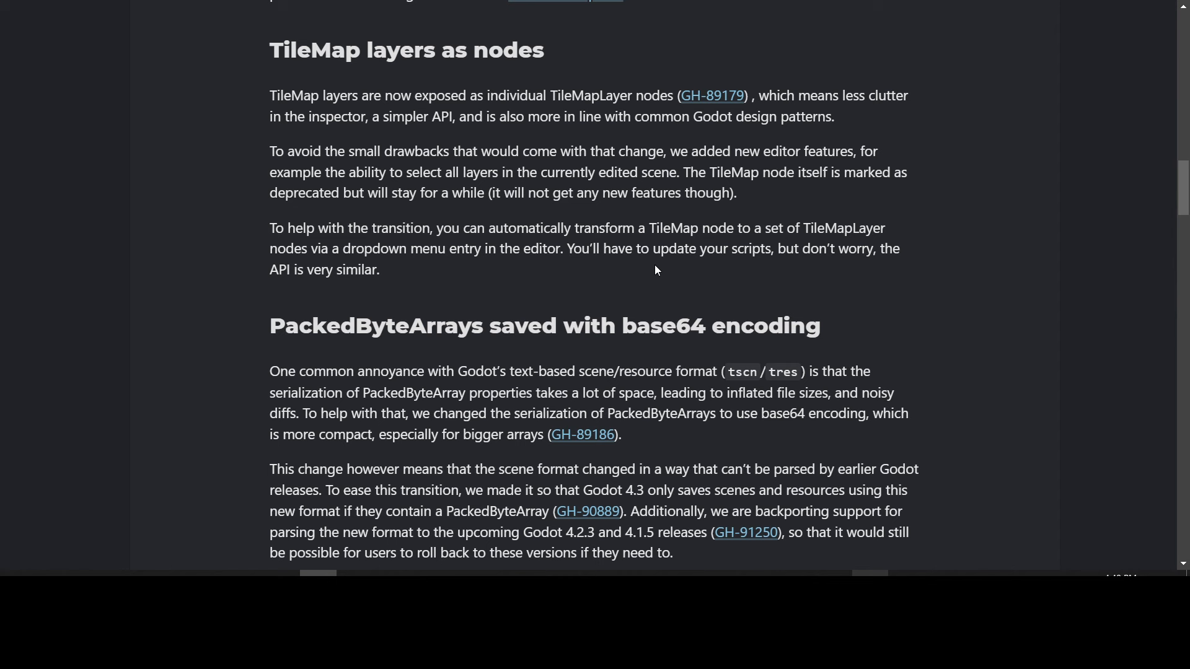
{"action": "mouse_move", "coordinate": [714, 94]}
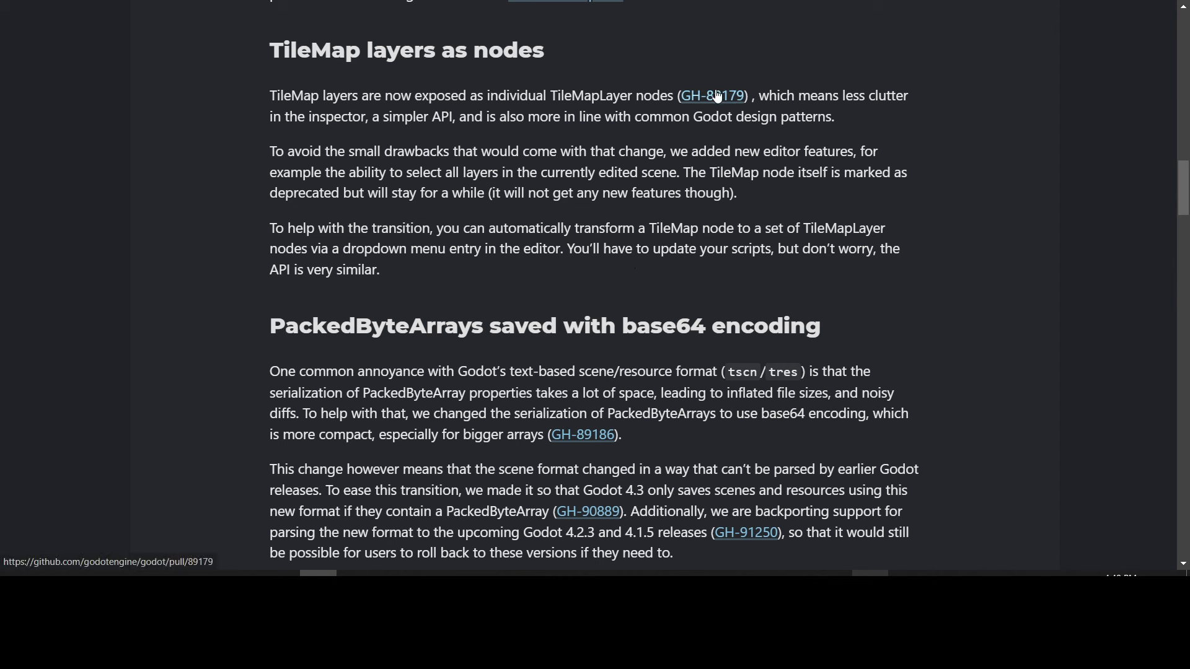
Step: Open pull request GH-89179 (Expose TileMapLayer) in a new tab and read its description and demo
{"action": "right_click", "coordinate": [714, 95]}
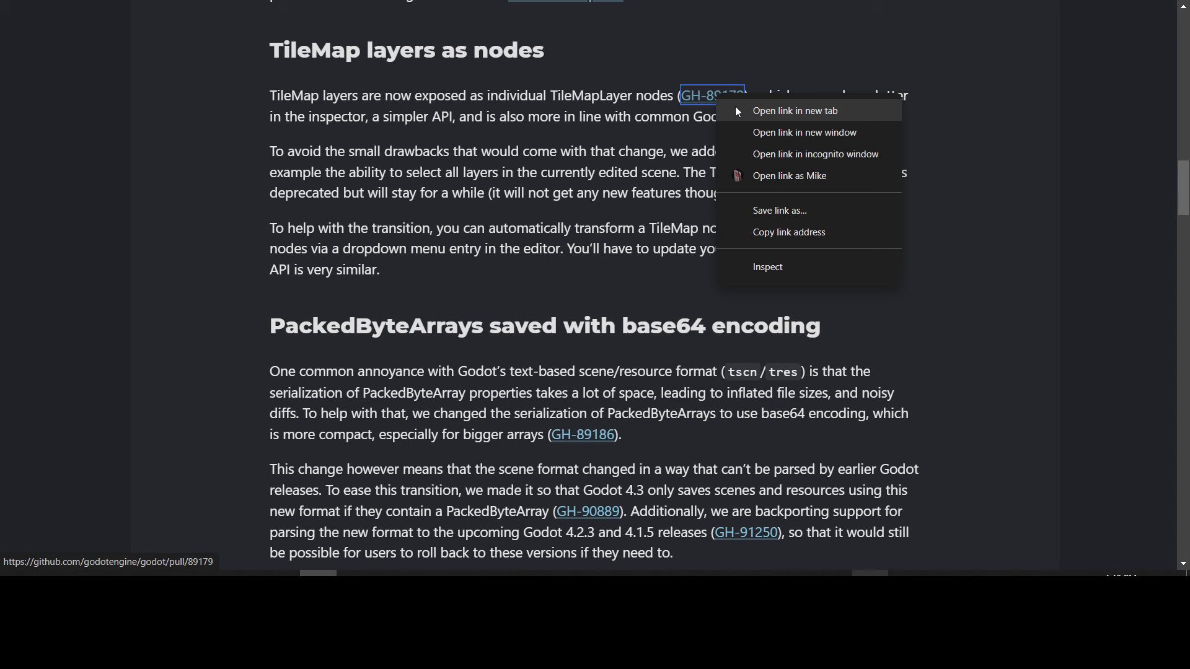
{"action": "left_click", "coordinate": [796, 110]}
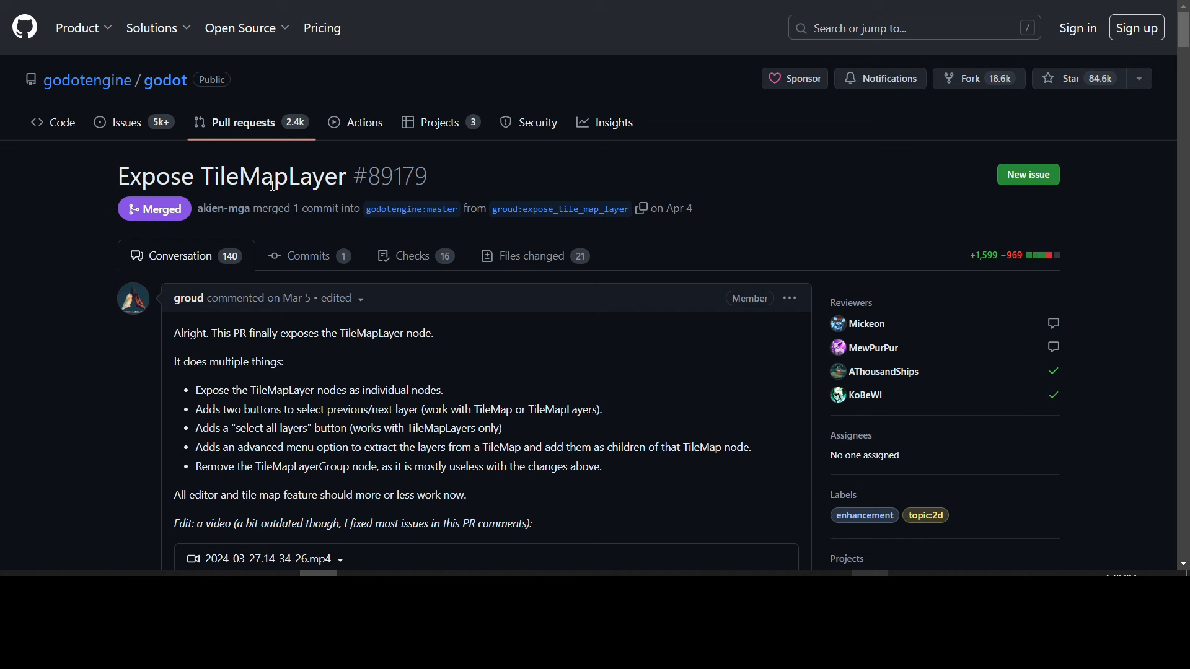
{"action": "mouse_move", "coordinate": [48, 260]}
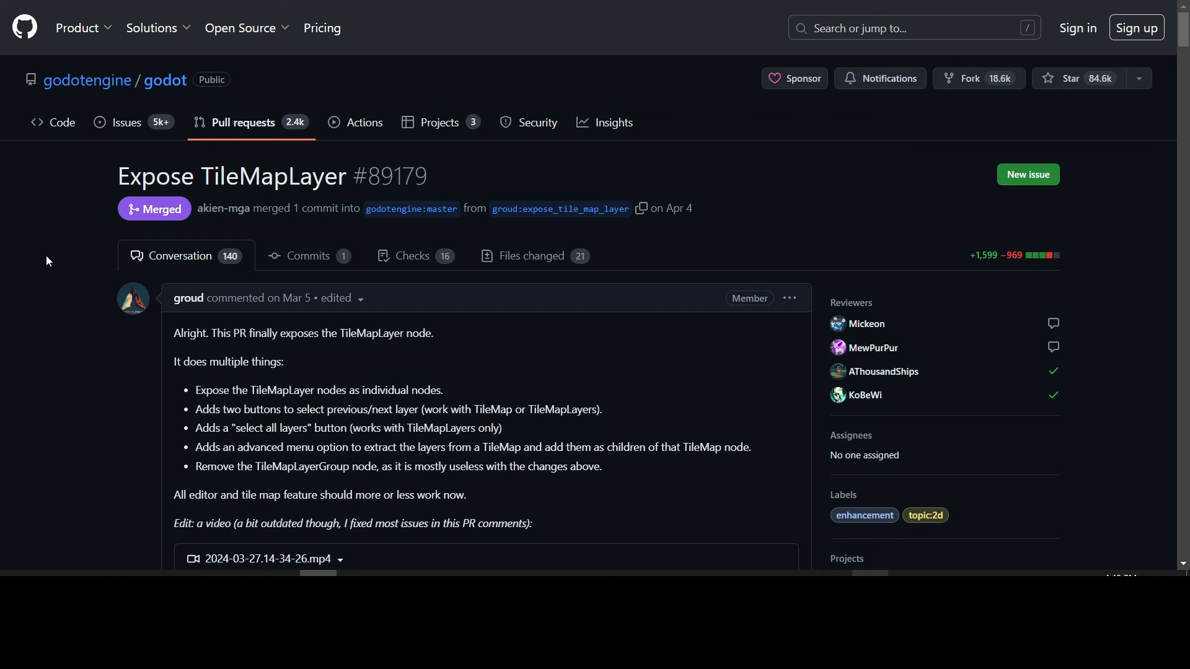
{"action": "scroll", "scroll_direction": "down", "scroll_amount": 3}
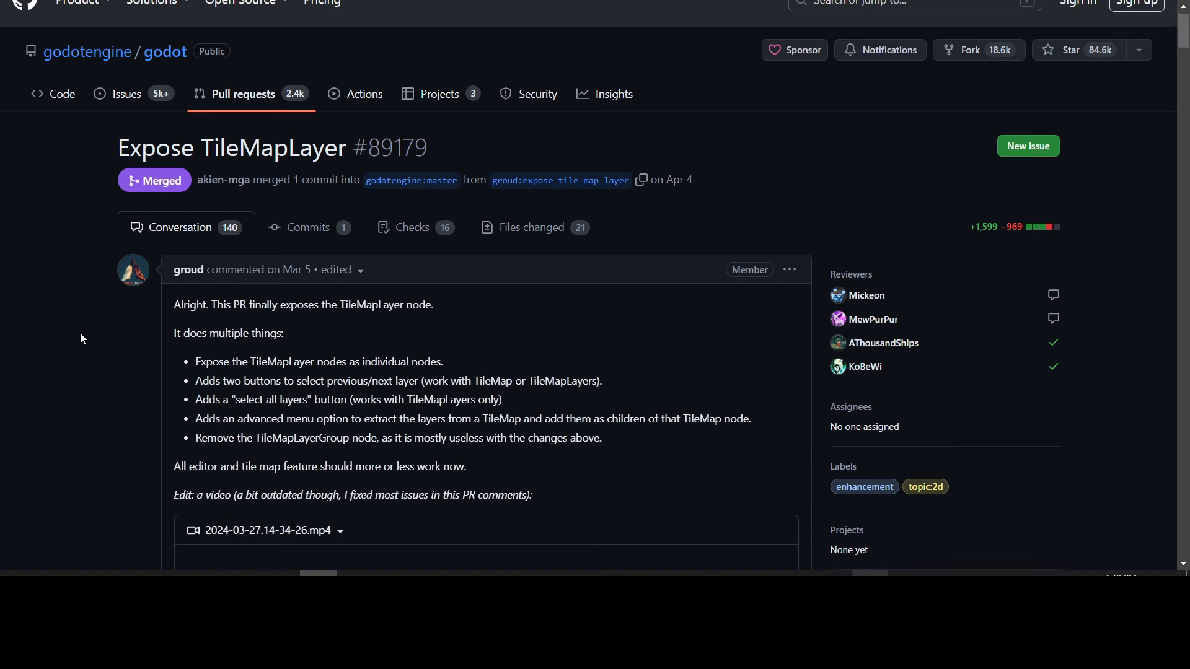
{"action": "scroll", "scroll_direction": "down", "scroll_amount": 3}
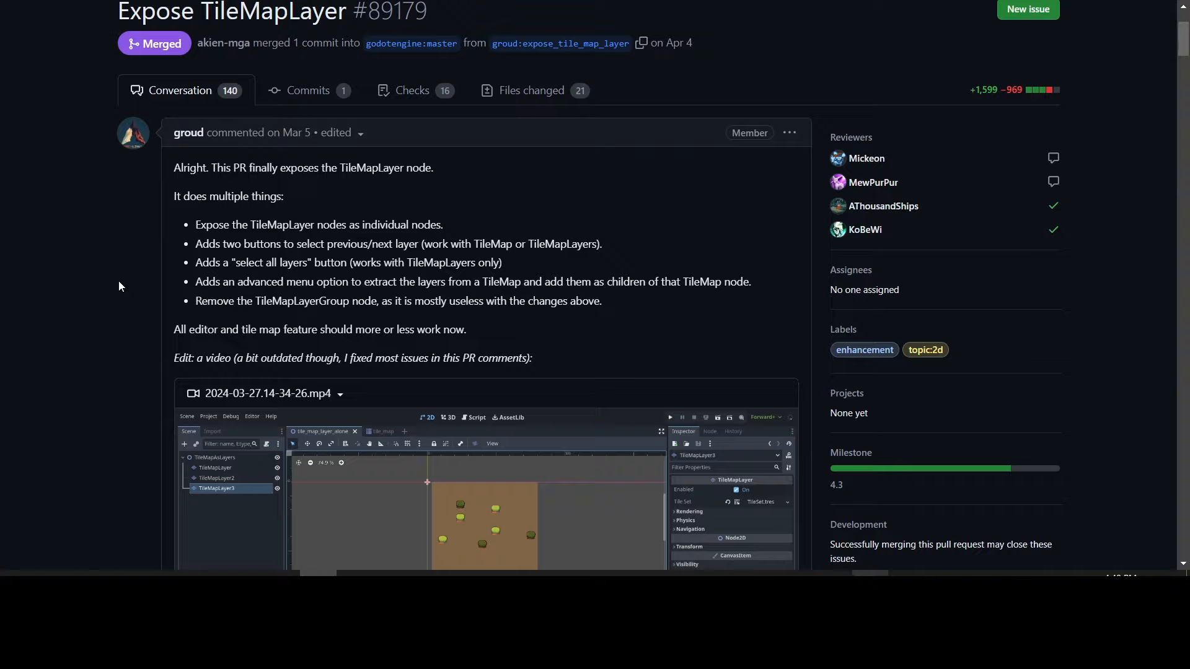
{"action": "scroll", "scroll_direction": "down", "scroll_amount": 3}
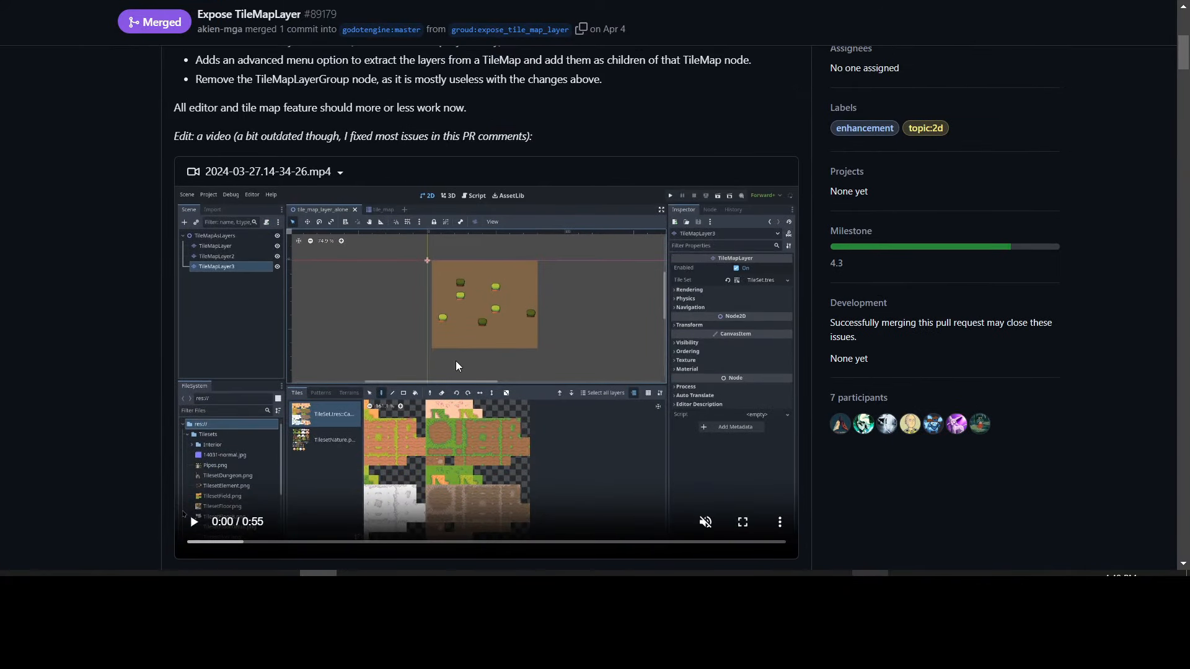
{"action": "mouse_move", "coordinate": [223, 373]}
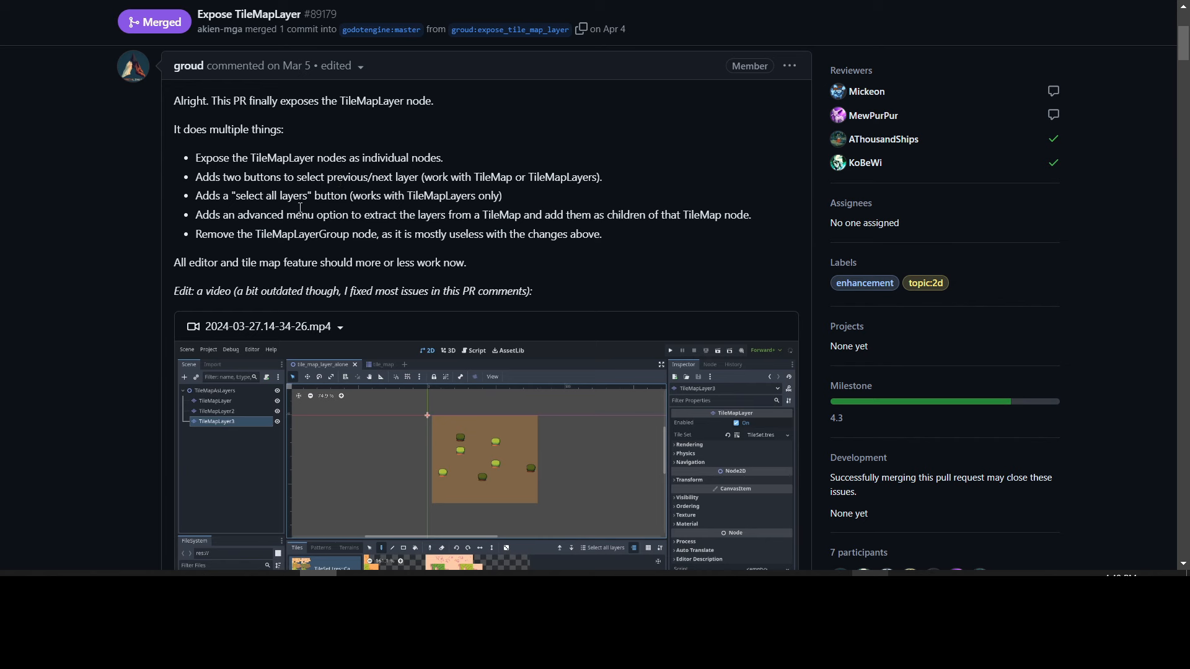
{"action": "mouse_move", "coordinate": [443, 208]}
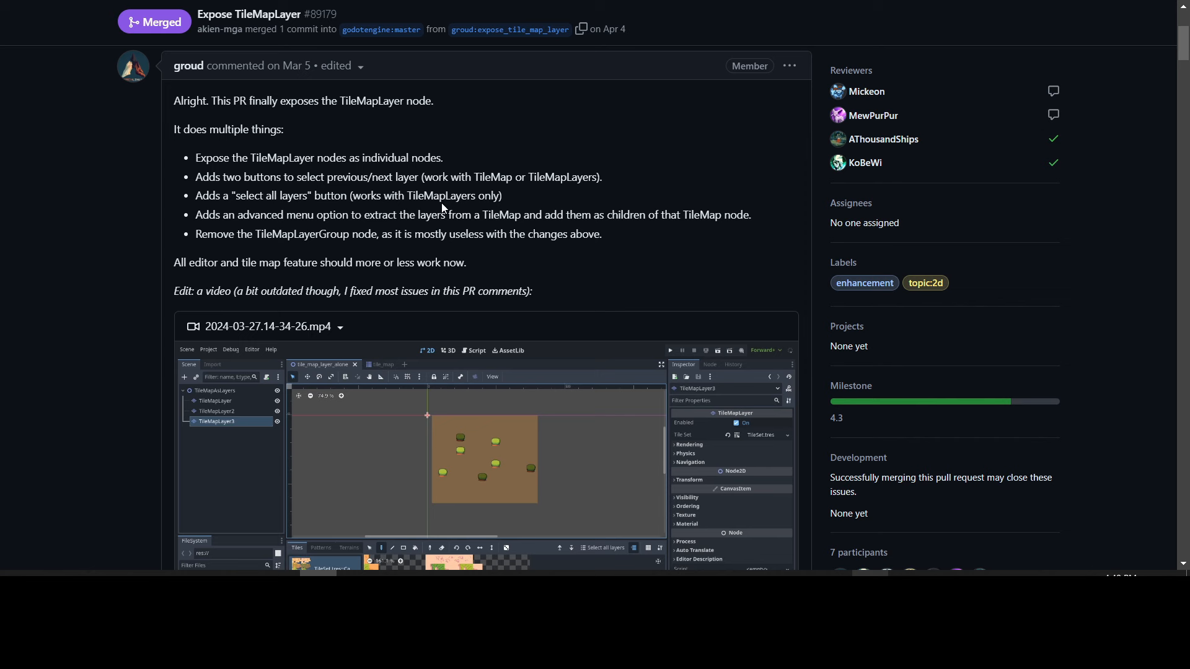
{"action": "mouse_move", "coordinate": [246, 218]}
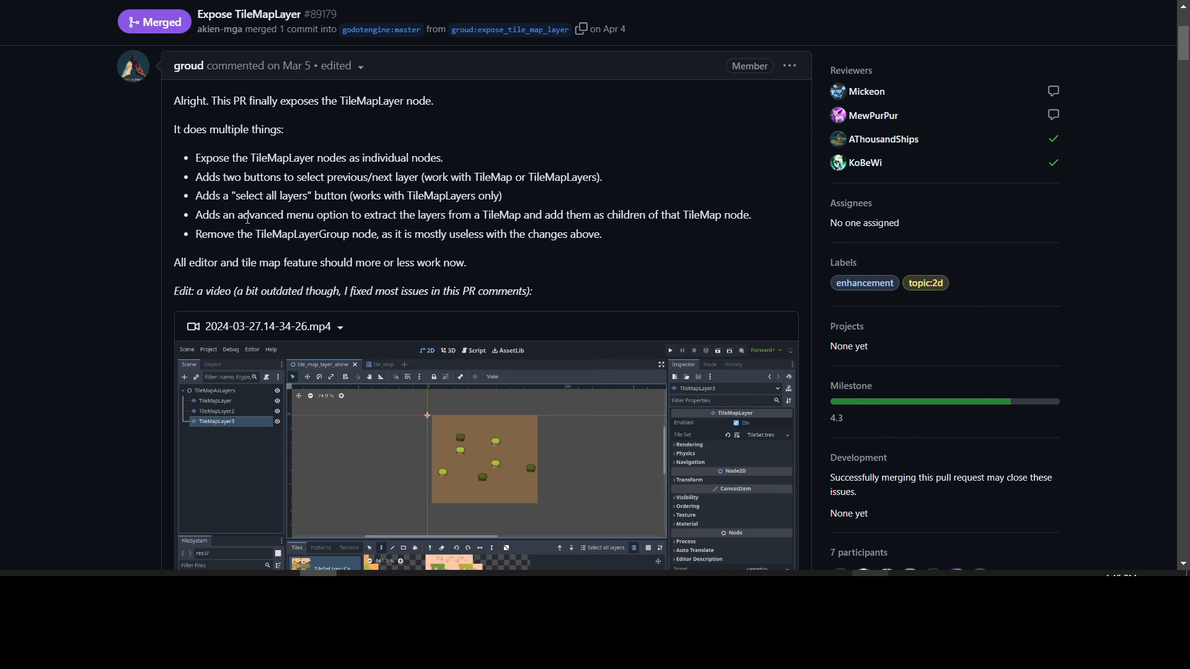
{"action": "mouse_move", "coordinate": [652, 232]}
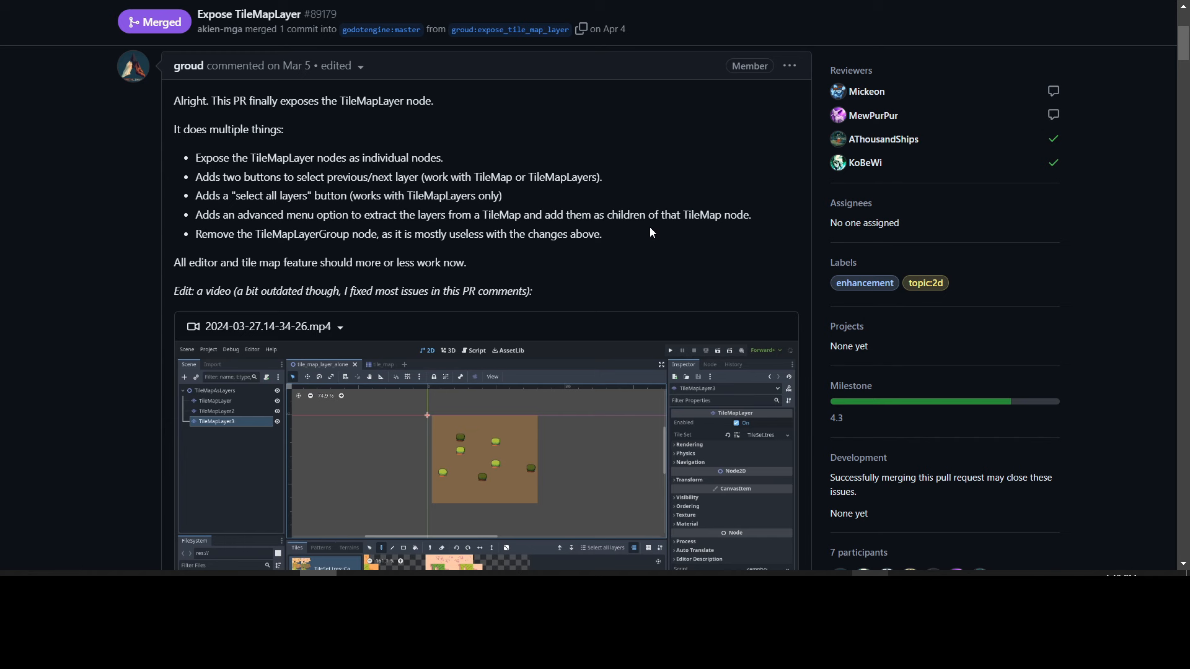
{"action": "mouse_move", "coordinate": [700, 233]}
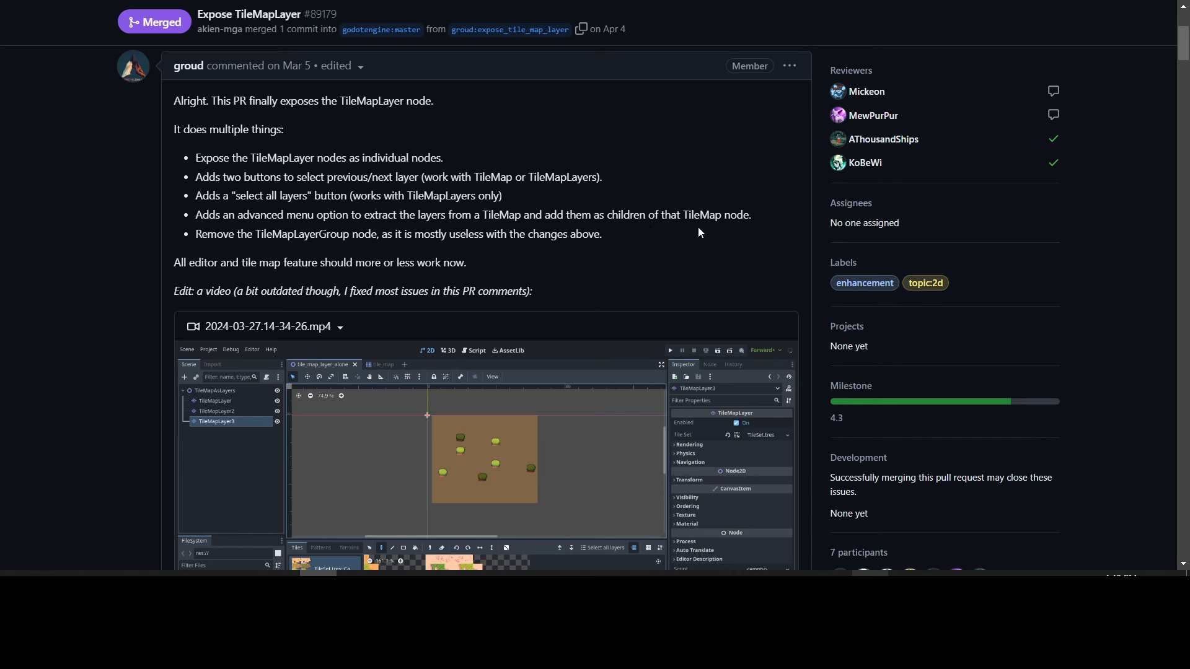
{"action": "mouse_move", "coordinate": [240, 248]}
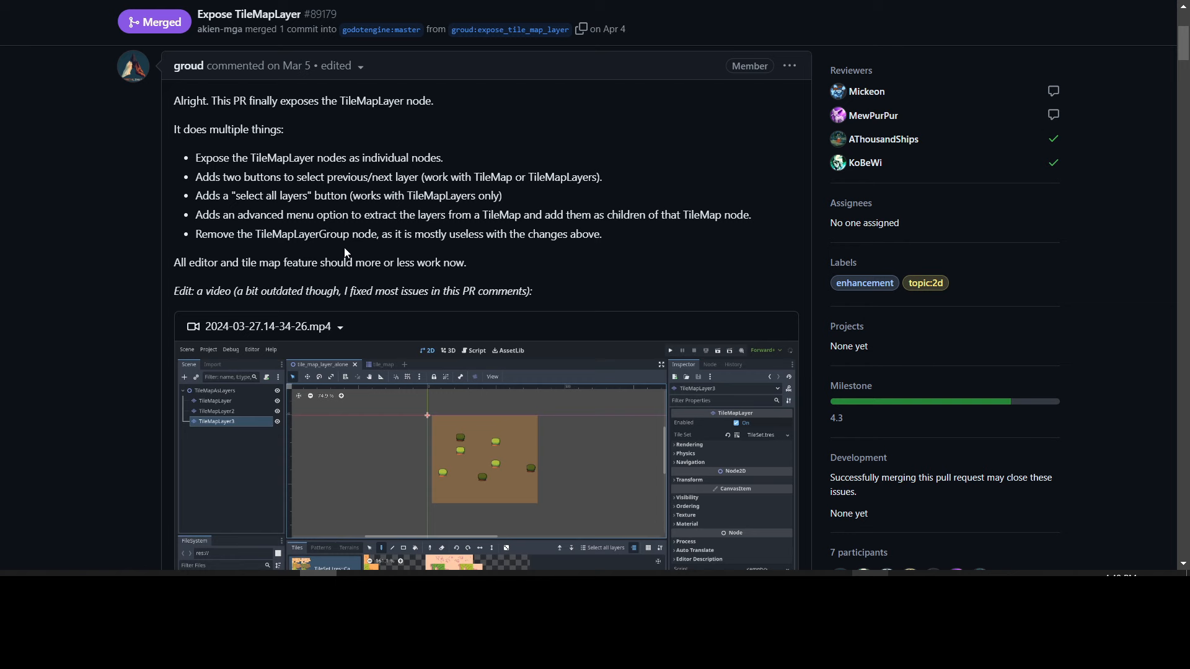
{"action": "mouse_move", "coordinate": [493, 253]}
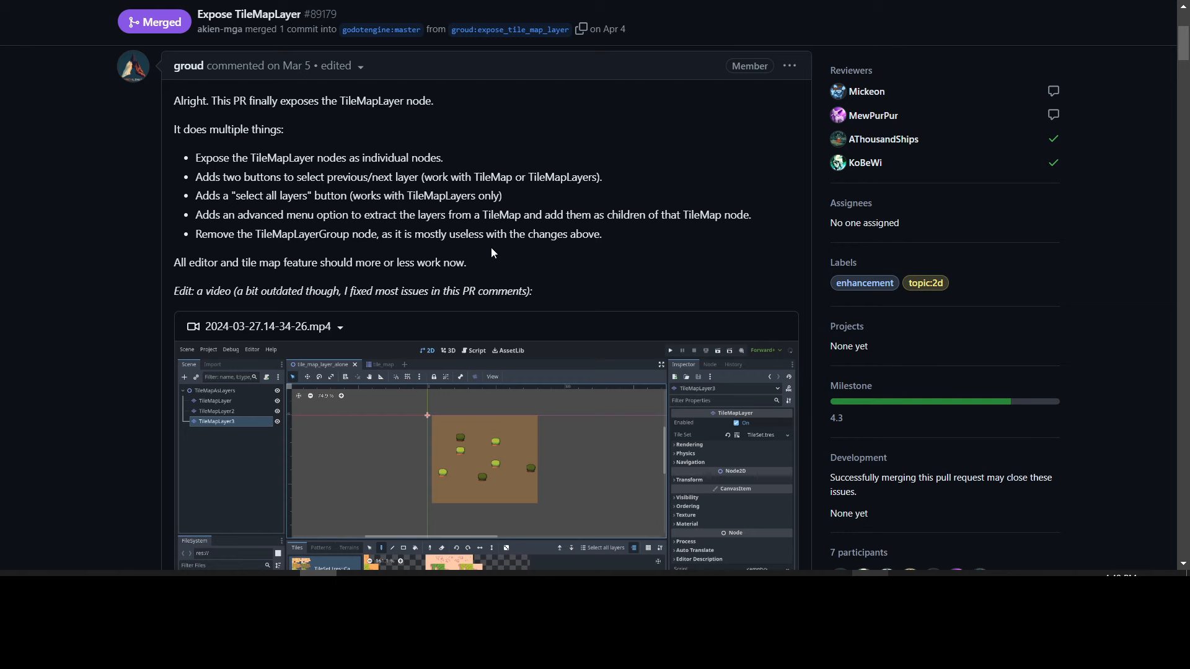
{"action": "scroll", "scroll_direction": "down", "scroll_amount": 3}
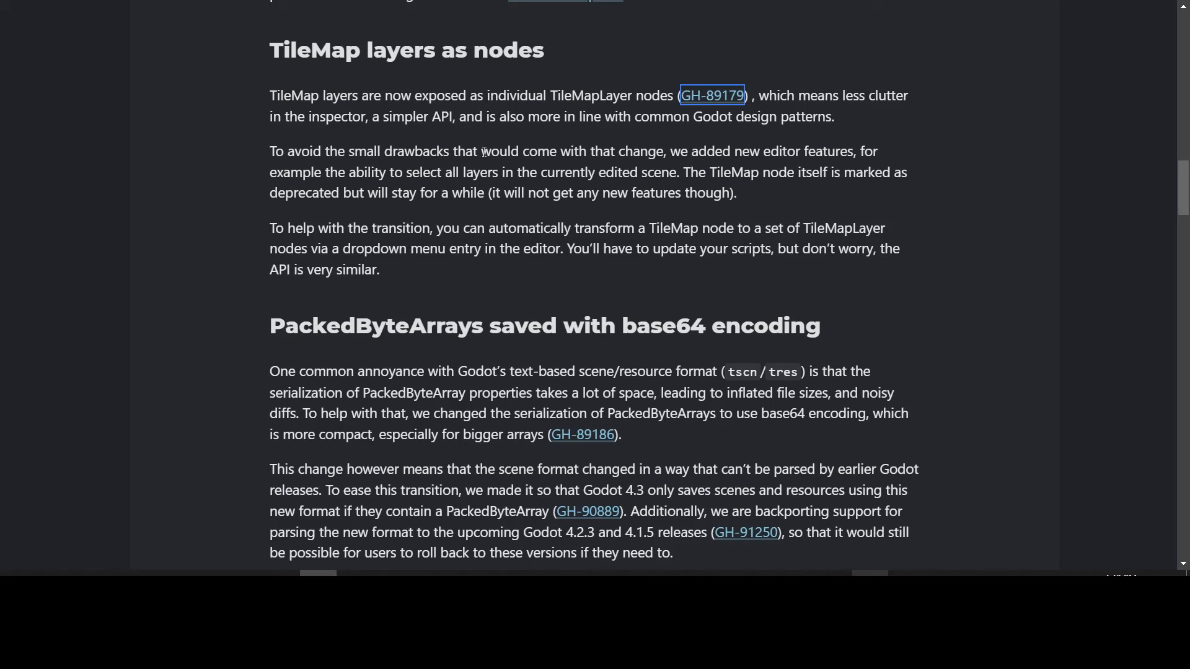
Step: Read the base64 PackedByteArrays and automatic engine update check sections down to Reverse Z
{"action": "scroll", "scroll_direction": "down", "scroll_amount": 3}
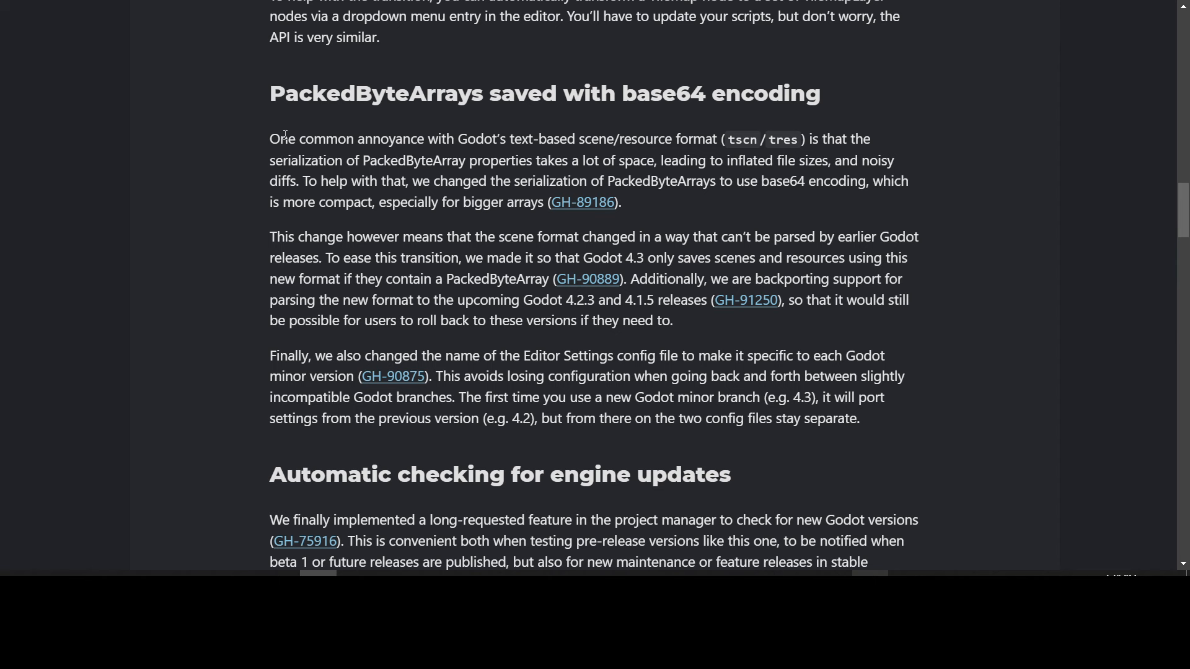
{"action": "mouse_move", "coordinate": [258, 164]}
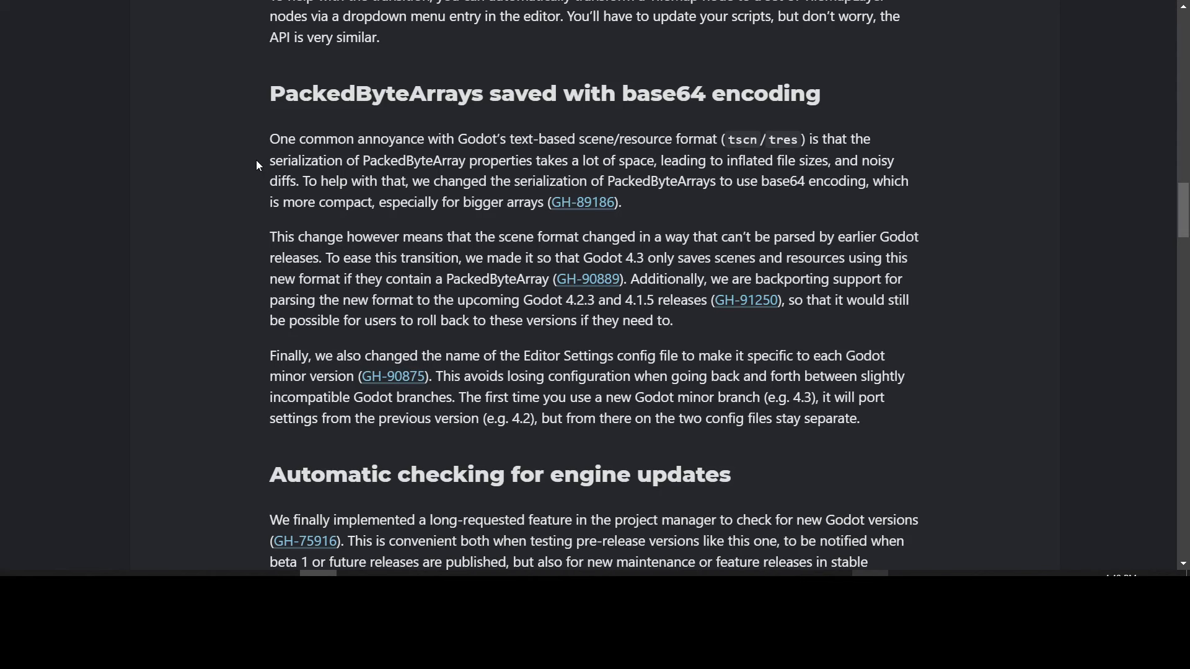
{"action": "mouse_move", "coordinate": [243, 181]}
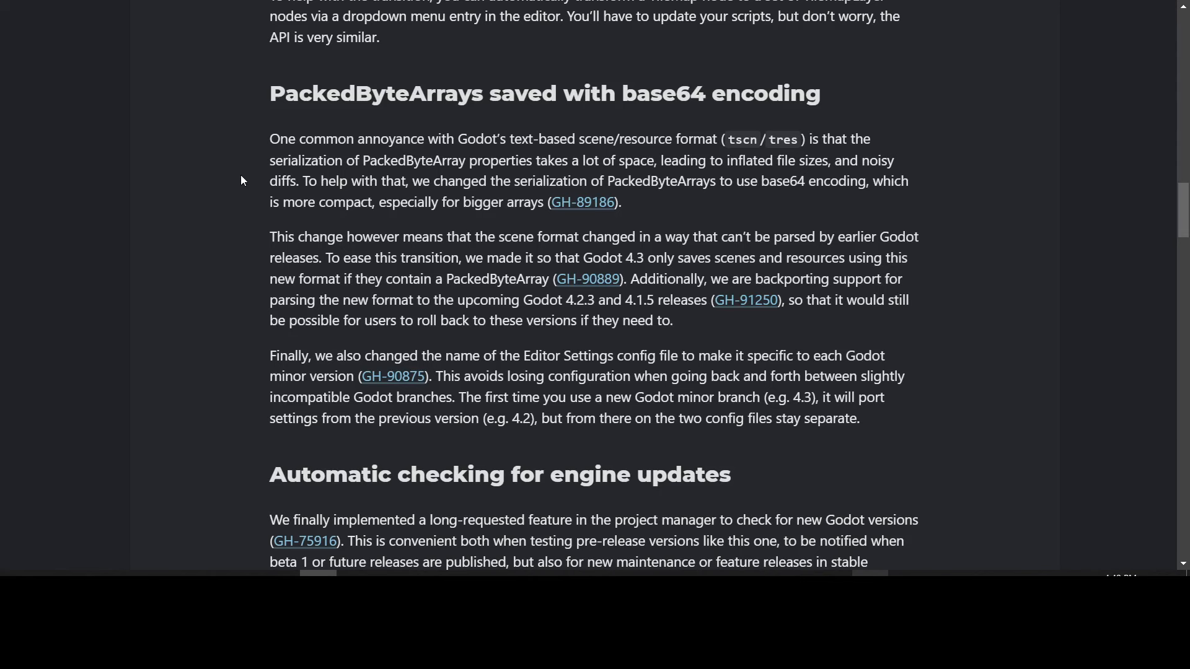
{"action": "mouse_move", "coordinate": [251, 201]}
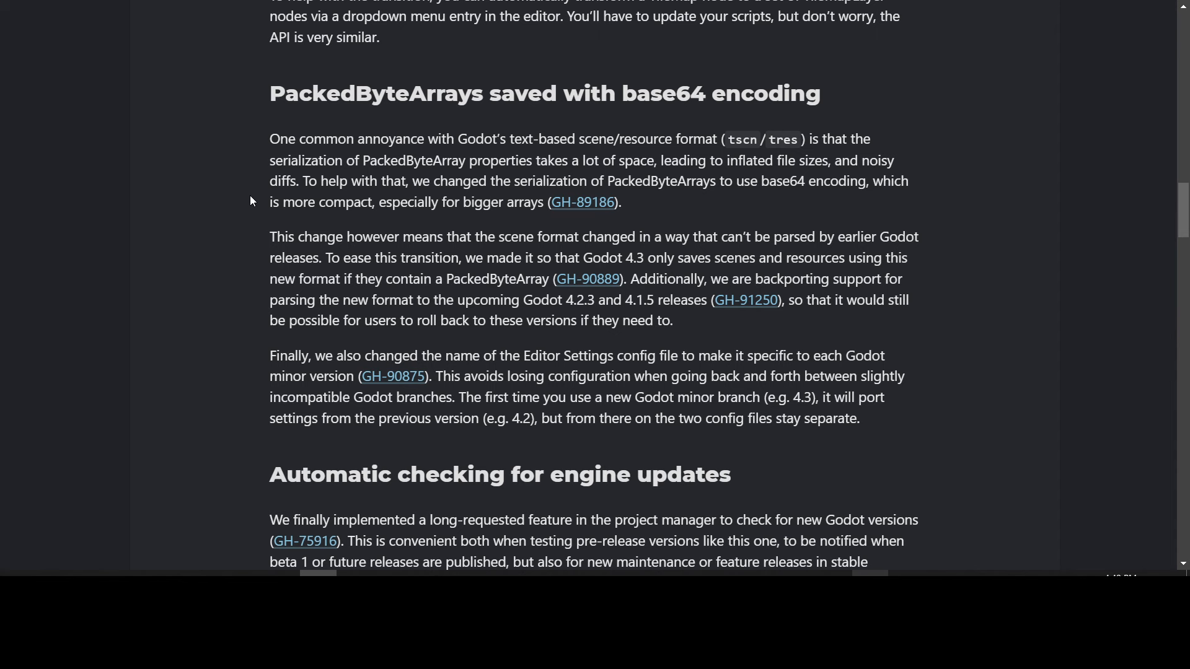
{"action": "mouse_move", "coordinate": [252, 232]}
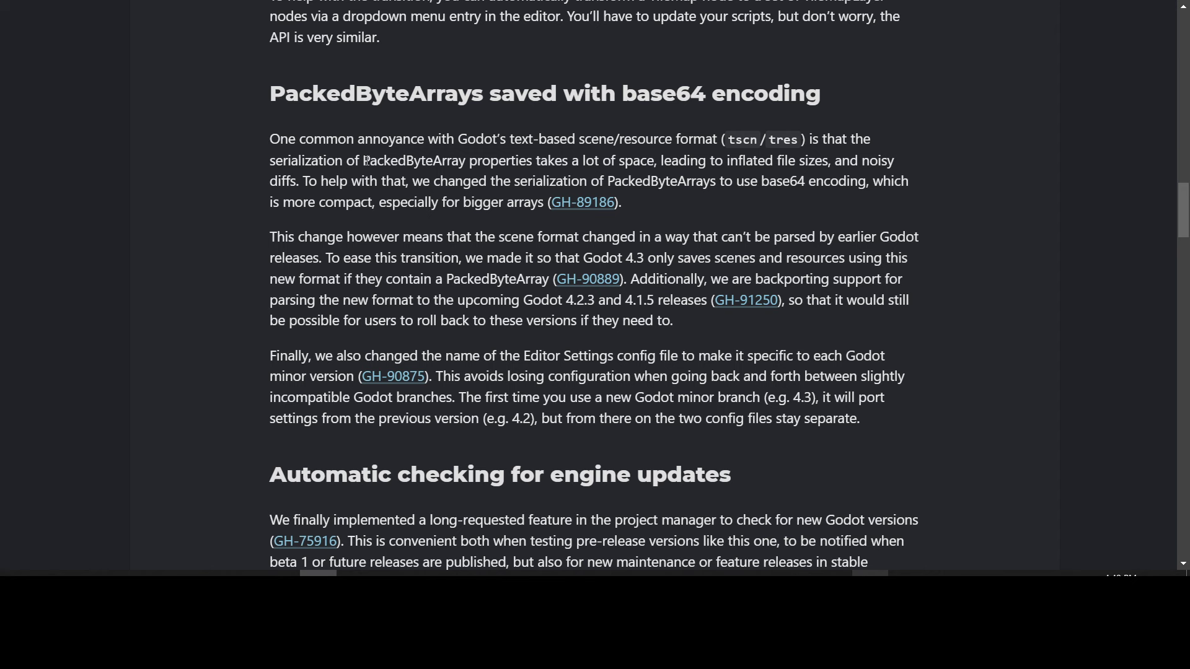
{"action": "mouse_move", "coordinate": [624, 139]}
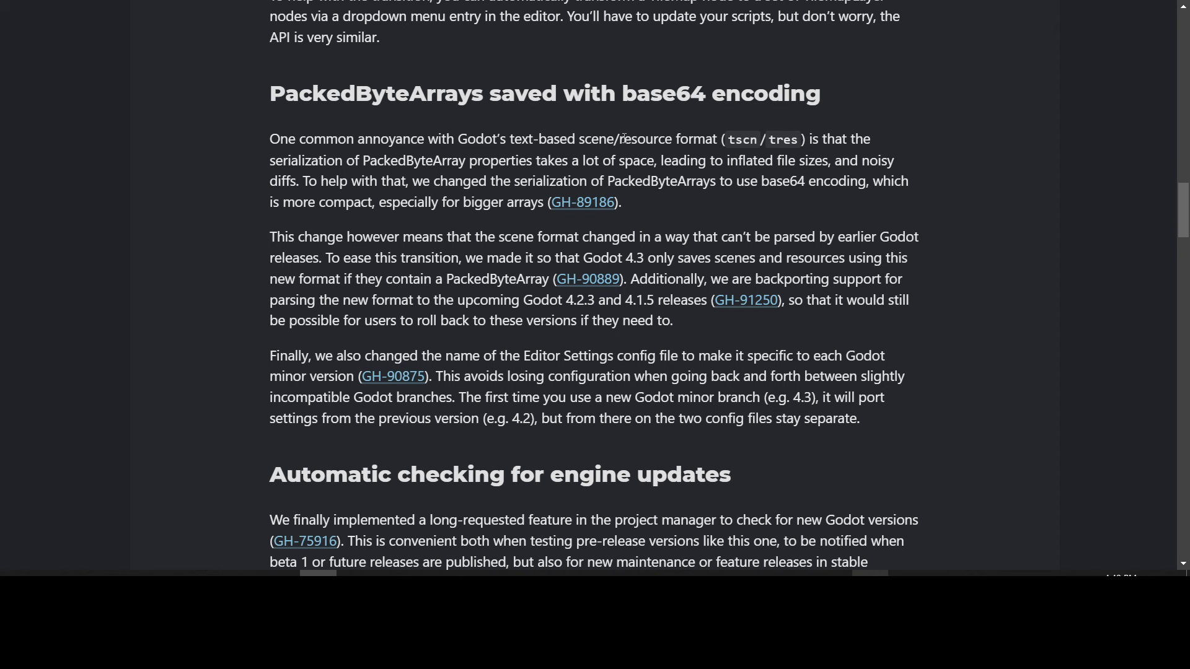
{"action": "mouse_move", "coordinate": [770, 141]}
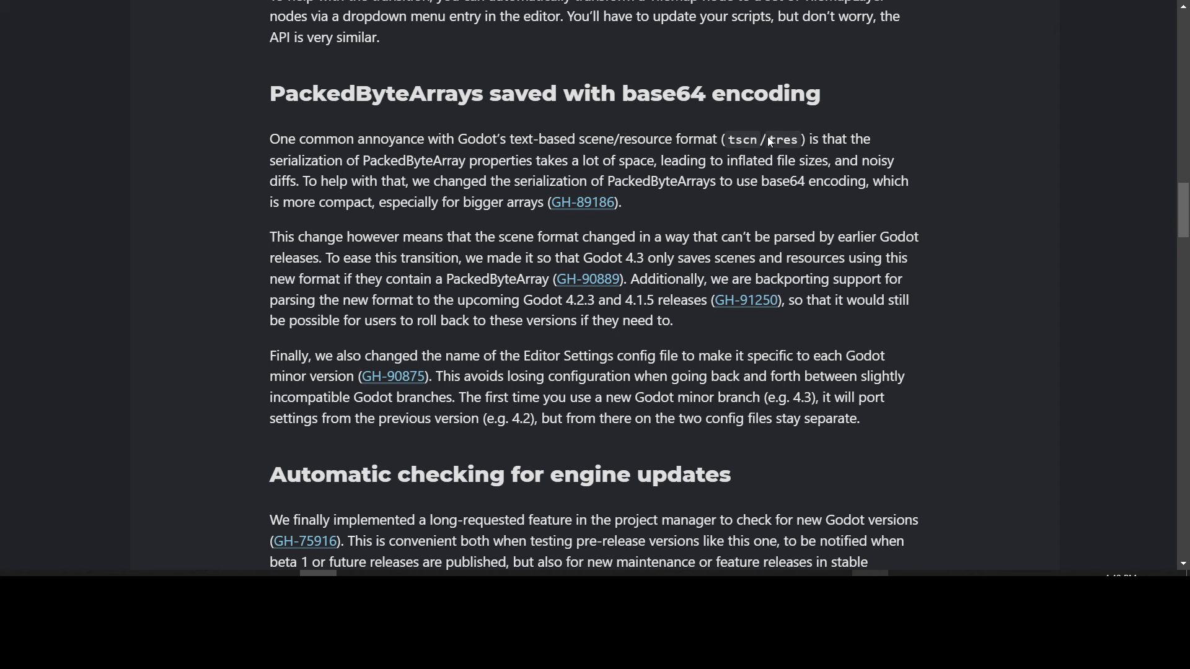
{"action": "mouse_move", "coordinate": [281, 159]}
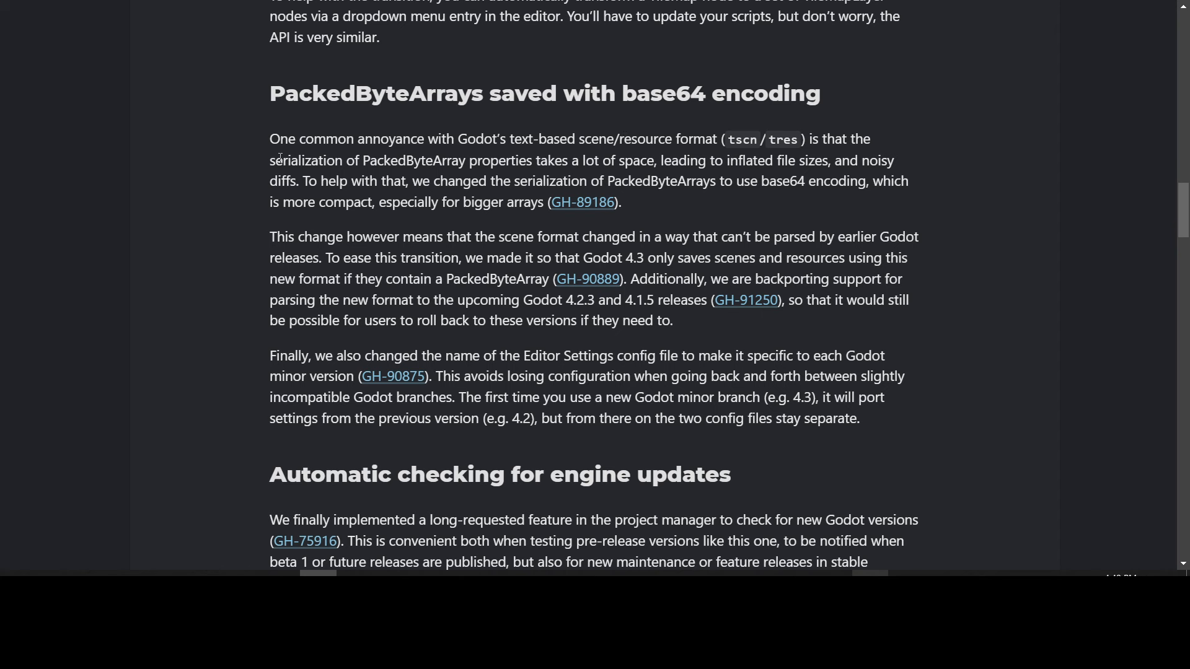
{"action": "mouse_move", "coordinate": [248, 211]}
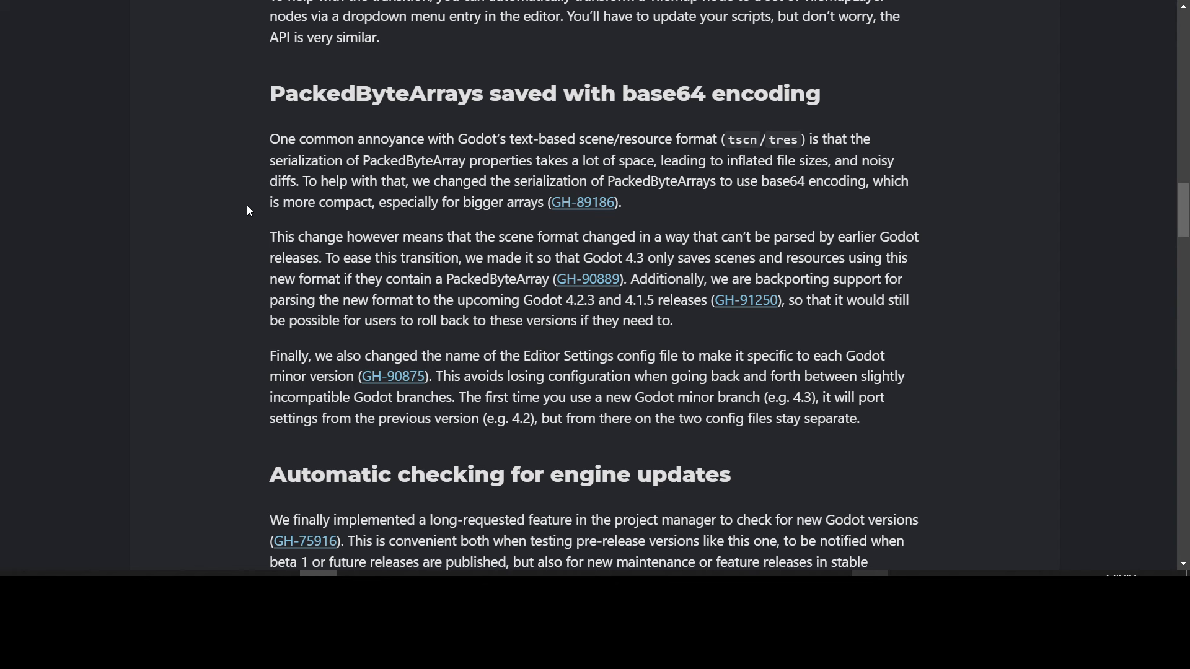
{"action": "scroll", "scroll_direction": "down", "scroll_amount": 3}
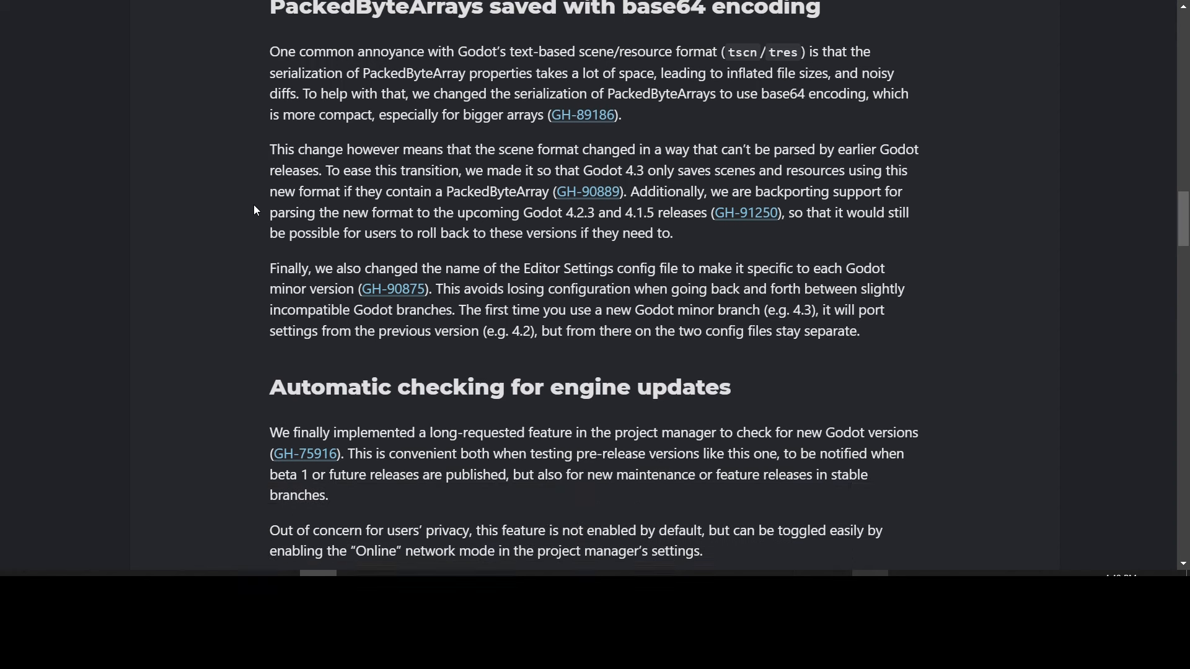
{"action": "scroll", "scroll_direction": "down", "scroll_amount": 3}
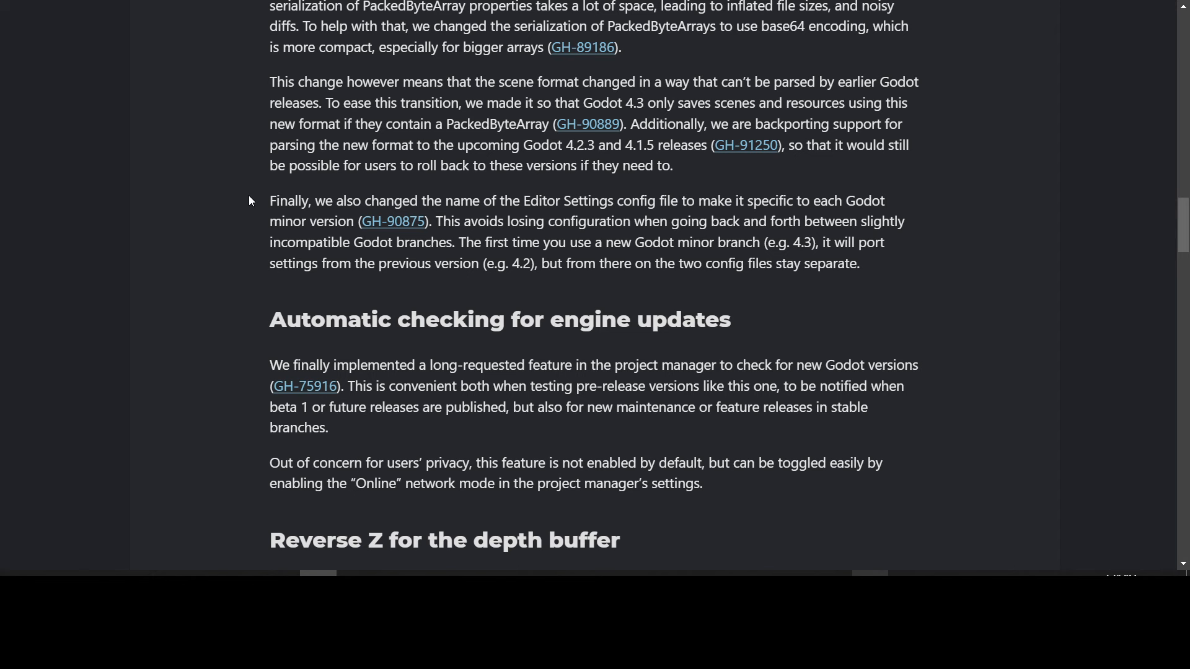
{"action": "mouse_move", "coordinate": [908, 137]}
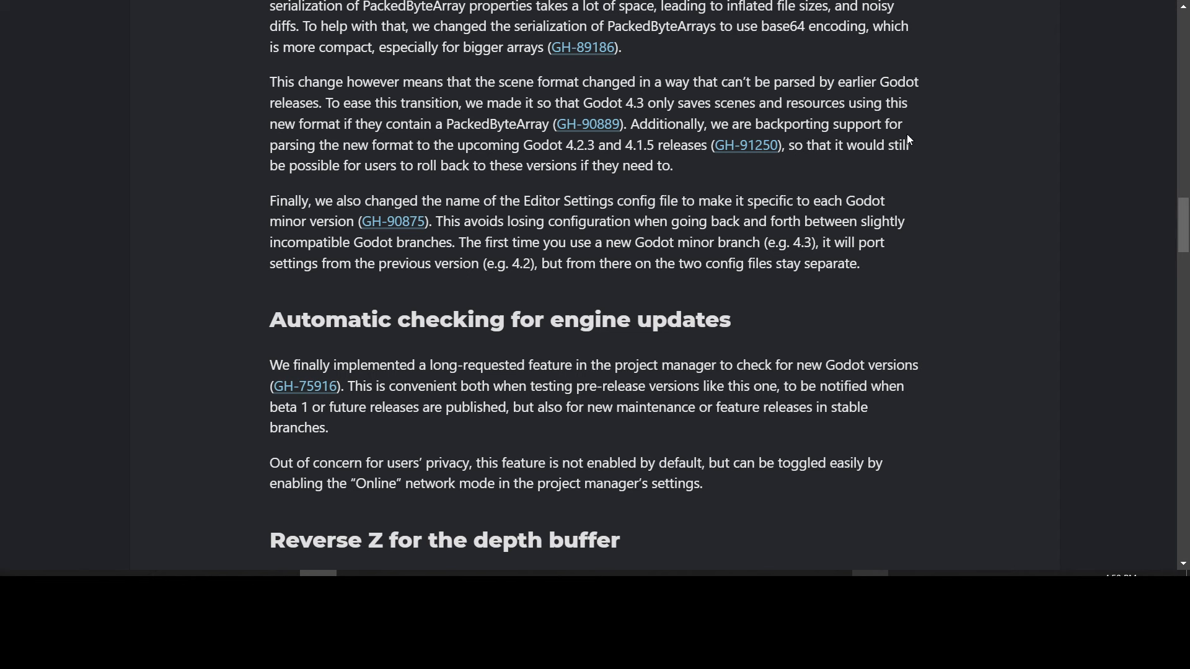
{"action": "mouse_move", "coordinate": [317, 160]}
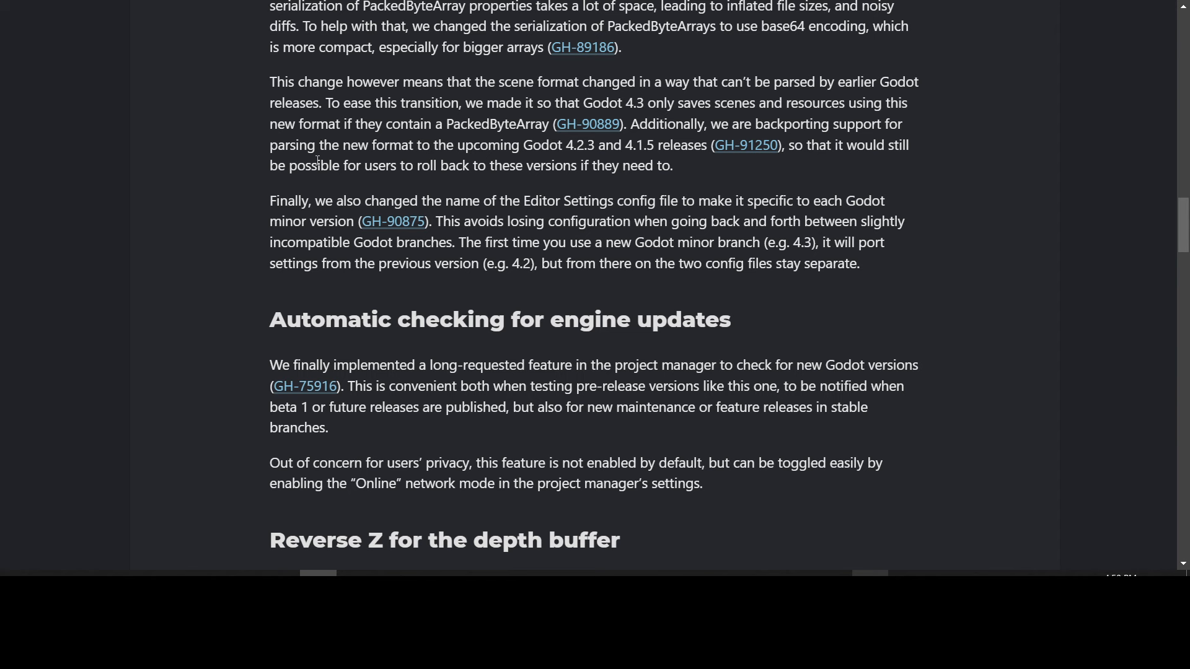
{"action": "mouse_move", "coordinate": [283, 188]}
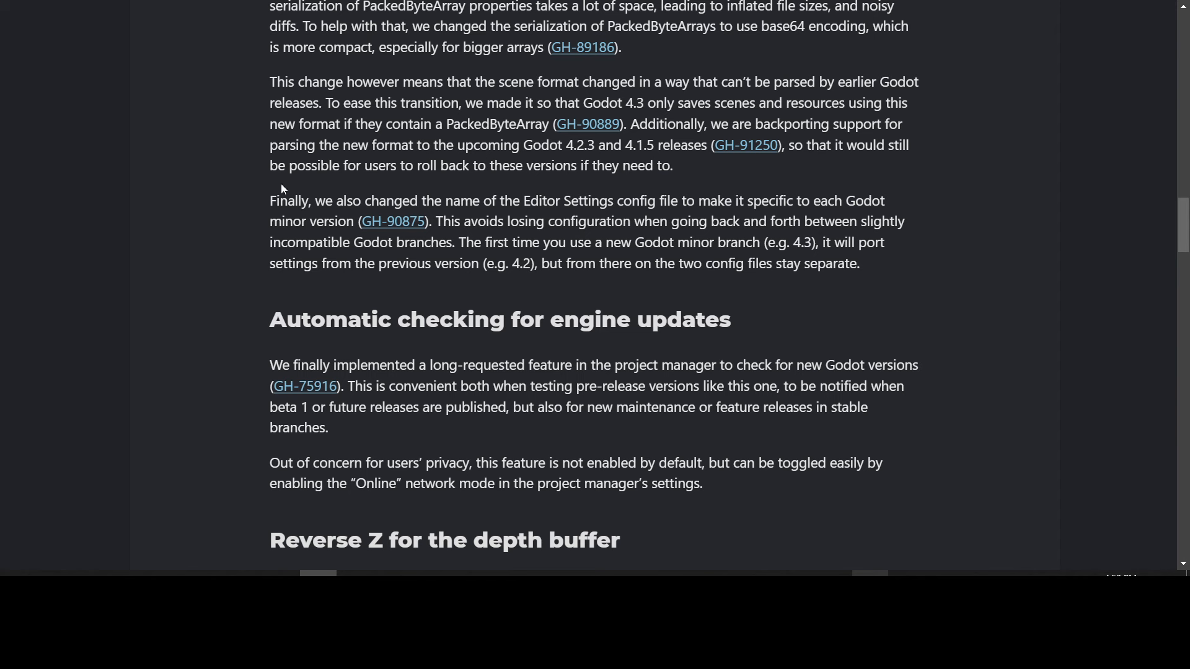
{"action": "mouse_move", "coordinate": [245, 186]}
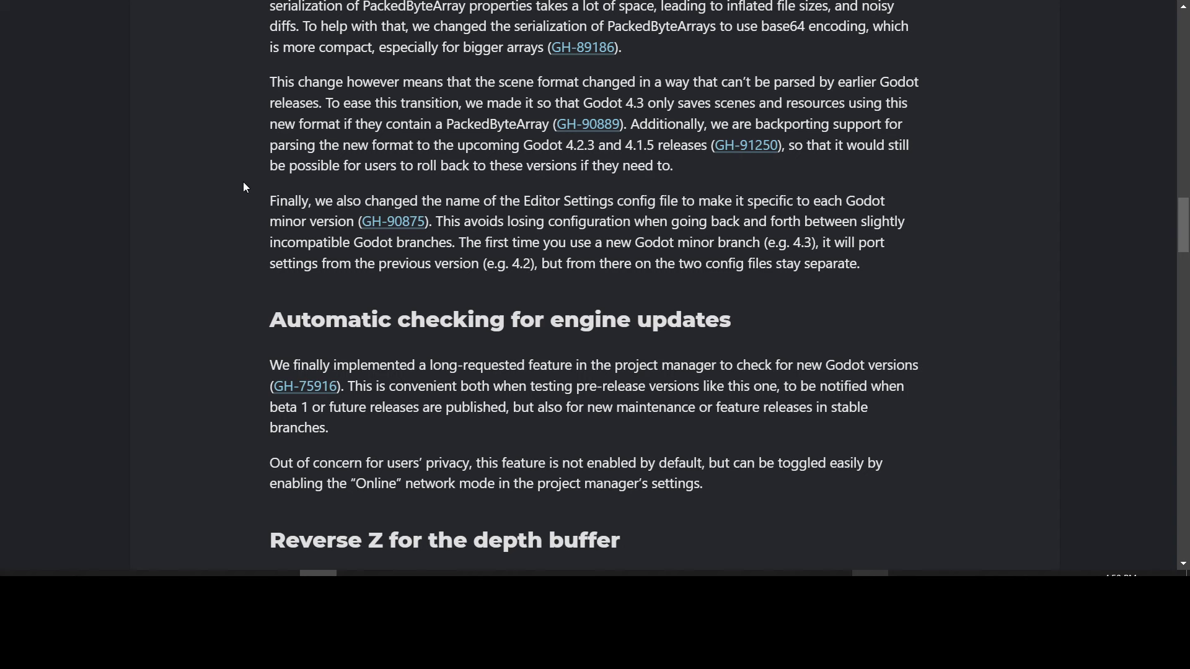
{"action": "mouse_move", "coordinate": [251, 179]}
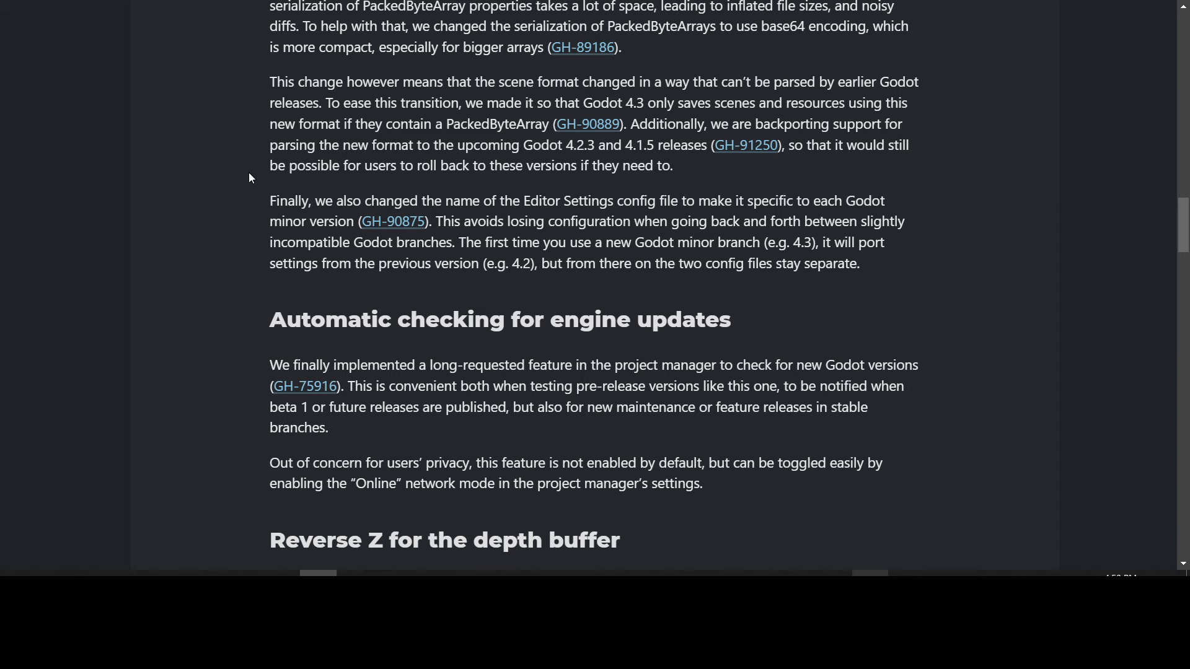
{"action": "scroll", "scroll_direction": "down", "scroll_amount": 3}
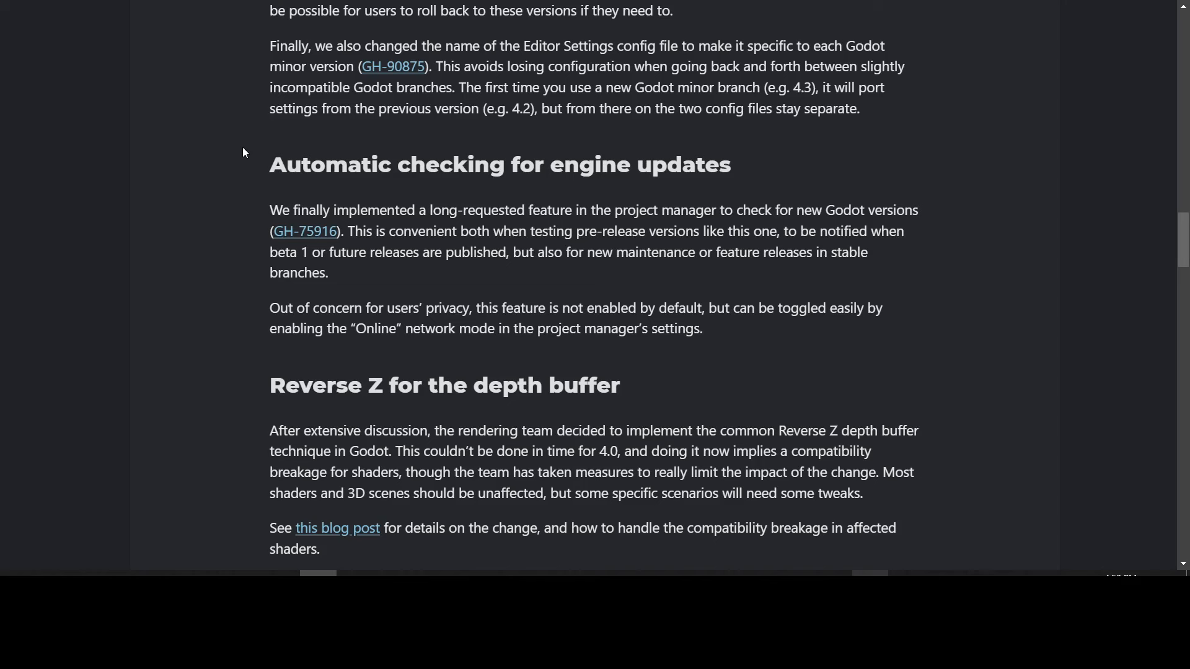
{"action": "scroll", "scroll_direction": "down", "scroll_amount": 3}
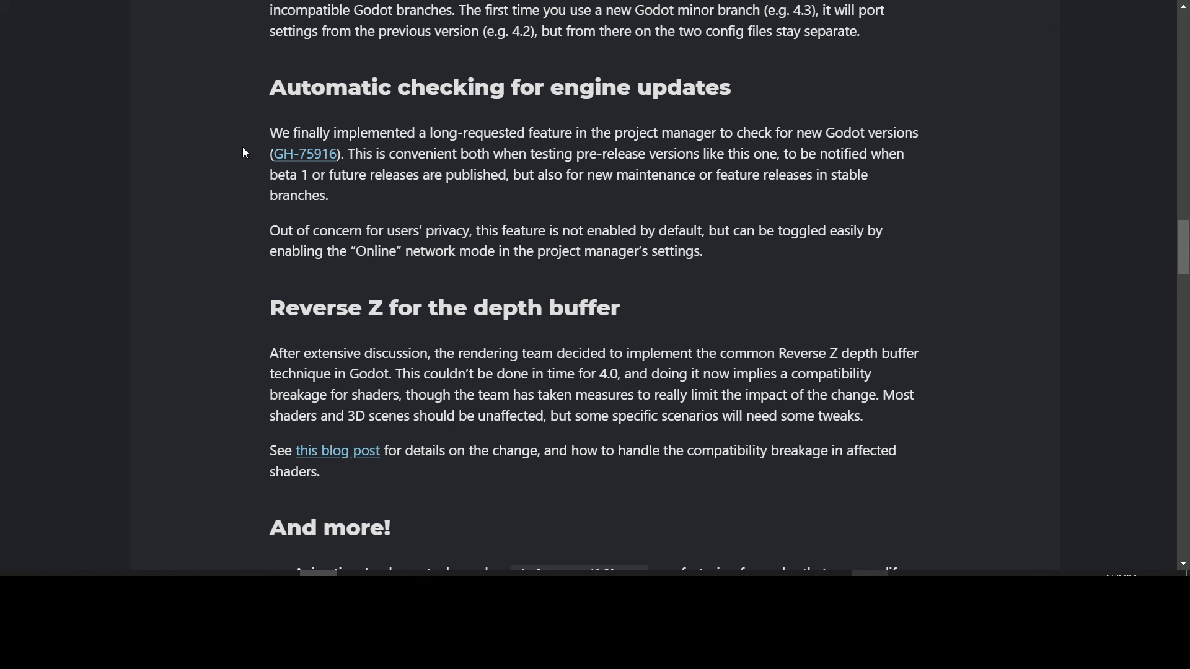
{"action": "mouse_move", "coordinate": [241, 154]}
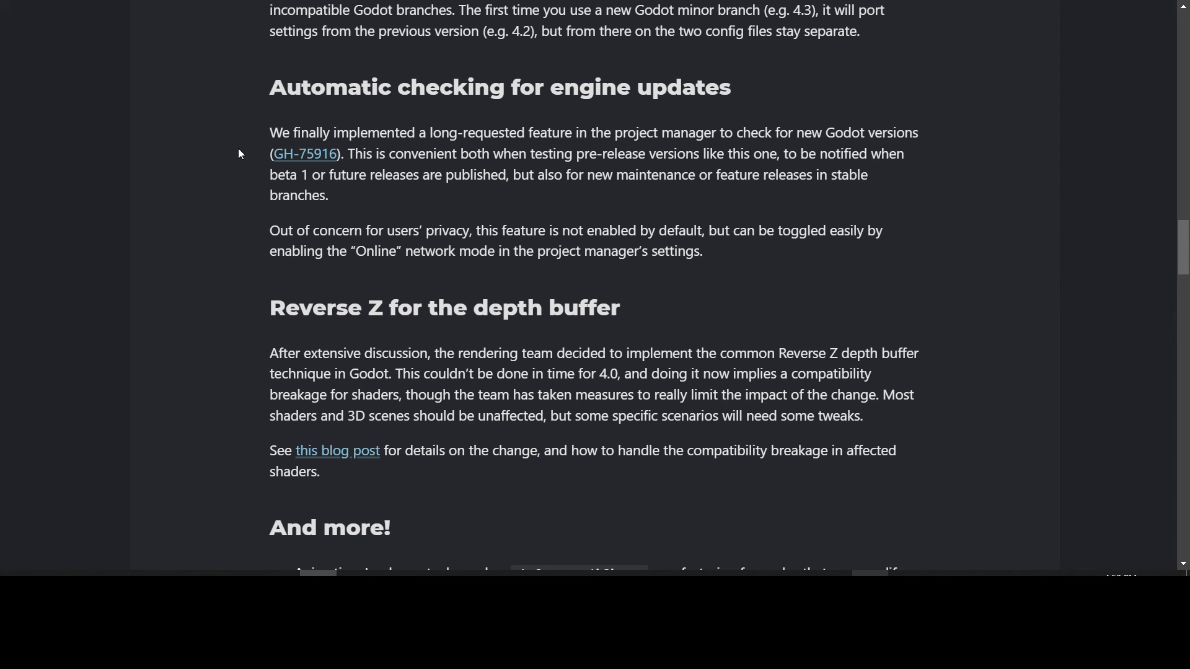
{"action": "mouse_move", "coordinate": [242, 188]}
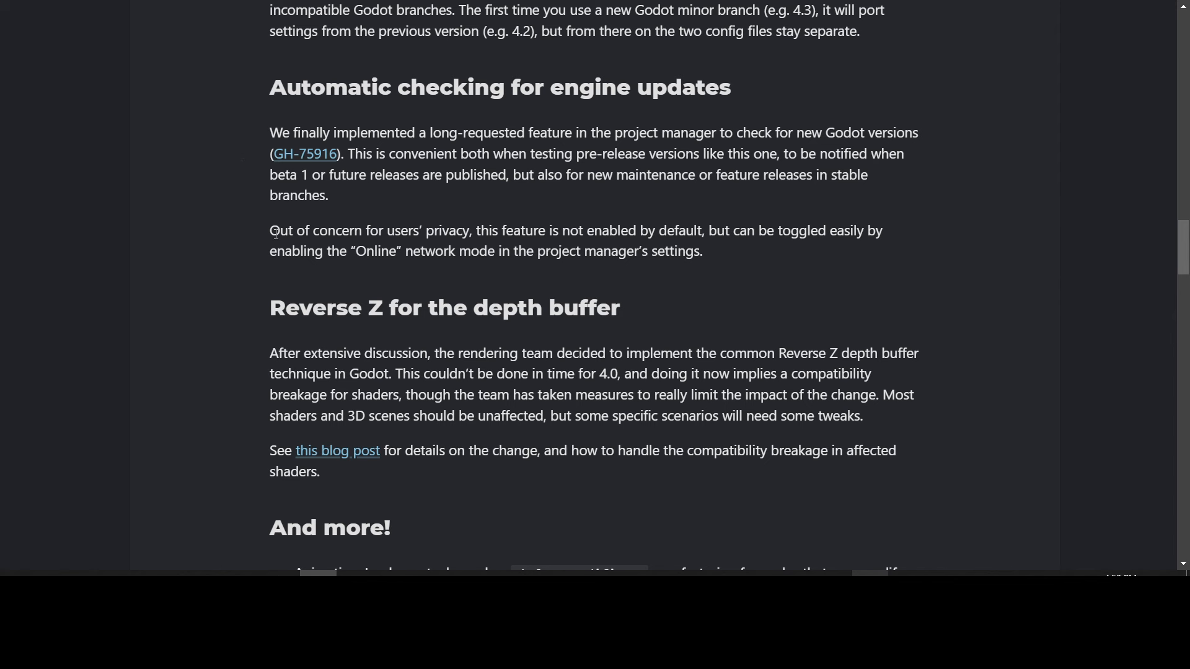
{"action": "mouse_move", "coordinate": [837, 265]}
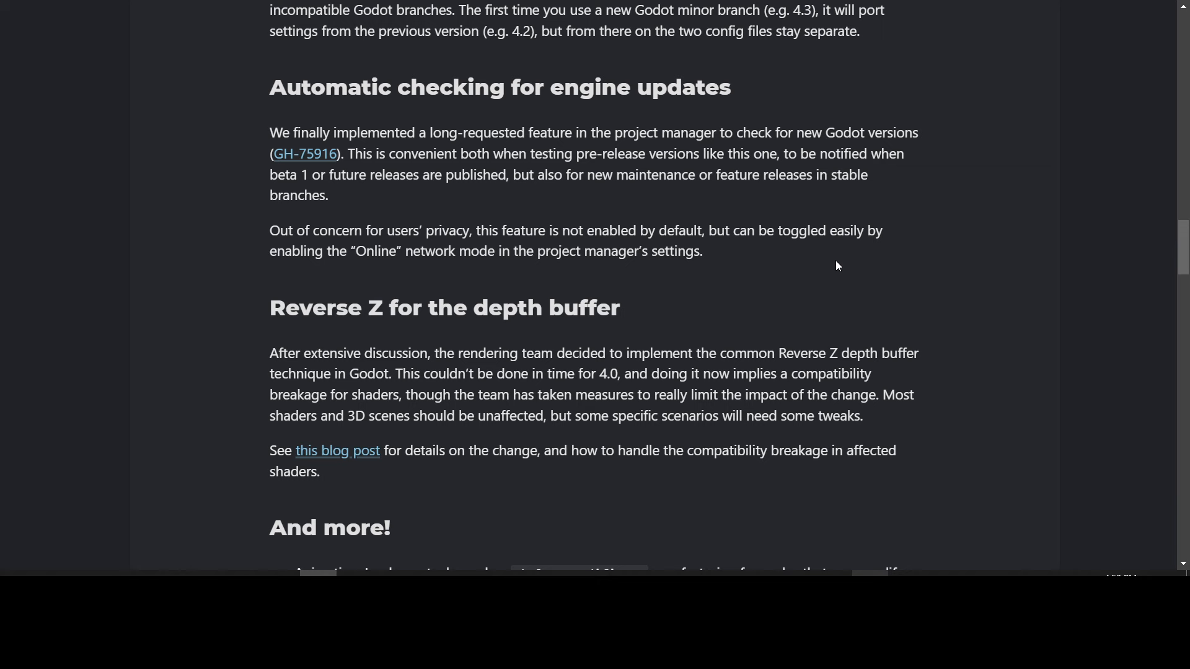
{"action": "mouse_move", "coordinate": [395, 268]}
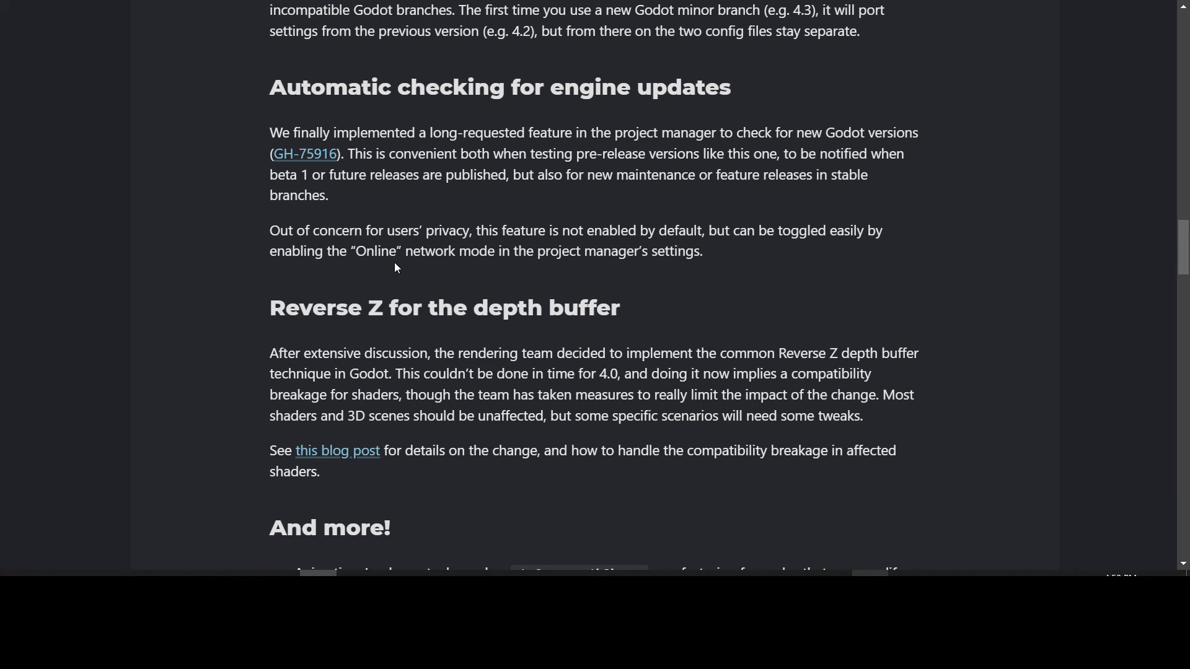
{"action": "mouse_move", "coordinate": [556, 255]}
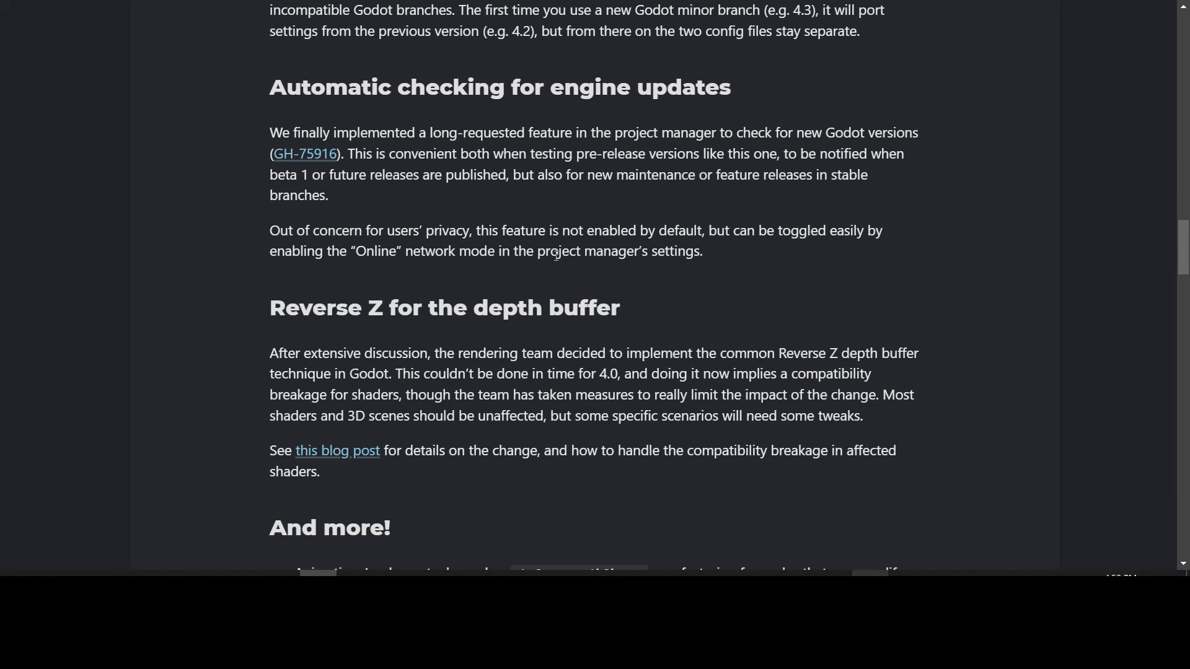
Step: Scroll to the Reverse Z section and the start of the And more! list
{"action": "scroll", "scroll_direction": "down", "scroll_amount": 3}
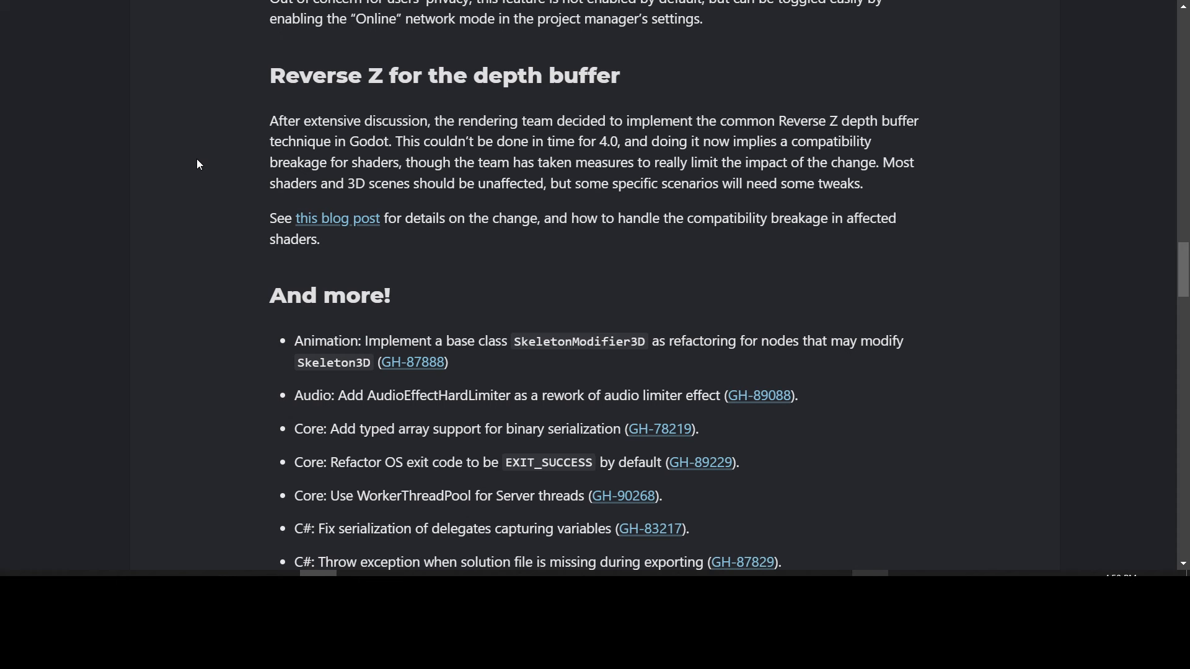
{"action": "mouse_move", "coordinate": [243, 100]}
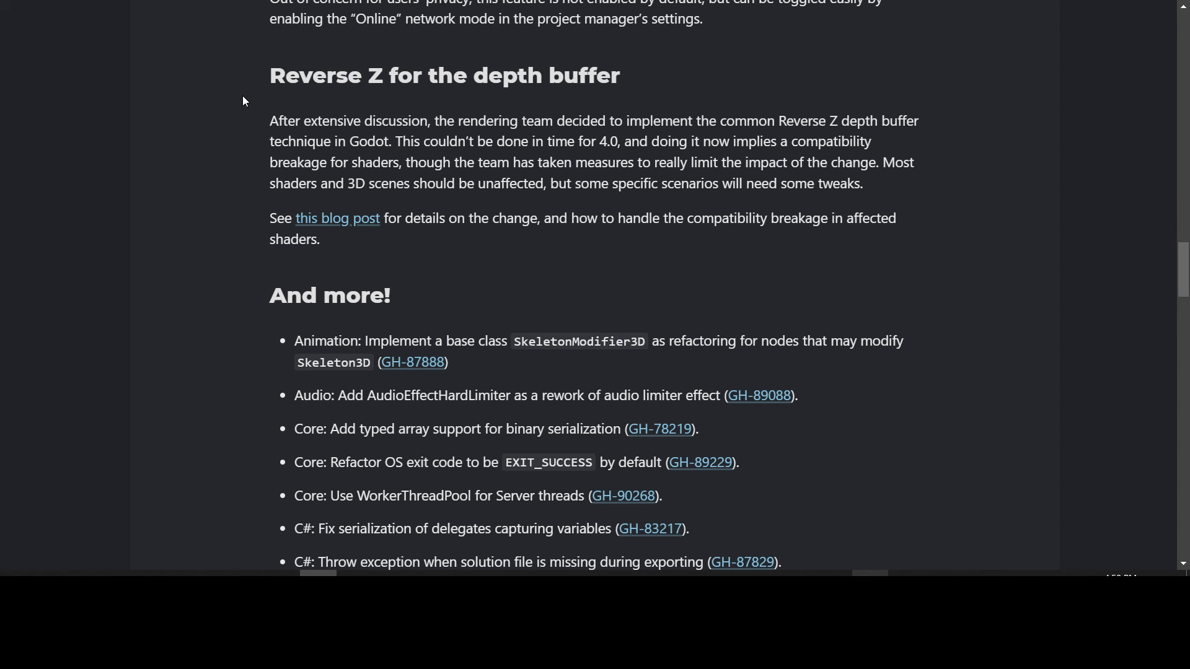
{"action": "mouse_move", "coordinate": [242, 129]}
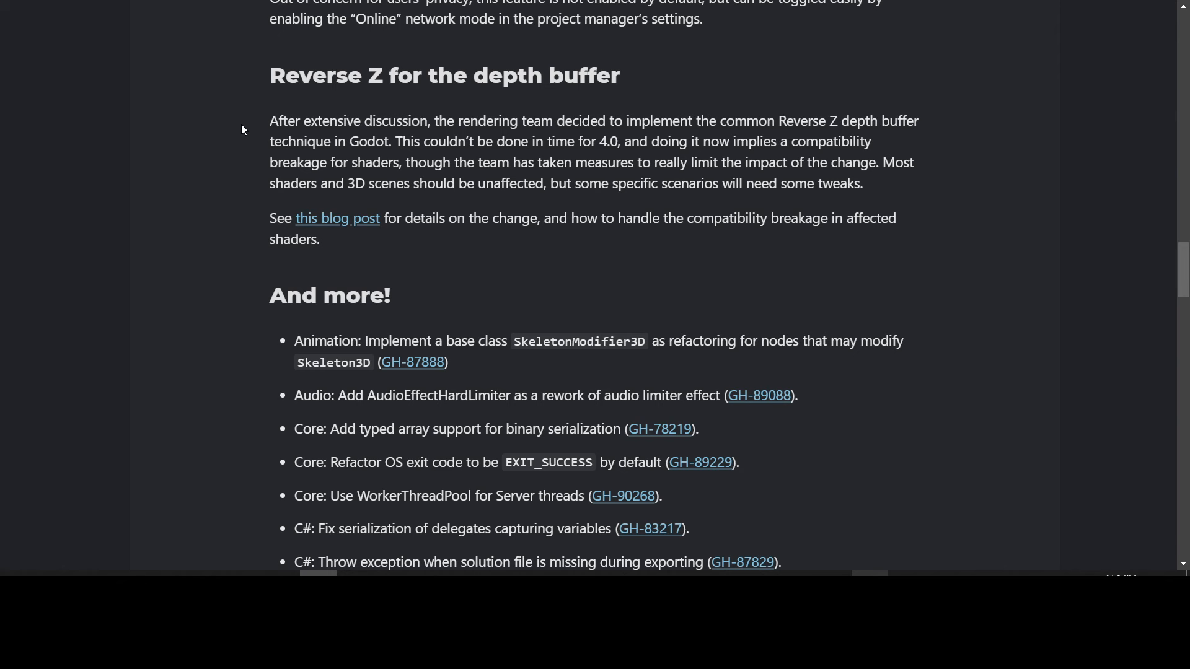
{"action": "mouse_move", "coordinate": [222, 166]}
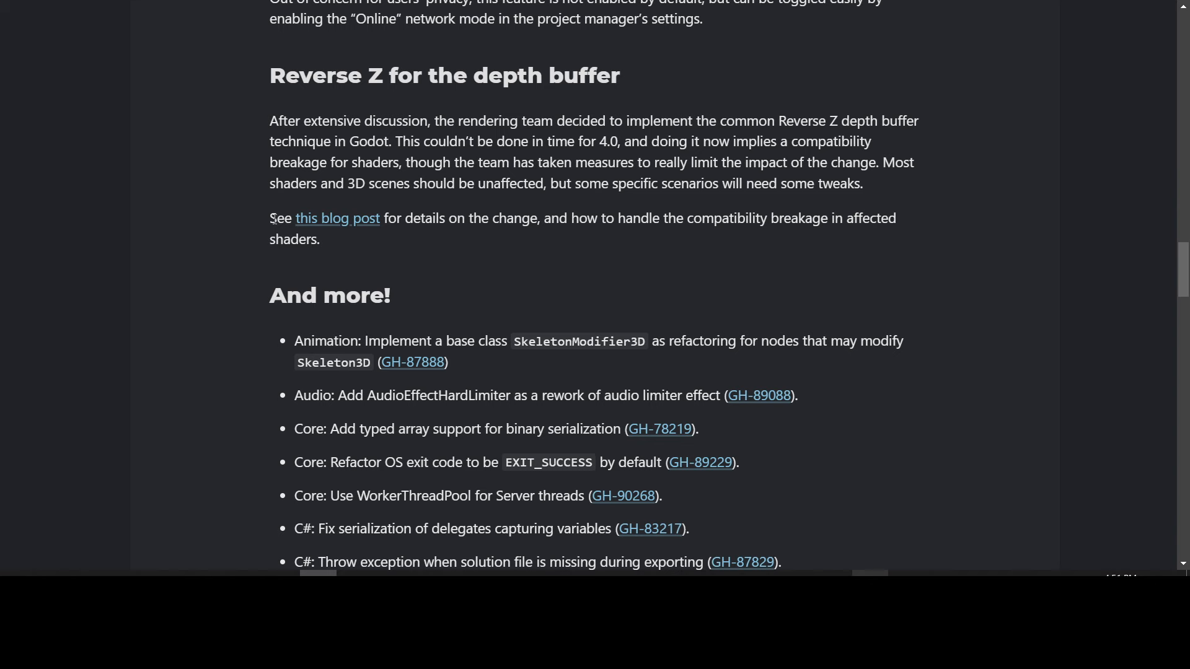
{"action": "mouse_move", "coordinate": [335, 223]}
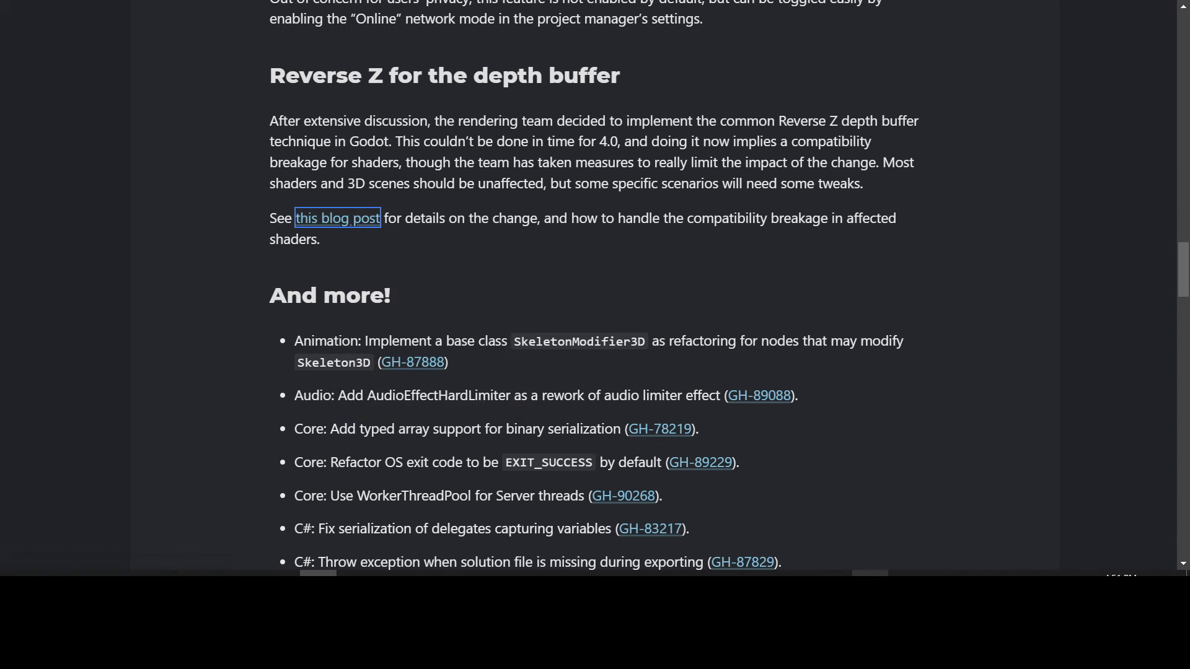
{"action": "left_click", "coordinate": [338, 218]}
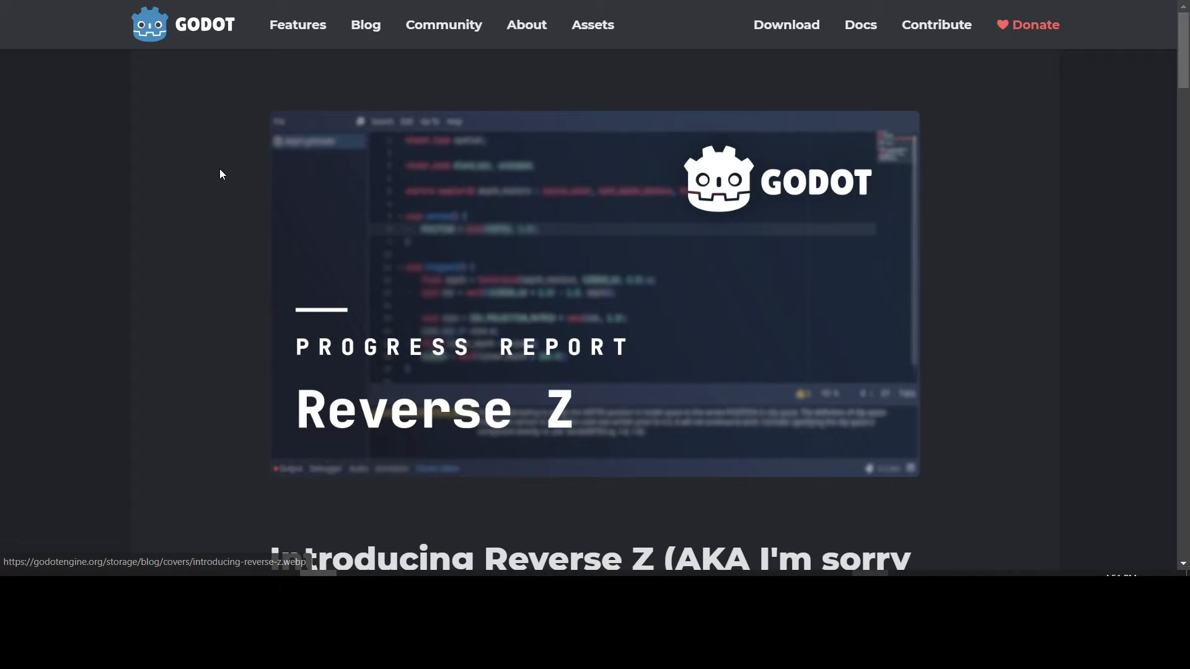
{"action": "scroll", "scroll_direction": "down", "scroll_amount": 3}
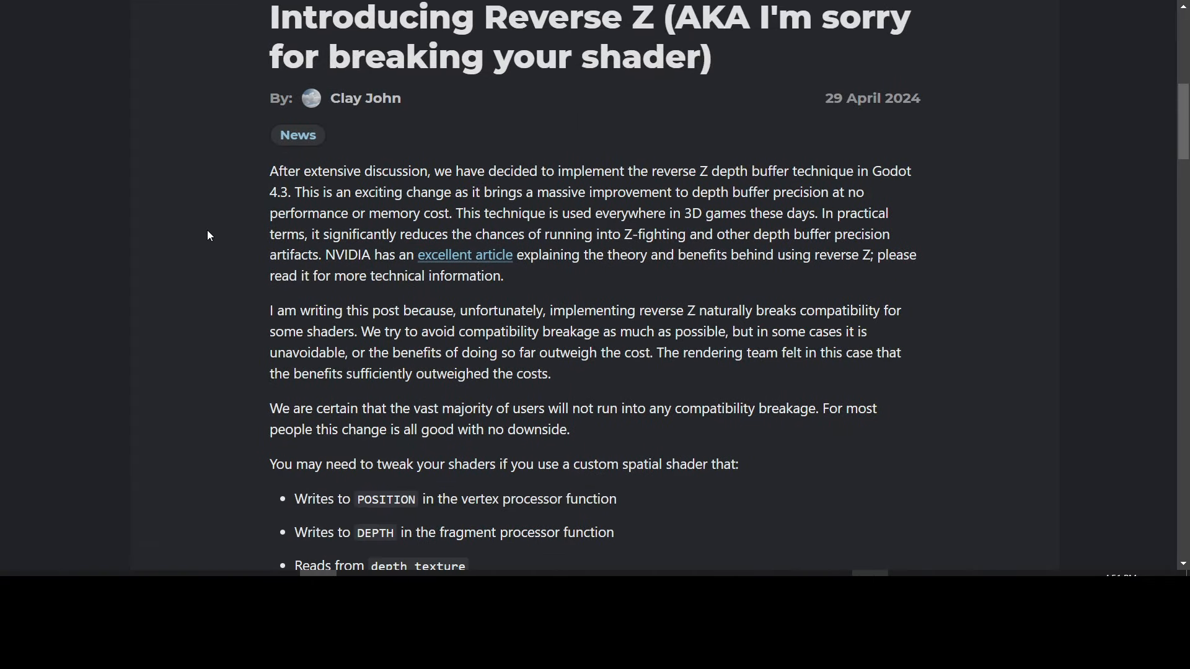
{"action": "scroll", "scroll_direction": "down", "scroll_amount": 3}
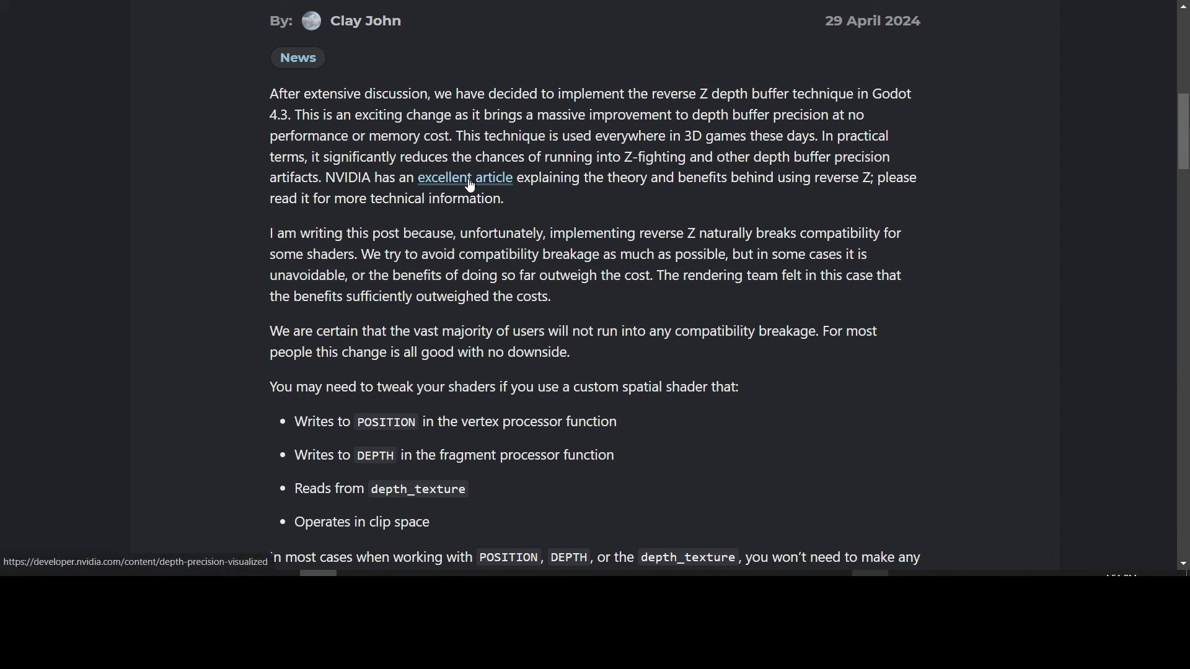
{"action": "mouse_move", "coordinate": [687, 195]}
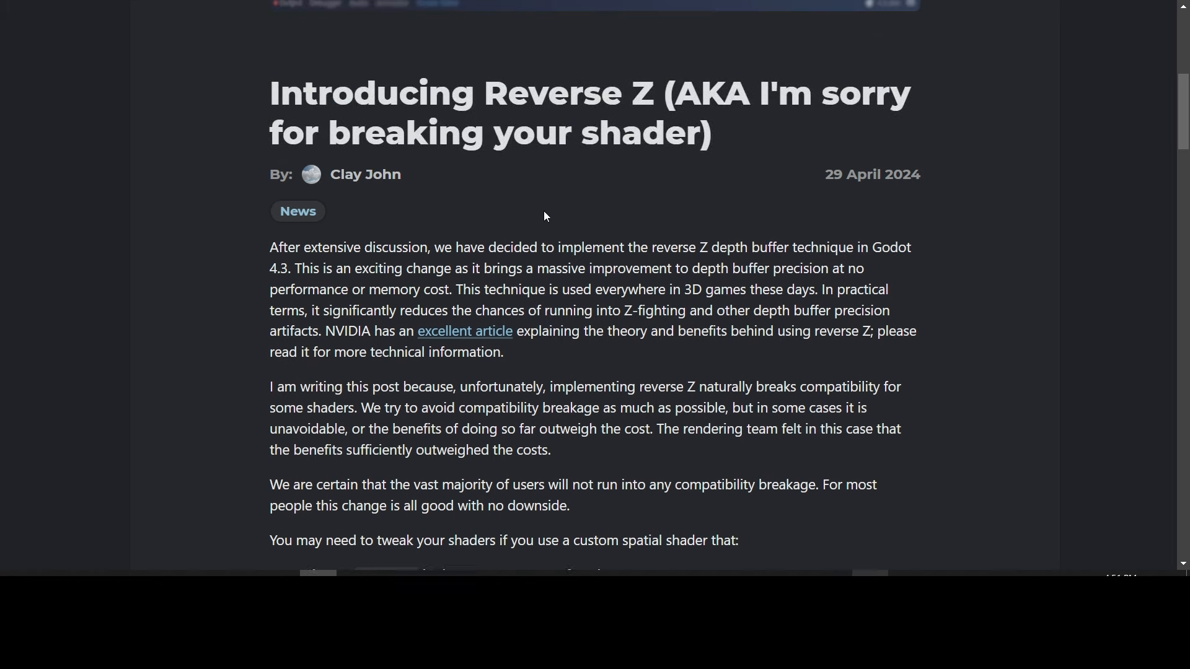
{"action": "scroll", "scroll_direction": "down", "scroll_amount": 3}
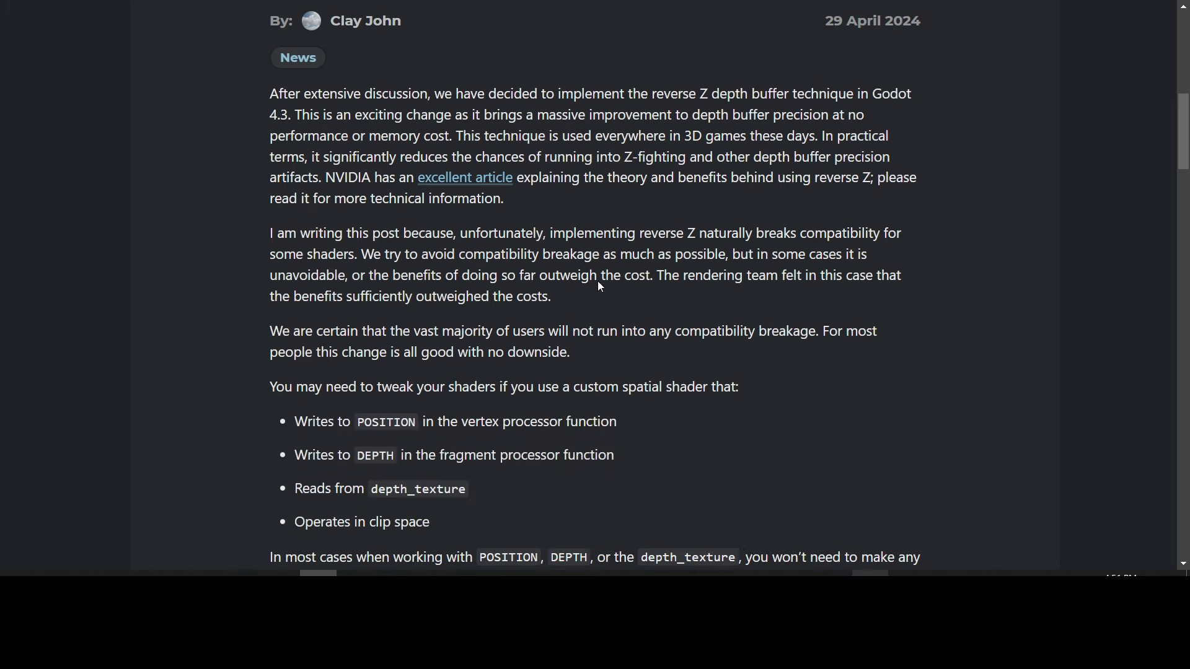
{"action": "mouse_move", "coordinate": [603, 172]}
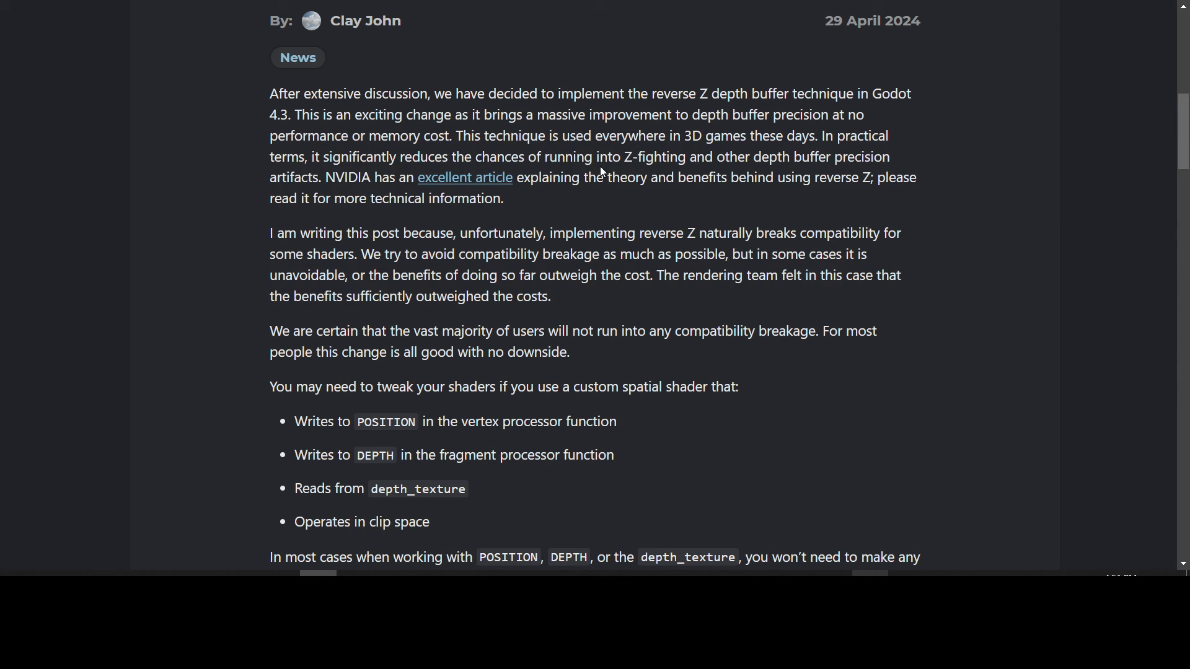
{"action": "mouse_move", "coordinate": [555, 158]}
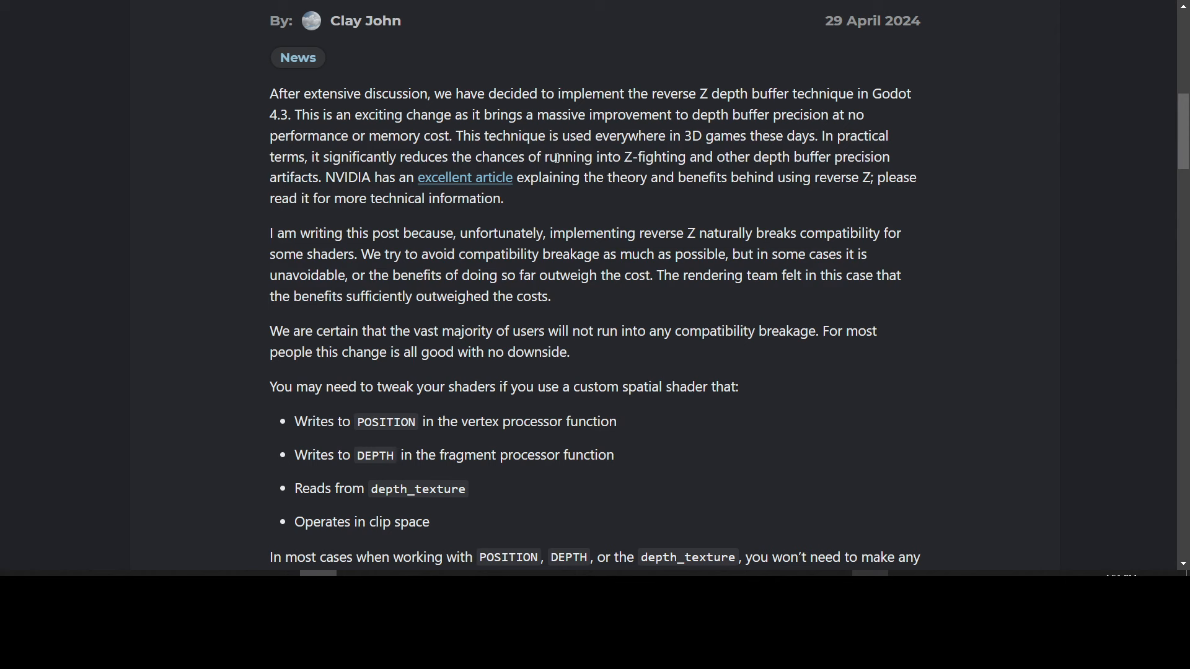
{"action": "mouse_move", "coordinate": [619, 196]}
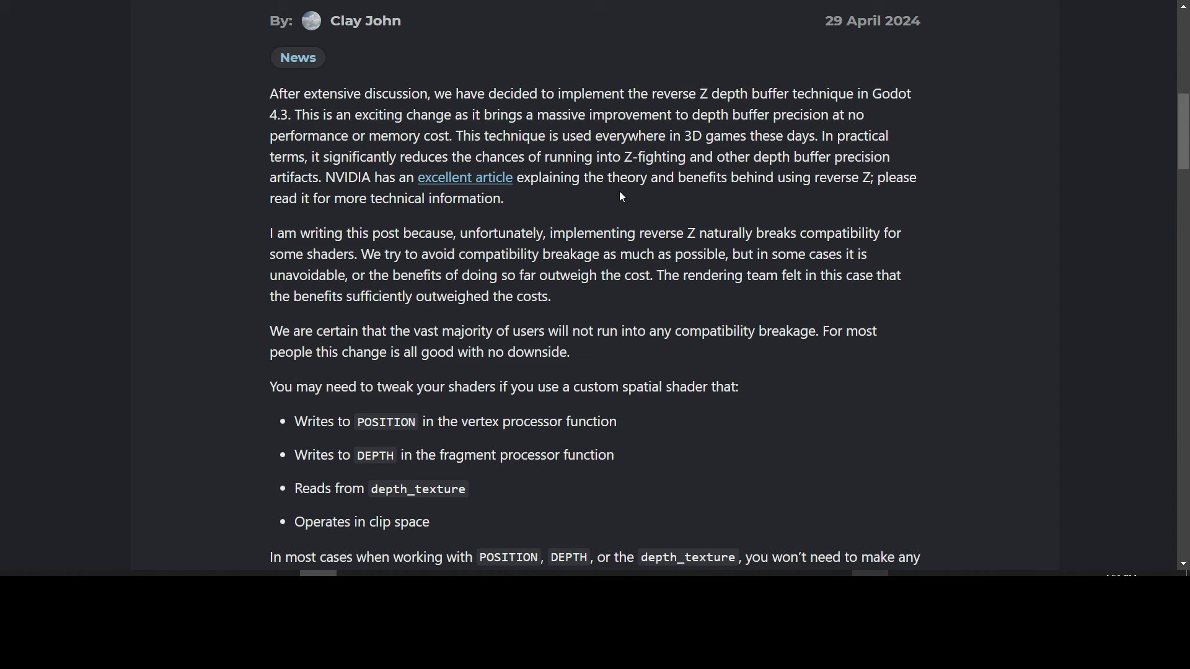
{"action": "scroll", "scroll_direction": "down", "scroll_amount": 3}
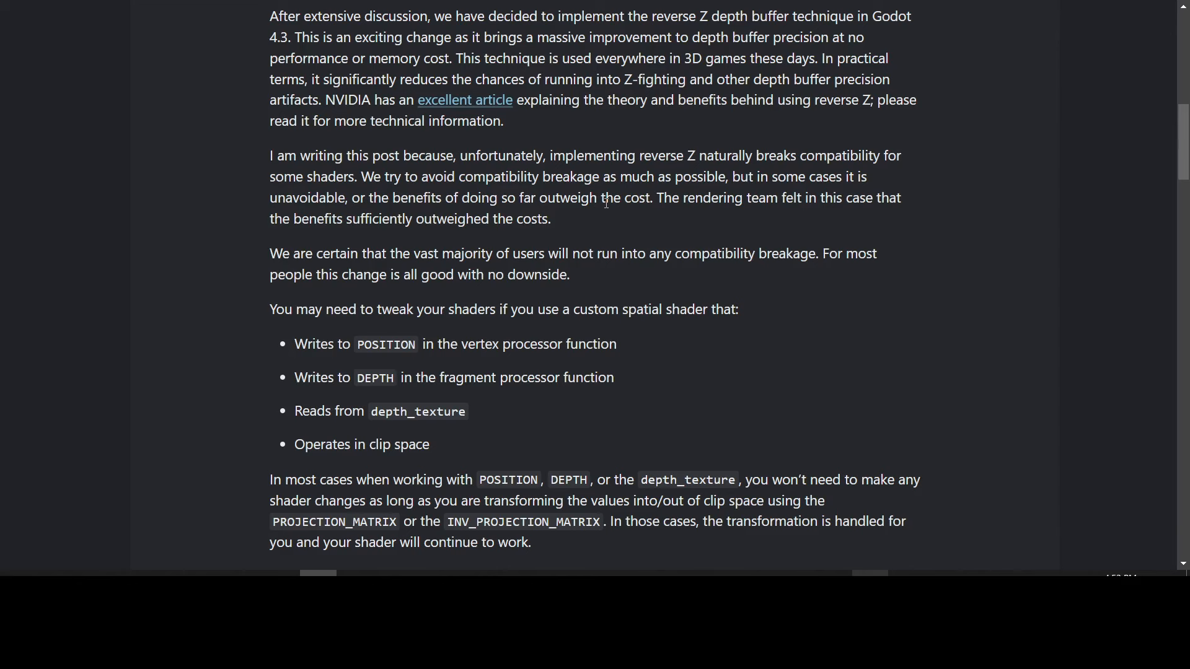
{"action": "scroll", "scroll_direction": "down", "scroll_amount": 3}
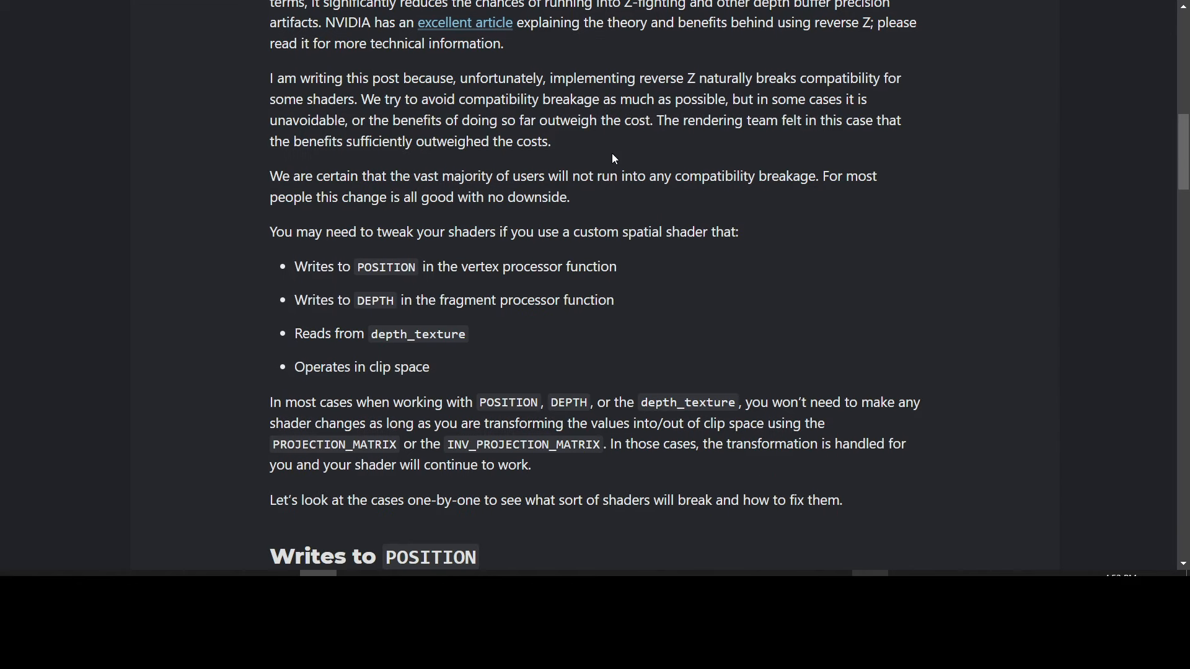
{"action": "mouse_move", "coordinate": [595, 146]}
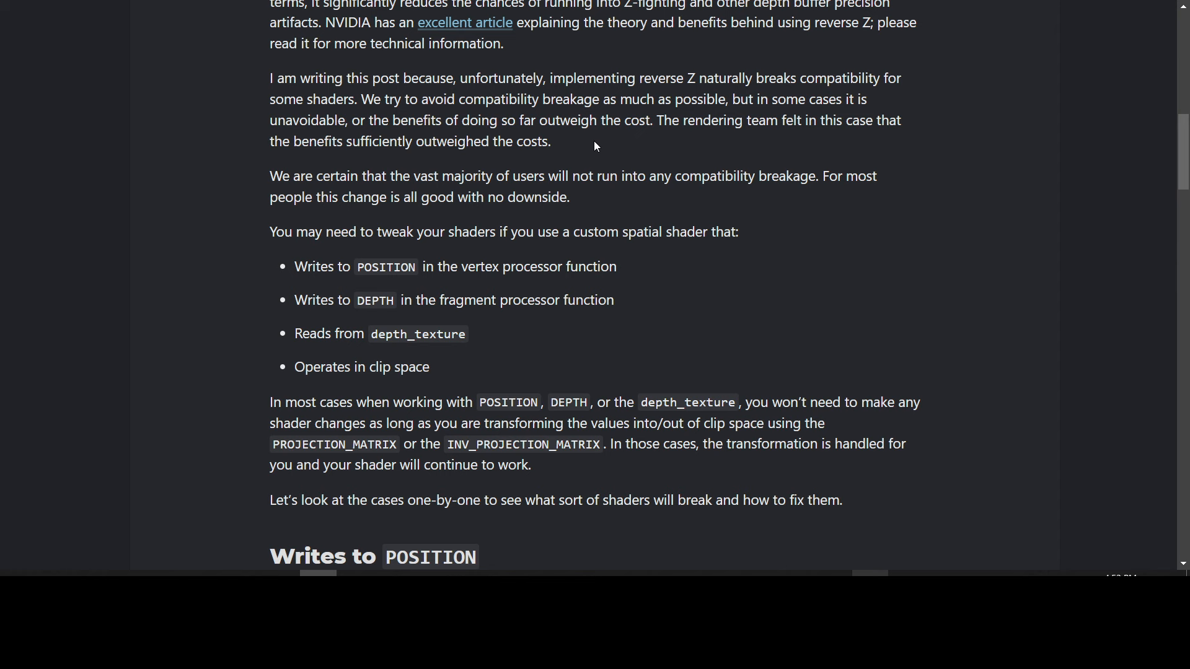
{"action": "mouse_move", "coordinate": [578, 152]}
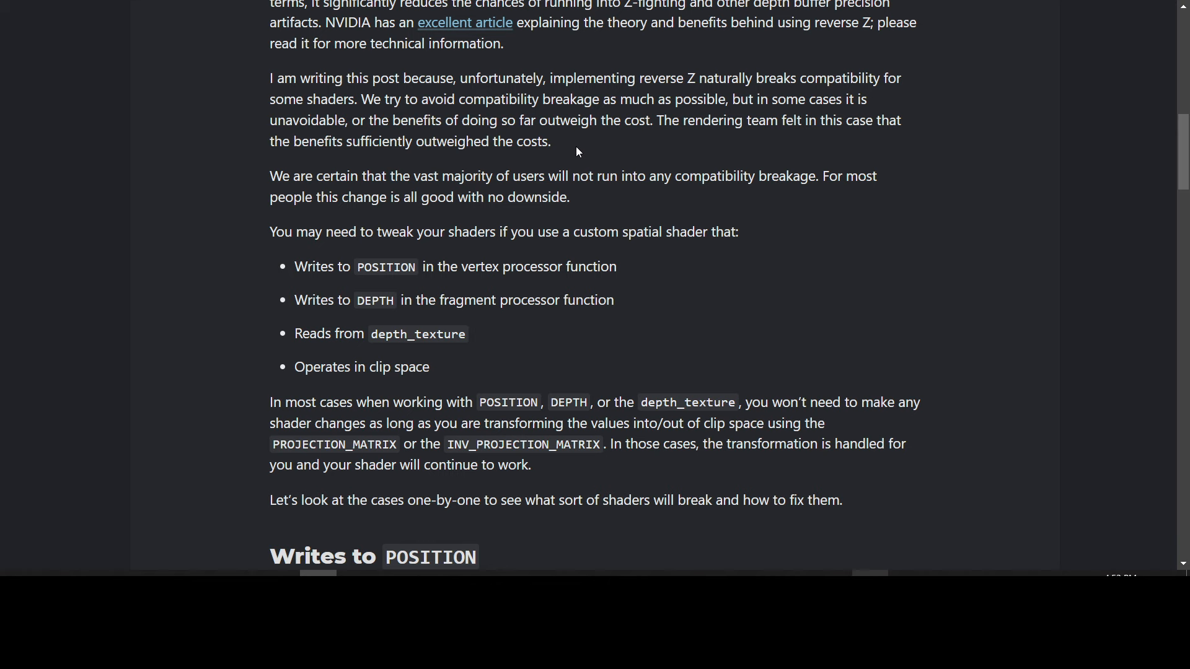
{"action": "mouse_move", "coordinate": [243, 126]}
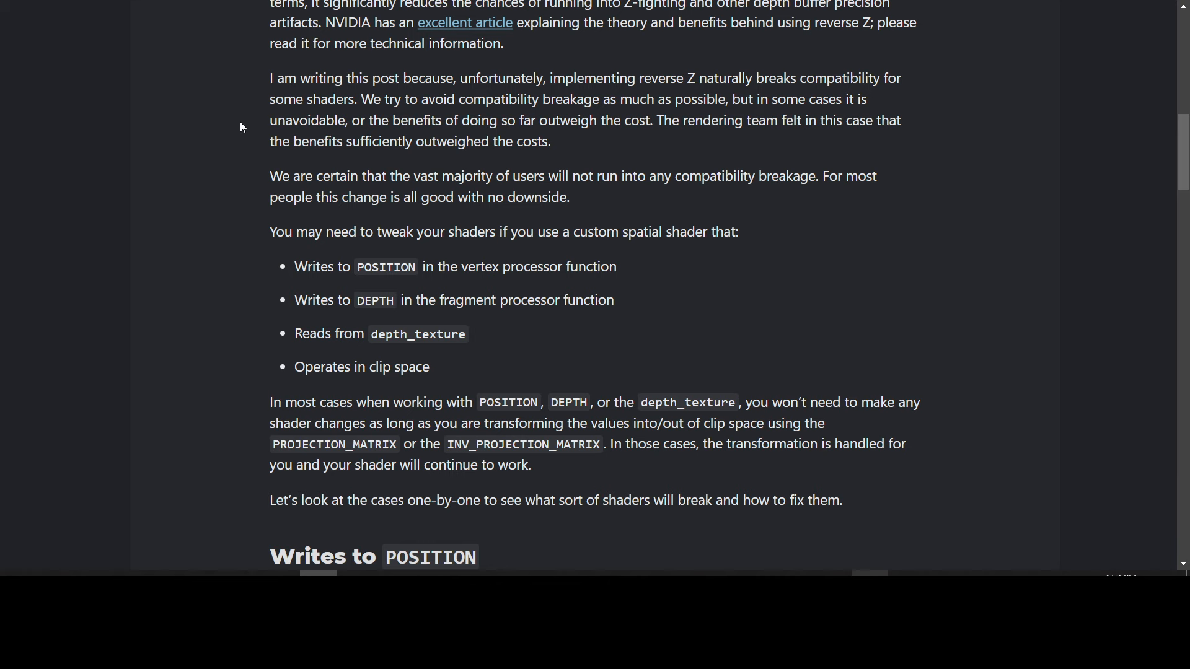
{"action": "scroll", "scroll_direction": "up", "scroll_amount": 3}
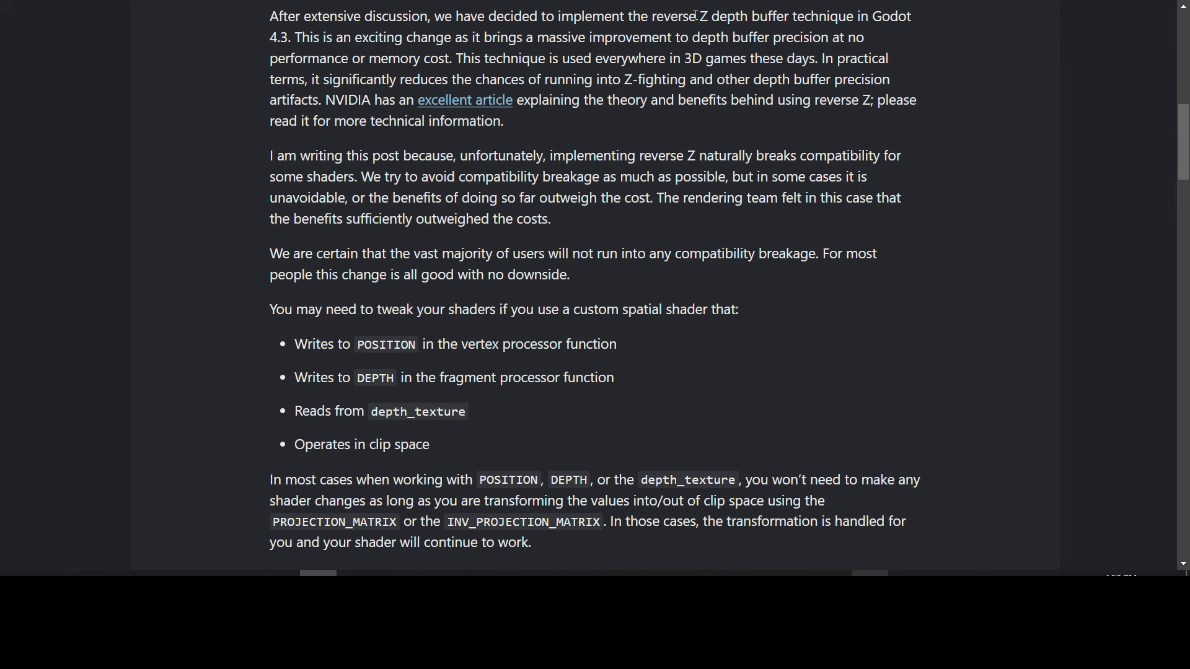
{"action": "scroll", "scroll_direction": "down", "scroll_amount": 3}
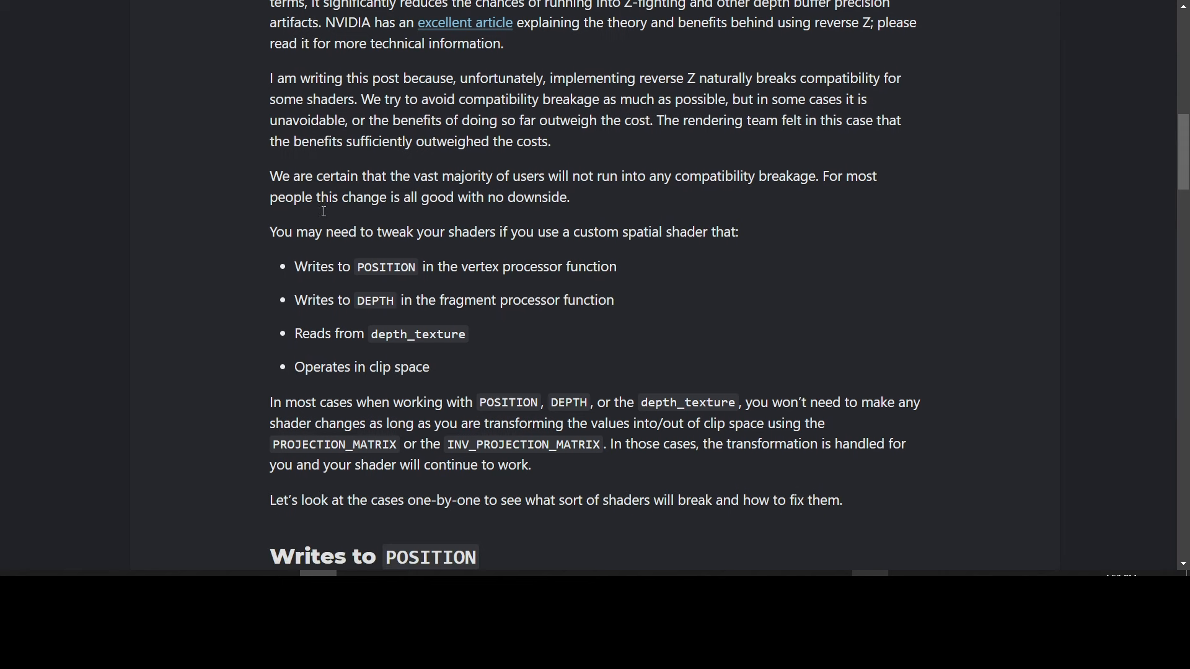
{"action": "mouse_move", "coordinate": [233, 171]}
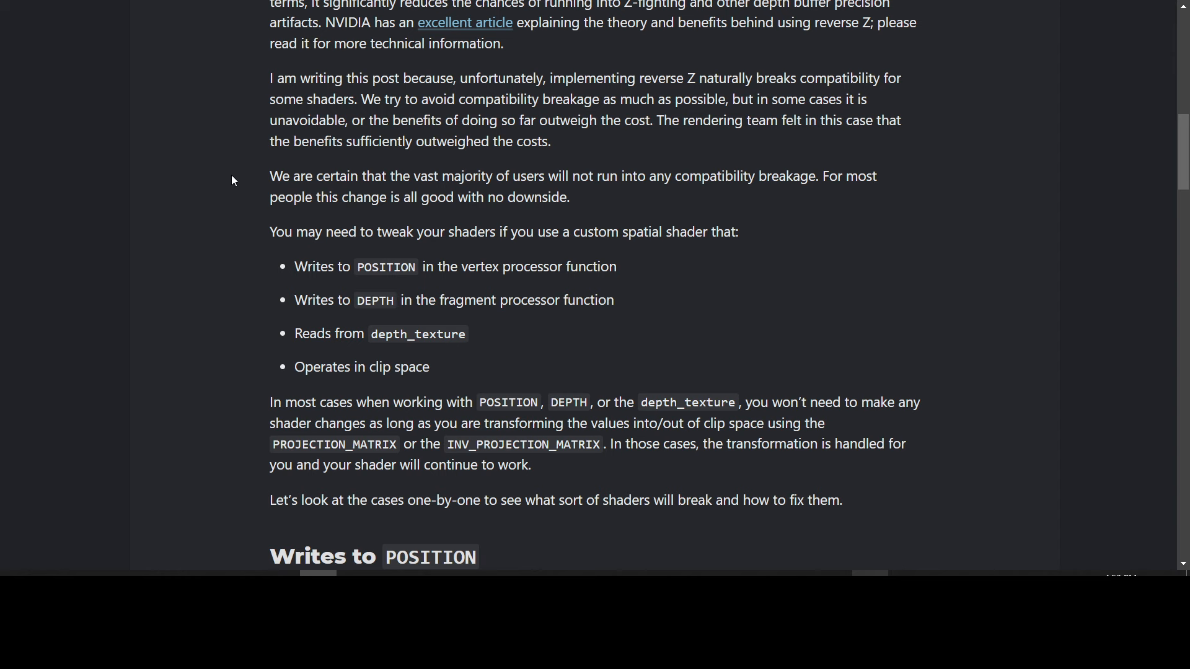
Step: Skim the rest of the Reverse Z post down to its Summary
{"action": "scroll", "scroll_direction": "down", "scroll_amount": 3}
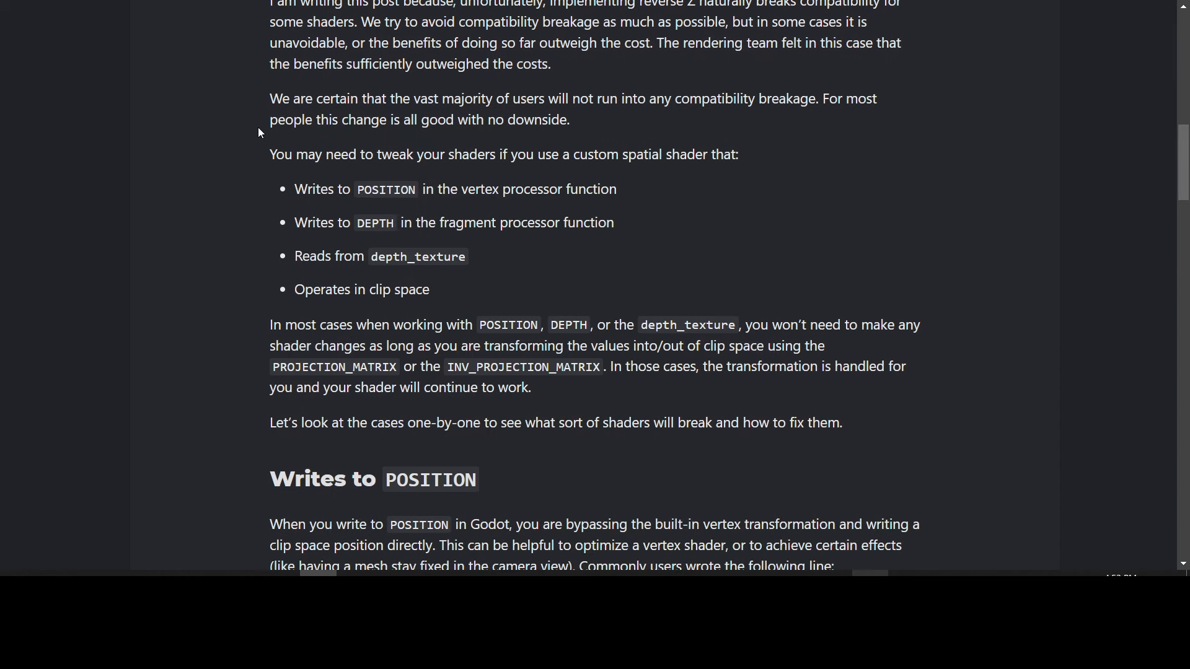
{"action": "mouse_move", "coordinate": [258, 163]}
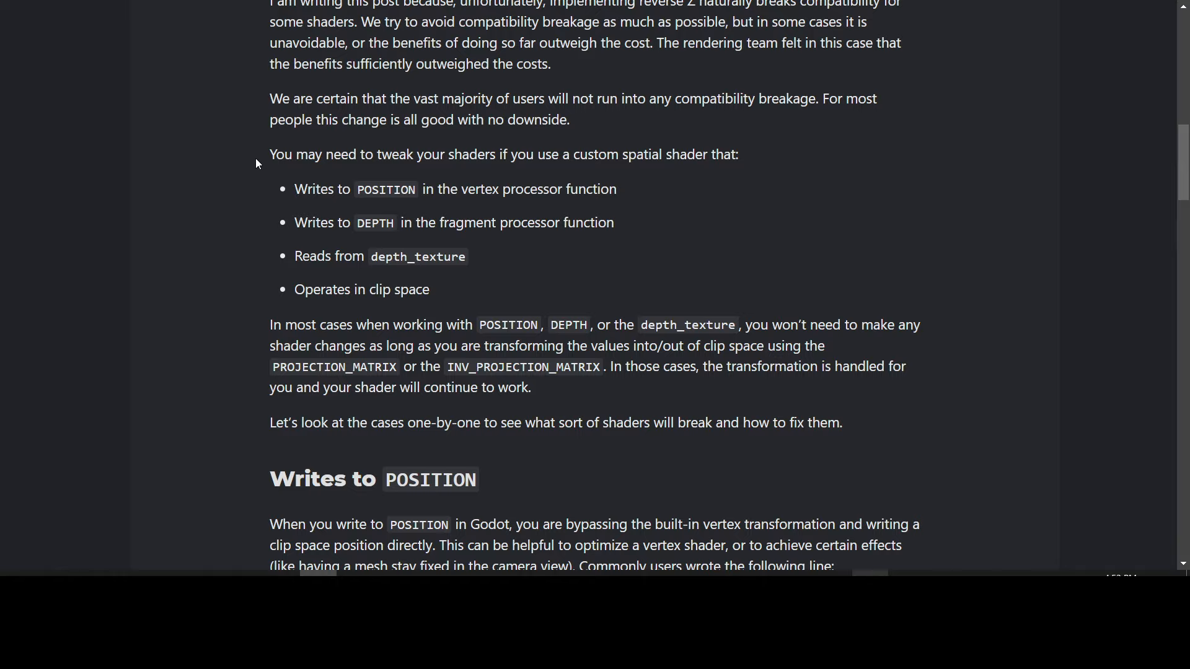
{"action": "scroll", "scroll_direction": "down", "scroll_amount": 3}
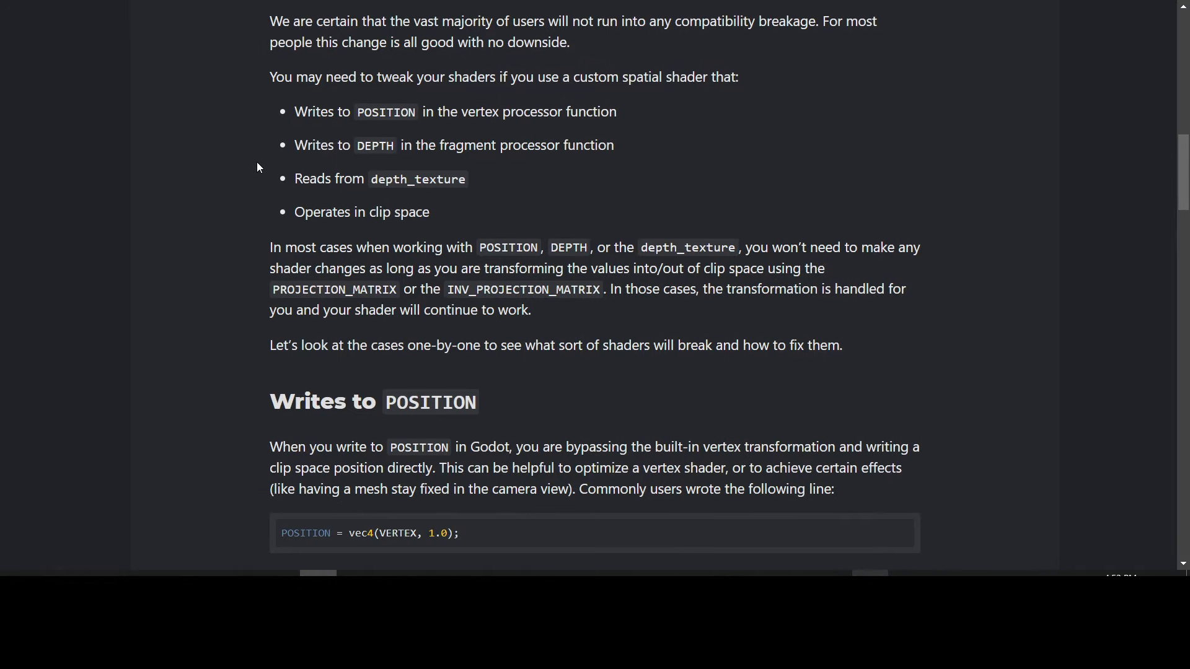
{"action": "mouse_move", "coordinate": [279, 111]}
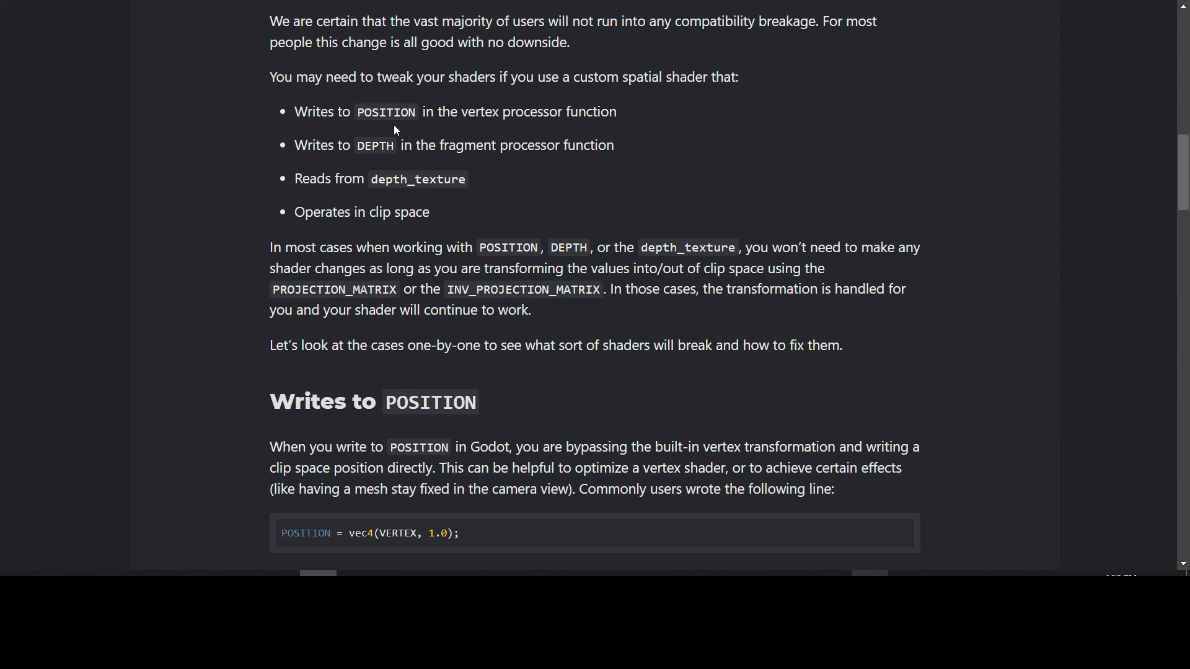
{"action": "mouse_move", "coordinate": [481, 131]}
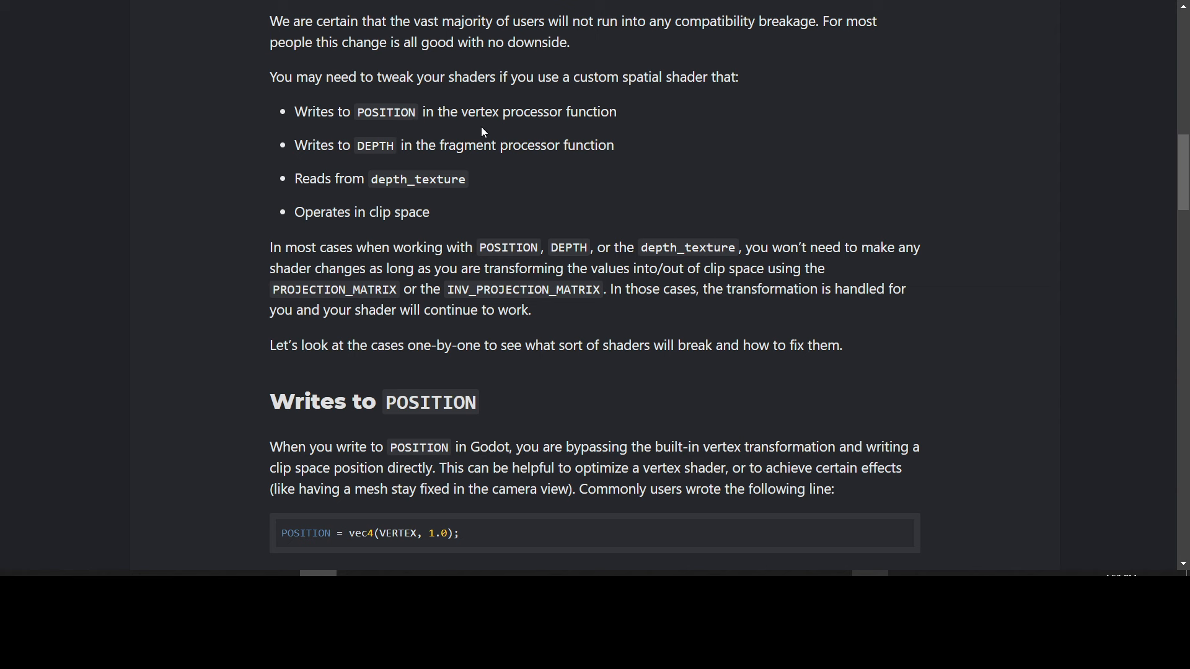
{"action": "mouse_move", "coordinate": [417, 166]}
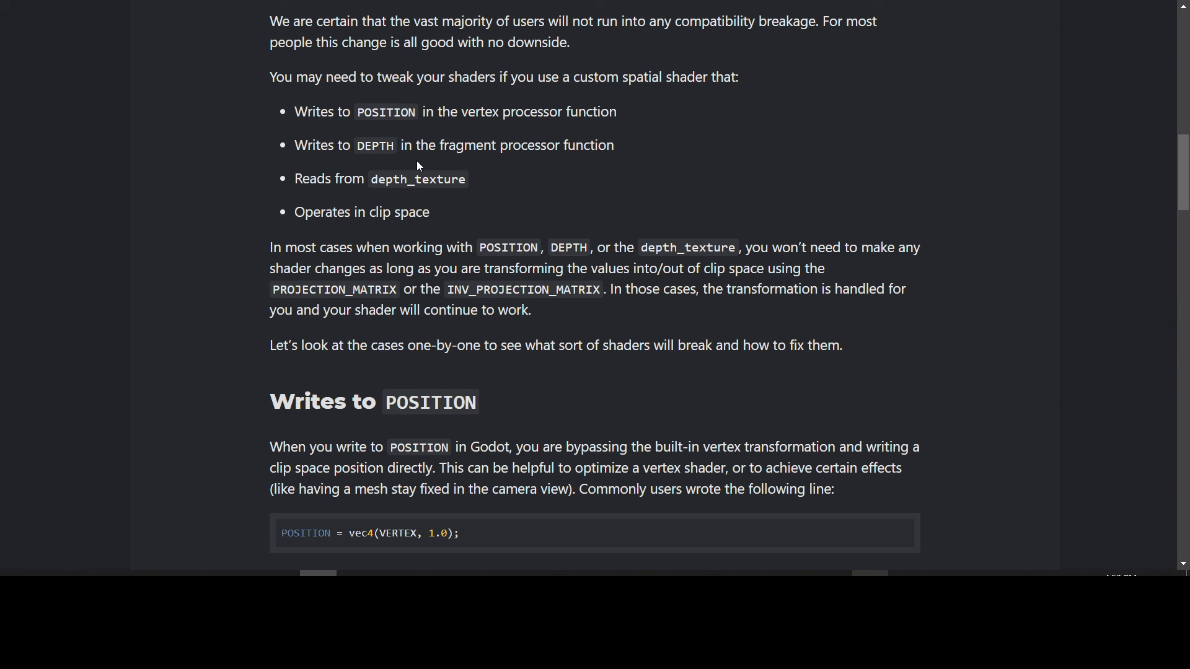
{"action": "mouse_move", "coordinate": [270, 165]}
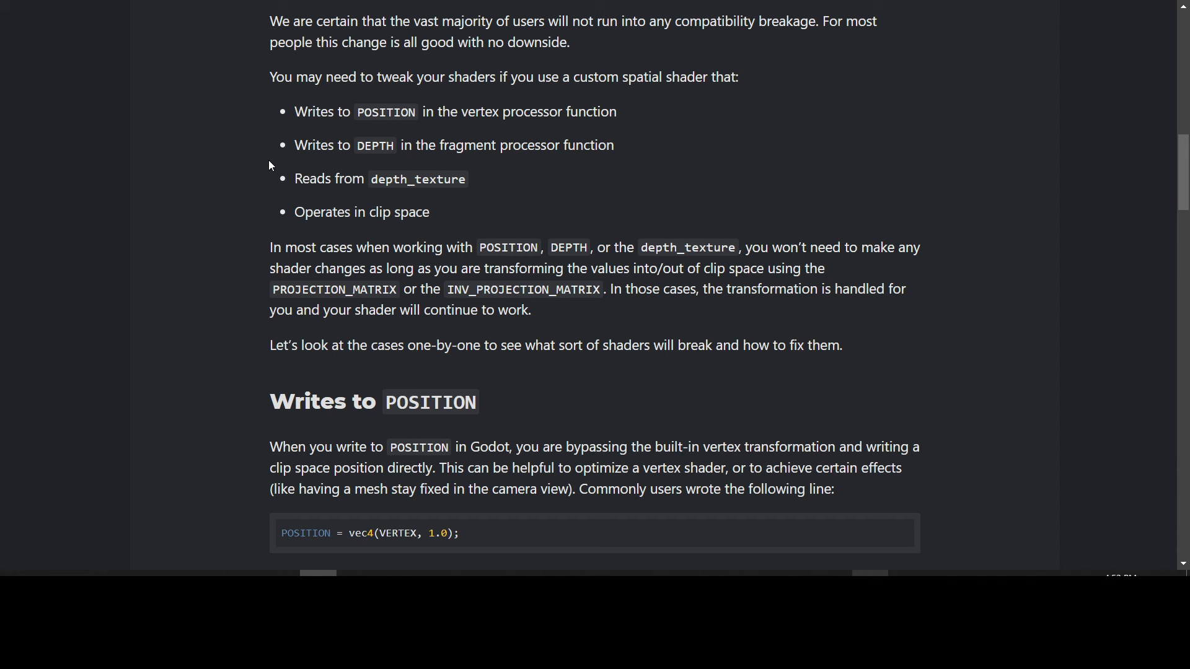
{"action": "mouse_move", "coordinate": [394, 198]}
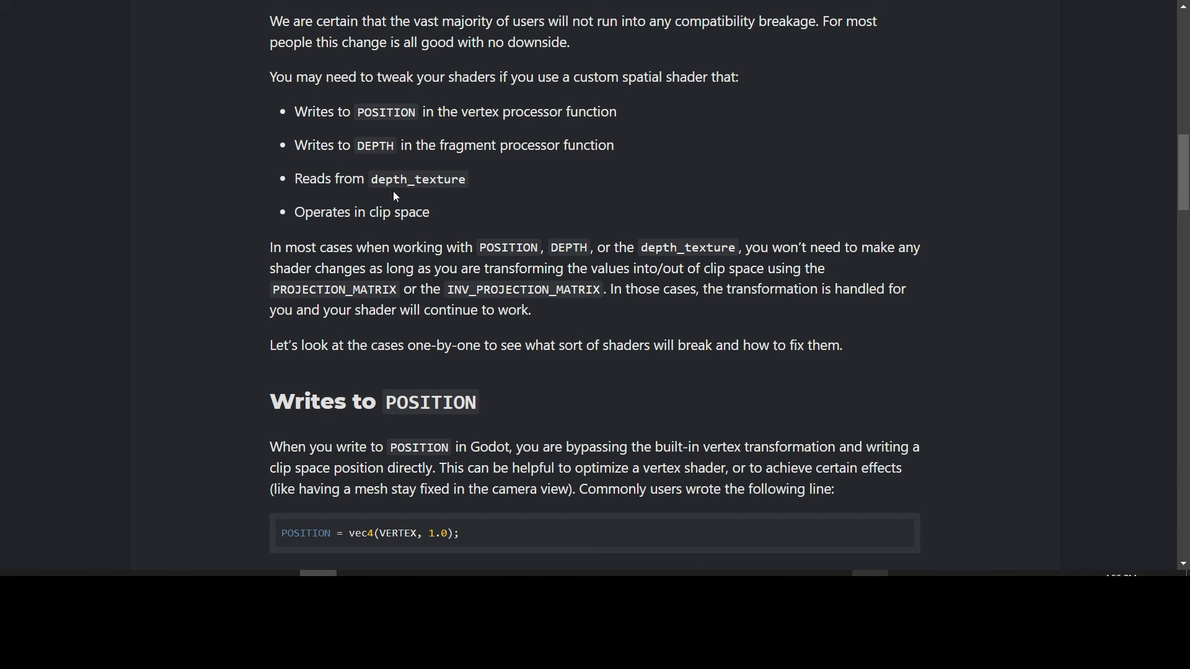
{"action": "mouse_move", "coordinate": [447, 221]}
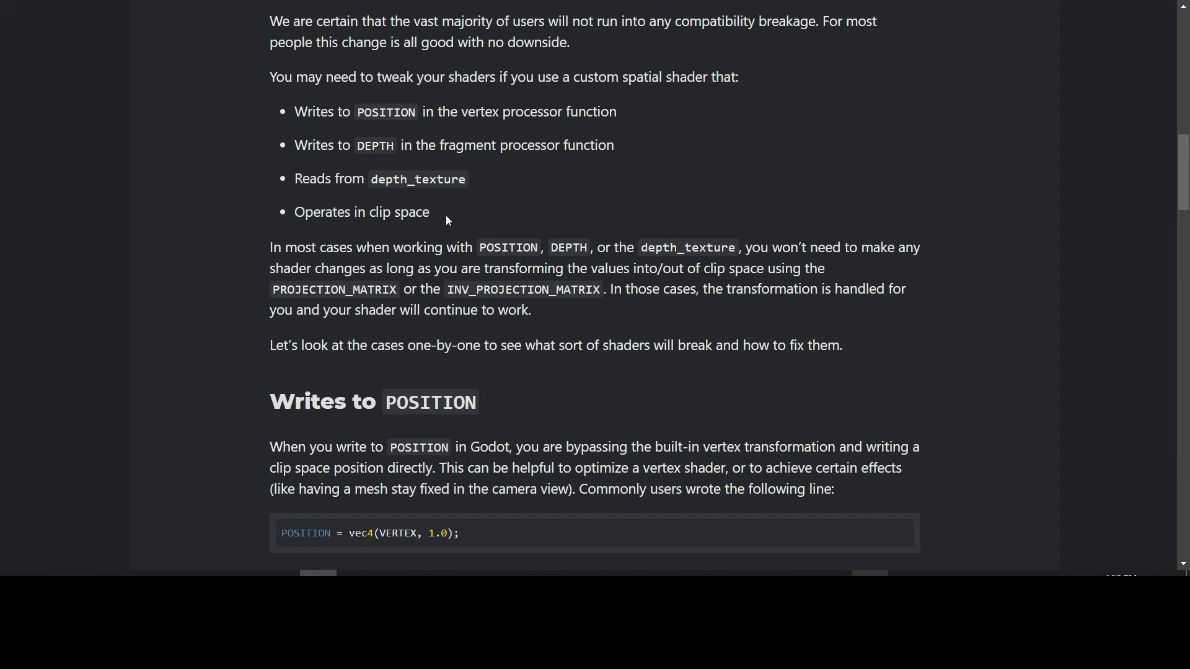
{"action": "mouse_move", "coordinate": [266, 178]}
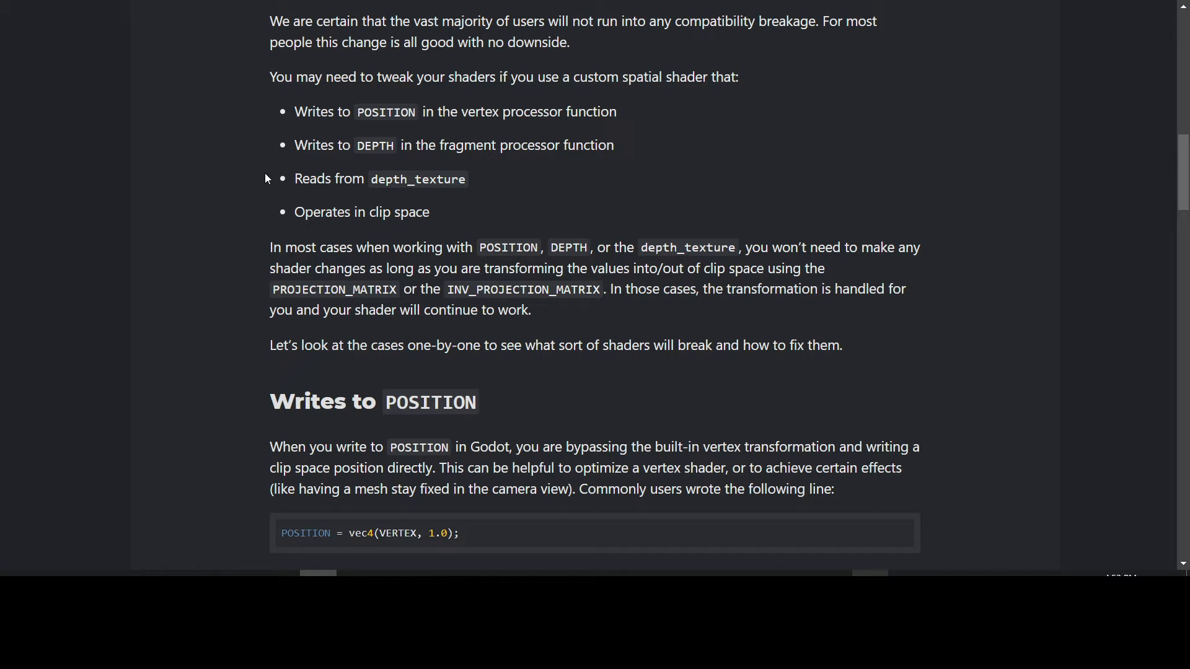
{"action": "mouse_move", "coordinate": [258, 196]}
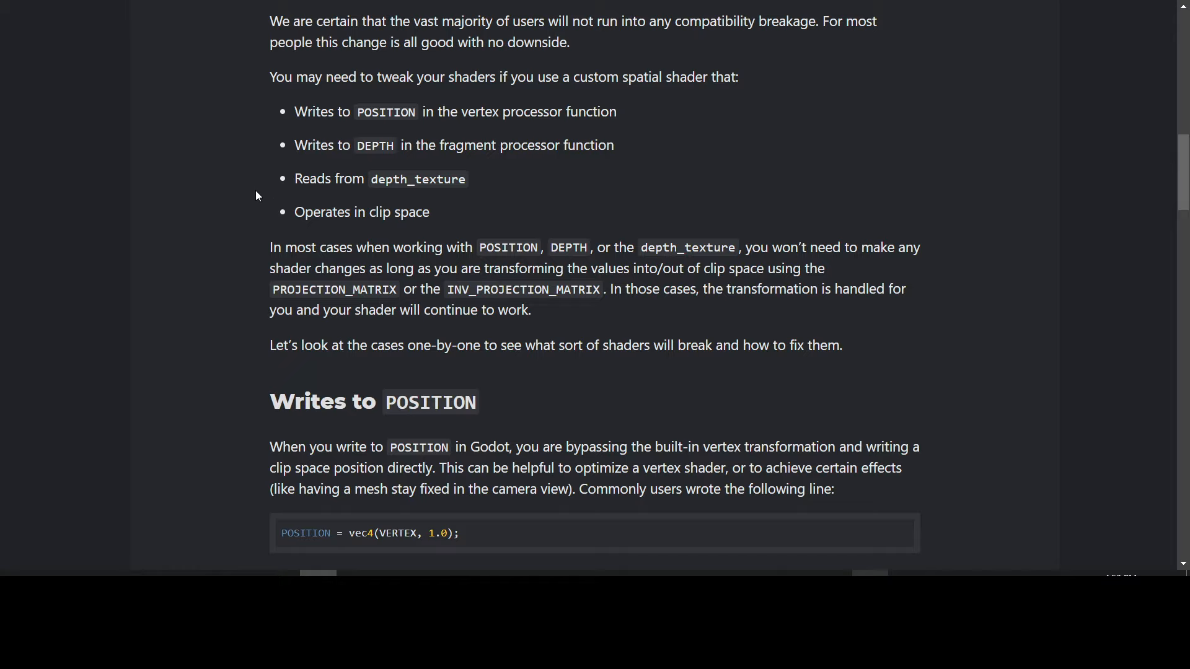
{"action": "scroll", "scroll_direction": "down", "scroll_amount": 3}
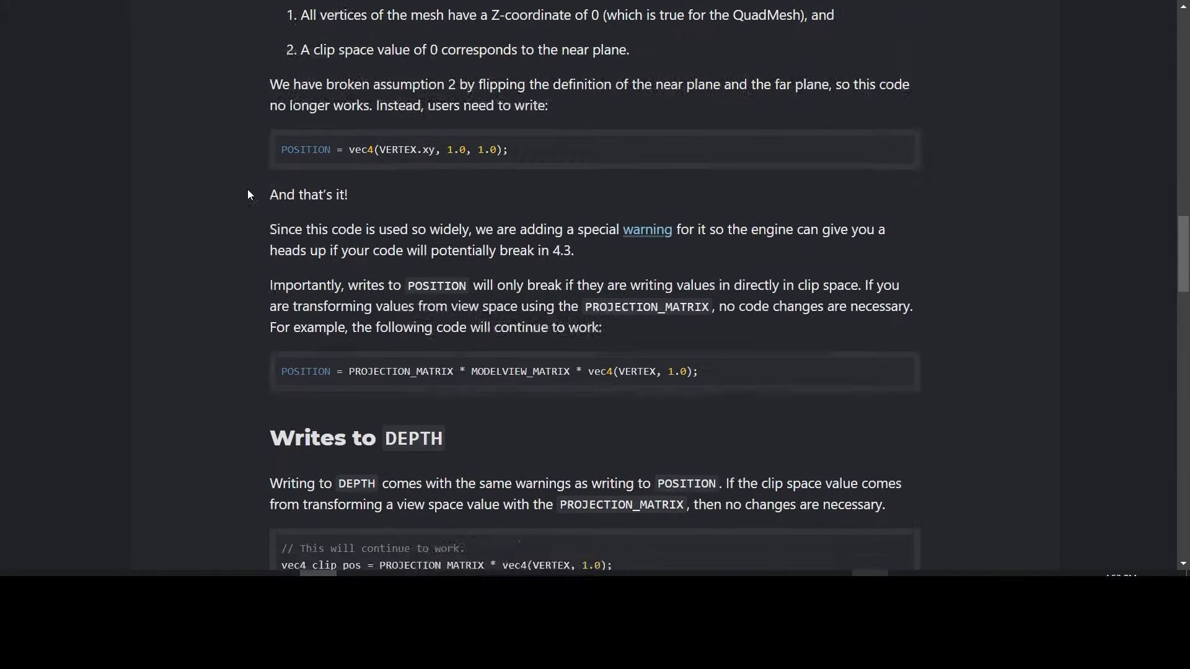
{"action": "scroll", "scroll_direction": "down", "scroll_amount": 3}
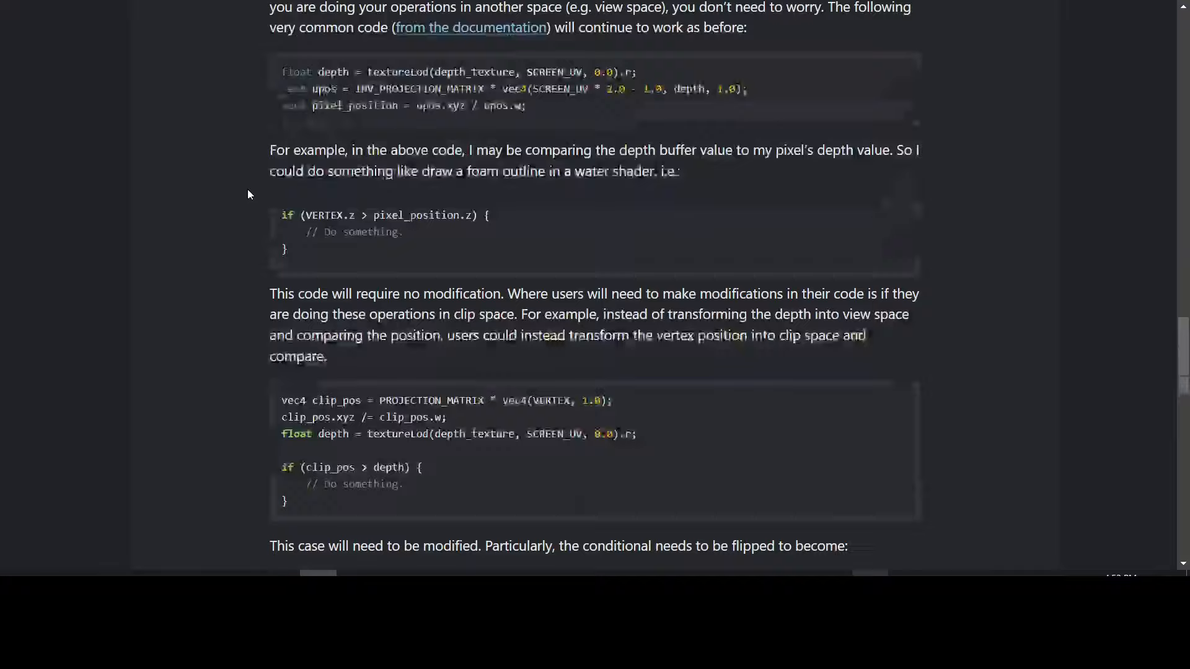
{"action": "scroll", "scroll_direction": "down", "scroll_amount": 3}
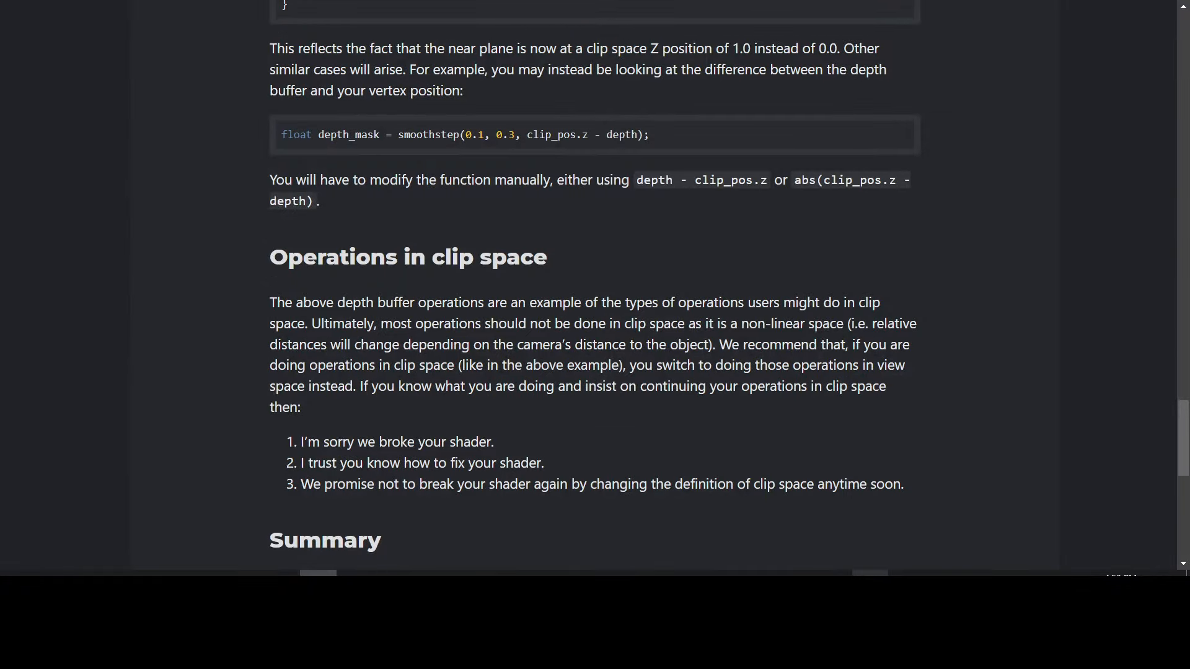
{"action": "scroll", "scroll_direction": "down", "scroll_amount": 3}
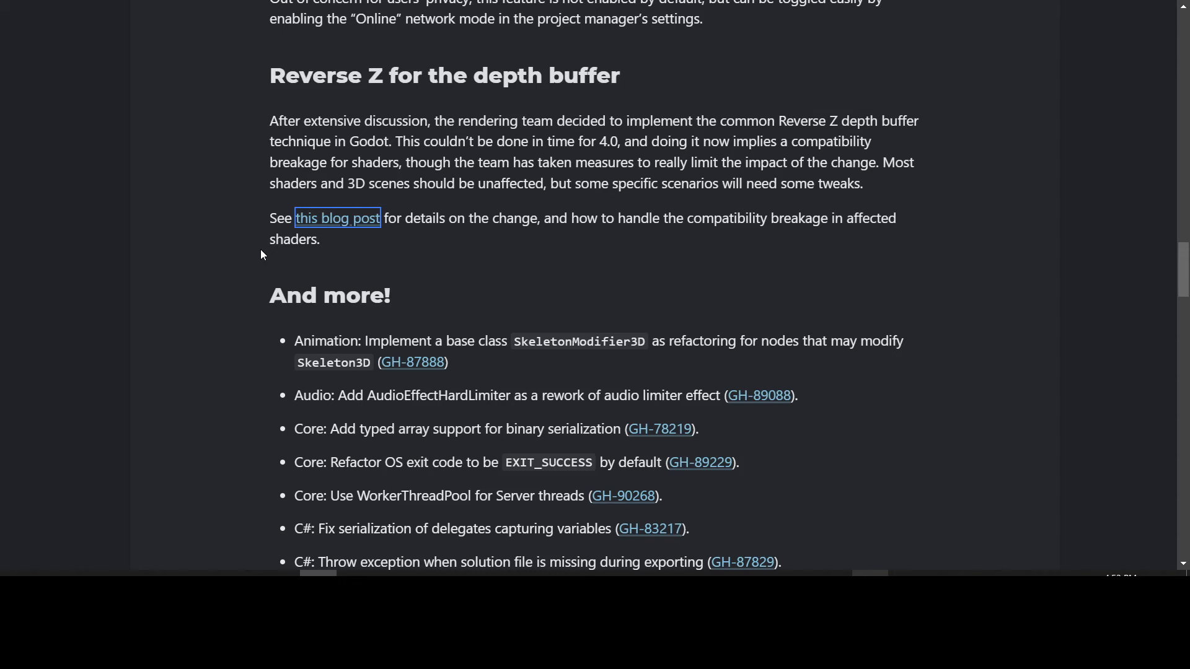
{"action": "scroll", "scroll_direction": "down", "scroll_amount": 3}
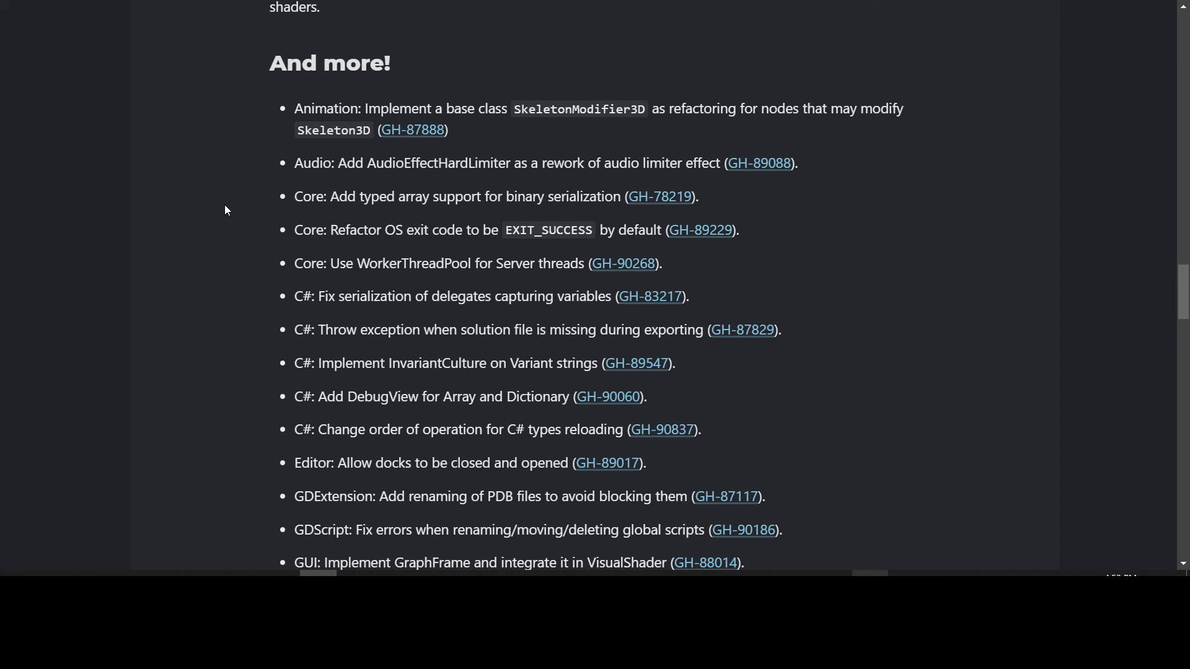
{"action": "mouse_move", "coordinate": [272, 188]}
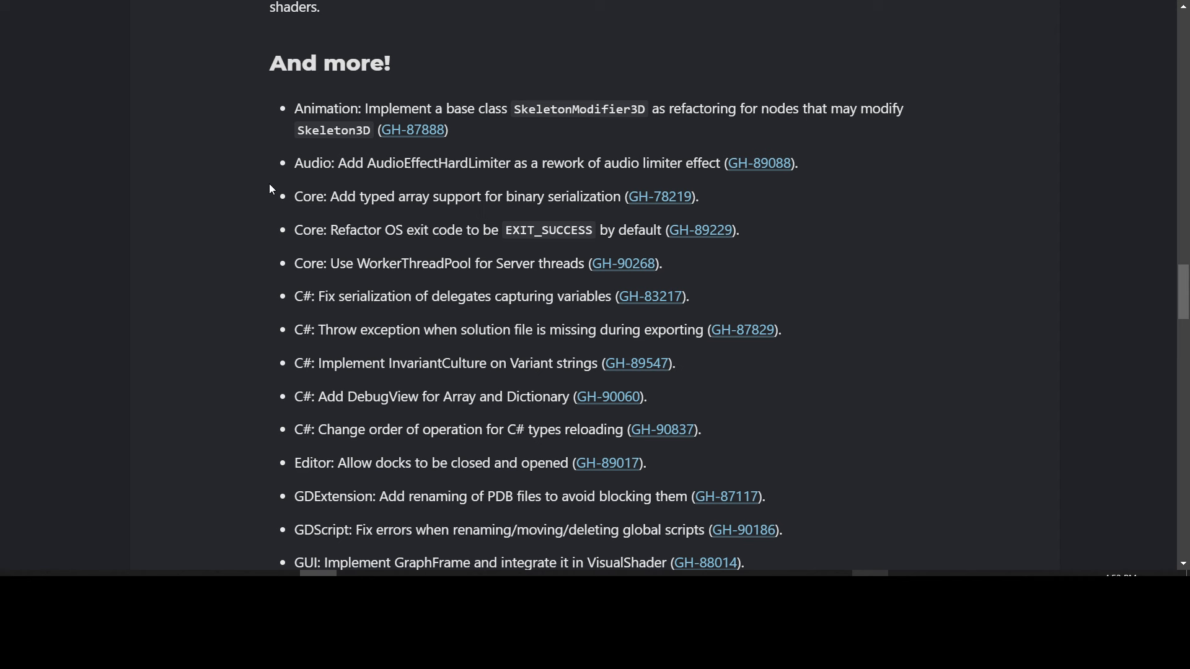
{"action": "mouse_move", "coordinate": [659, 128]}
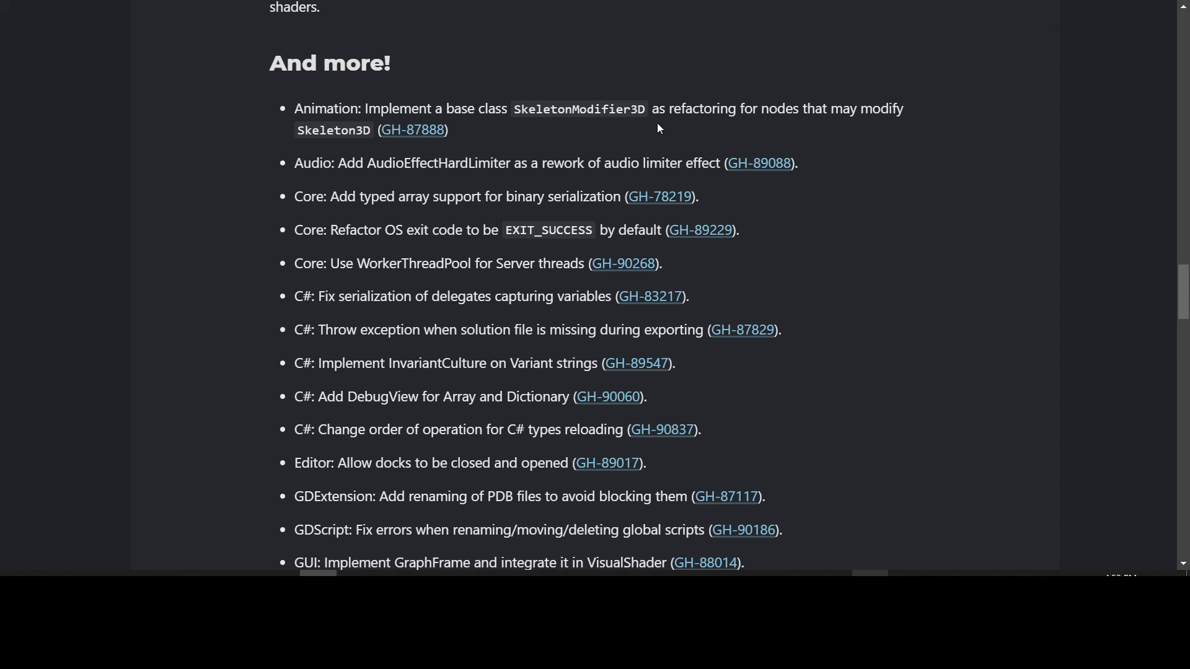
{"action": "mouse_move", "coordinate": [298, 143]}
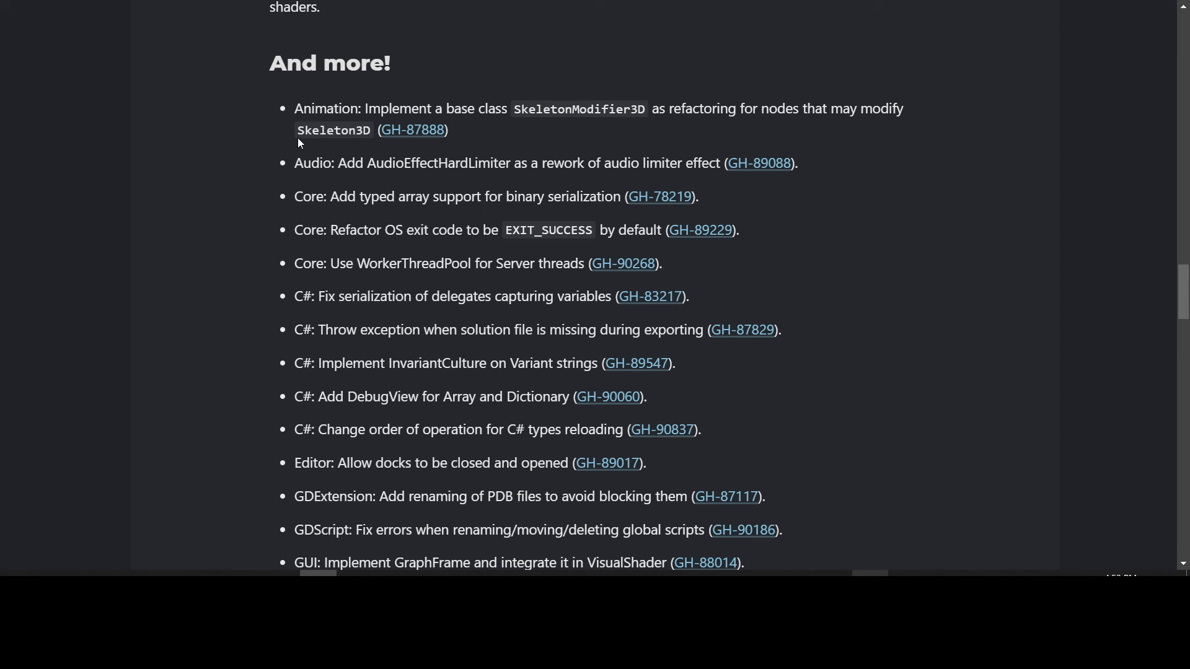
{"action": "mouse_move", "coordinate": [285, 156]}
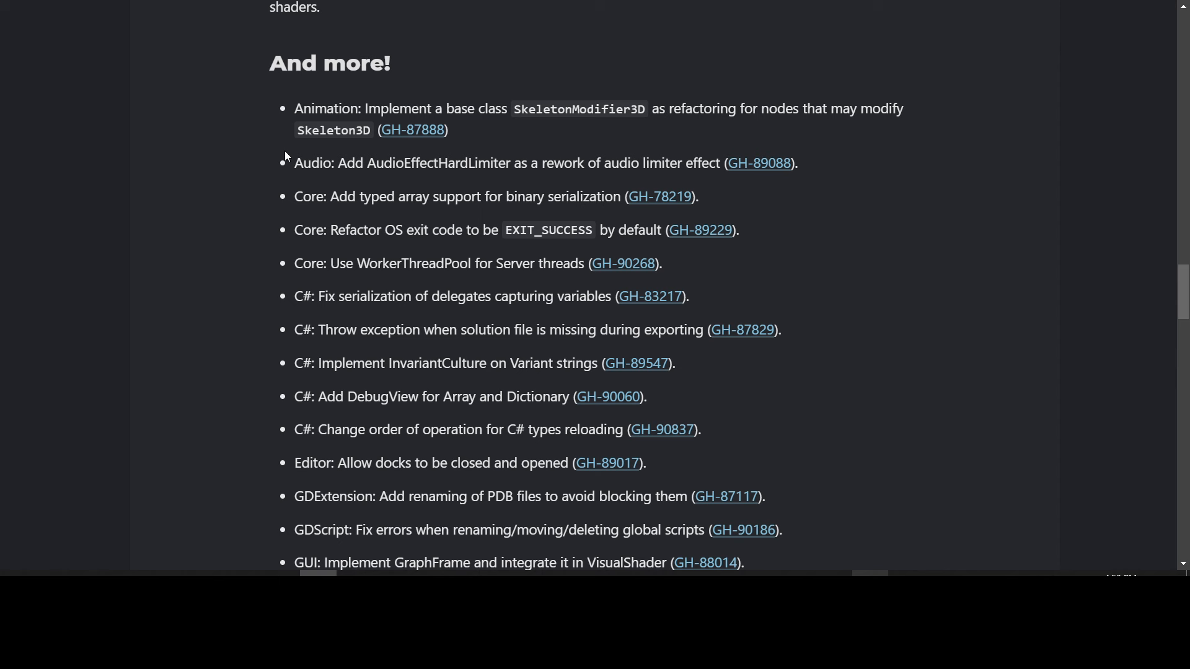
{"action": "mouse_move", "coordinate": [261, 207]}
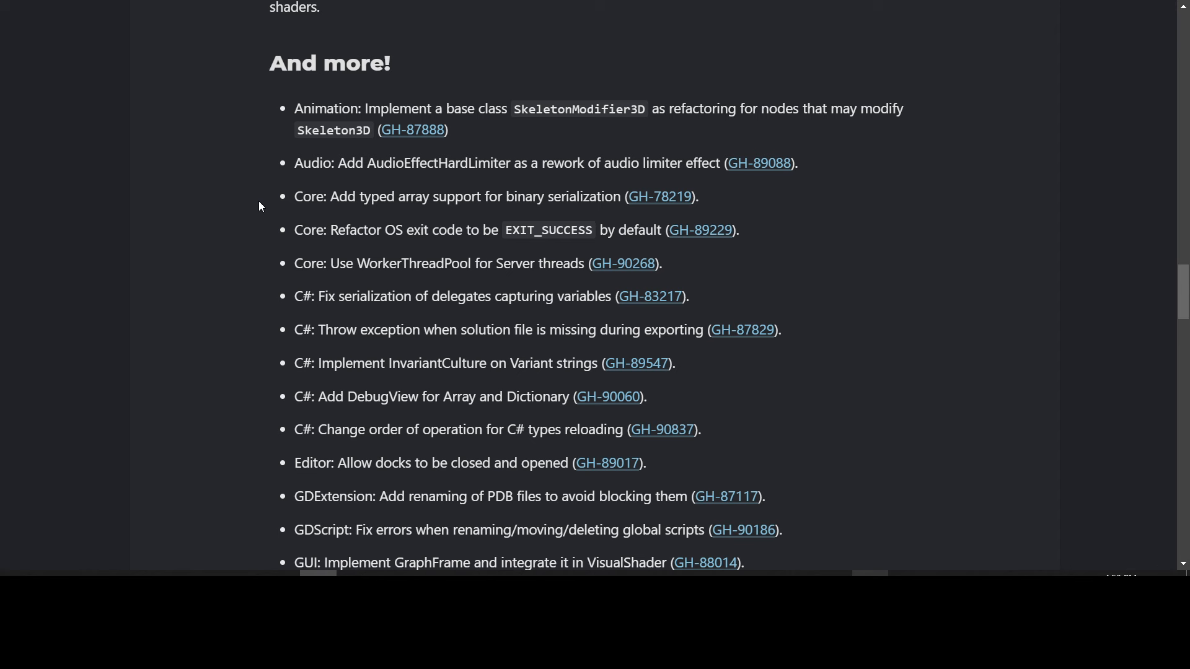
{"action": "mouse_move", "coordinate": [689, 179]}
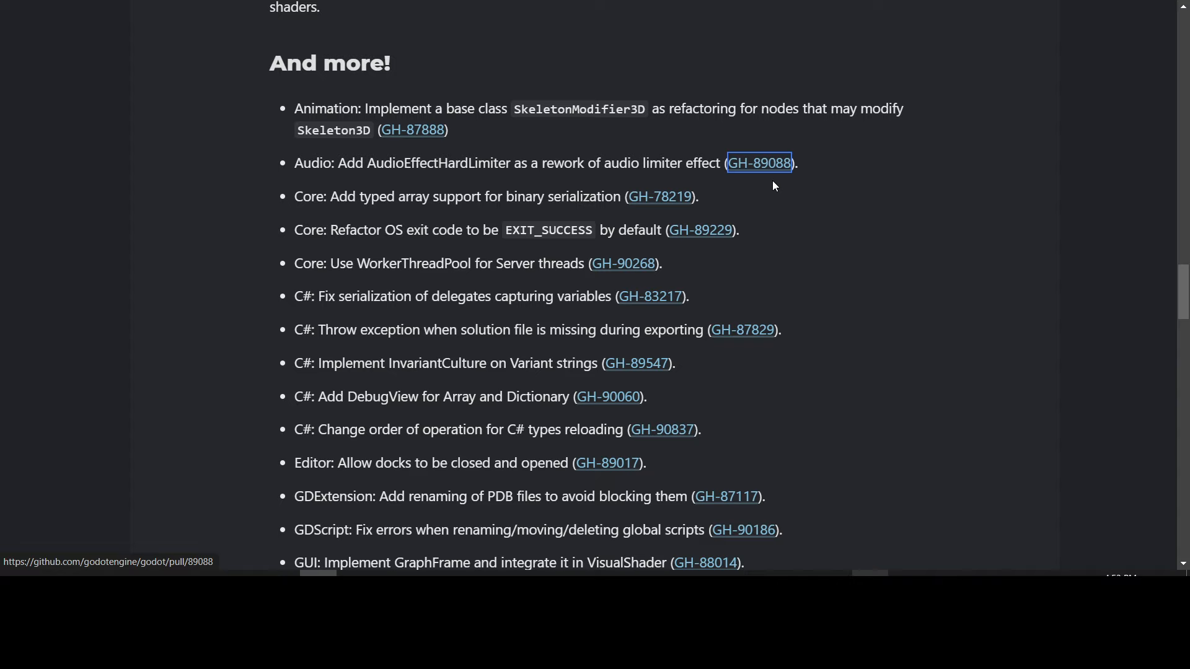
Step: Read the AudioEffectHardLimiter PR #89088 description through its limiter overview and implementation notes
{"action": "left_click", "coordinate": [760, 164]}
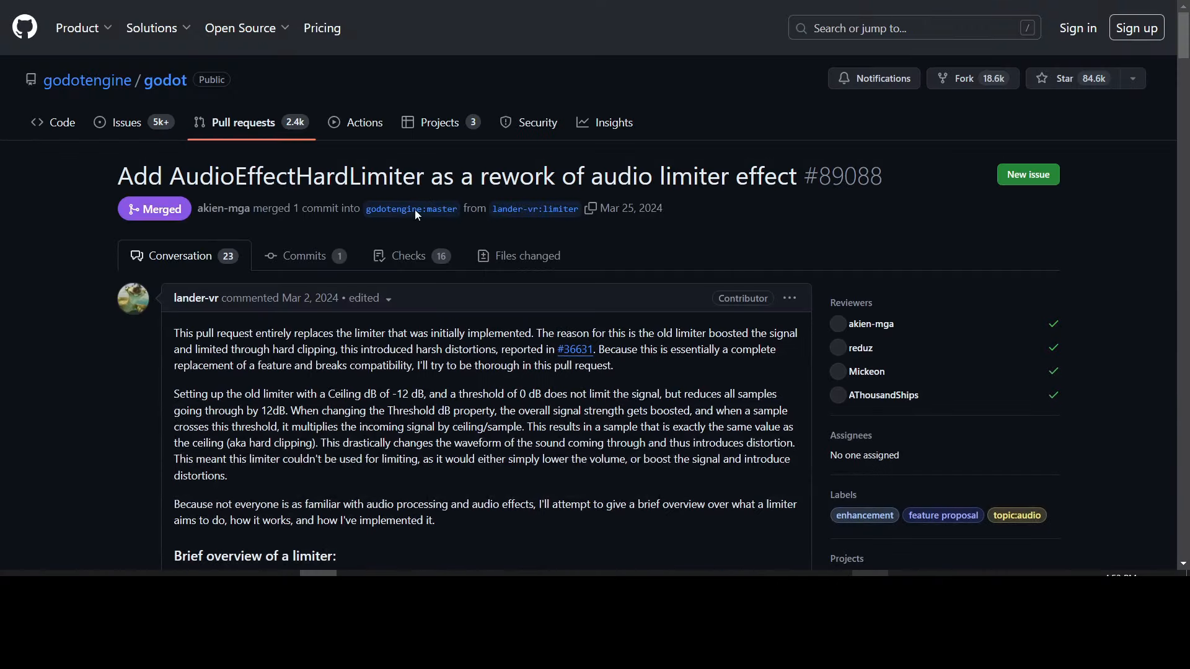
{"action": "scroll", "scroll_direction": "down", "scroll_amount": 3}
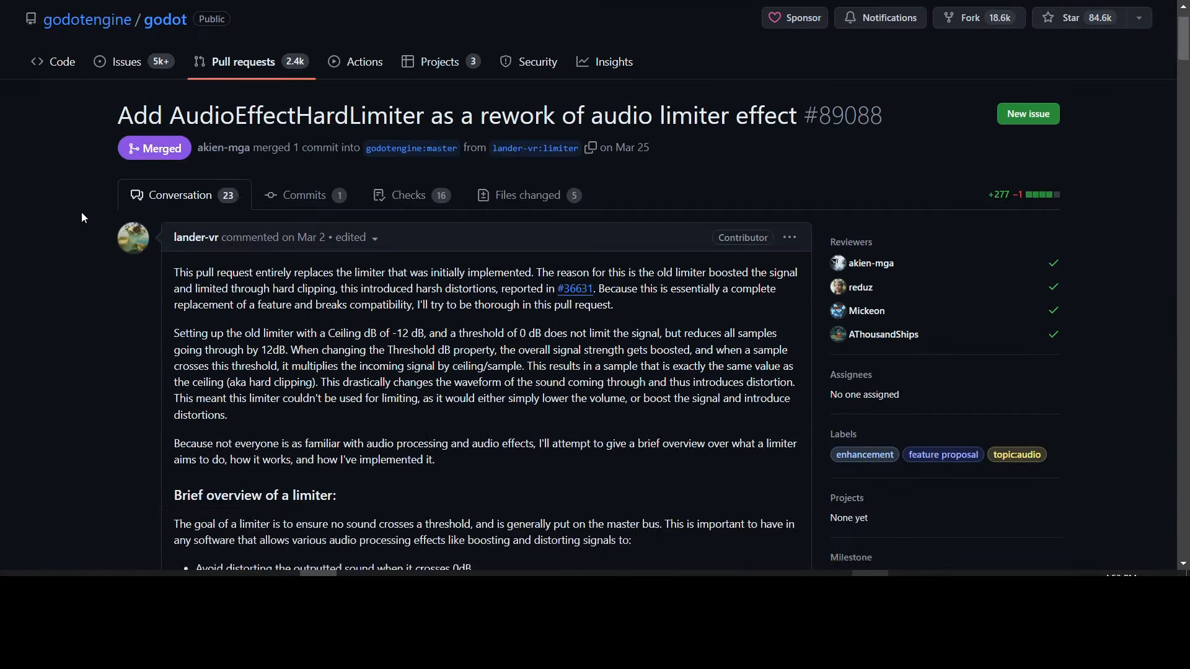
{"action": "scroll", "scroll_direction": "down", "scroll_amount": 3}
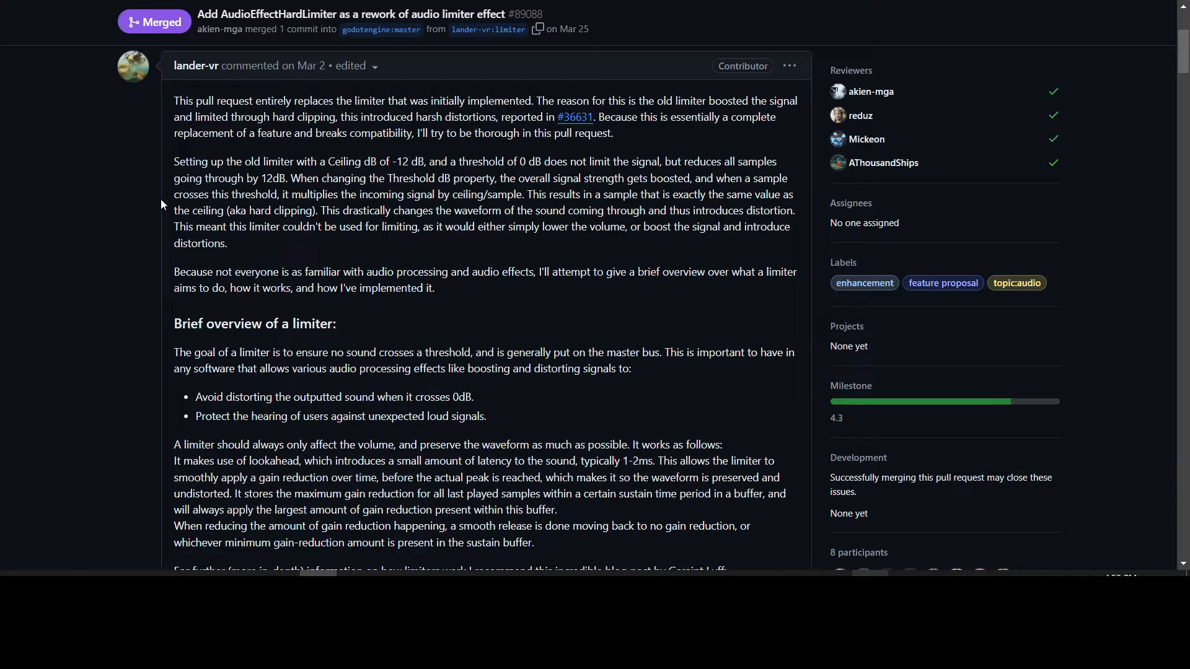
{"action": "scroll", "scroll_direction": "down", "scroll_amount": 3}
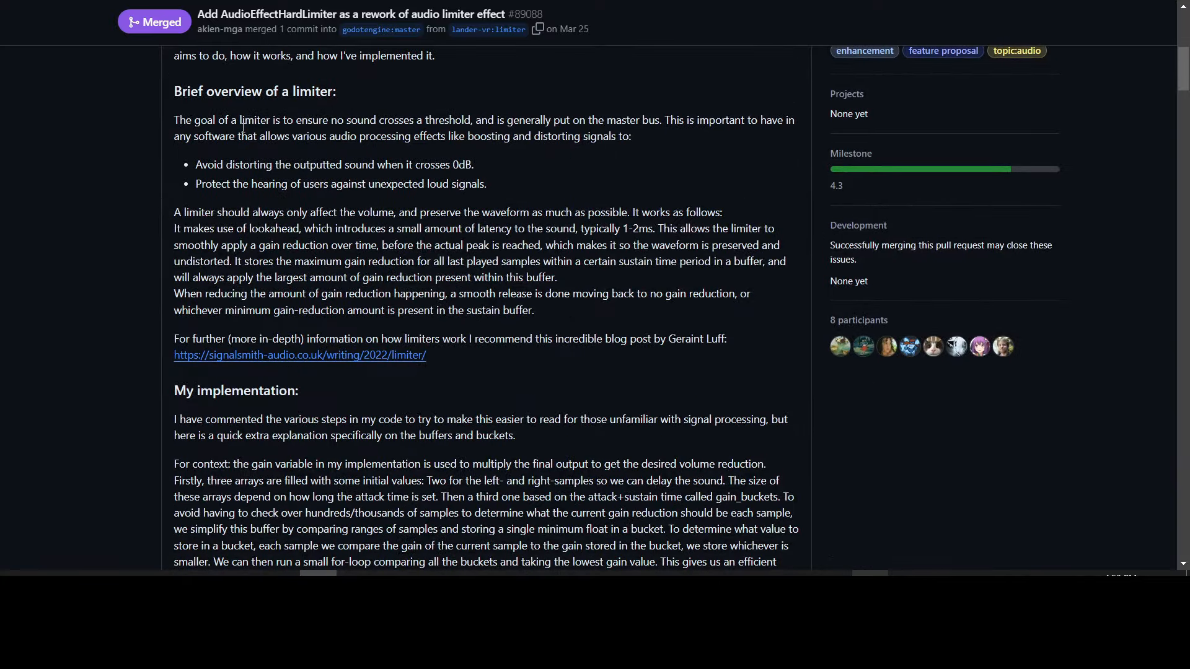
{"action": "mouse_move", "coordinate": [143, 159]}
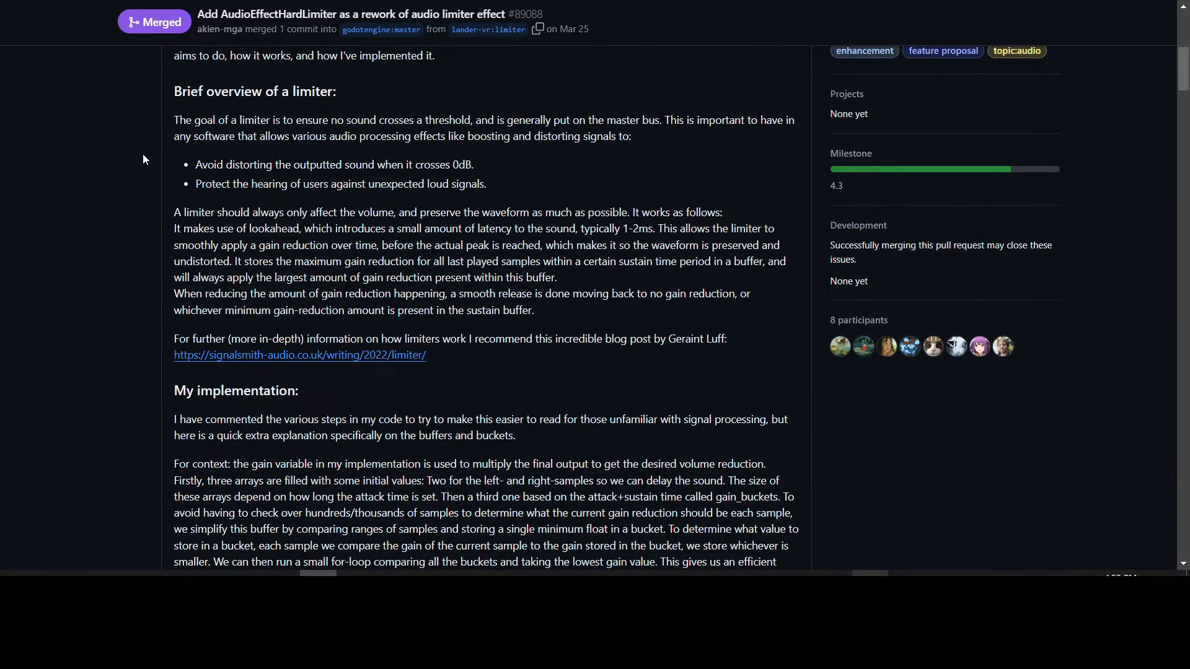
{"action": "mouse_move", "coordinate": [136, 198]}
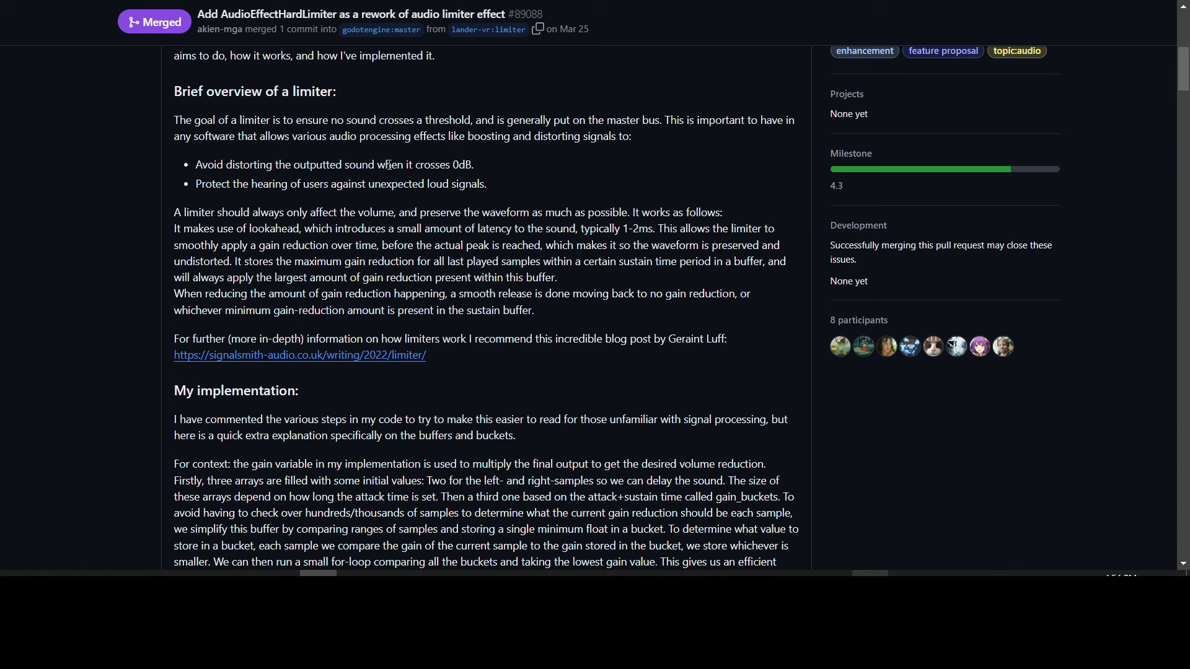
{"action": "mouse_move", "coordinate": [176, 188]}
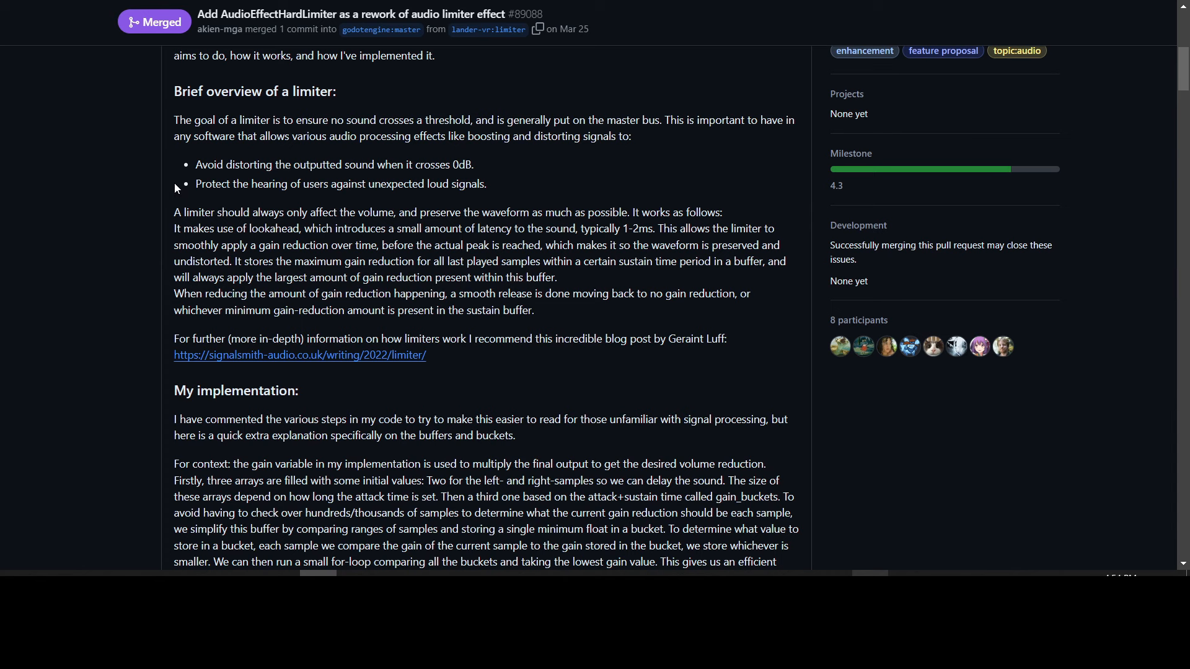
{"action": "mouse_move", "coordinate": [148, 194]}
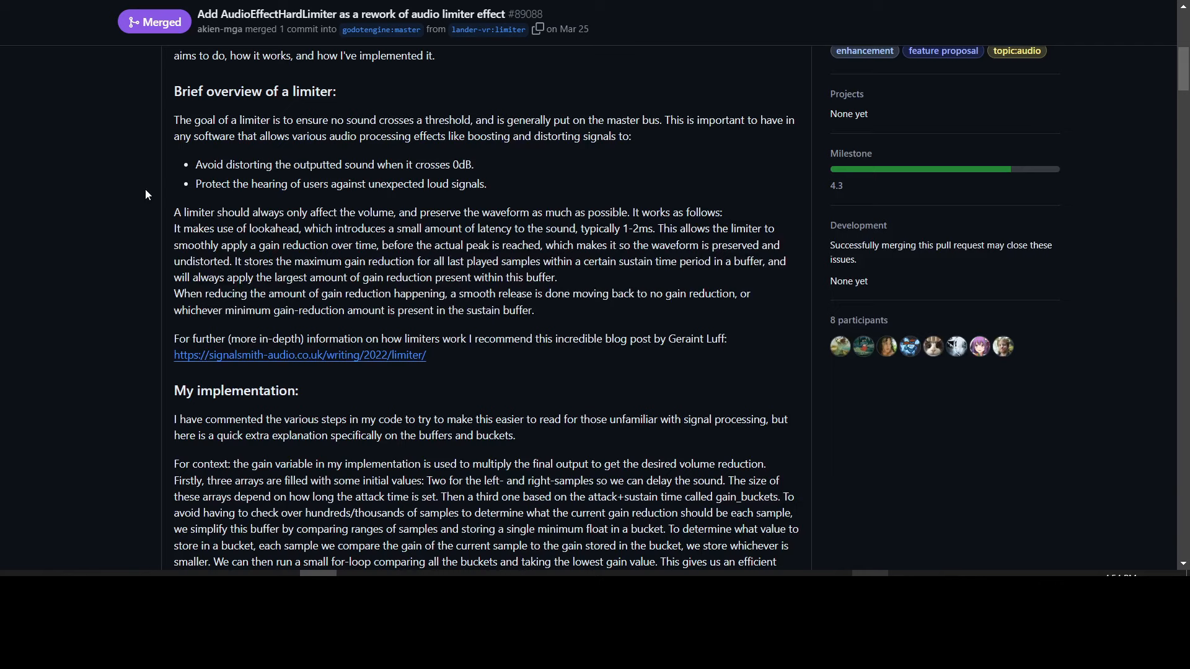
{"action": "mouse_move", "coordinate": [140, 198]}
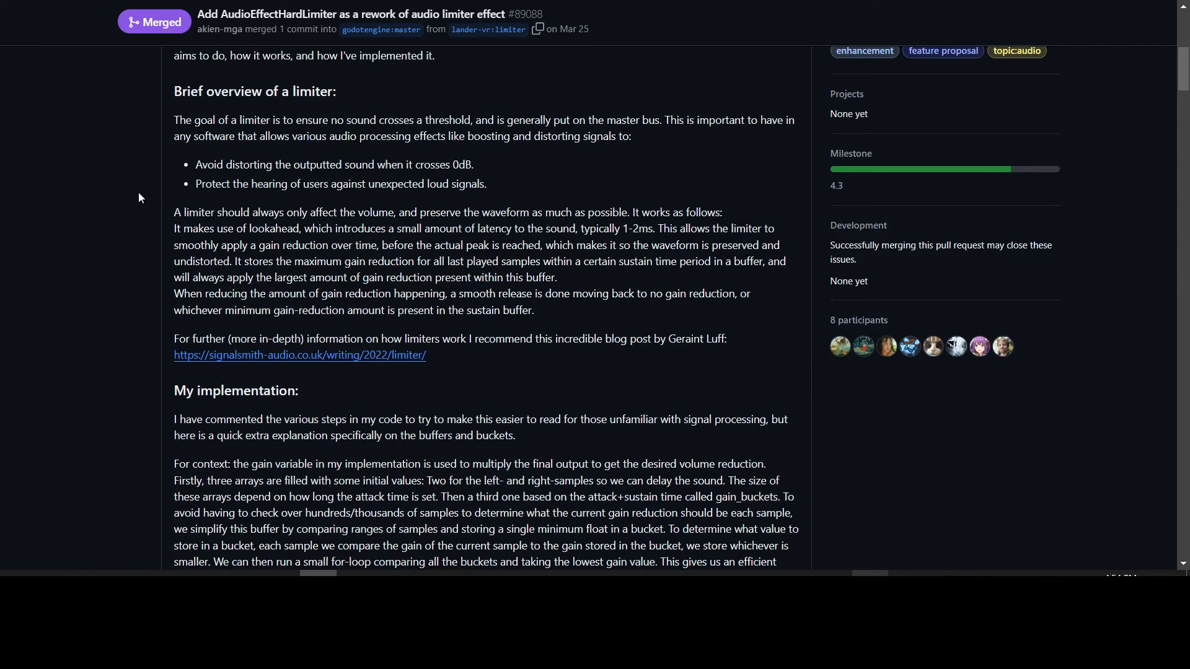
{"action": "scroll", "scroll_direction": "down", "scroll_amount": 3}
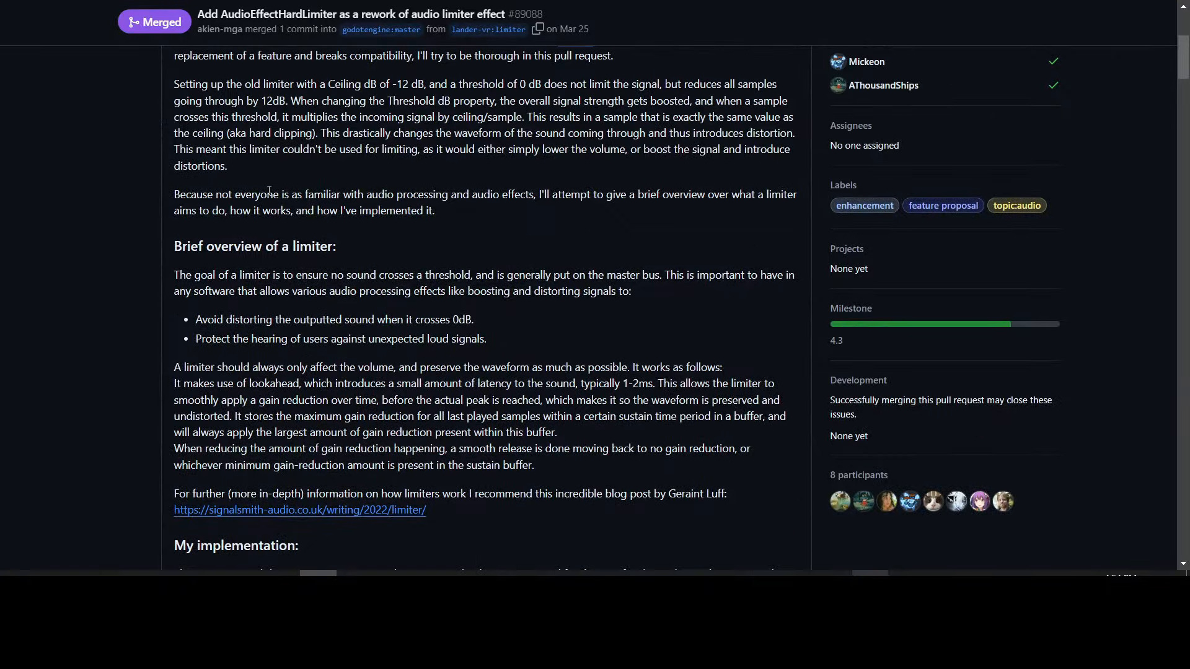
{"action": "mouse_move", "coordinate": [231, 523]}
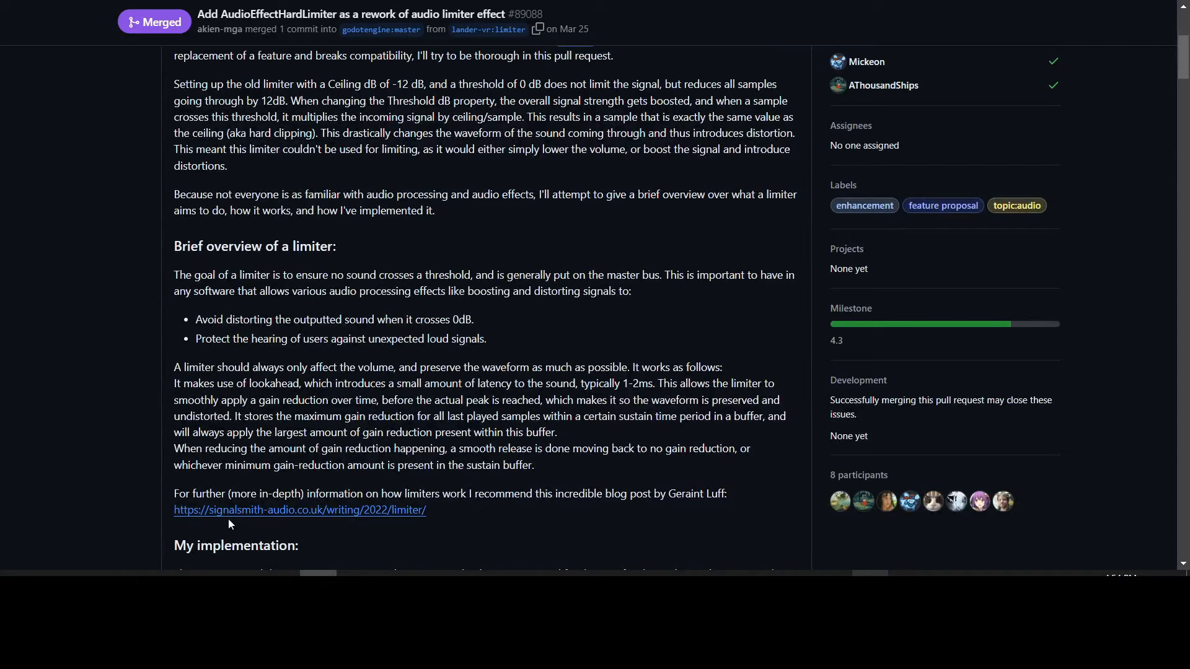
{"action": "mouse_move", "coordinate": [241, 514]}
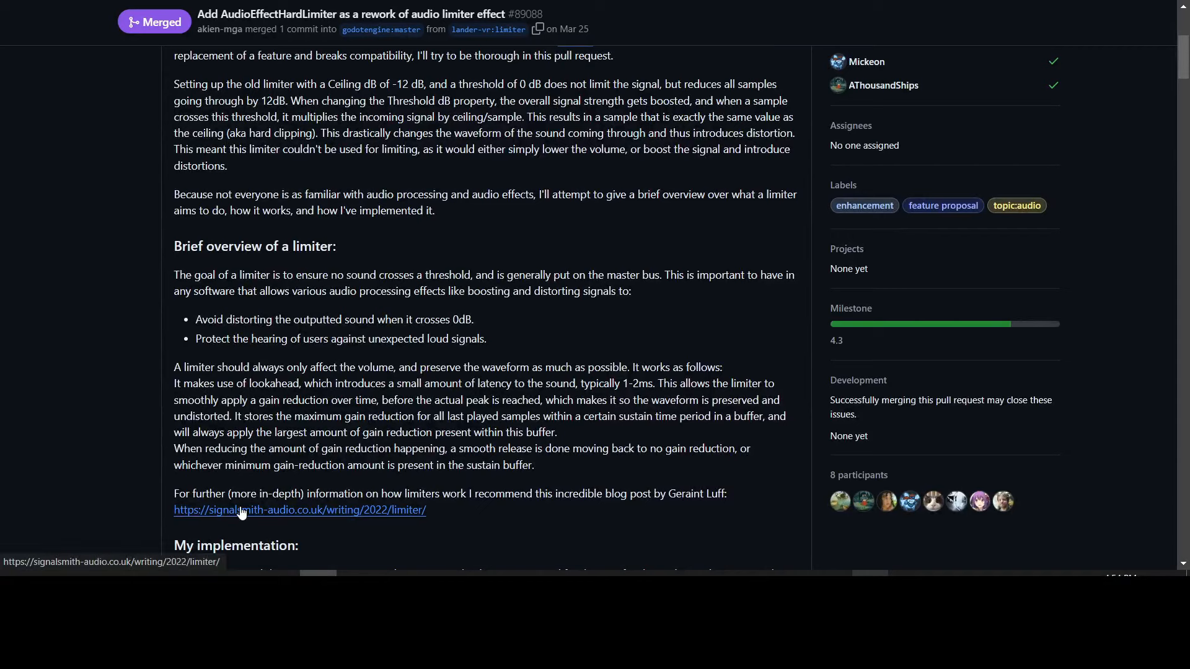
{"action": "mouse_move", "coordinate": [362, 494]}
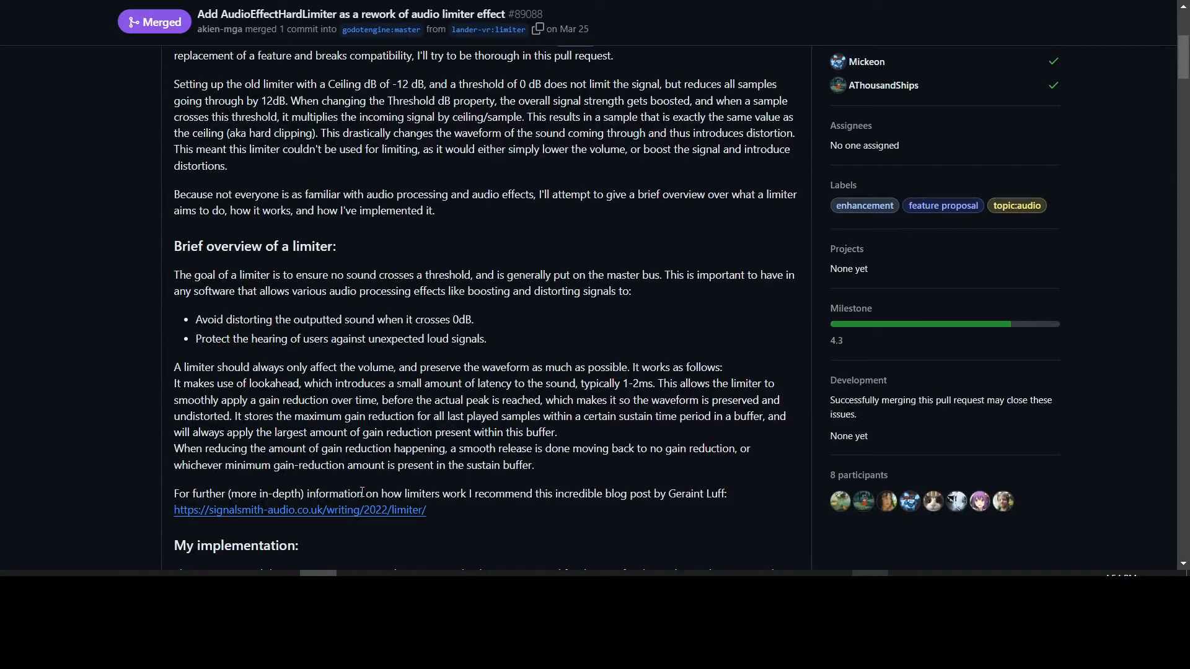
{"action": "mouse_move", "coordinate": [143, 169]}
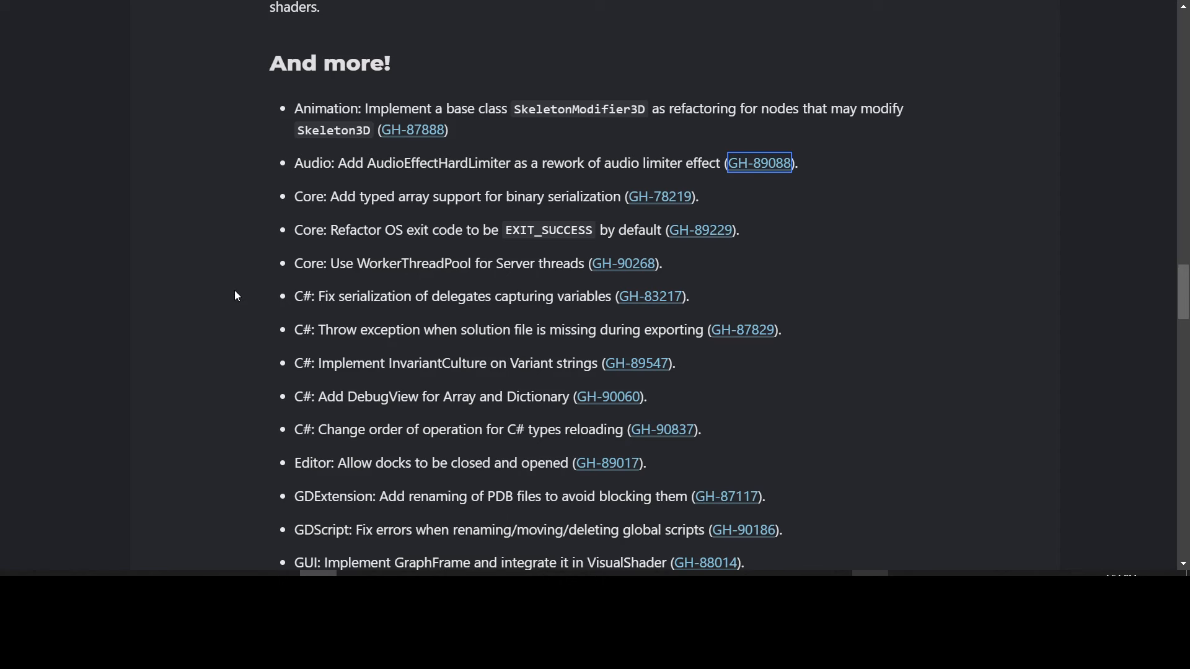
{"action": "mouse_move", "coordinate": [251, 299]}
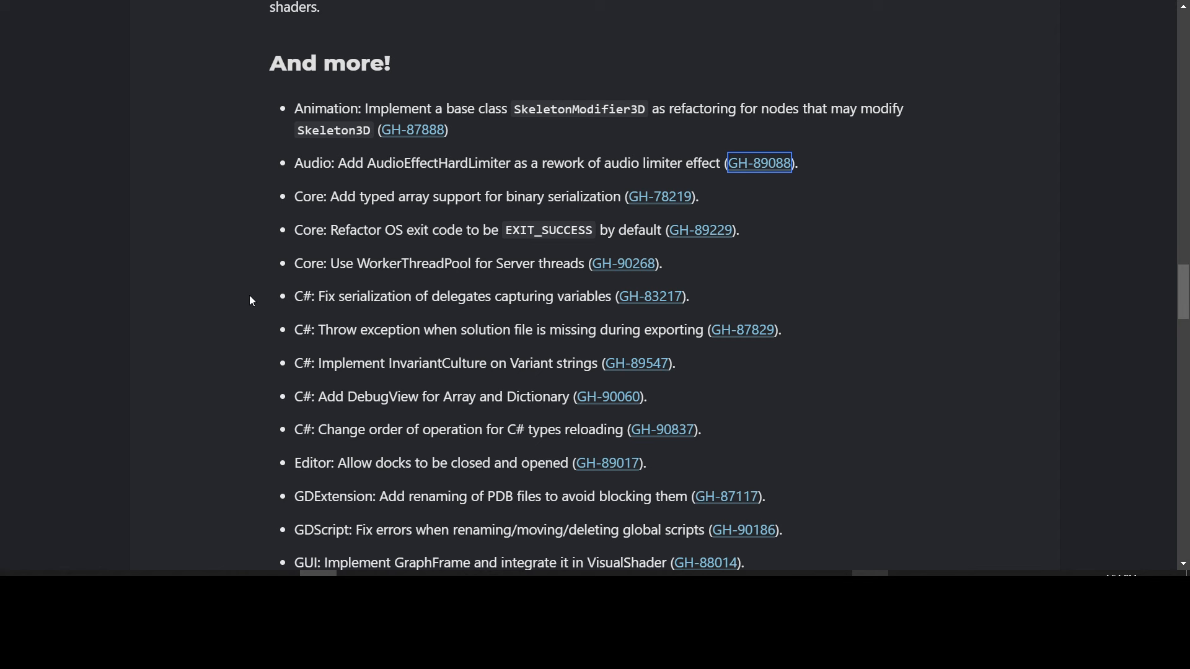
{"action": "mouse_move", "coordinate": [253, 228]}
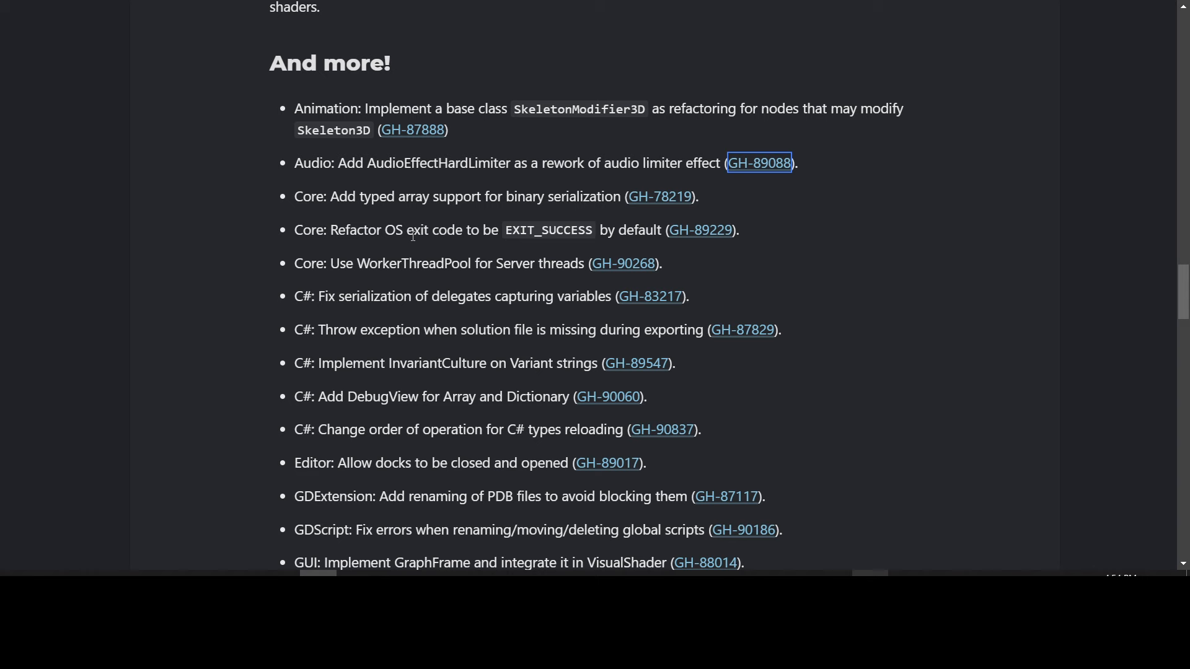
Step: Bring up link options for GH-89229 on the EXIT_SUCCESS exit-code entry
{"action": "right_click", "coordinate": [700, 230]}
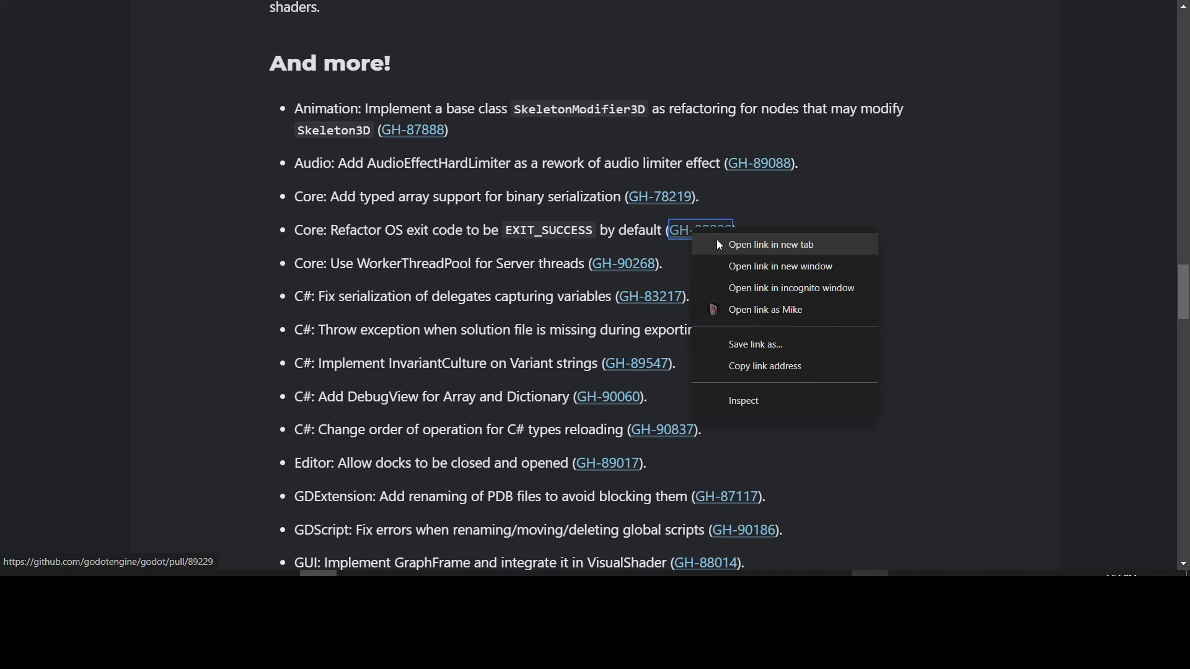
Step: Open PR GH-89229 in a new tab and continue down the blog's changelog list
{"action": "left_click", "coordinate": [771, 244]}
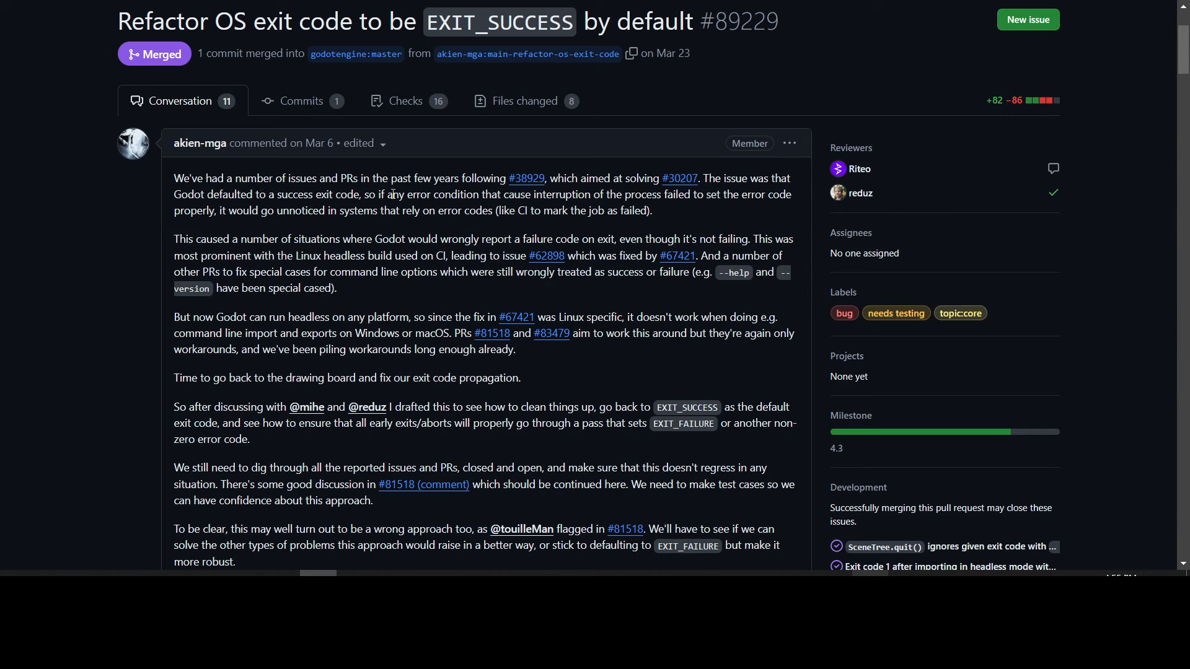
{"action": "mouse_move", "coordinate": [677, 216]}
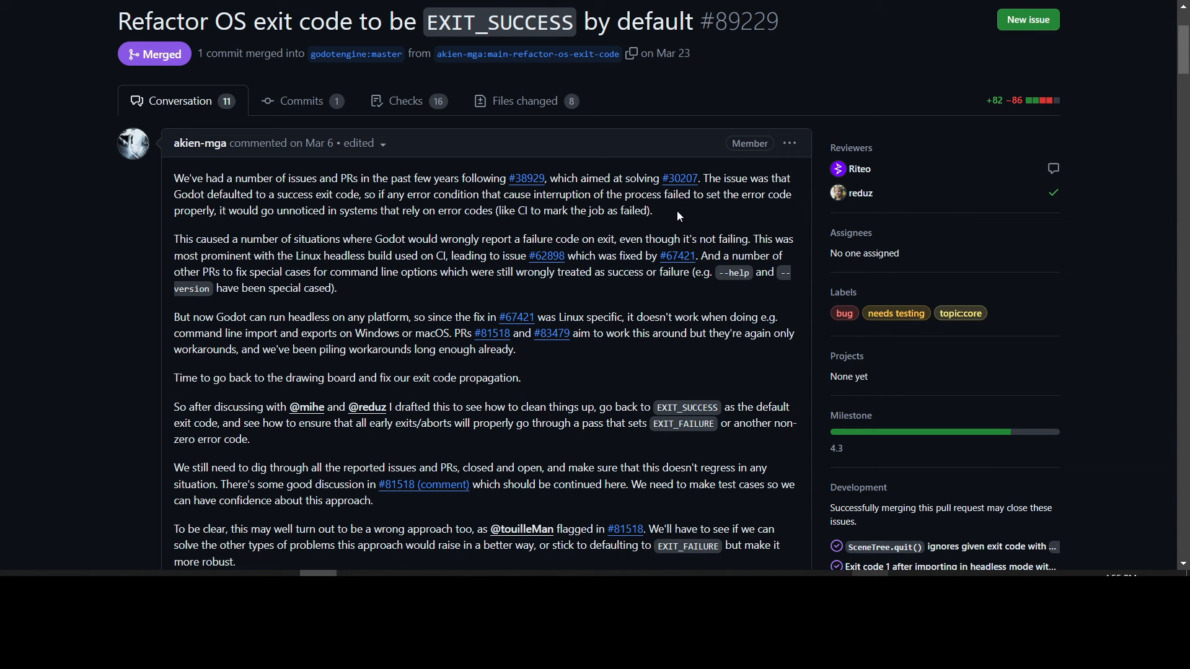
{"action": "mouse_move", "coordinate": [233, 228]}
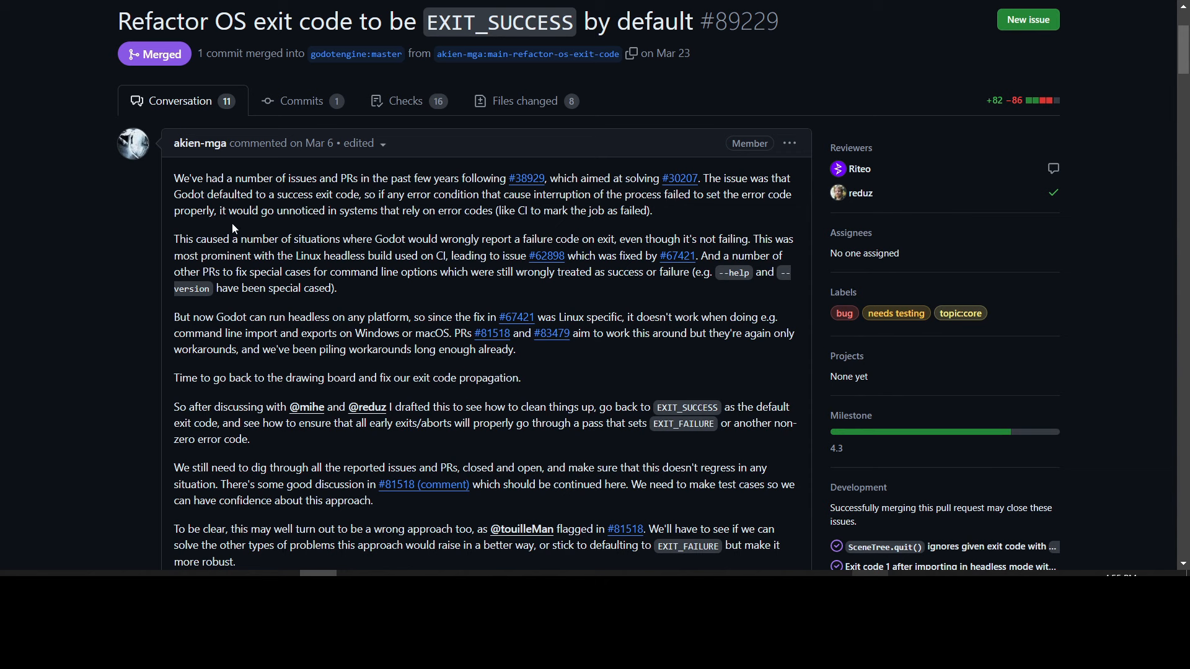
{"action": "mouse_move", "coordinate": [415, 227]}
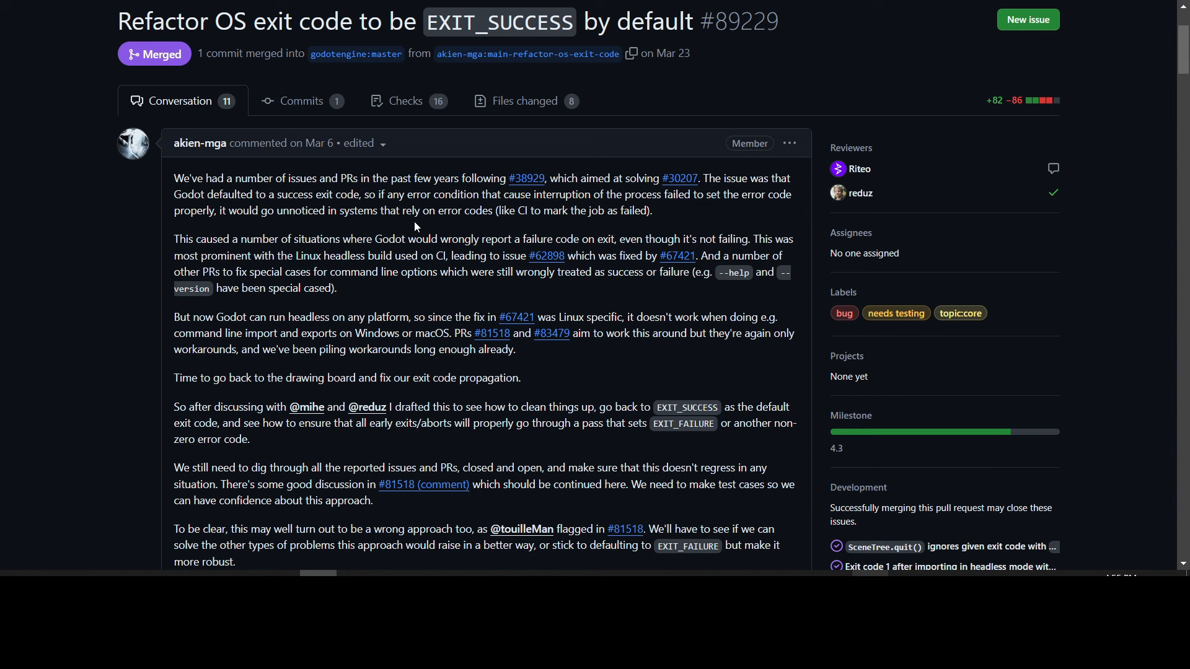
{"action": "mouse_move", "coordinate": [456, 228]}
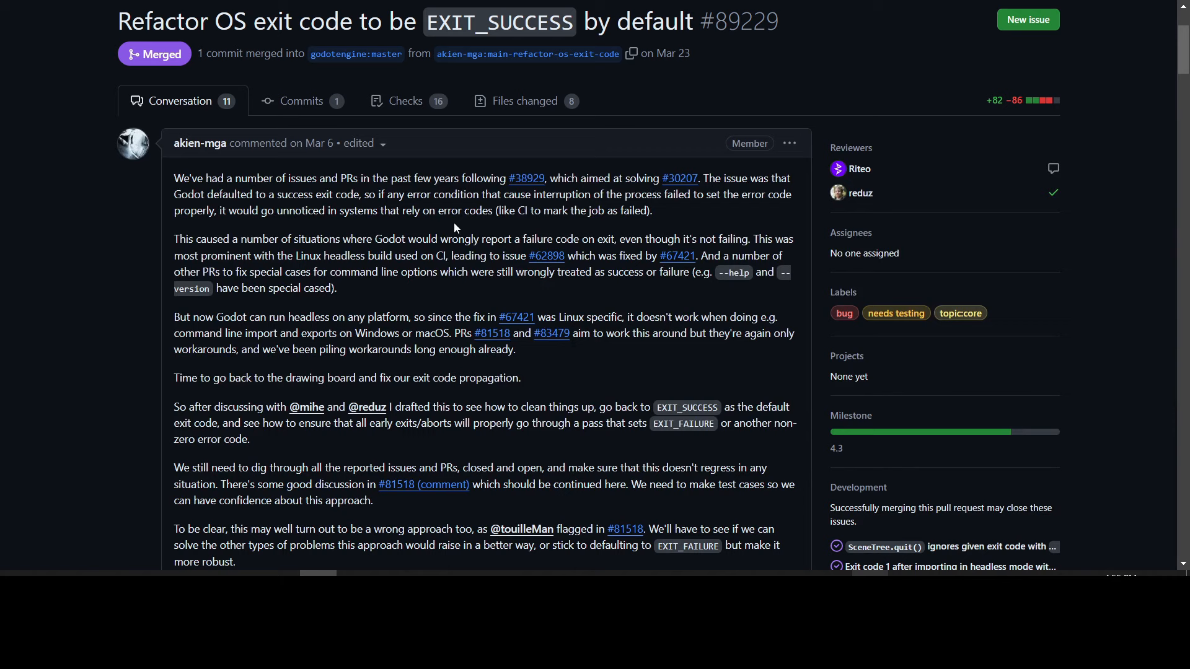
{"action": "mouse_move", "coordinate": [102, 237]}
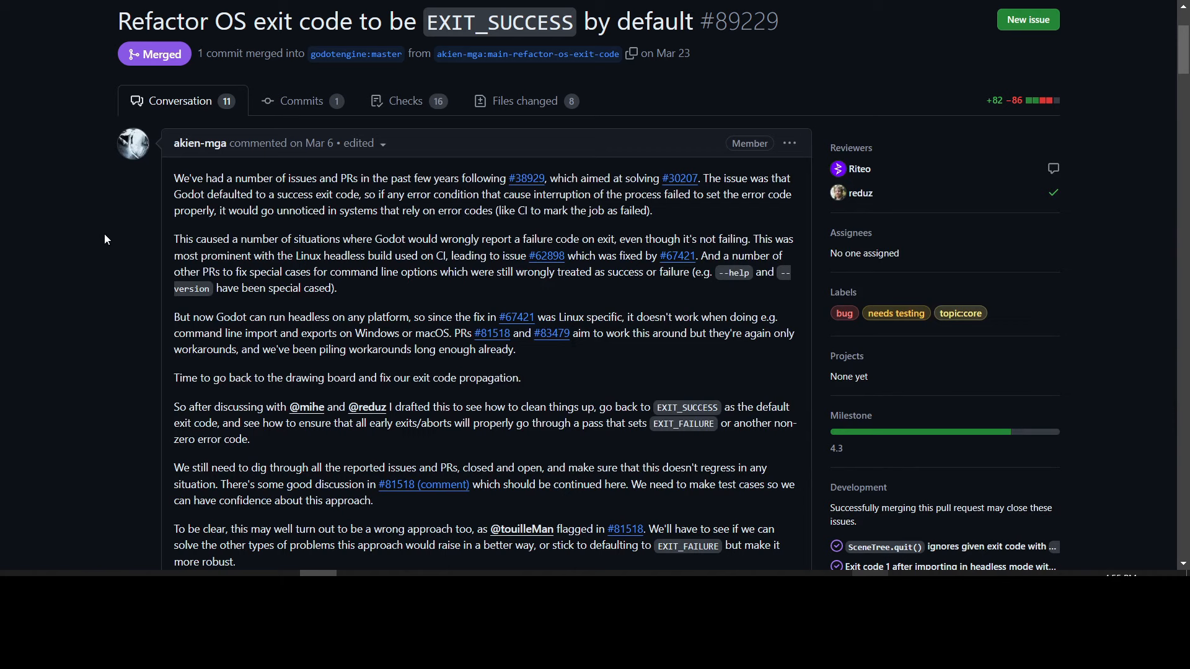
{"action": "scroll", "scroll_direction": "down", "scroll_amount": 3}
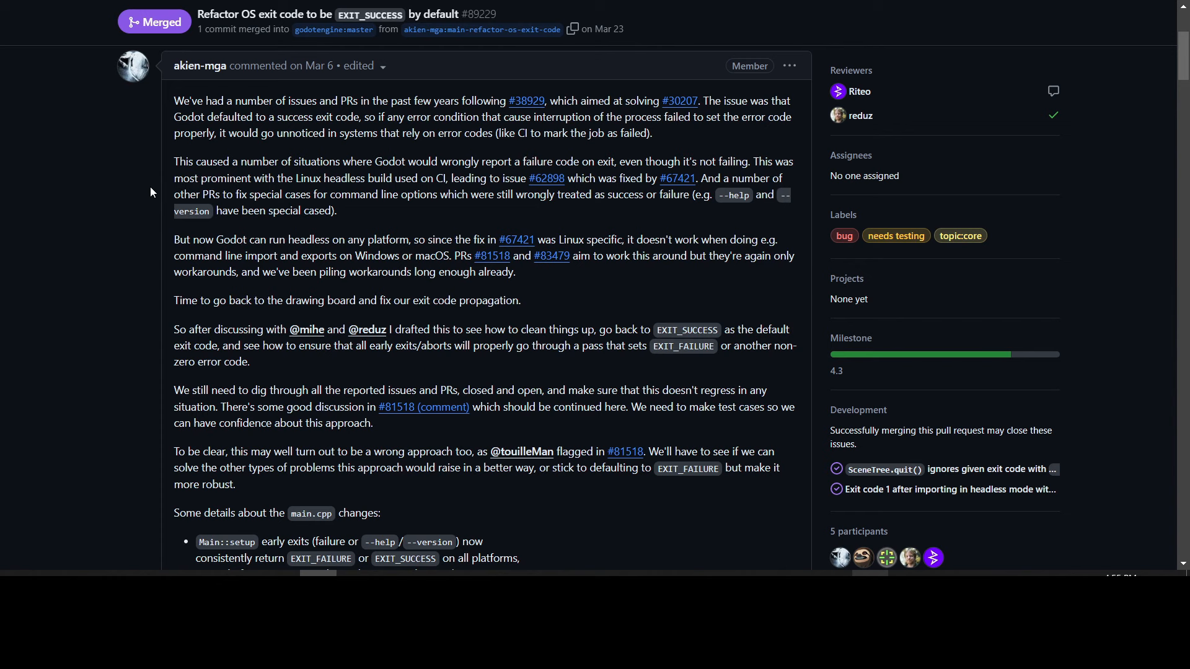
{"action": "mouse_move", "coordinate": [511, 162]}
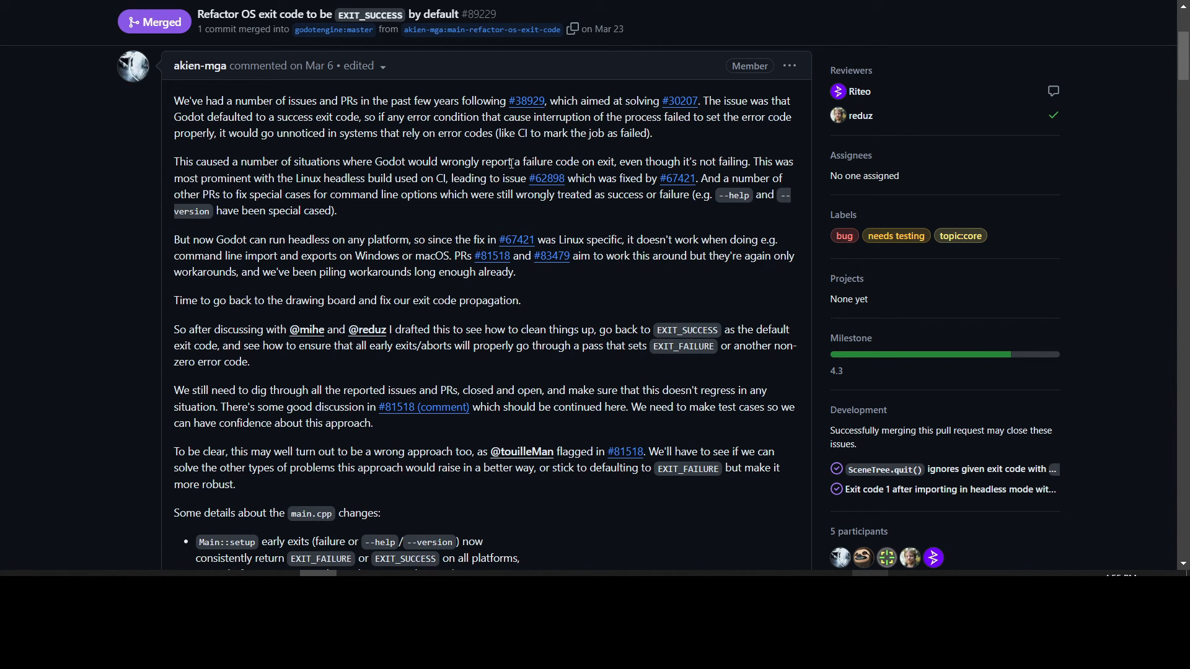
{"action": "mouse_move", "coordinate": [666, 161]}
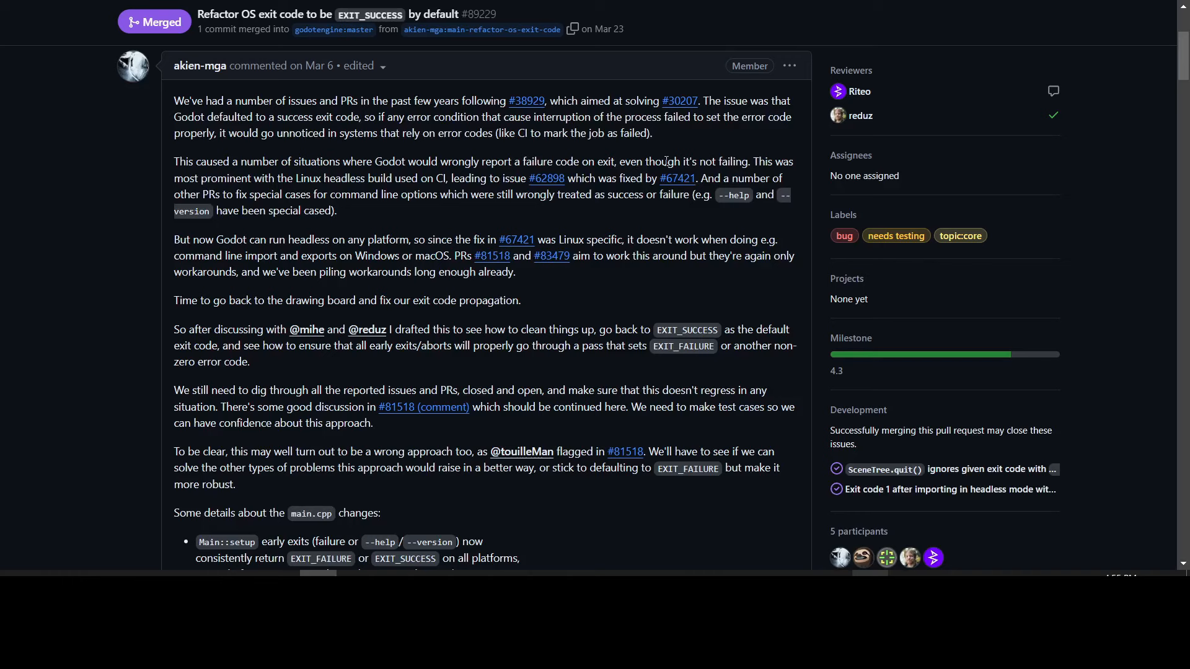
{"action": "mouse_move", "coordinate": [133, 179]}
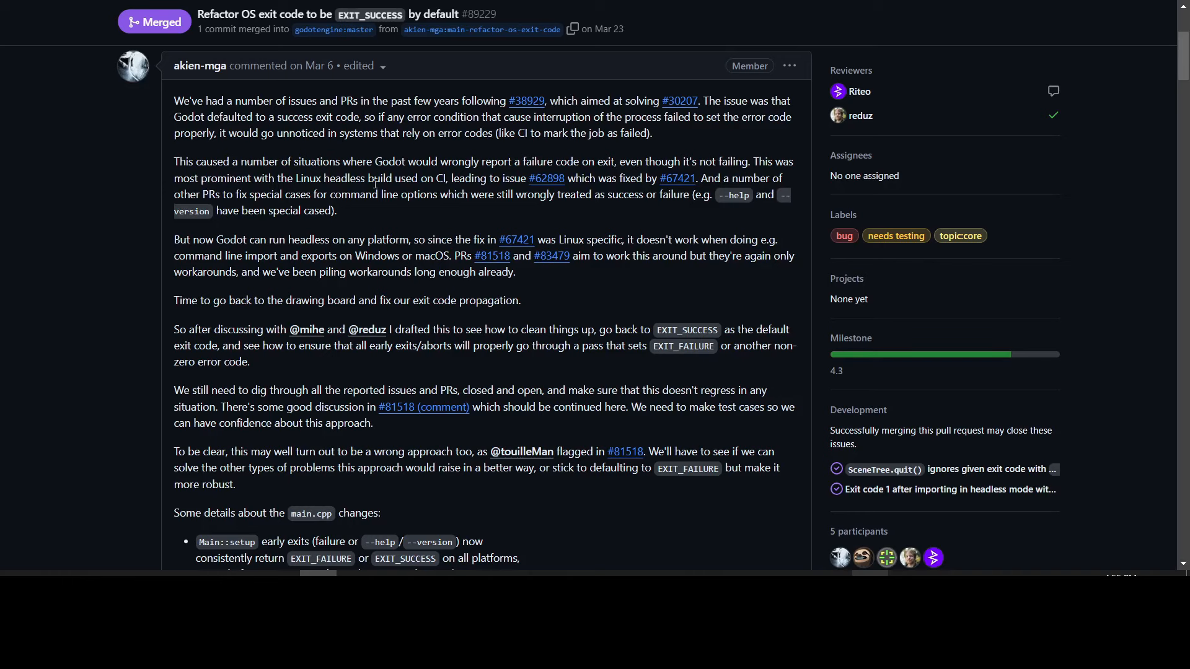
{"action": "scroll", "scroll_direction": "down", "scroll_amount": 3}
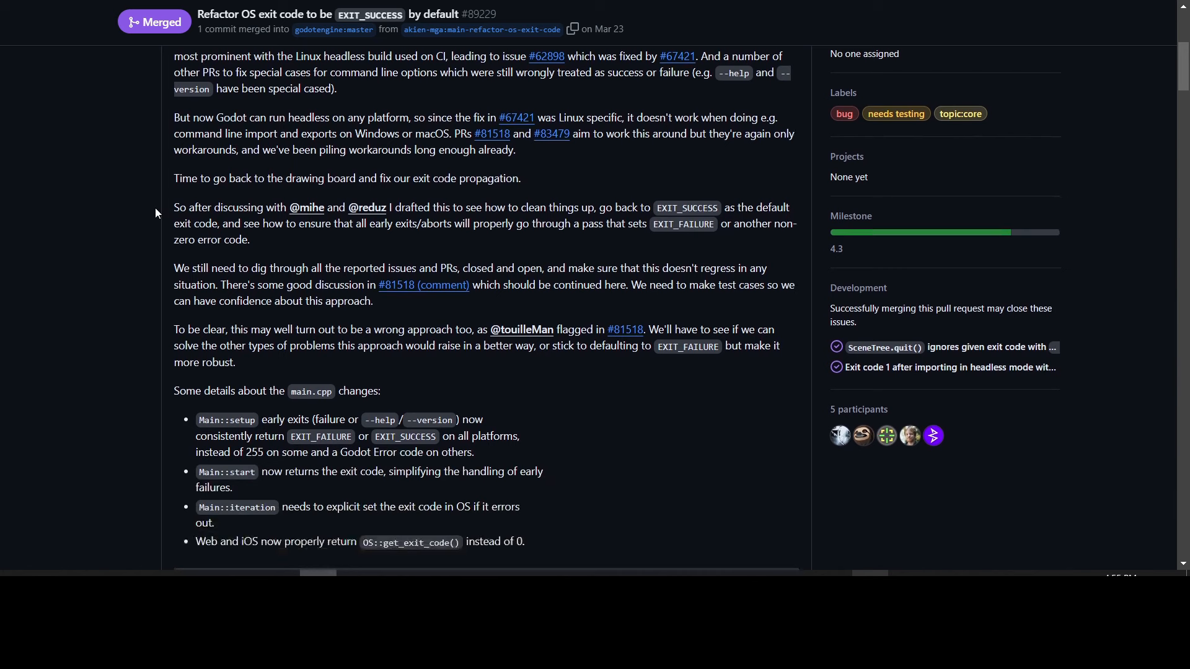
{"action": "scroll", "scroll_direction": "down", "scroll_amount": 3}
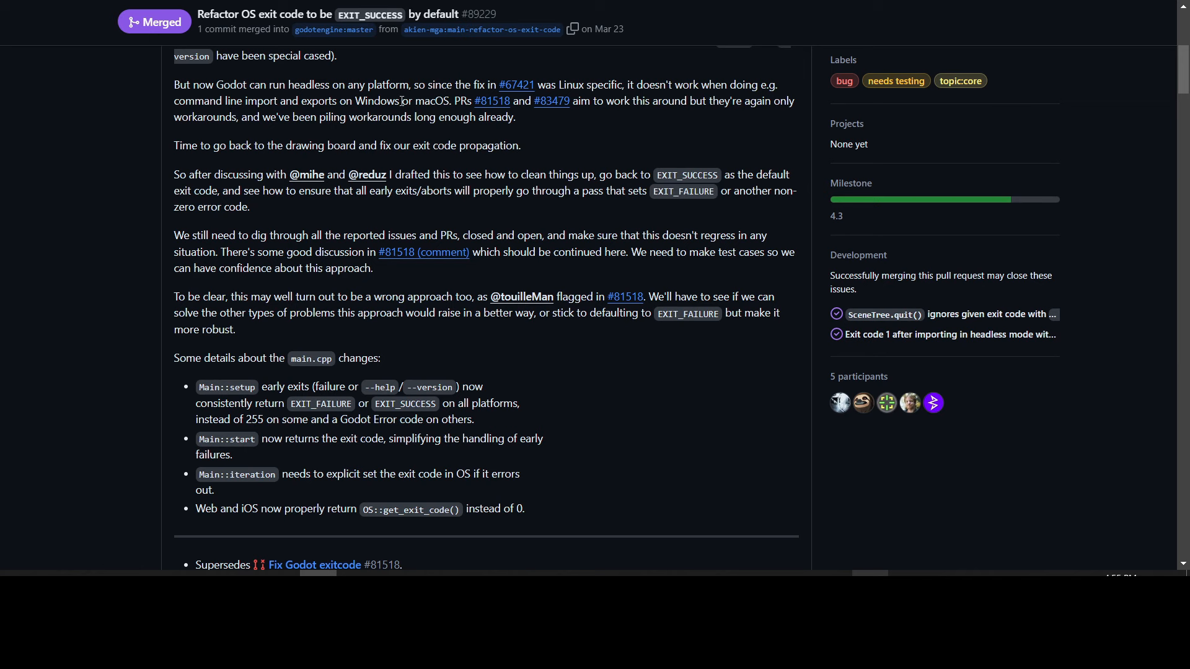
{"action": "mouse_move", "coordinate": [530, 130]}
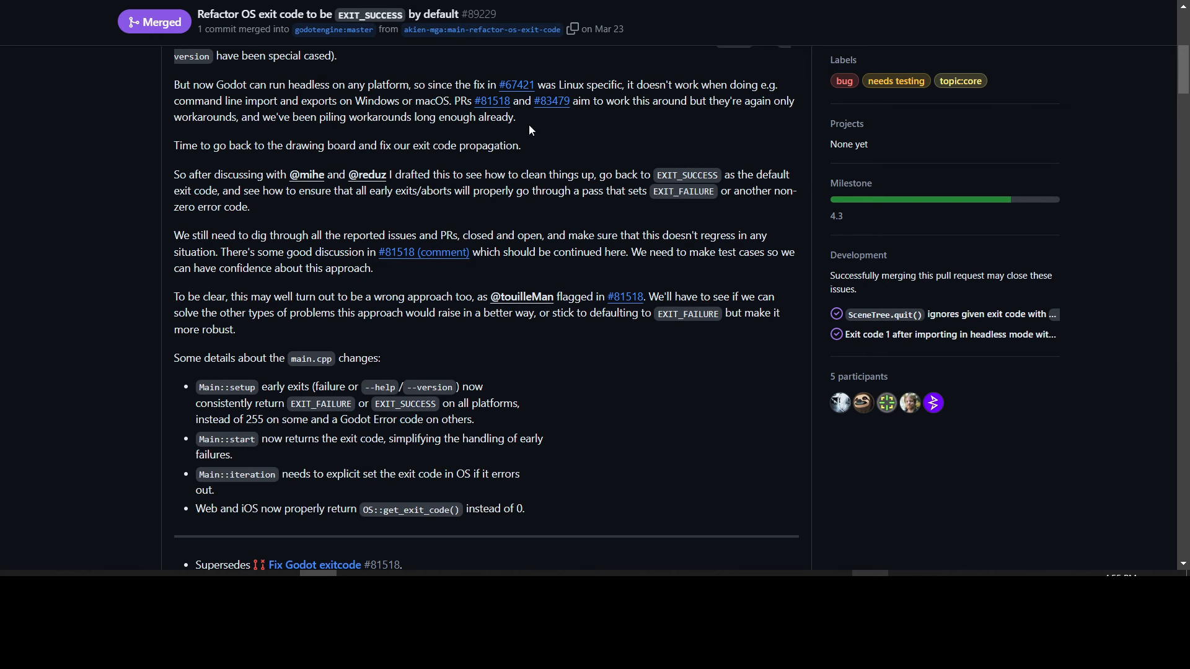
{"action": "mouse_move", "coordinate": [706, 127]}
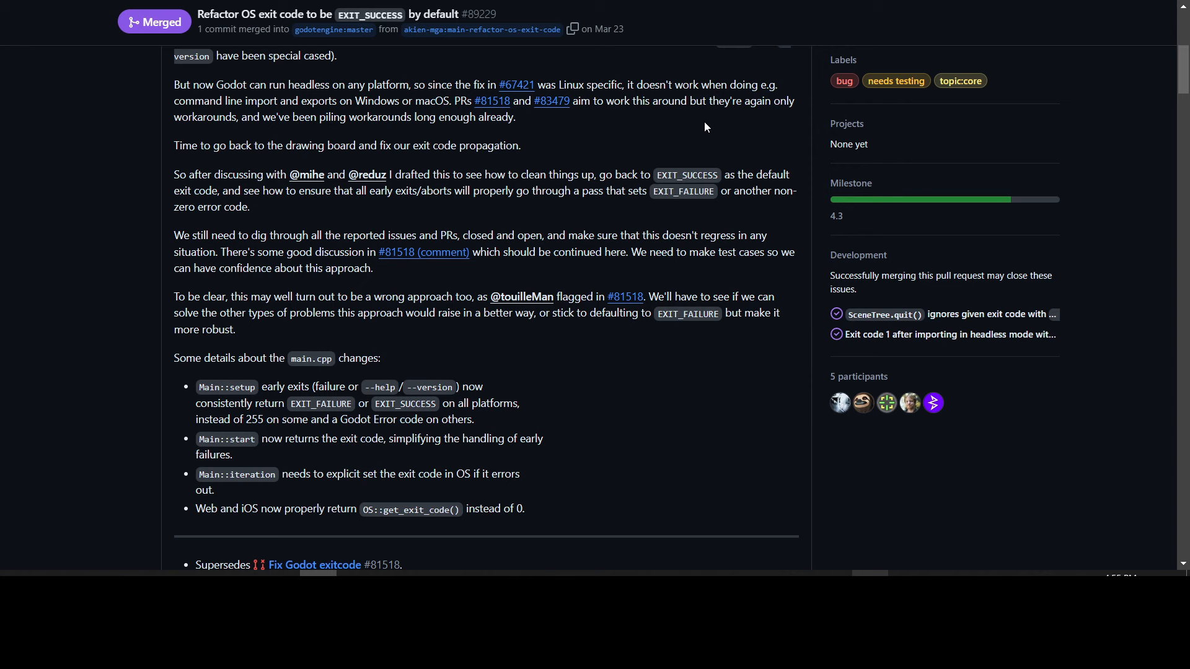
{"action": "mouse_move", "coordinate": [93, 150]}
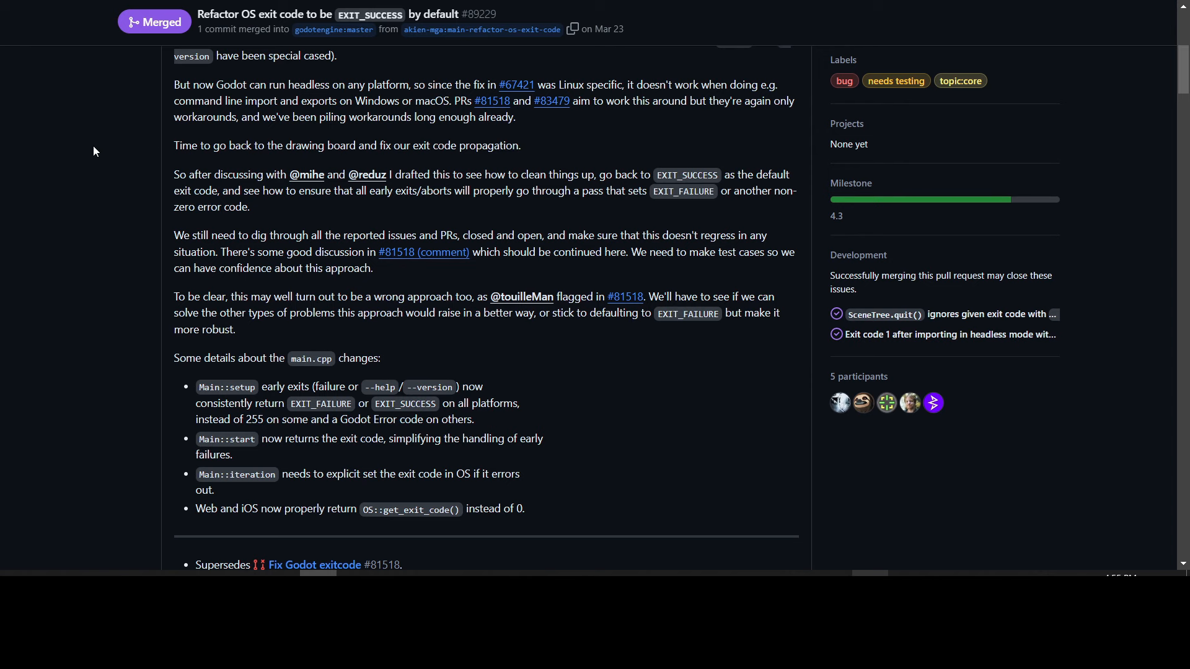
Step: Read the change list to the Navigation entries and bring up link options for GH-89017 on closable docks
{"action": "scroll", "scroll_direction": "down", "scroll_amount": 3}
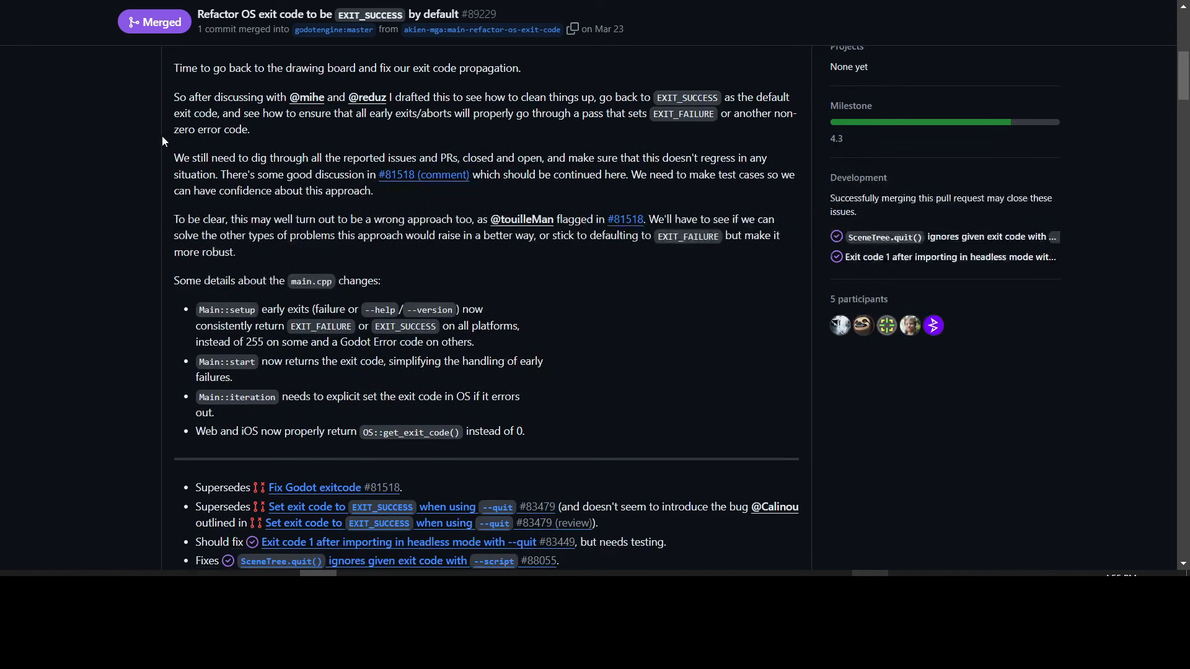
{"action": "mouse_move", "coordinate": [466, 93]}
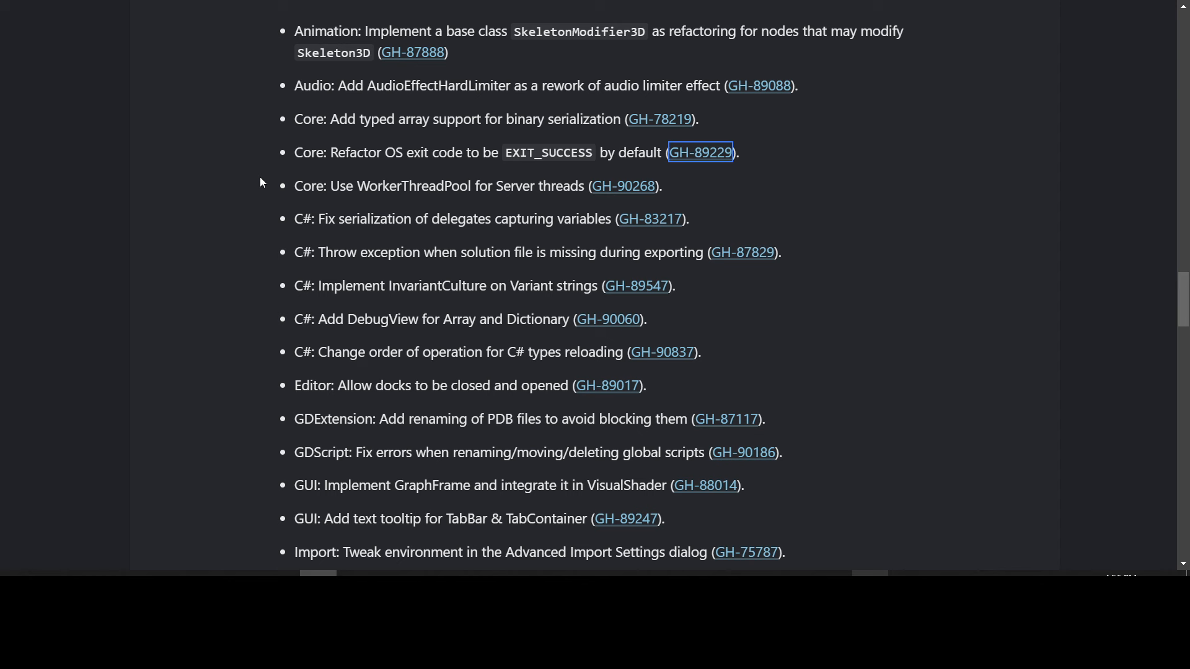
{"action": "scroll", "scroll_direction": "down", "scroll_amount": 3}
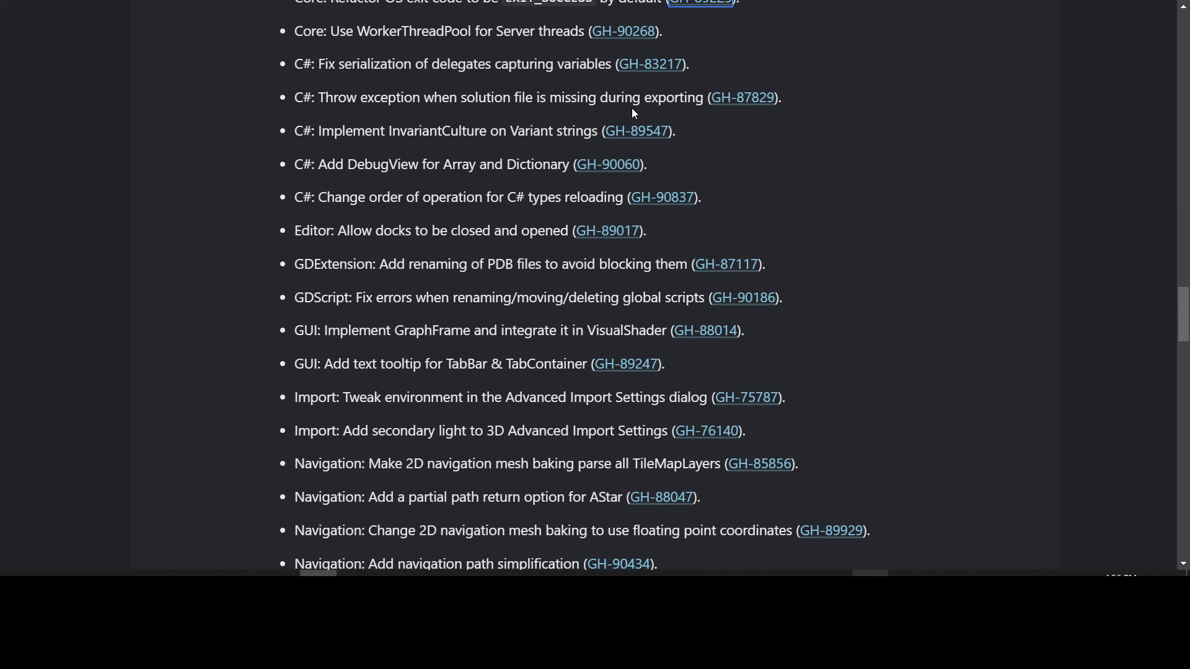
{"action": "mouse_move", "coordinate": [343, 113]}
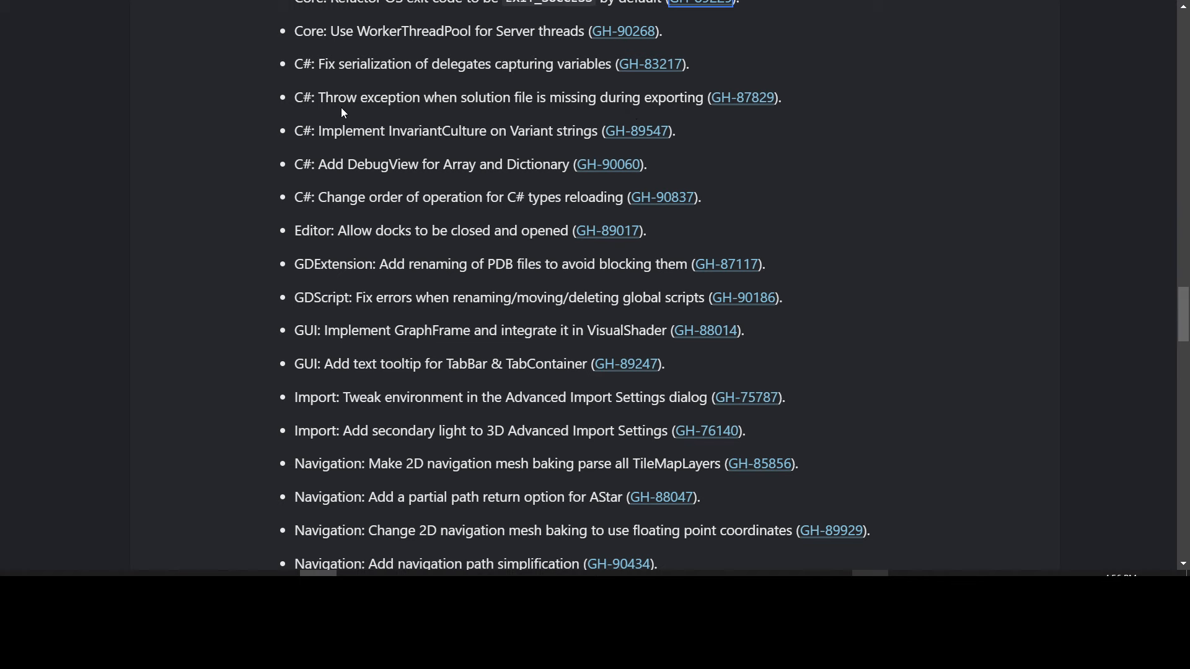
{"action": "mouse_move", "coordinate": [337, 120]}
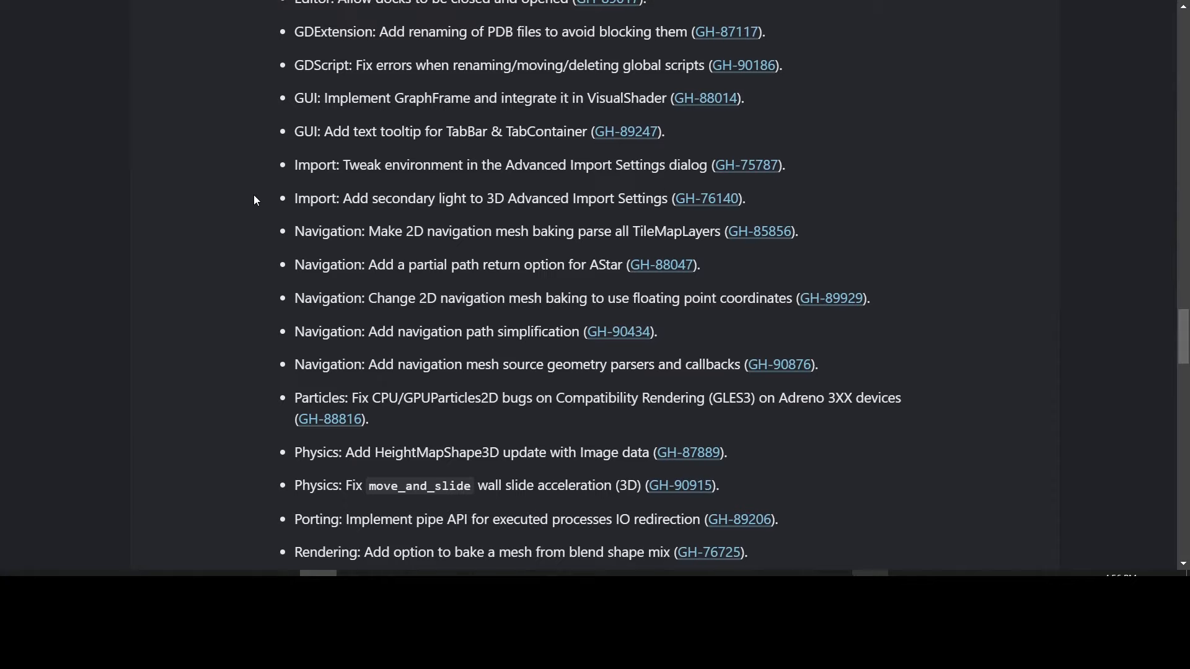
{"action": "scroll", "scroll_direction": "up", "scroll_amount": 3}
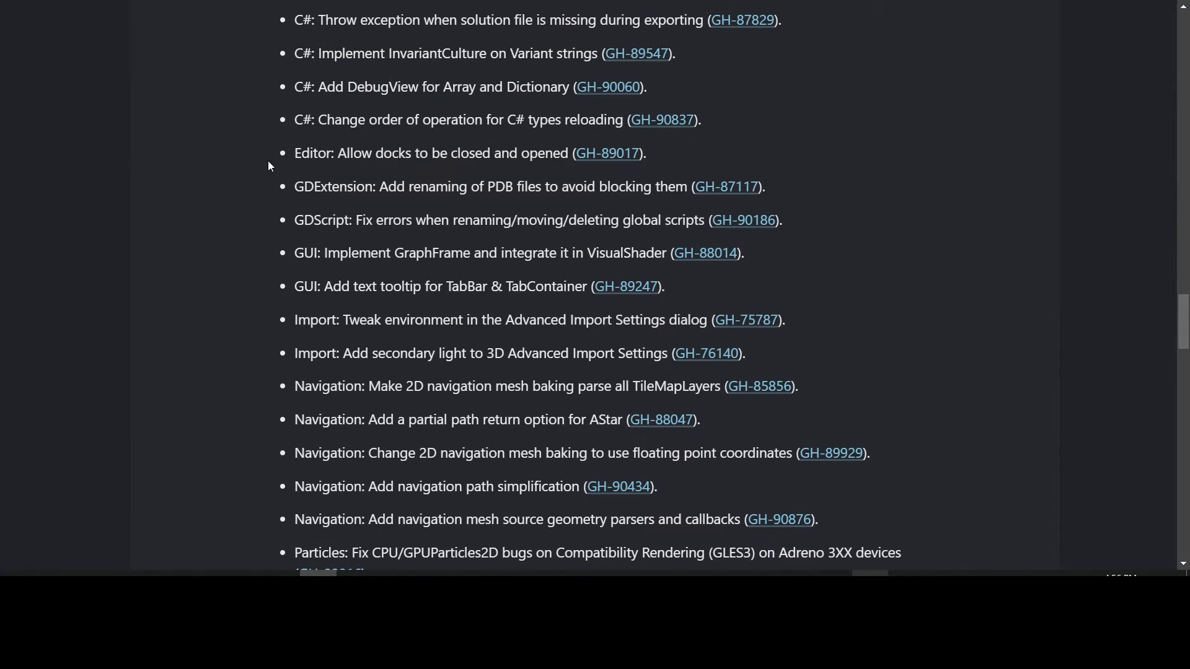
{"action": "mouse_move", "coordinate": [623, 160]}
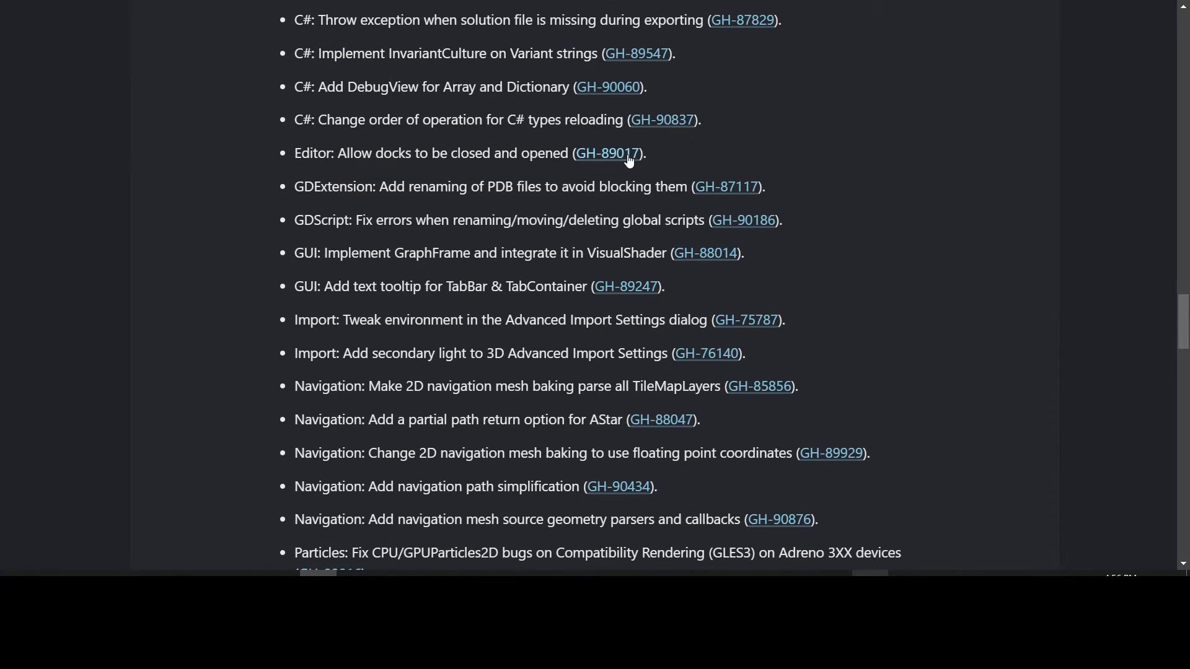
{"action": "mouse_move", "coordinate": [265, 167]}
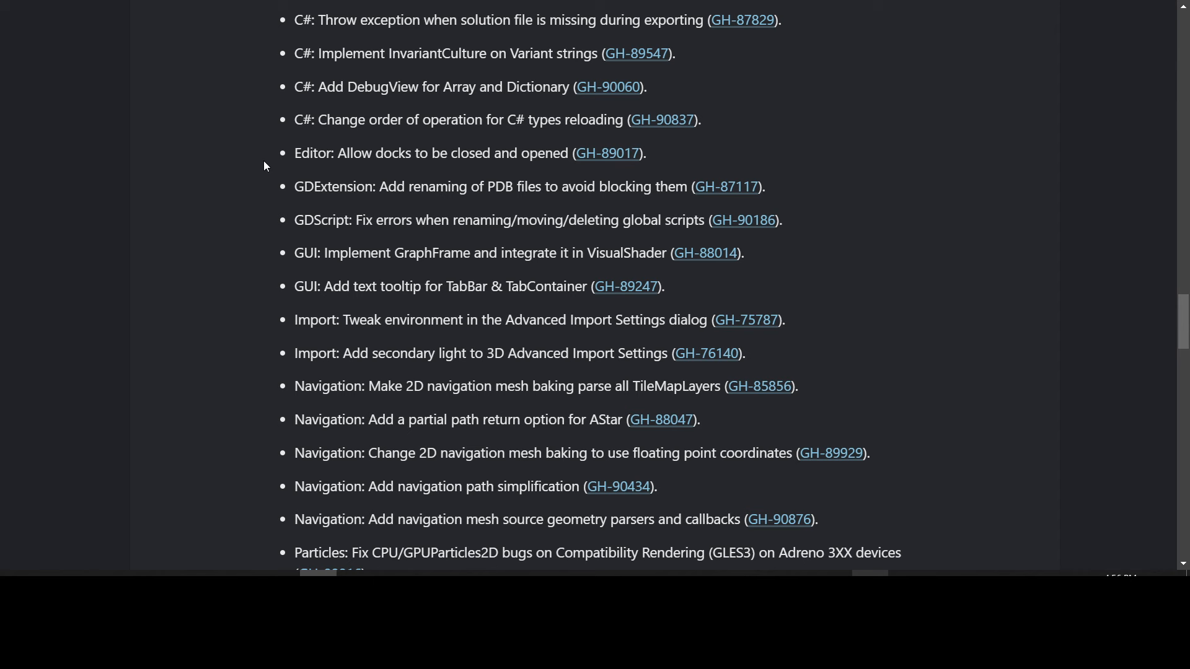
{"action": "mouse_move", "coordinate": [620, 174]}
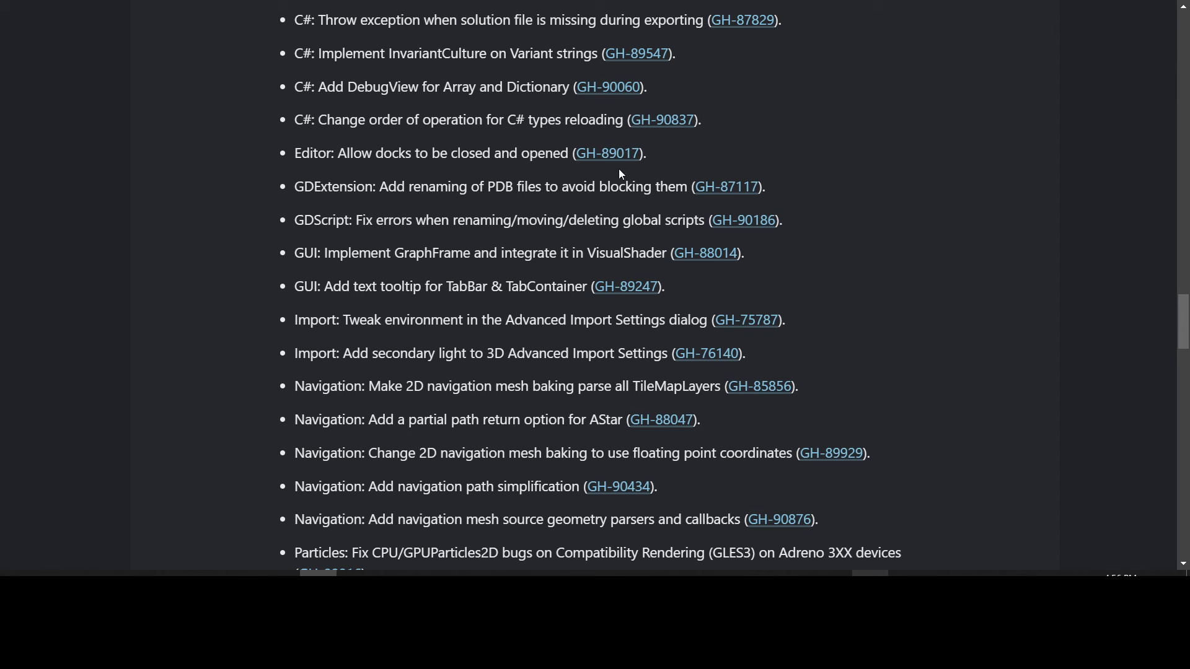
{"action": "mouse_move", "coordinate": [257, 170]}
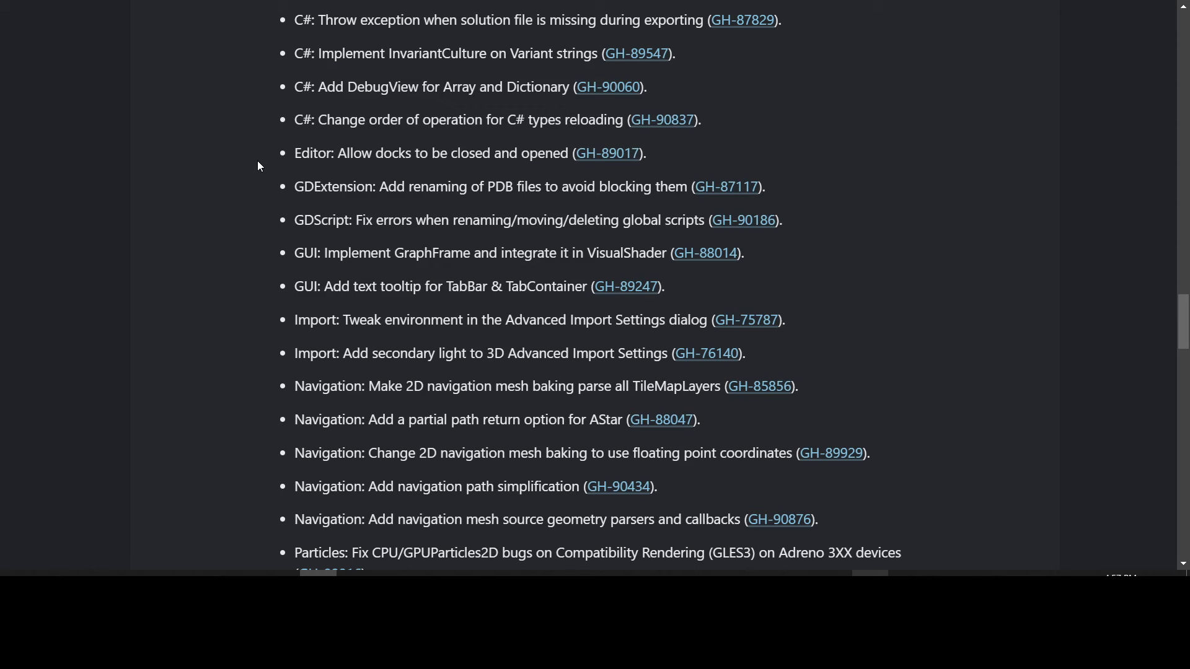
{"action": "right_click", "coordinate": [607, 154]}
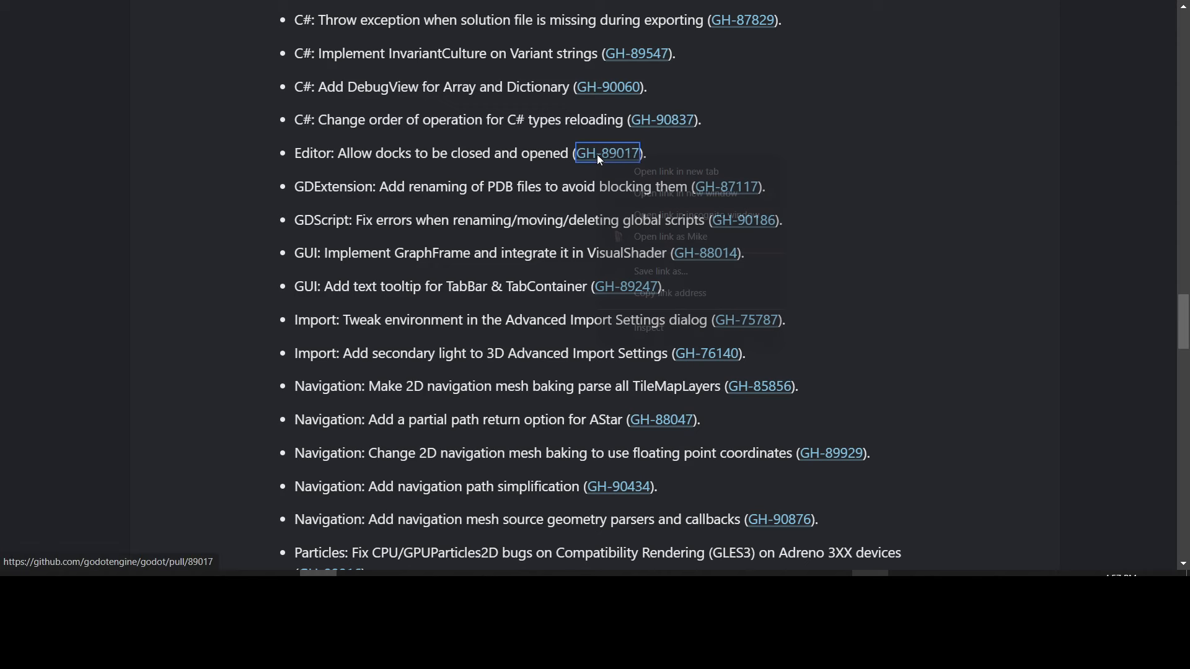
{"action": "left_click", "coordinate": [607, 154]}
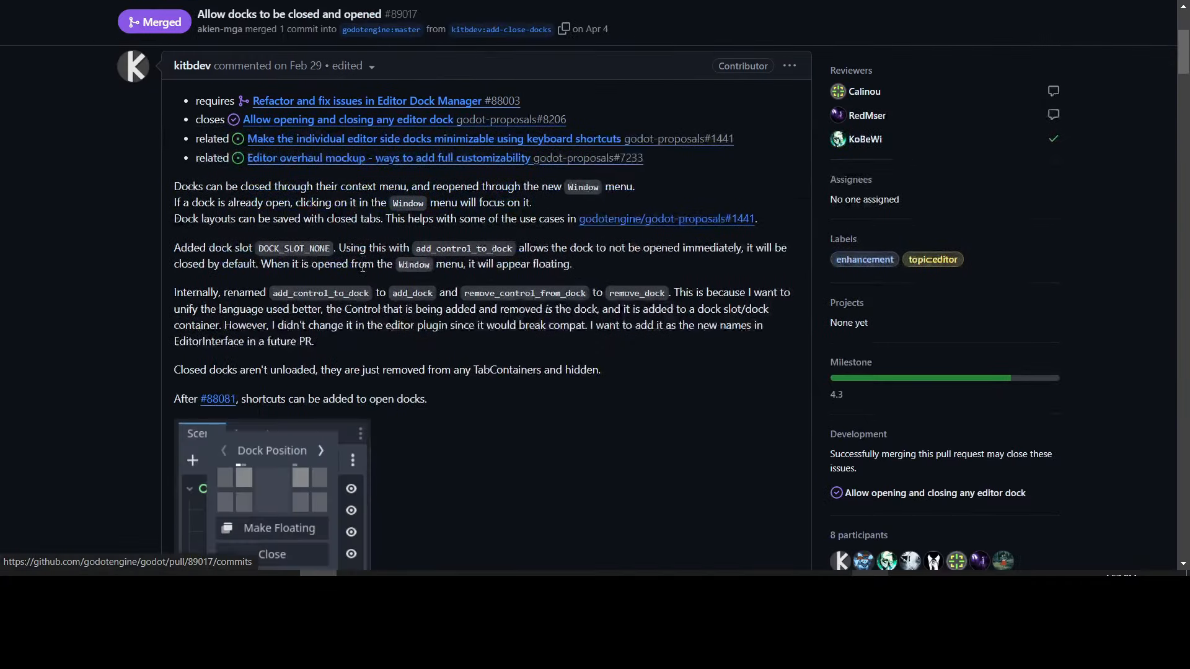
{"action": "scroll", "scroll_direction": "down", "scroll_amount": 3}
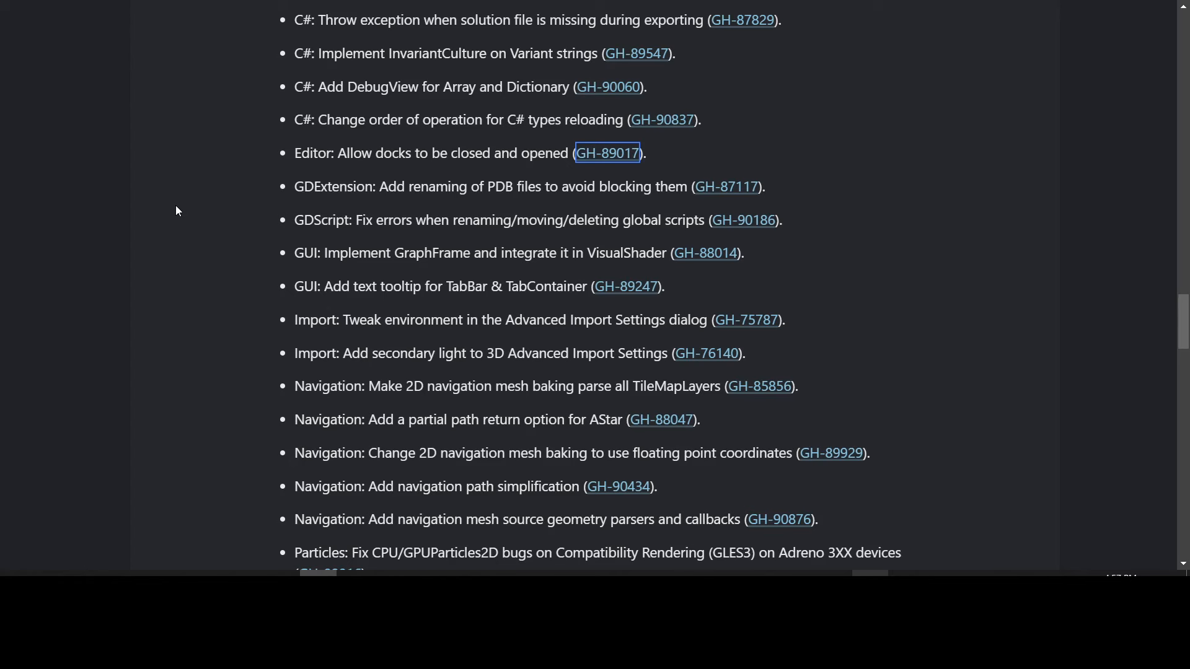
{"action": "mouse_move", "coordinate": [218, 228]}
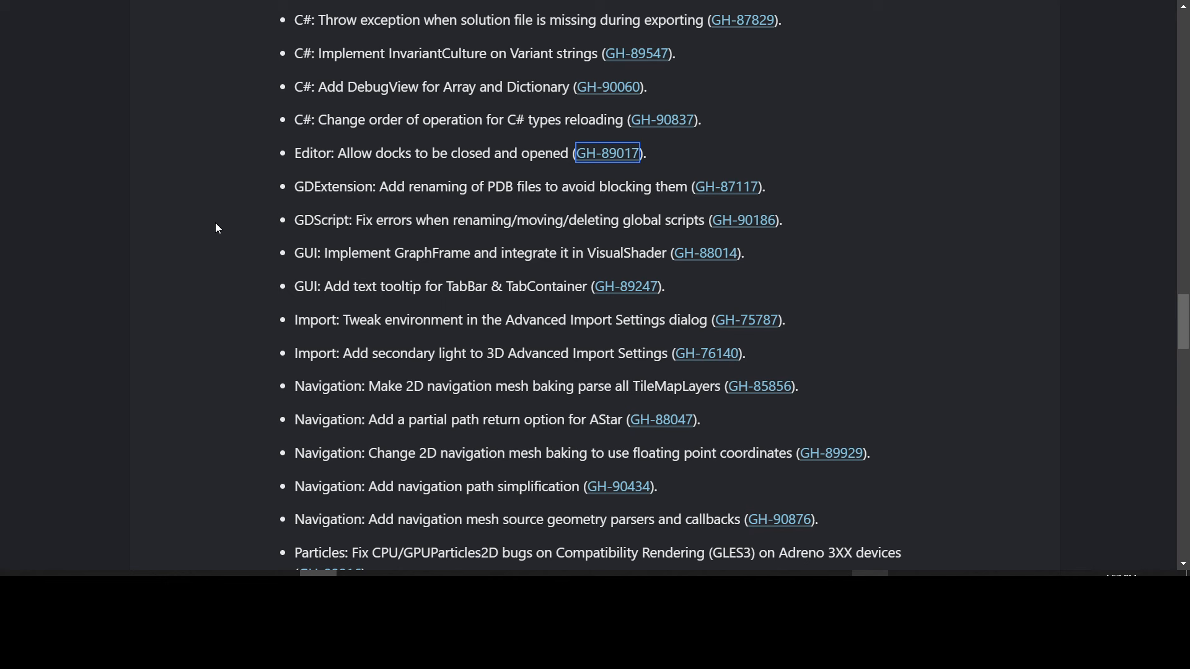
{"action": "mouse_move", "coordinate": [208, 223]}
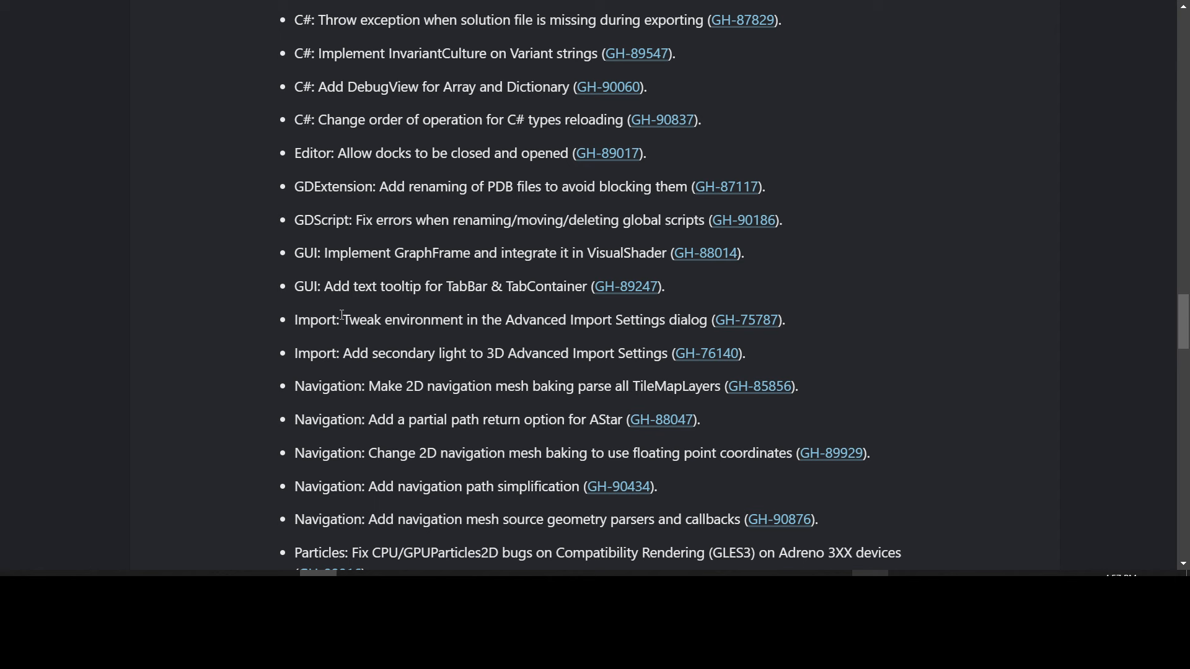
{"action": "mouse_move", "coordinate": [564, 353]}
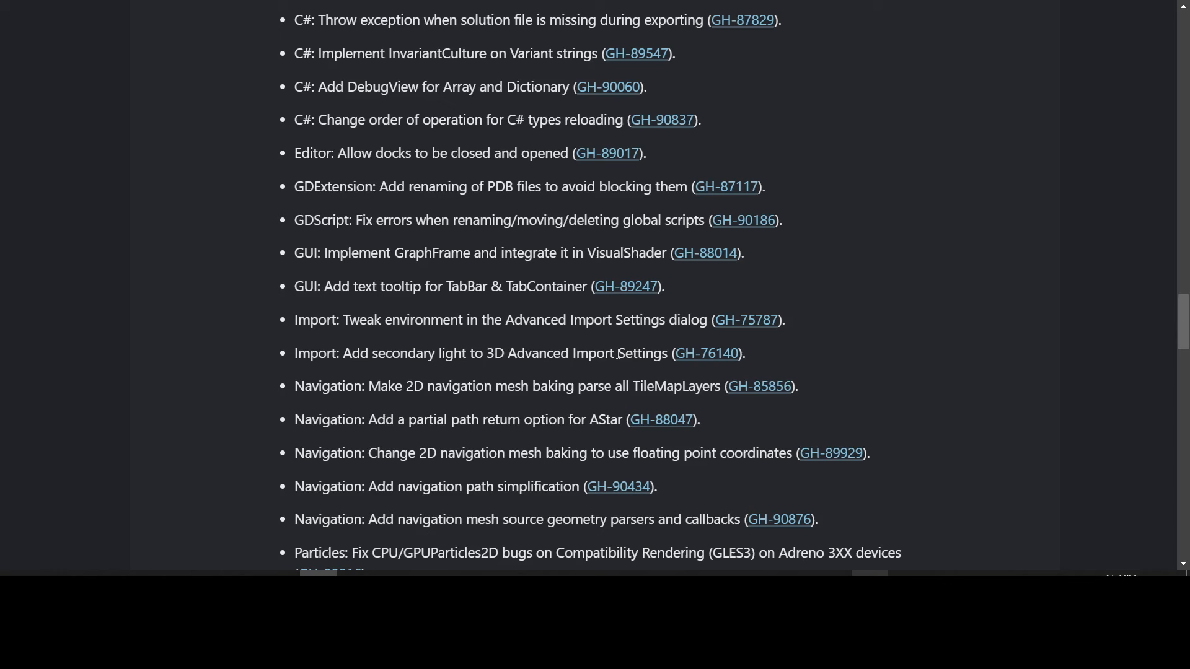
{"action": "mouse_move", "coordinate": [686, 361]}
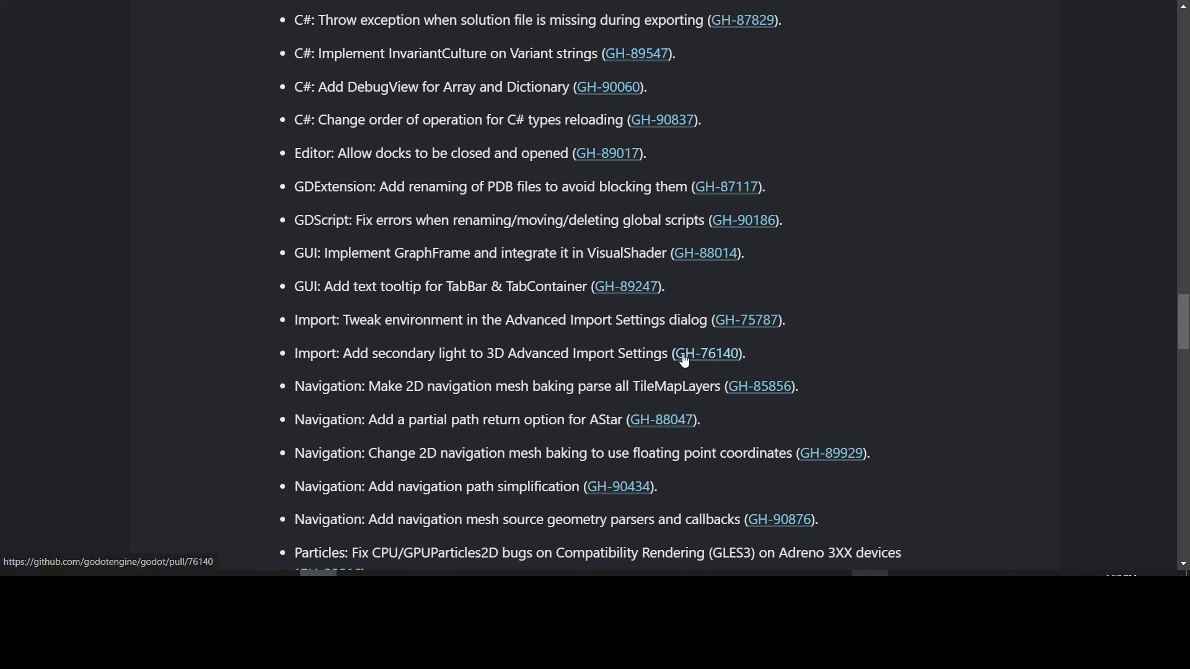
{"action": "left_click_drag", "start_coordinate": [371, 353], "coordinate": [459, 353]}
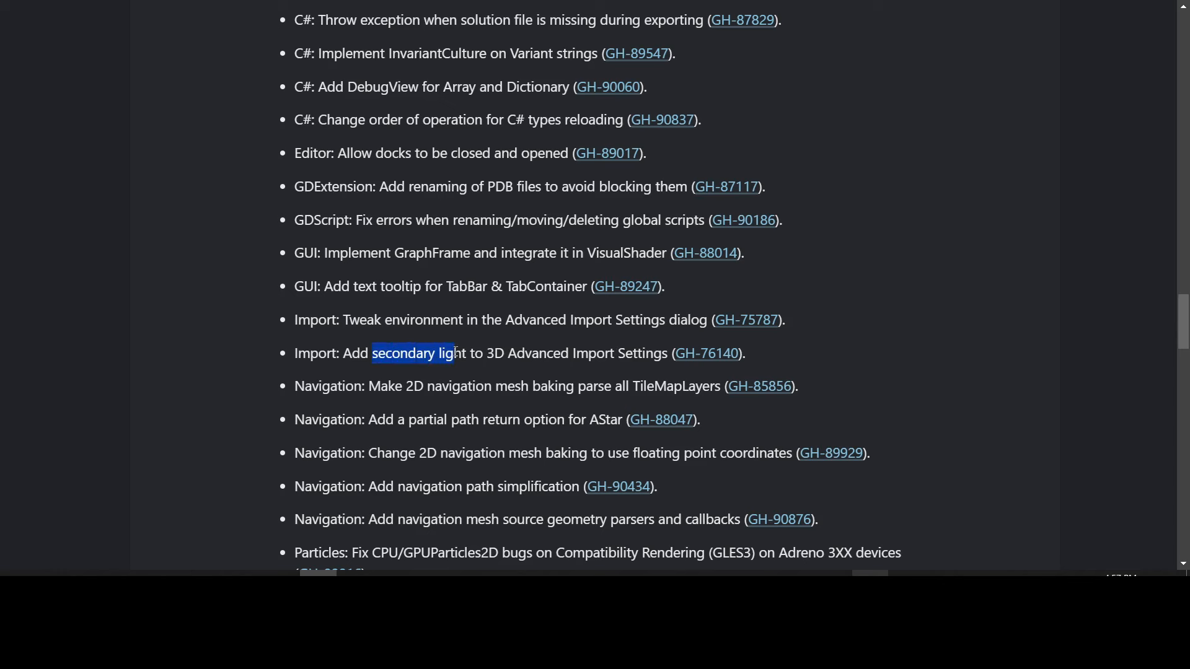
{"action": "left_click", "coordinate": [576, 353]}
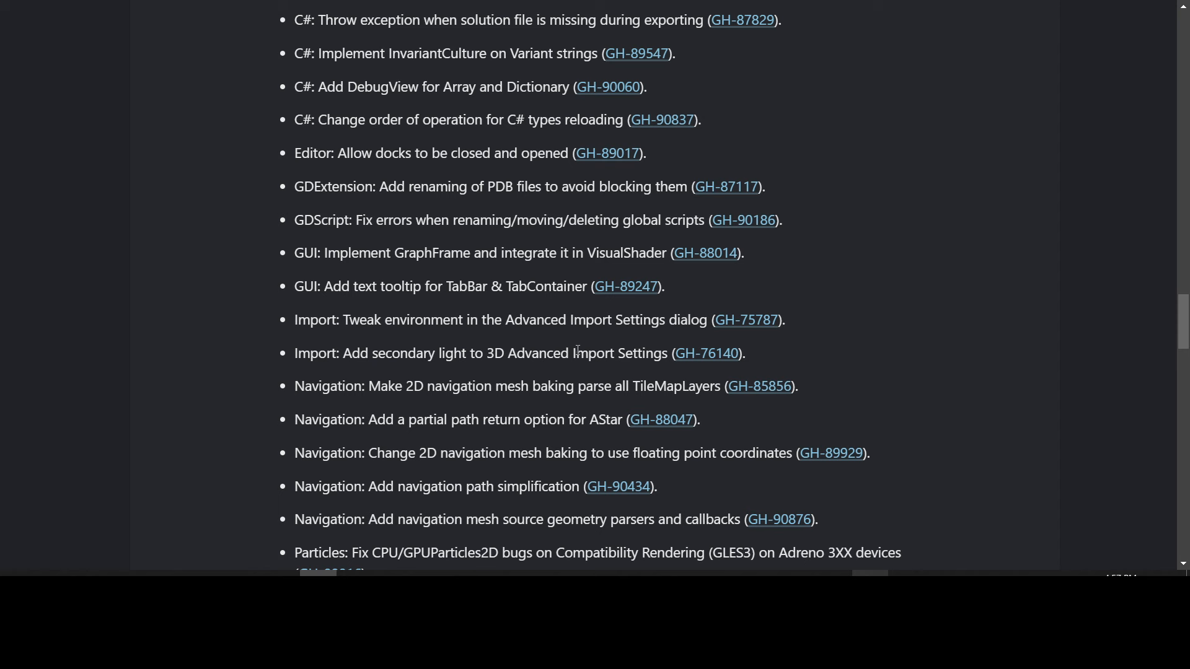
{"action": "mouse_move", "coordinate": [211, 221]}
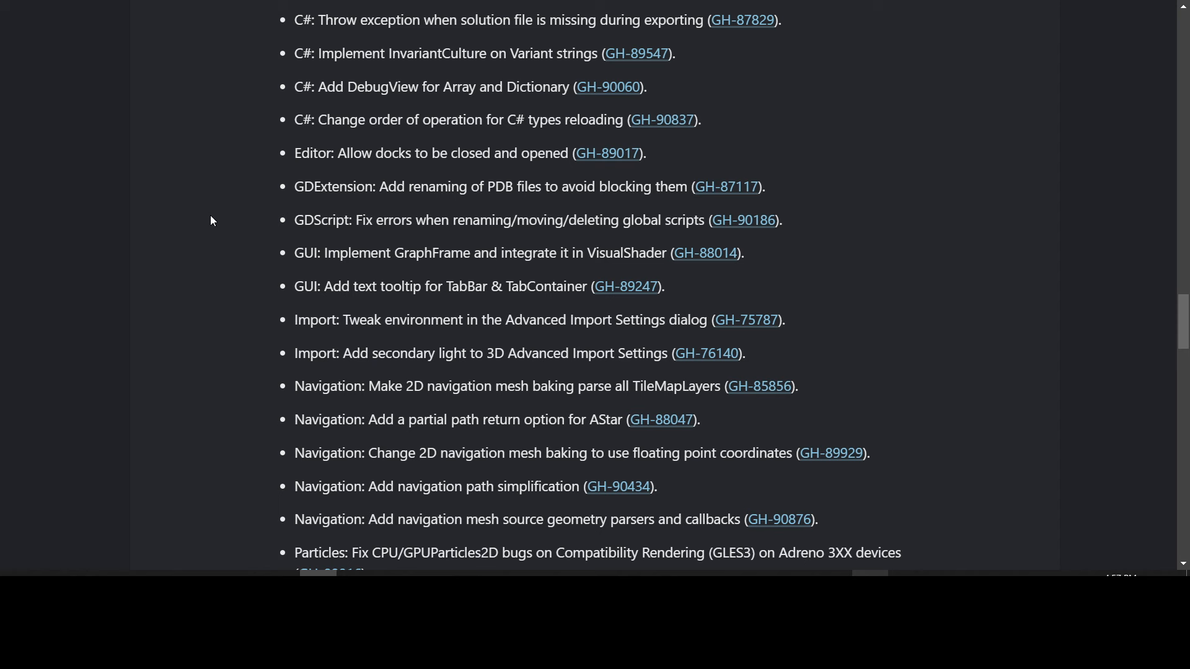
{"action": "scroll", "scroll_direction": "down", "scroll_amount": 3}
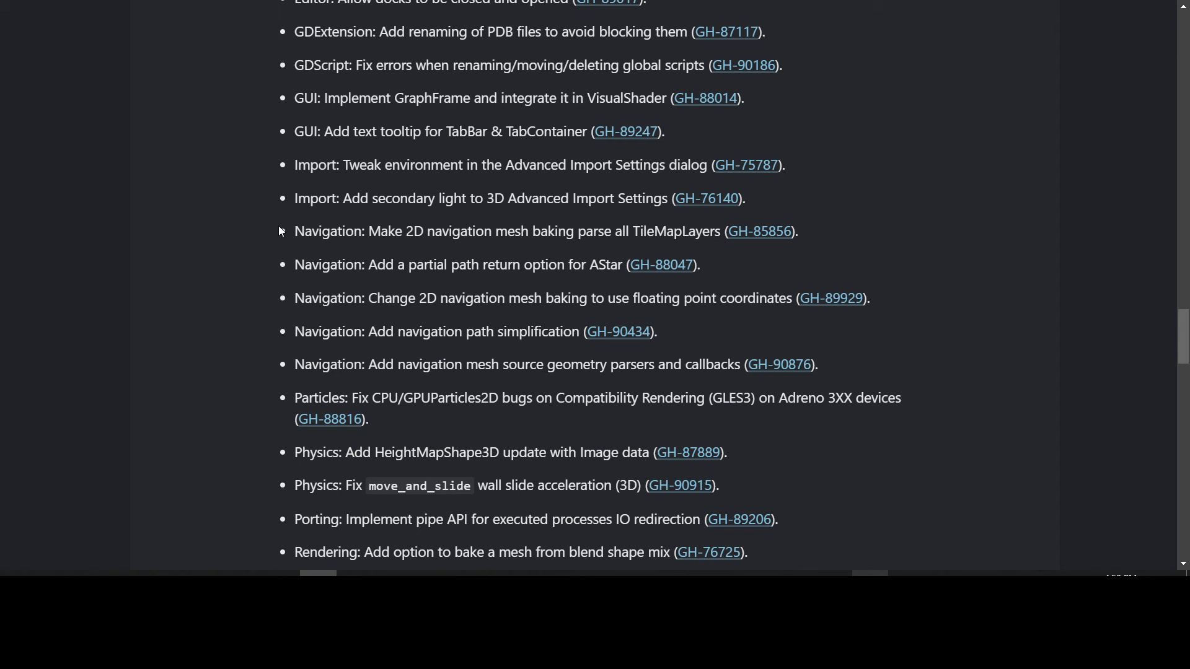
{"action": "mouse_move", "coordinate": [352, 306]}
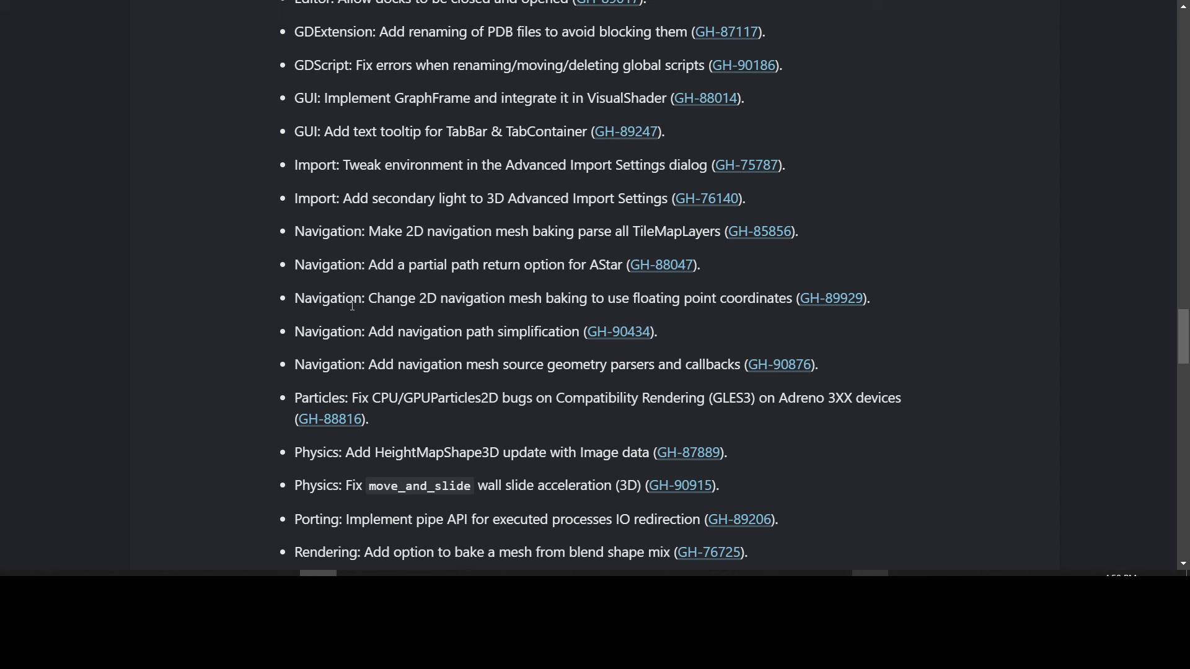
{"action": "mouse_move", "coordinate": [377, 290]}
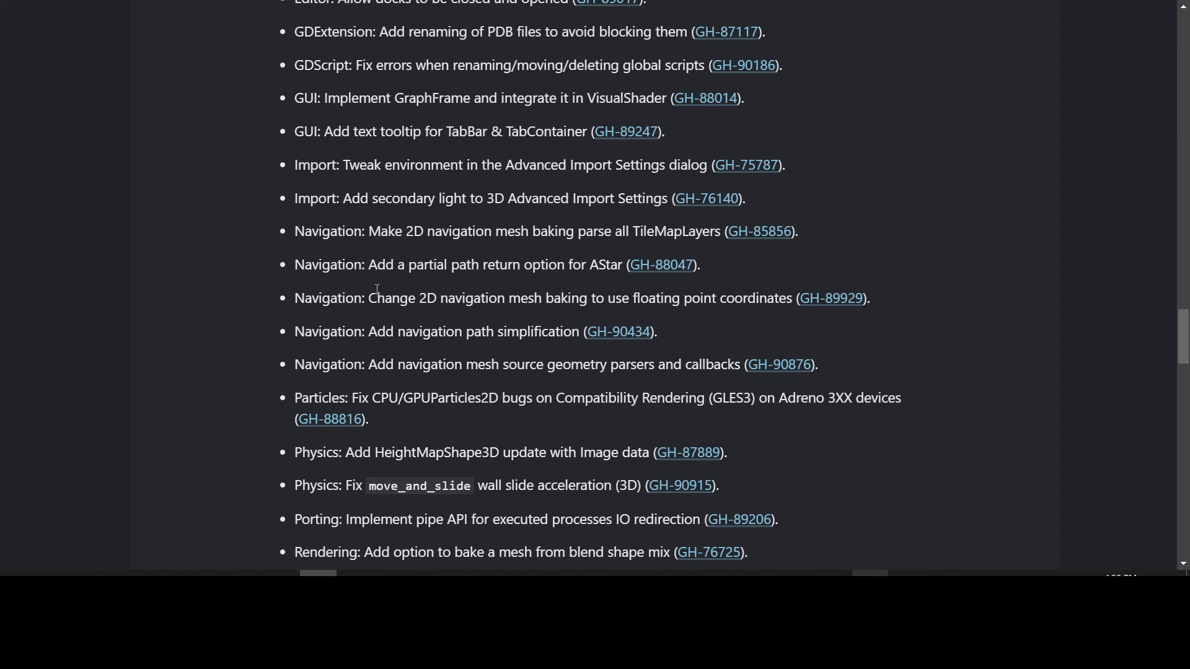
Step: Highlight the AStar partial path entry, then open the HeightMapShape3D Image data PR GH-87889
{"action": "left_click_drag", "start_coordinate": [369, 265], "coordinate": [600, 265]}
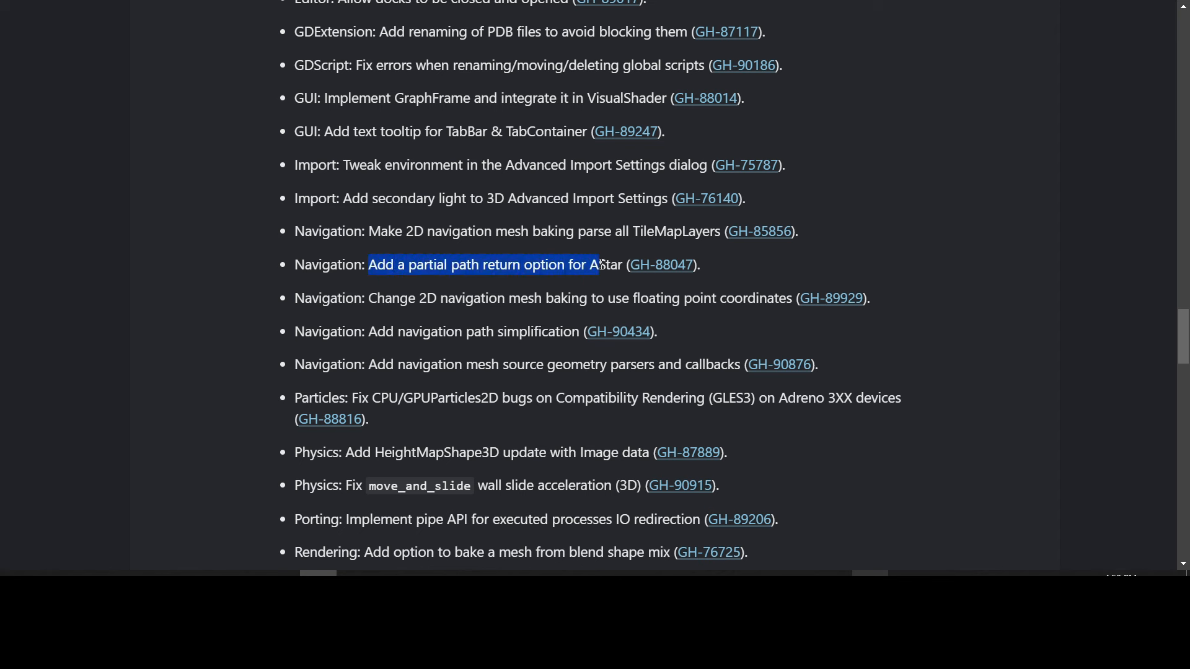
{"action": "left_click_drag", "start_coordinate": [600, 266], "coordinate": [624, 265]}
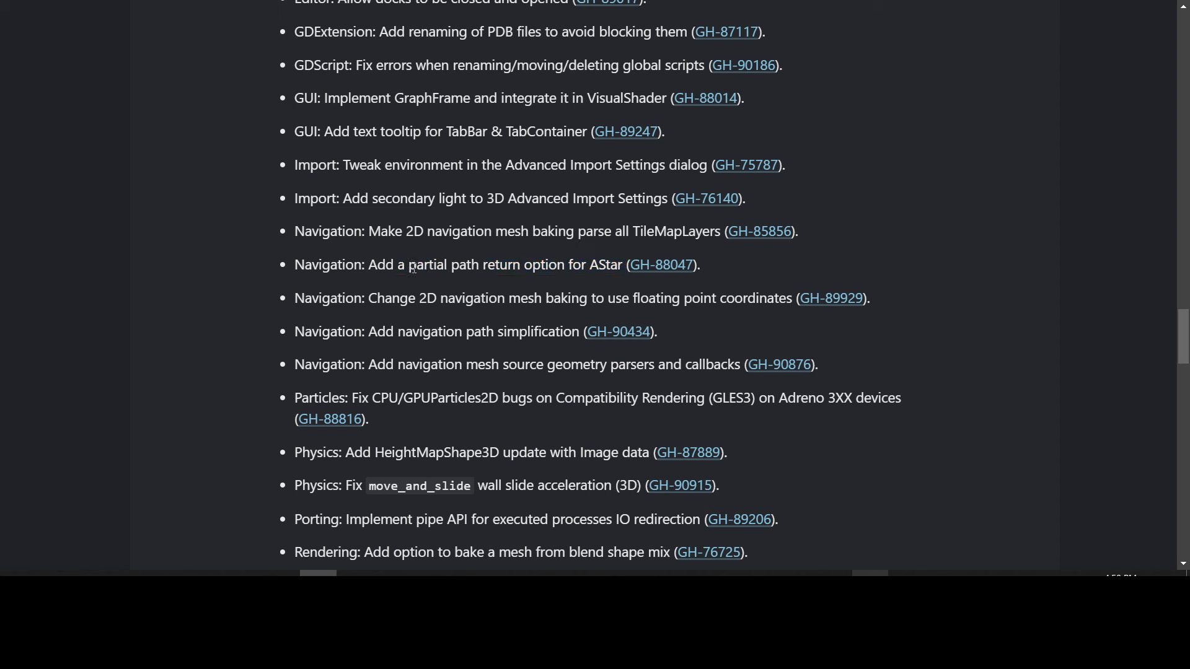
{"action": "mouse_move", "coordinate": [562, 341]}
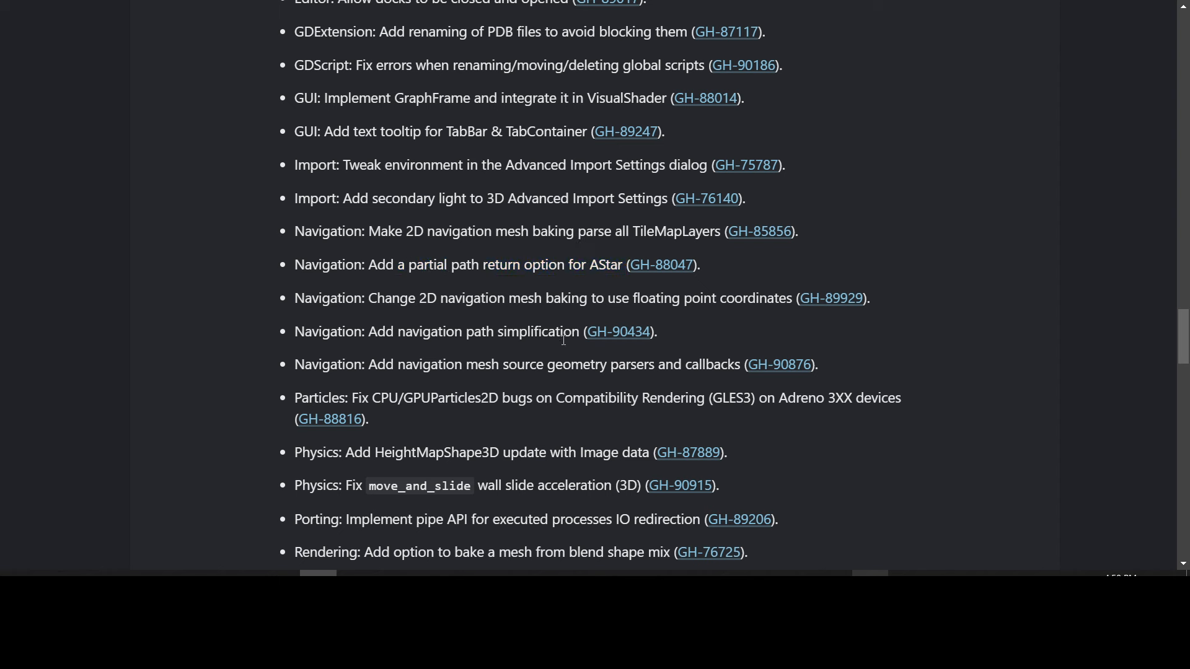
{"action": "mouse_move", "coordinate": [562, 382]}
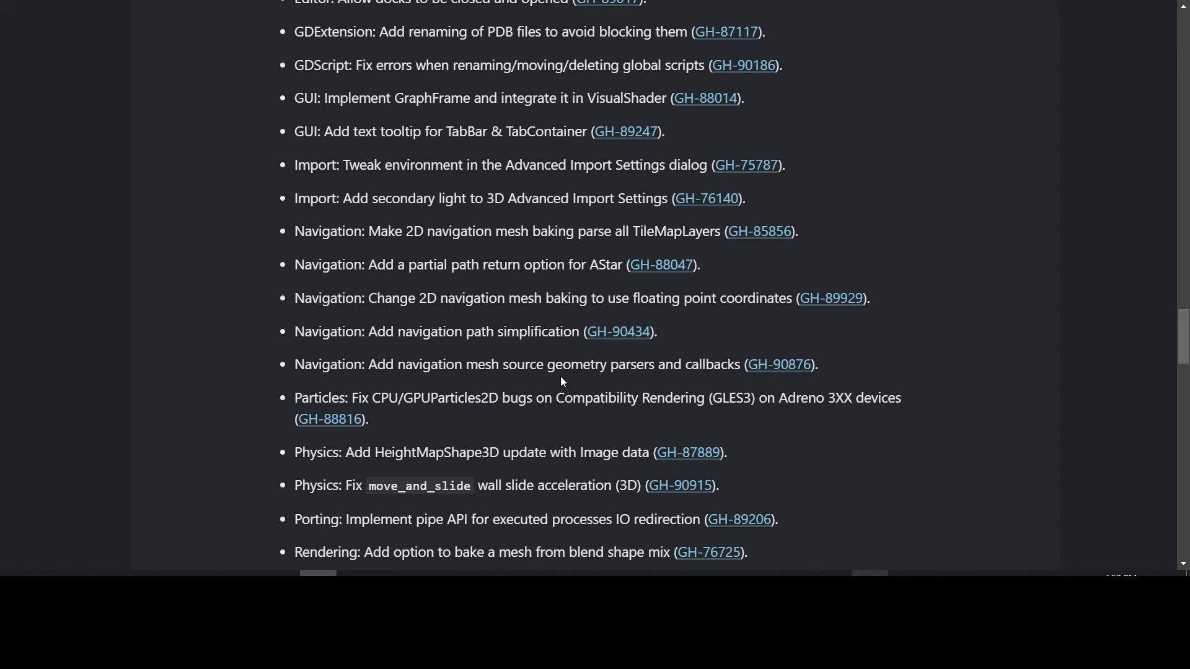
{"action": "mouse_move", "coordinate": [705, 371]}
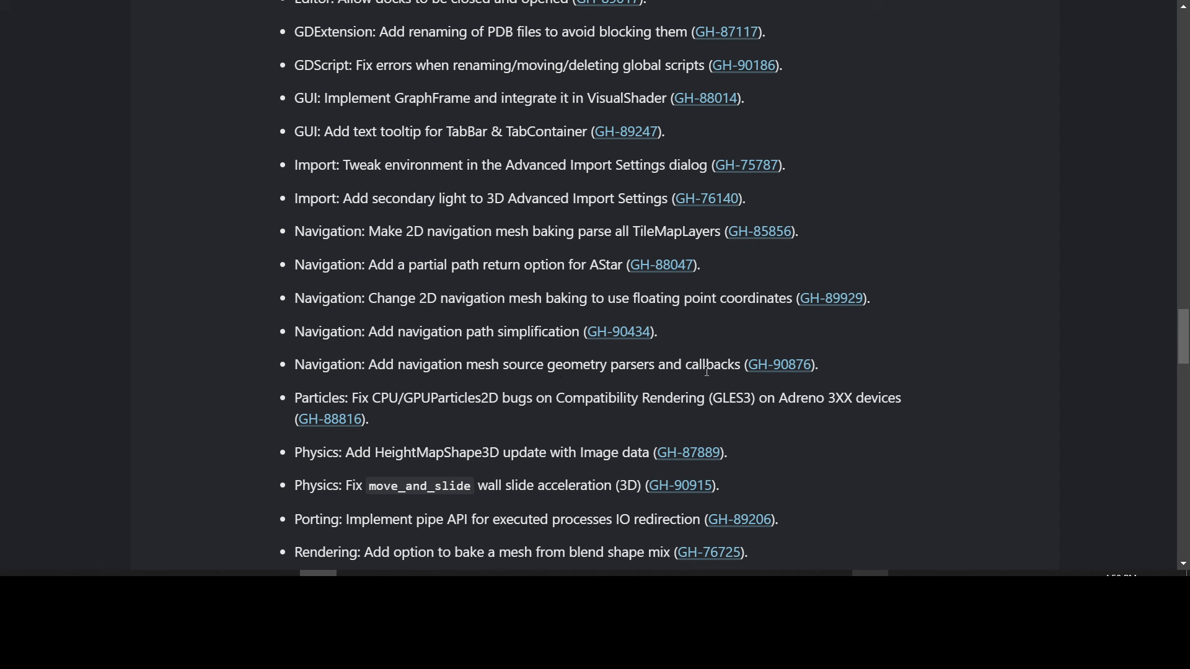
{"action": "scroll", "scroll_direction": "down", "scroll_amount": 3}
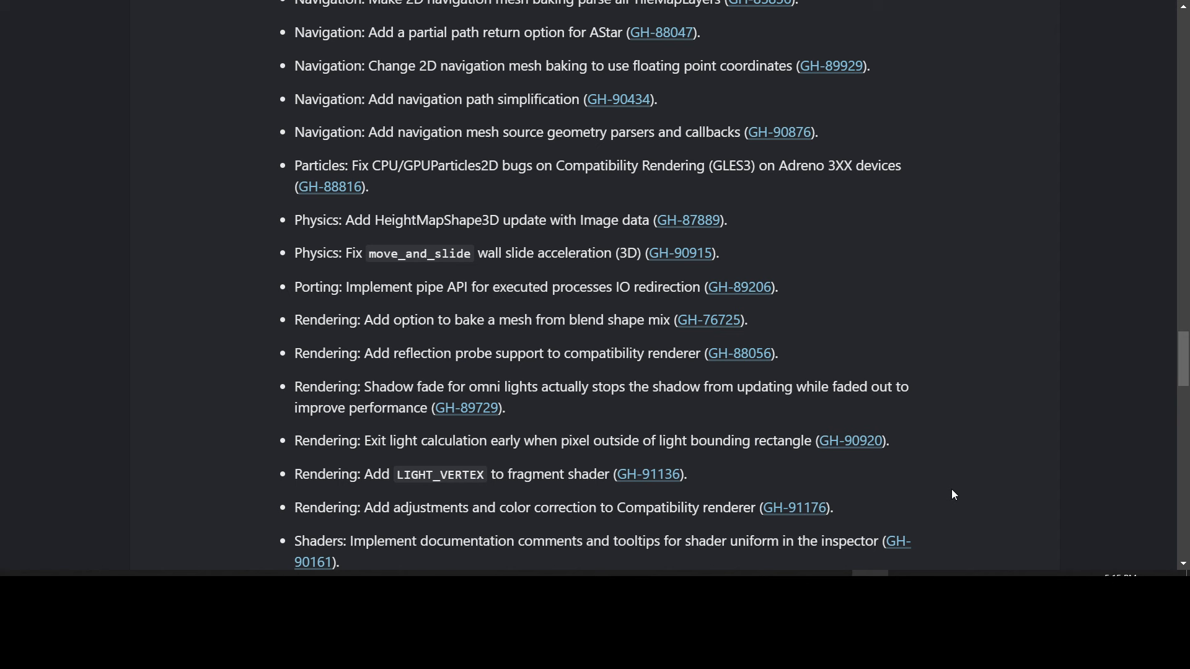
{"action": "mouse_move", "coordinate": [947, 496]}
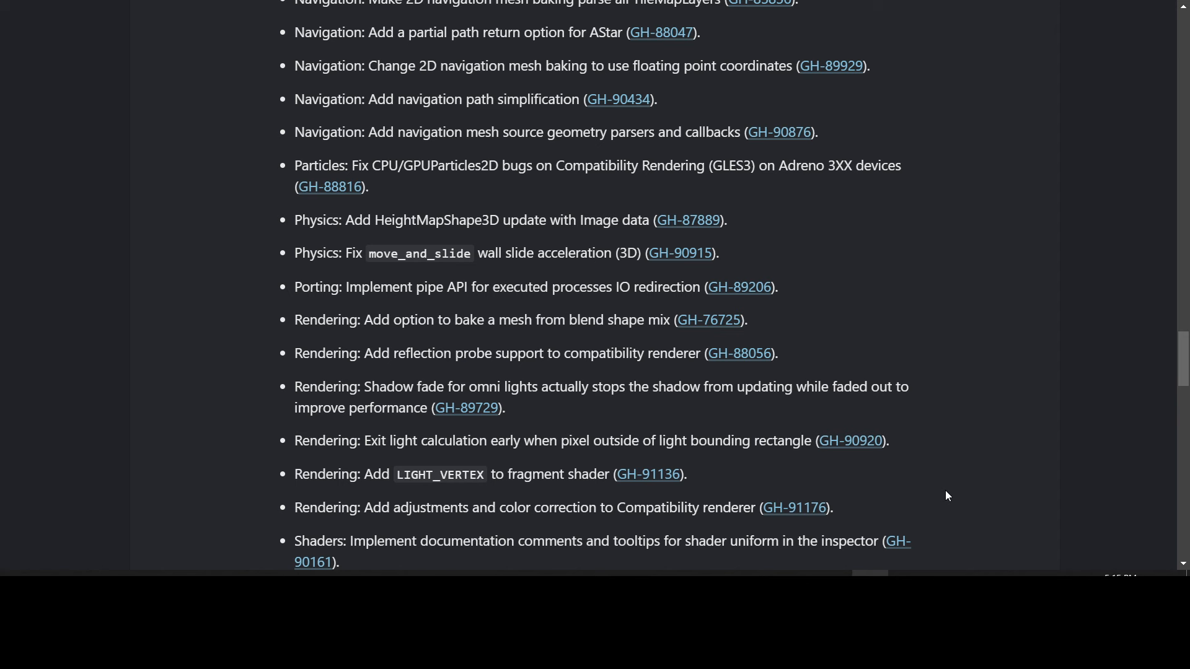
{"action": "mouse_move", "coordinate": [604, 191]}
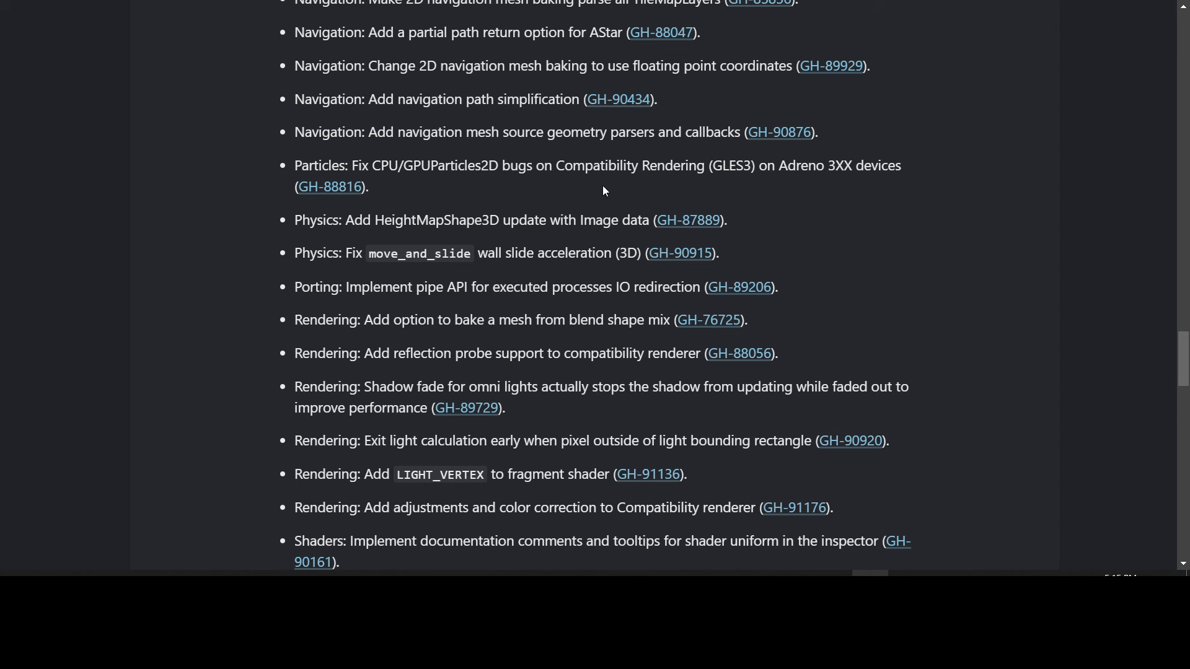
{"action": "mouse_move", "coordinate": [778, 191]}
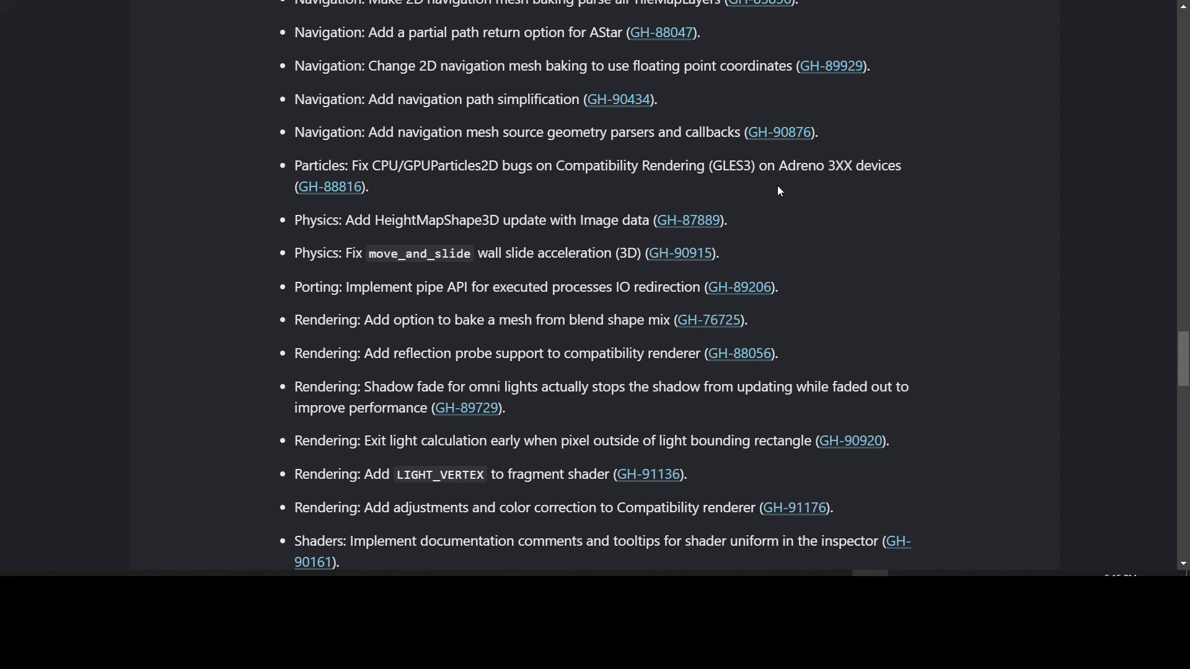
{"action": "mouse_move", "coordinate": [580, 191]}
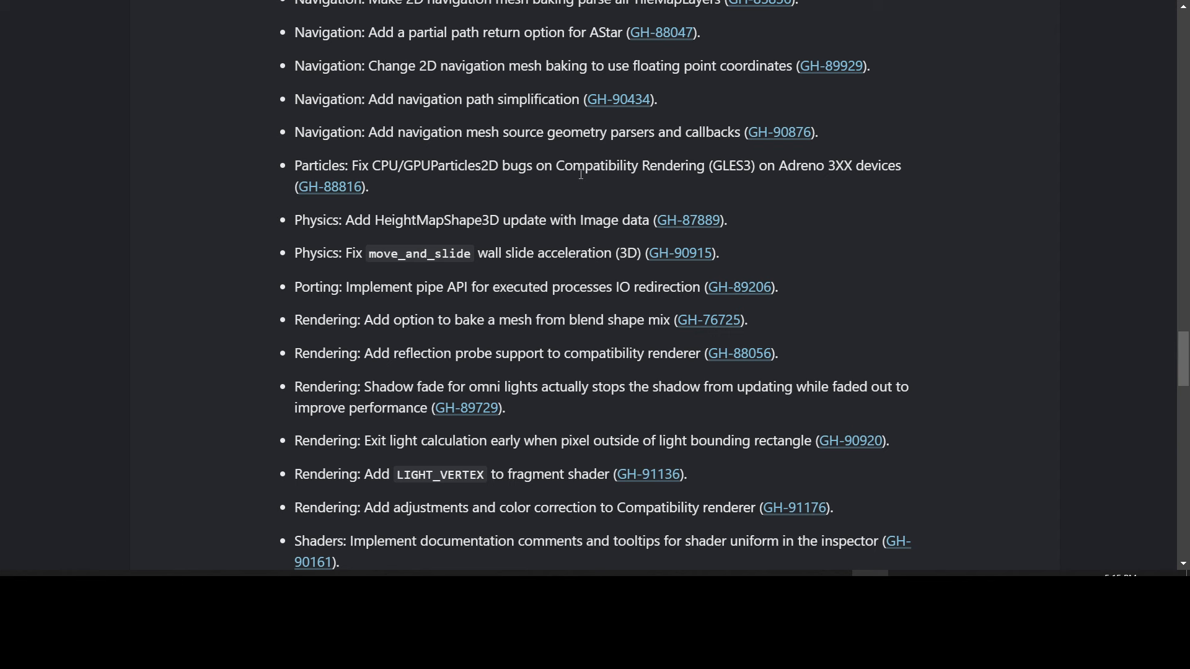
{"action": "mouse_move", "coordinate": [400, 181]}
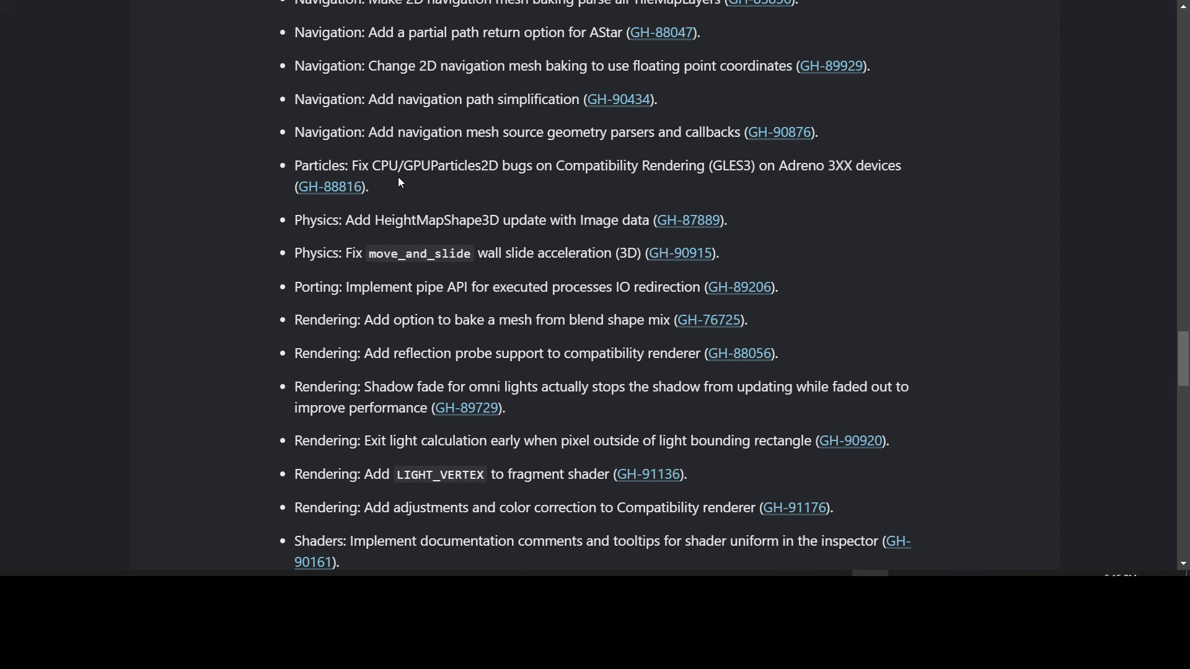
{"action": "mouse_move", "coordinate": [540, 180]}
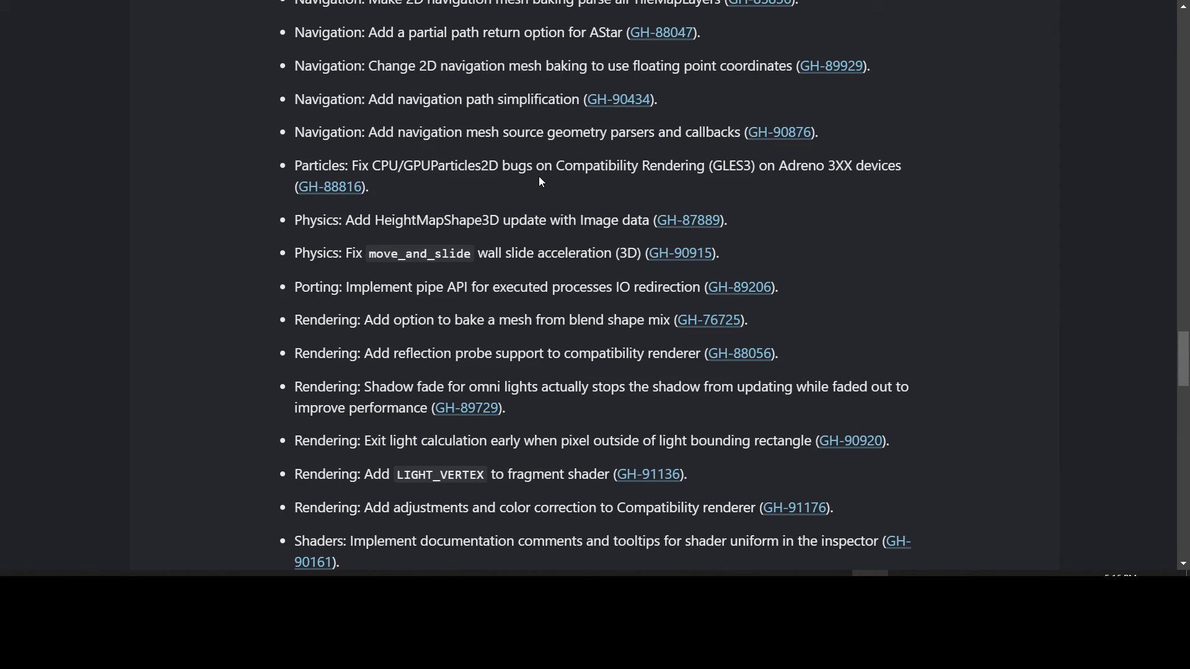
{"action": "mouse_move", "coordinate": [496, 213]}
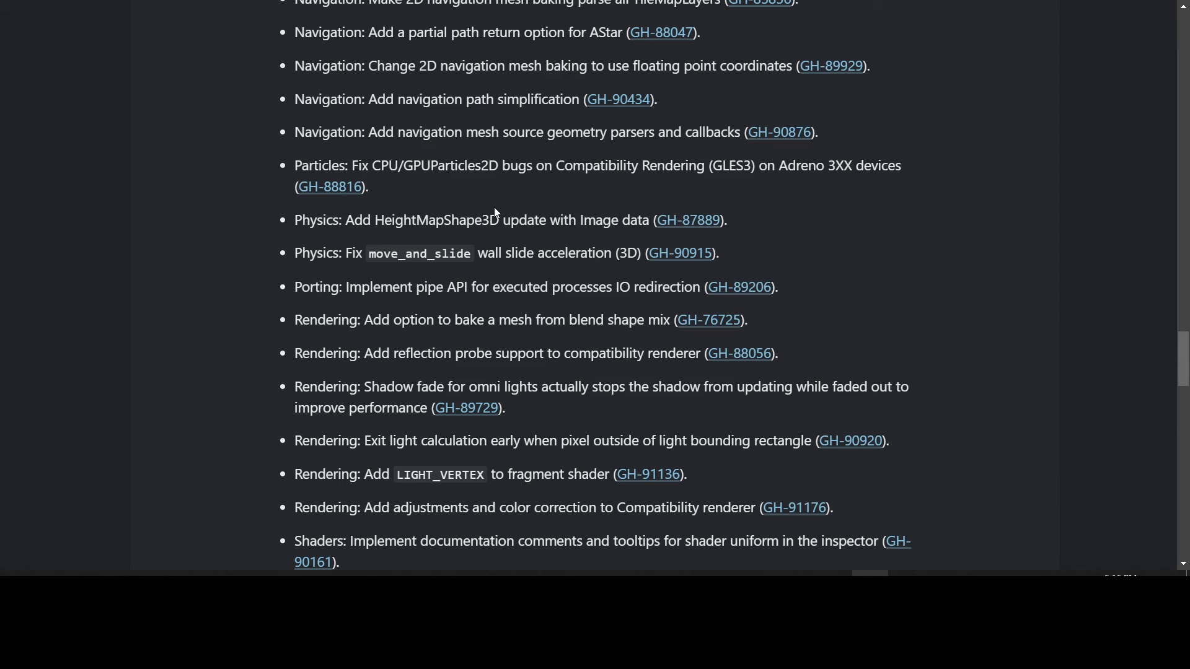
{"action": "mouse_move", "coordinate": [573, 236]}
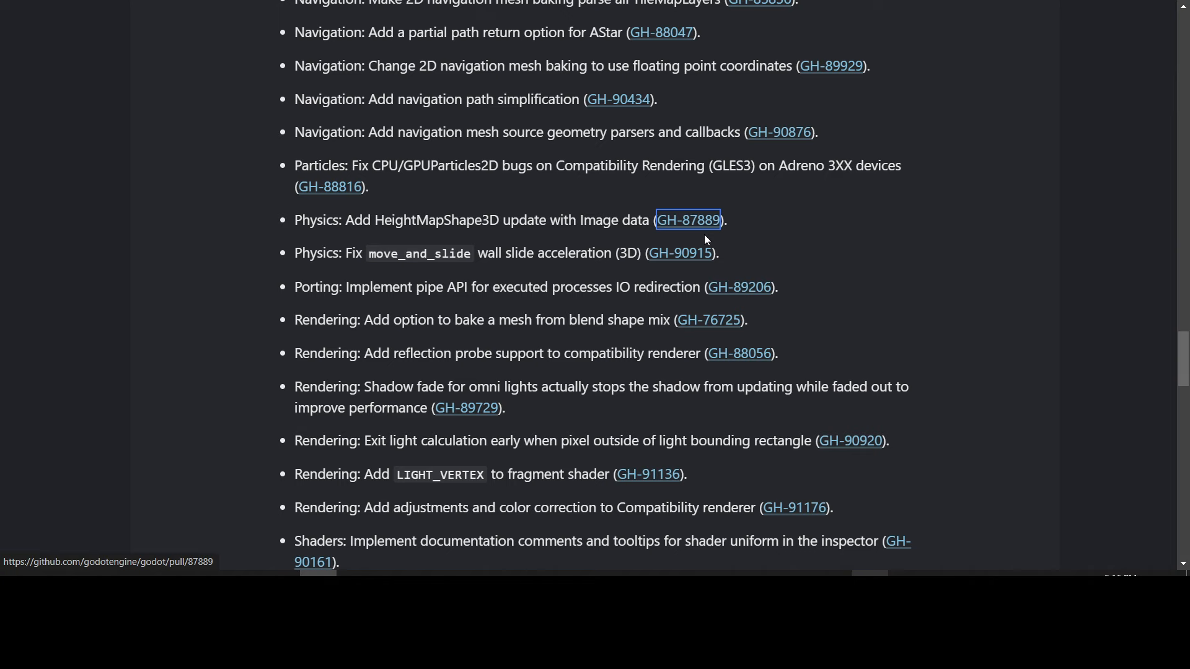
{"action": "left_click", "coordinate": [688, 221]}
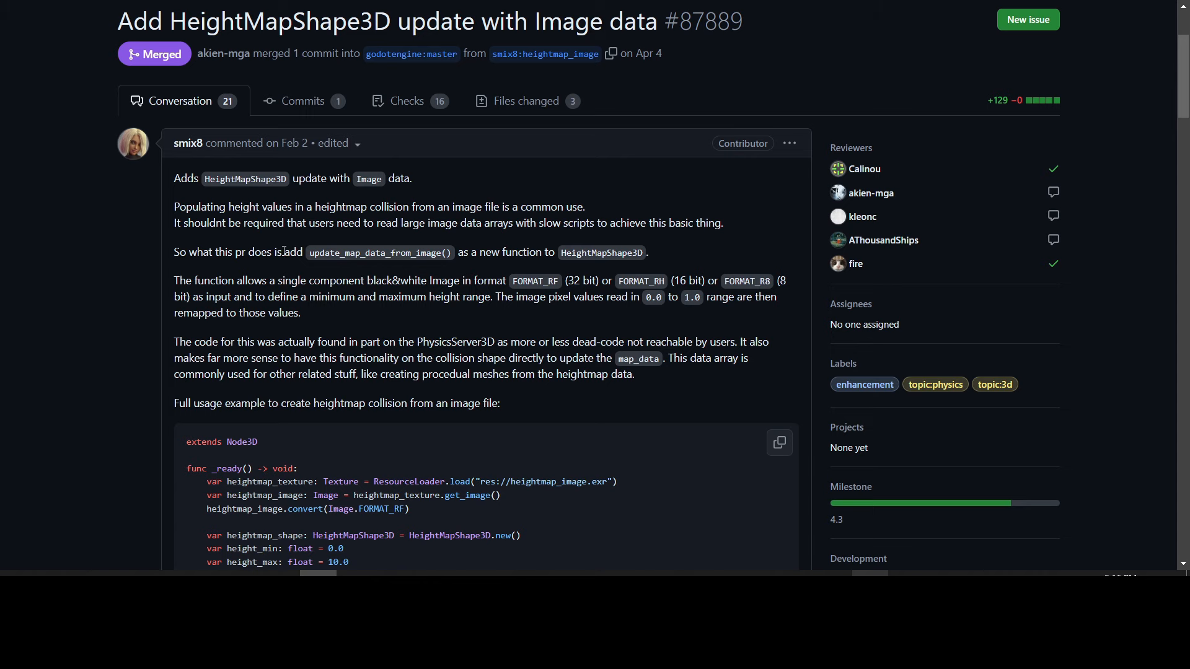
{"action": "mouse_move", "coordinate": [565, 264]}
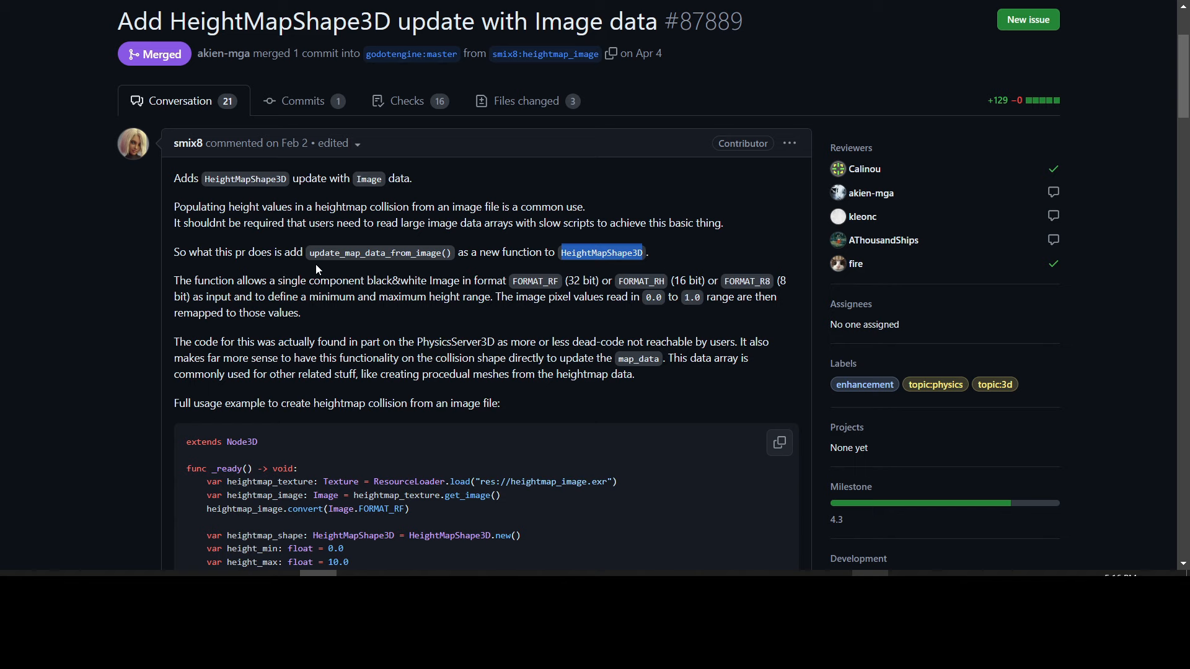
Step: Read PR #87889's description and GDScript heightmap collision example
{"action": "scroll", "scroll_direction": "down", "scroll_amount": 3}
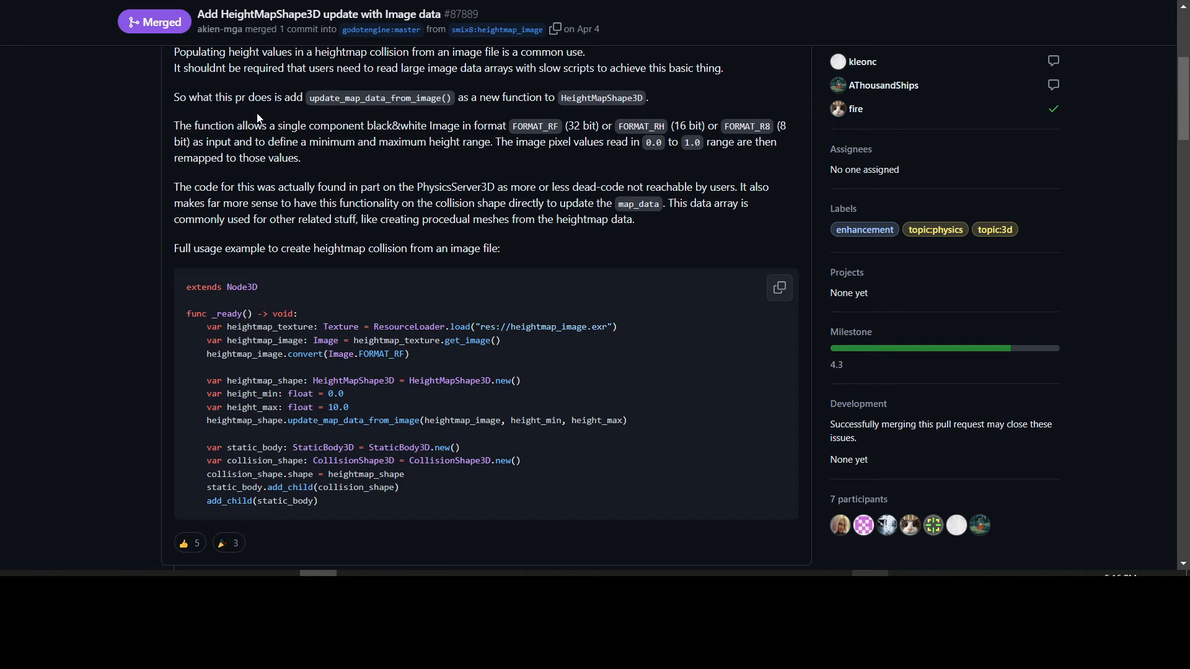
{"action": "scroll", "scroll_direction": "up", "scroll_amount": 3}
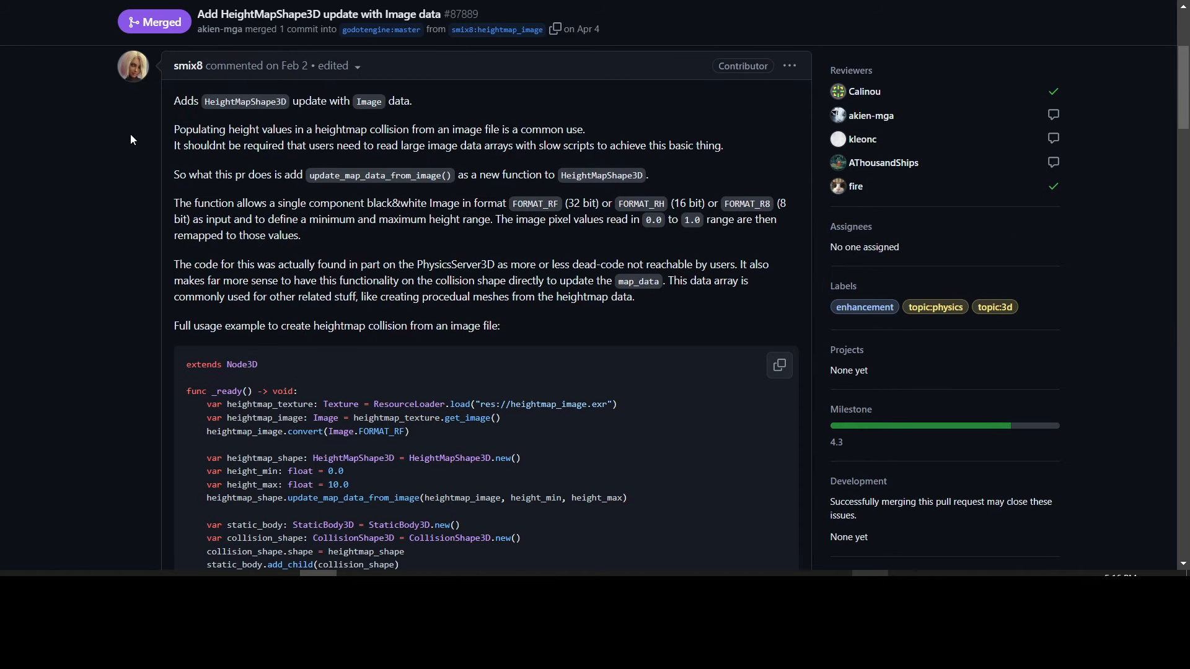
{"action": "mouse_move", "coordinate": [392, 131]}
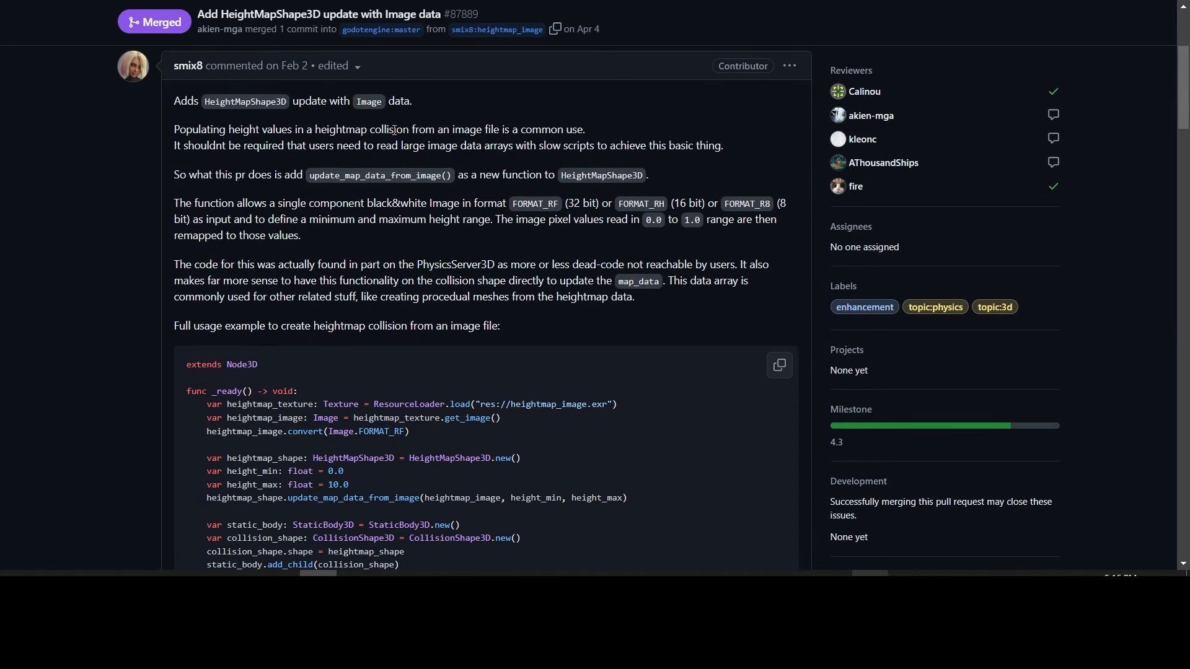
{"action": "mouse_move", "coordinate": [200, 140]}
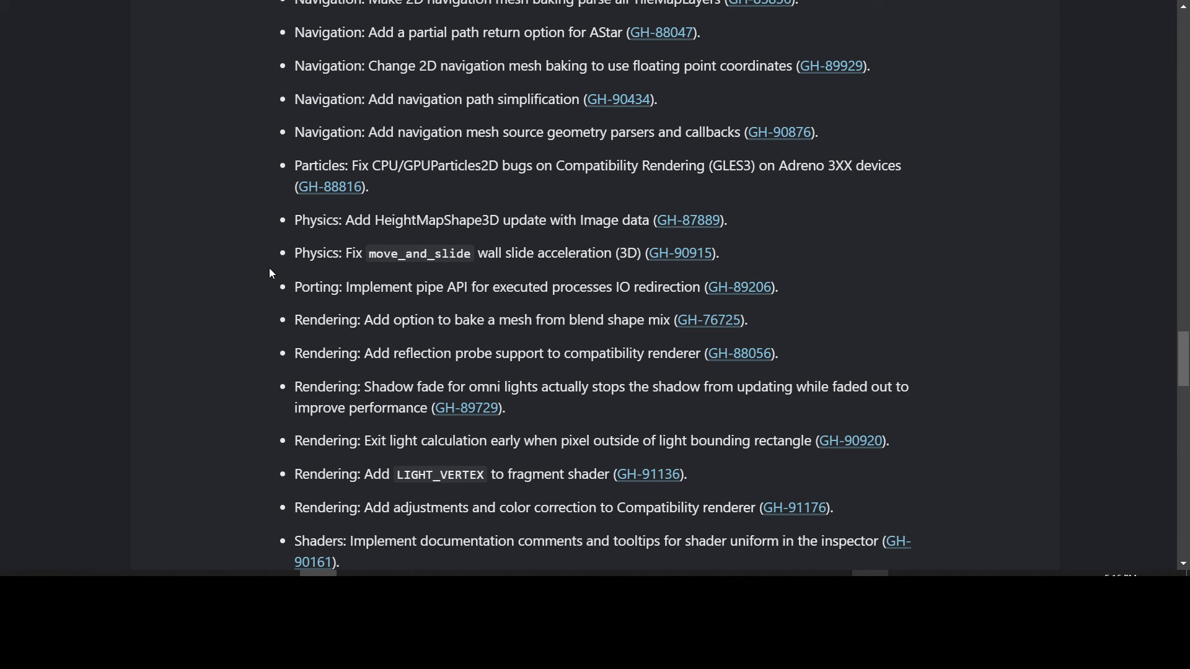
{"action": "mouse_move", "coordinate": [608, 272]}
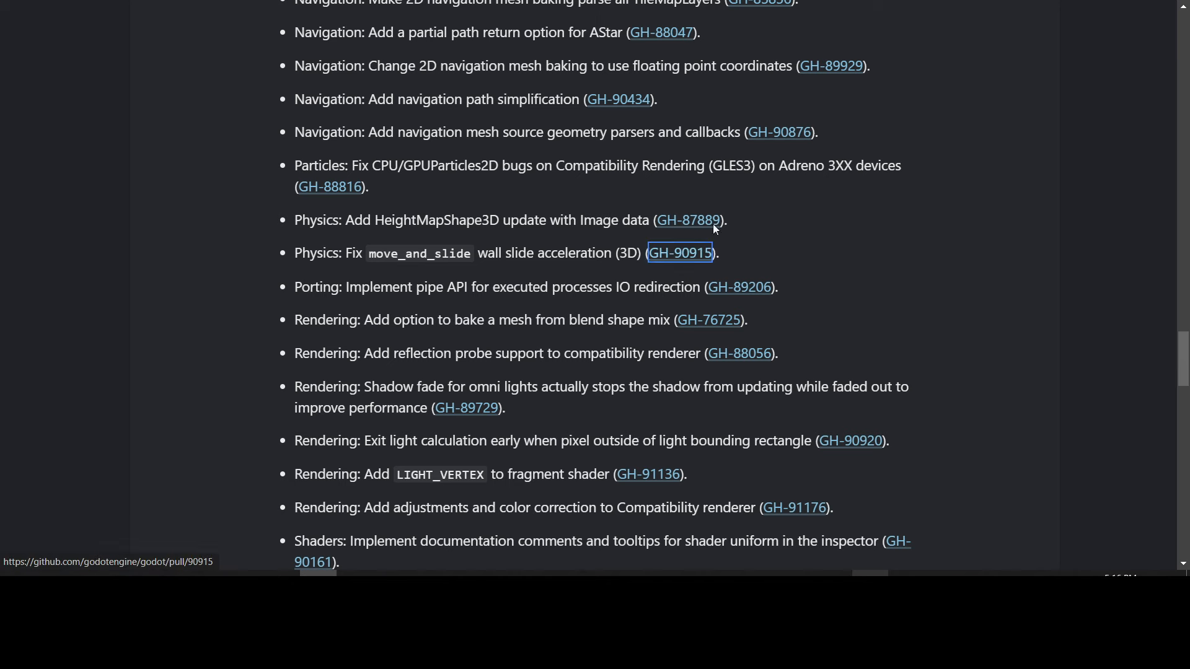
Step: Open PR GH-90915 fixing move_and_slide wall slide acceleration in 3D and read its description
{"action": "left_click", "coordinate": [679, 253]}
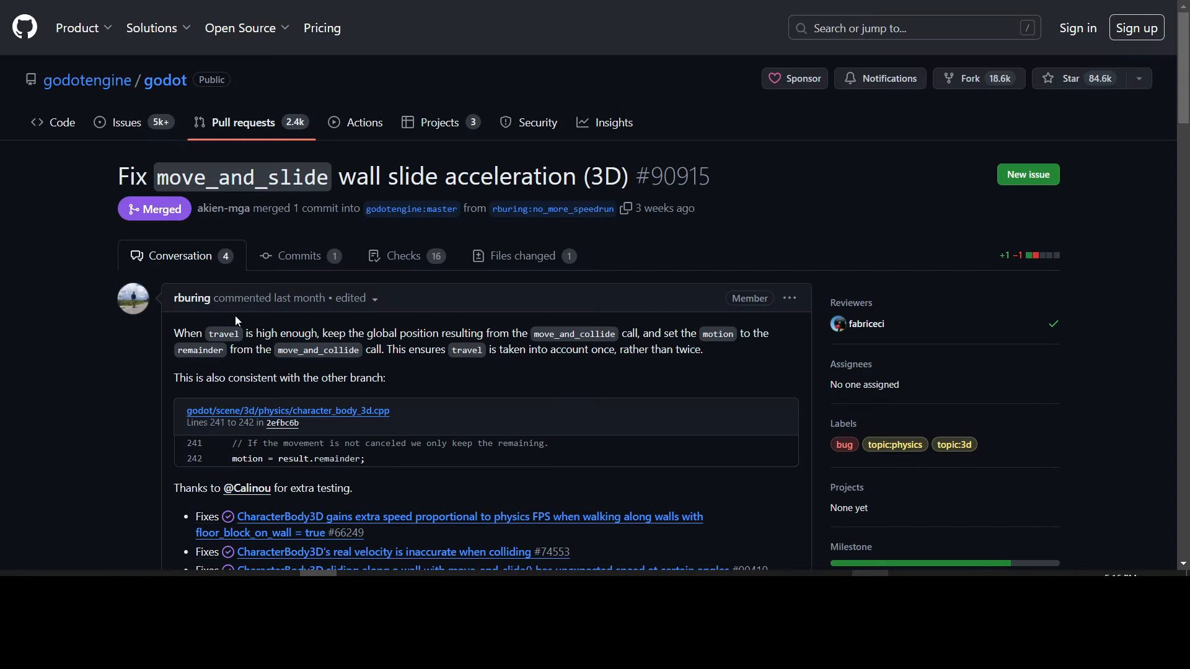
{"action": "scroll", "scroll_direction": "down", "scroll_amount": 3}
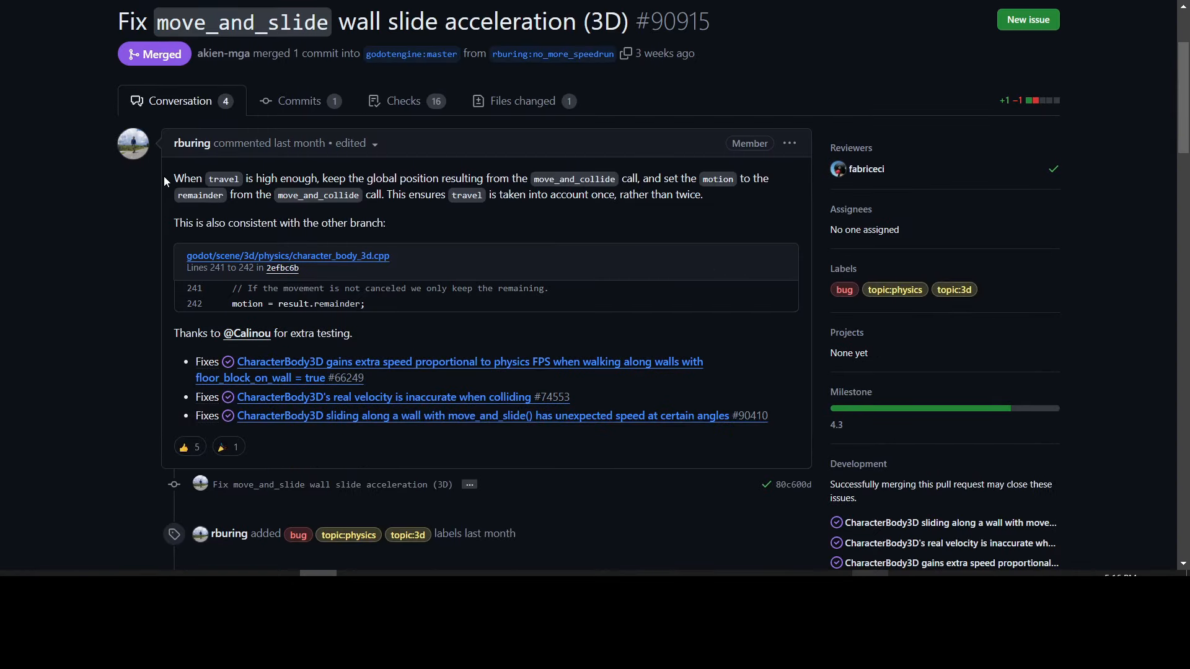
{"action": "mouse_move", "coordinate": [493, 208]}
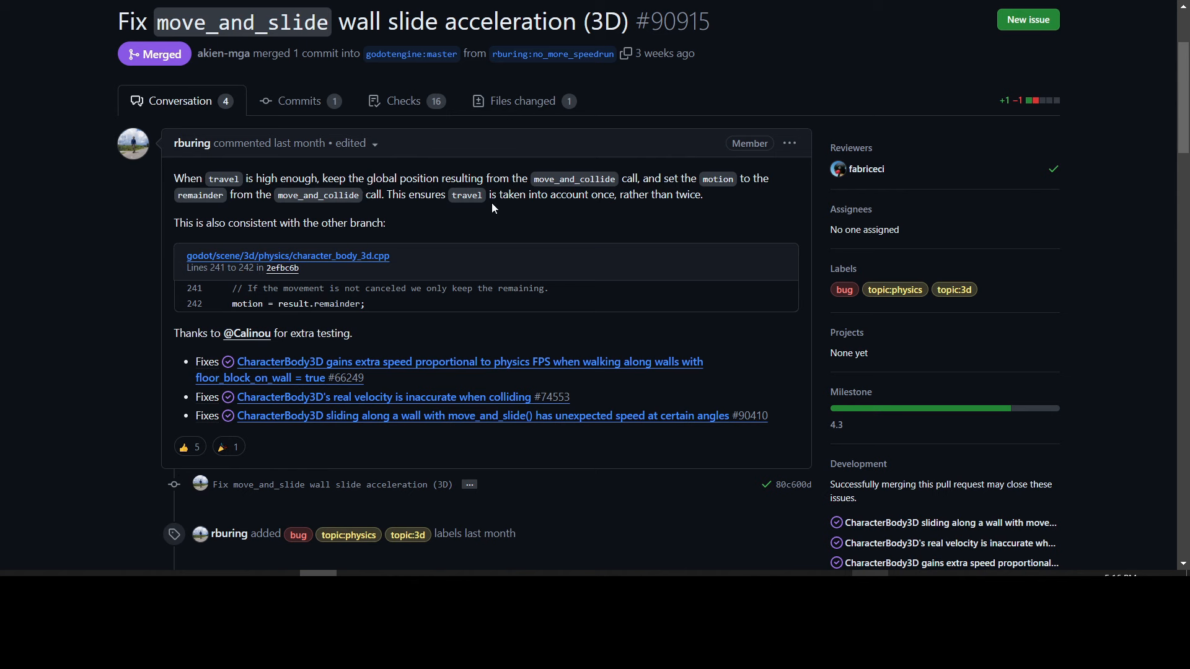
{"action": "mouse_move", "coordinate": [727, 203]}
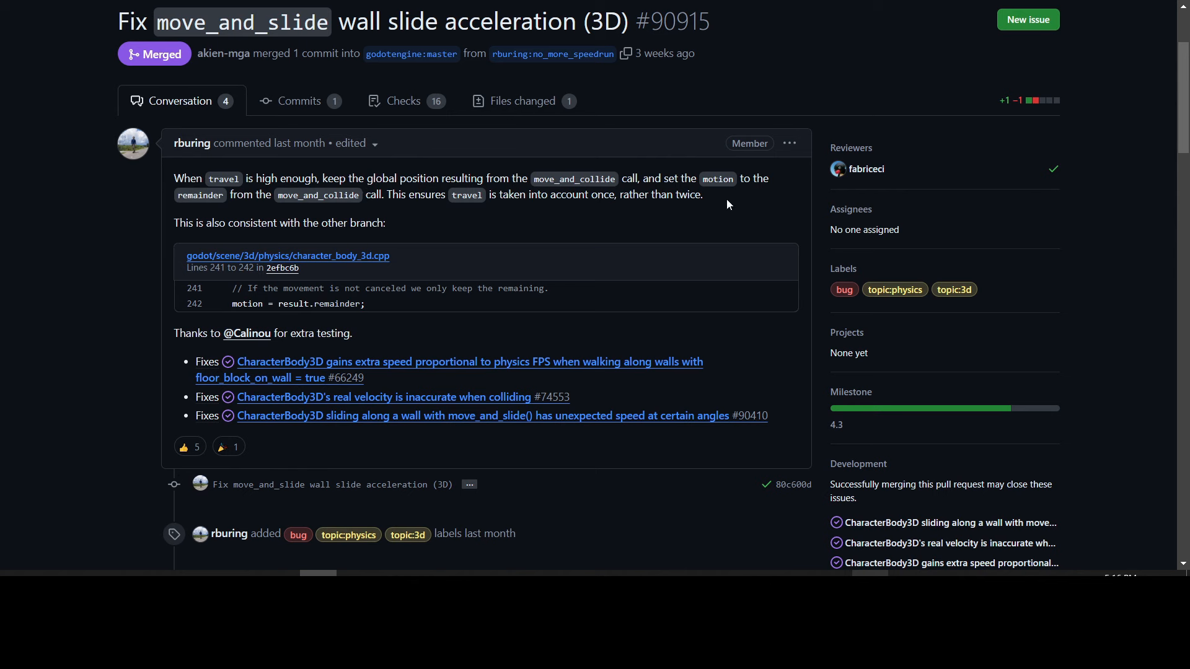
{"action": "mouse_move", "coordinate": [290, 210]}
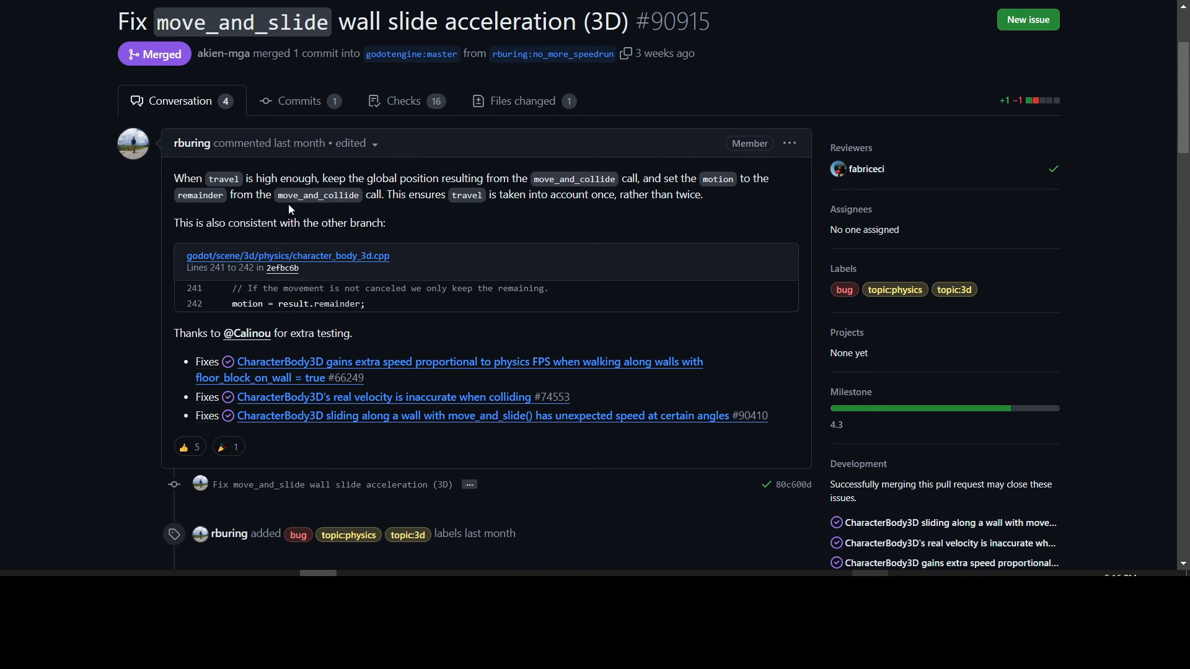
{"action": "mouse_move", "coordinate": [510, 217]}
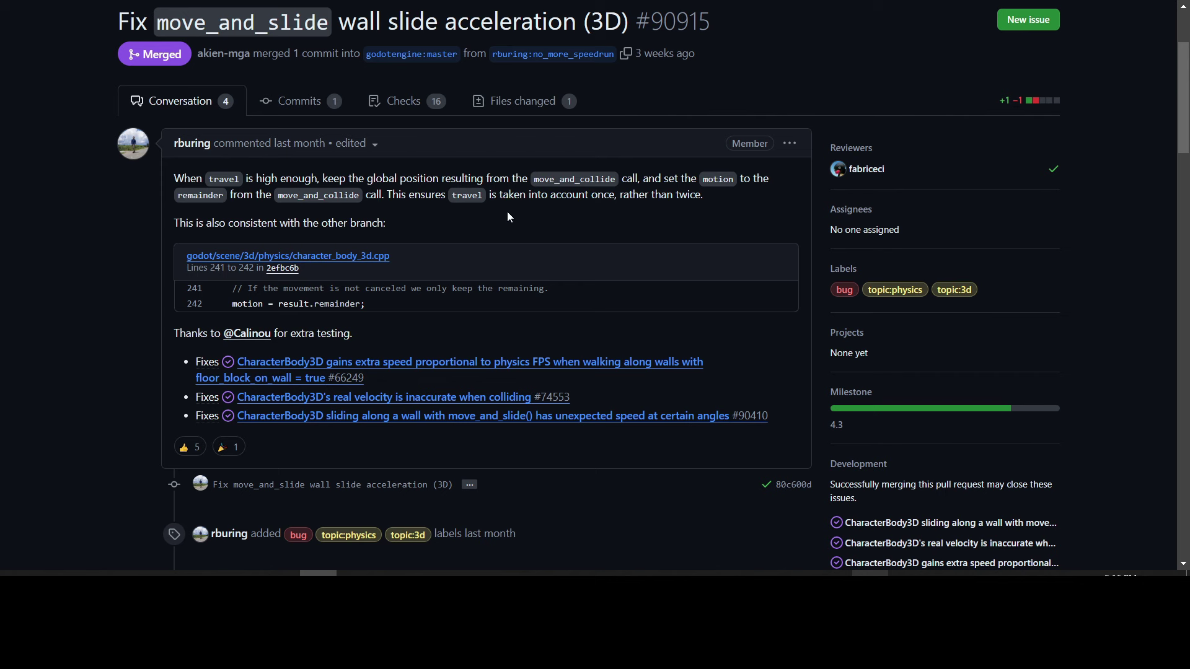
{"action": "mouse_move", "coordinate": [577, 216]}
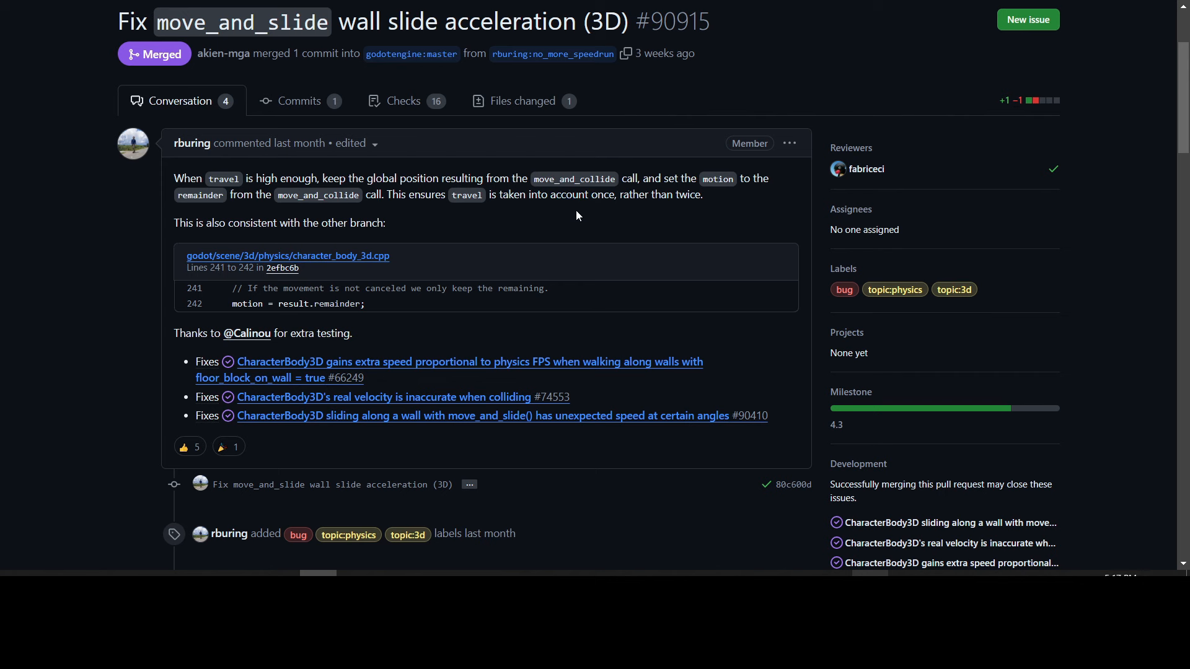
Step: Scroll down past the last And more! entries to the Changelog heading with its contributor counts
{"action": "scroll", "scroll_direction": "down", "scroll_amount": 3}
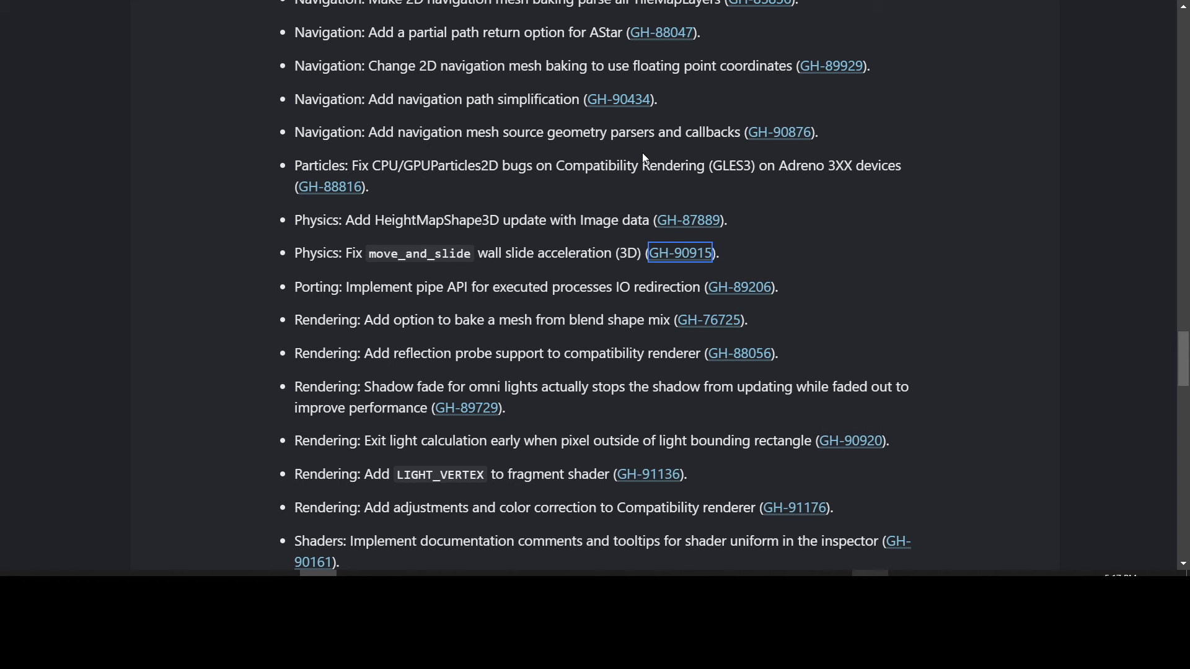
{"action": "scroll", "scroll_direction": "down", "scroll_amount": 3}
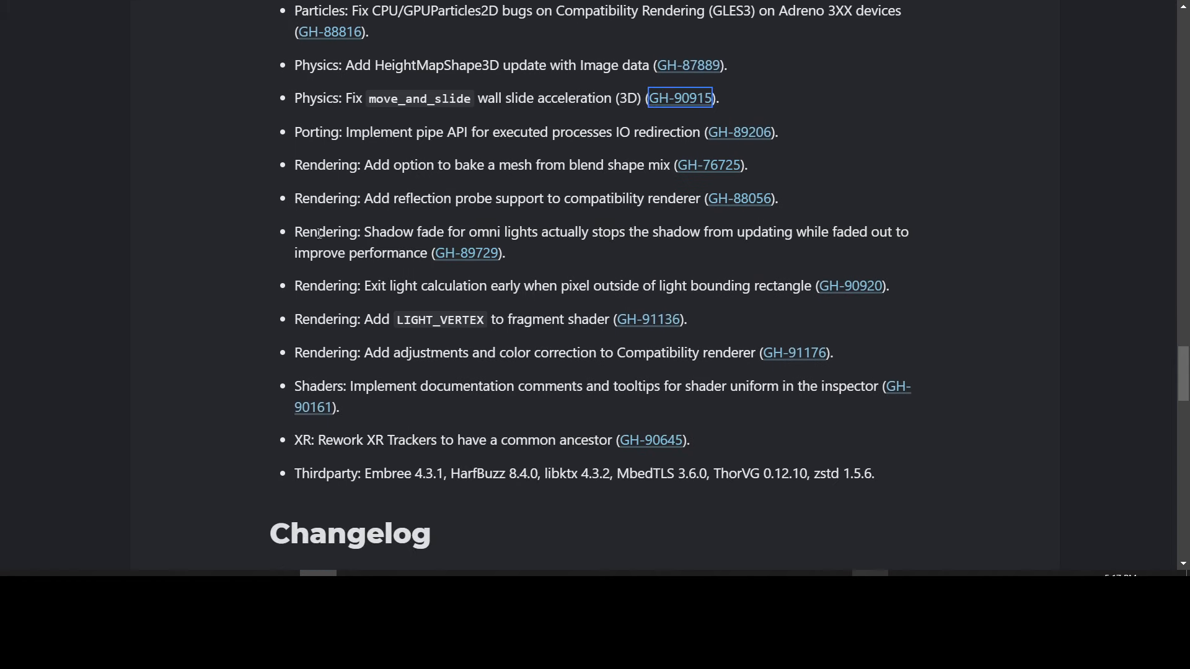
{"action": "mouse_move", "coordinate": [375, 206]}
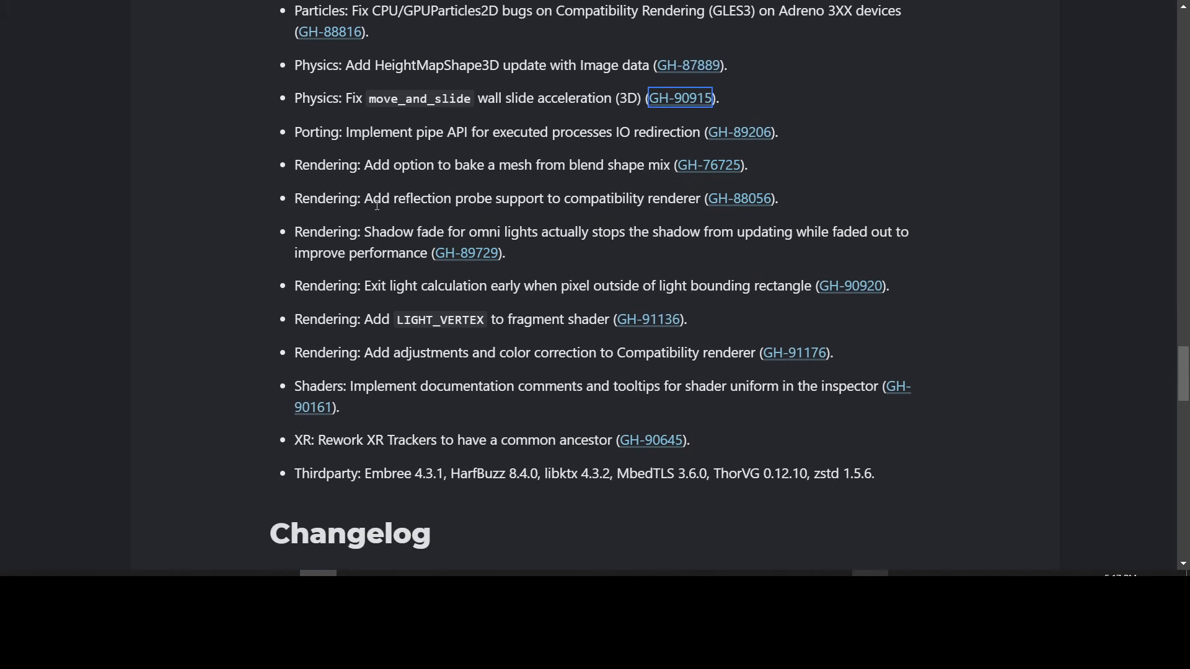
{"action": "left_click_drag", "start_coordinate": [365, 198], "coordinate": [675, 199]}
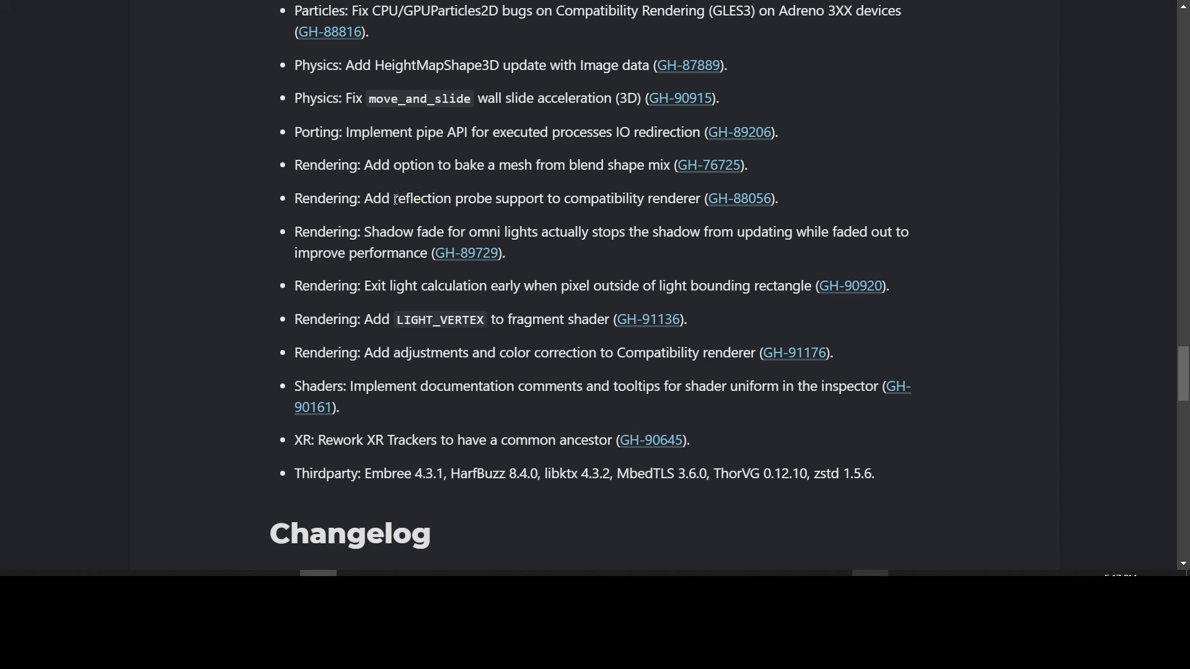
{"action": "mouse_move", "coordinate": [376, 317]}
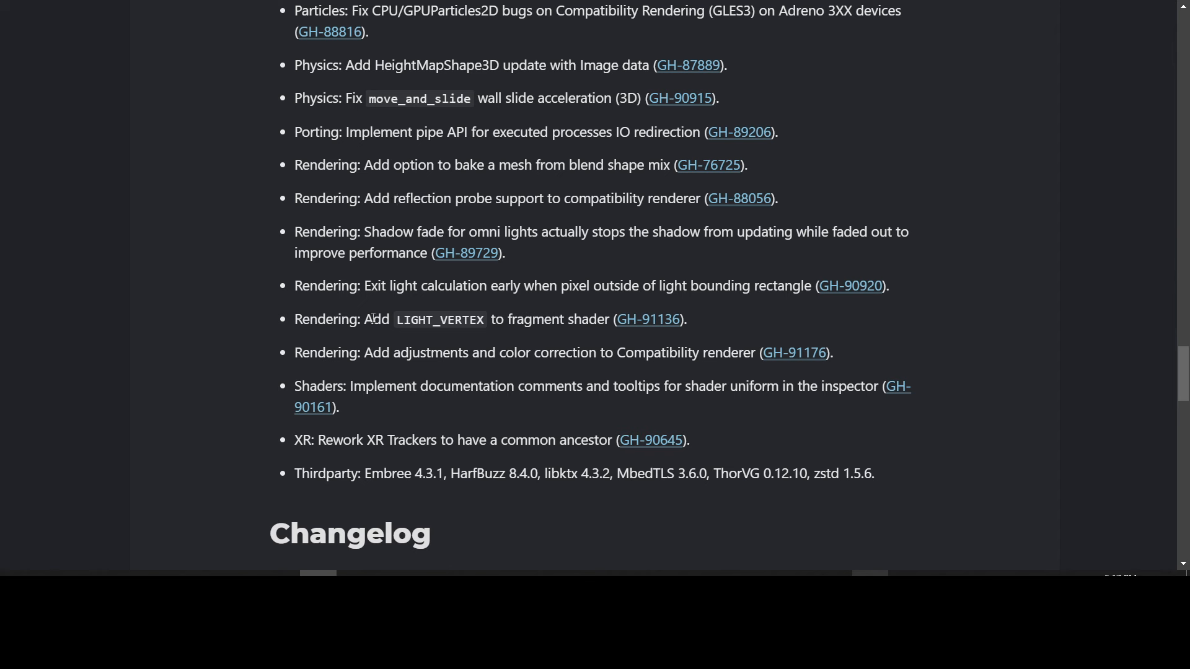
{"action": "left_click_drag", "start_coordinate": [364, 352], "coordinate": [758, 352]}
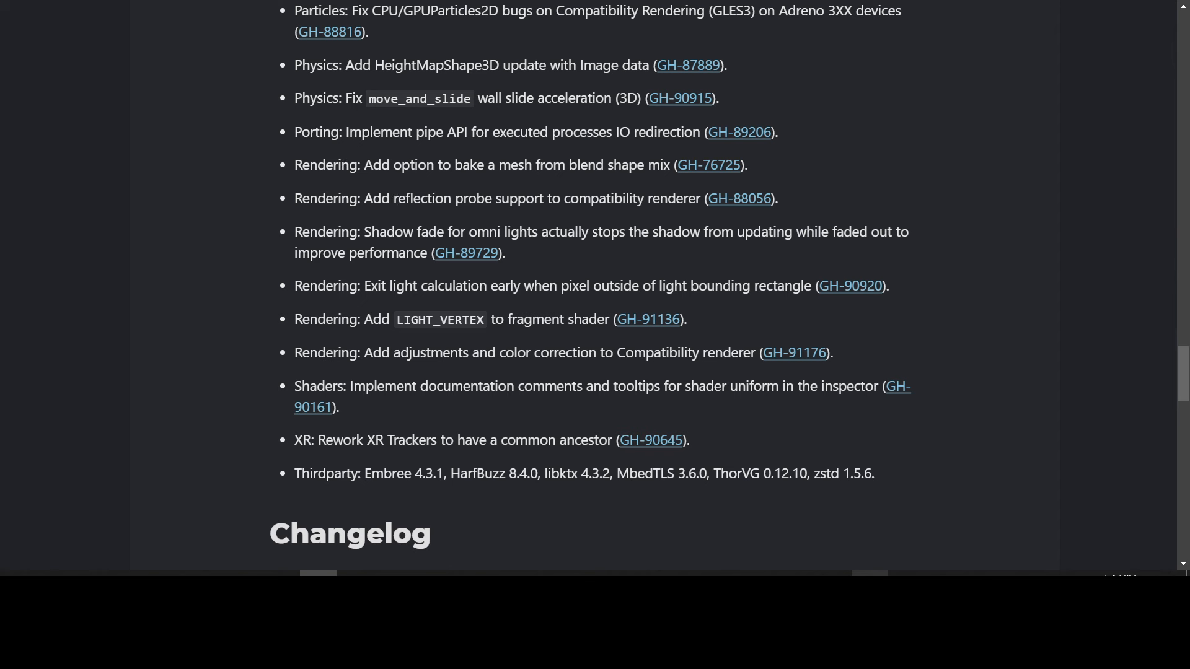
{"action": "scroll", "scroll_direction": "down", "scroll_amount": 3}
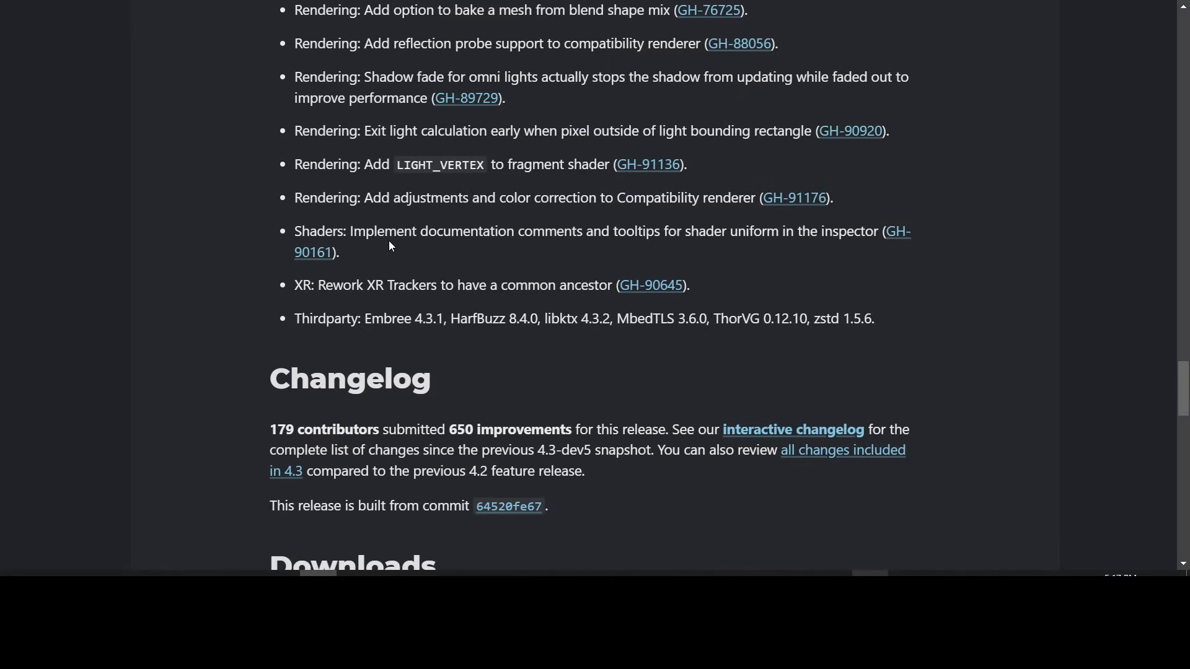
{"action": "mouse_move", "coordinate": [381, 246]}
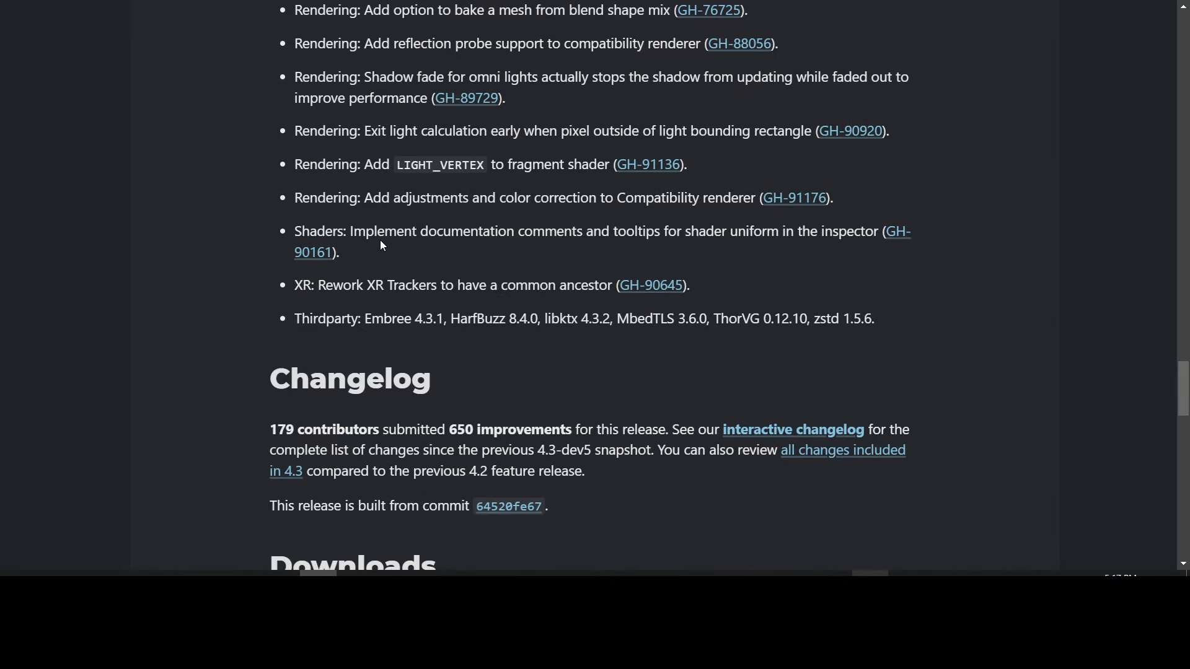
{"action": "mouse_move", "coordinate": [714, 258]}
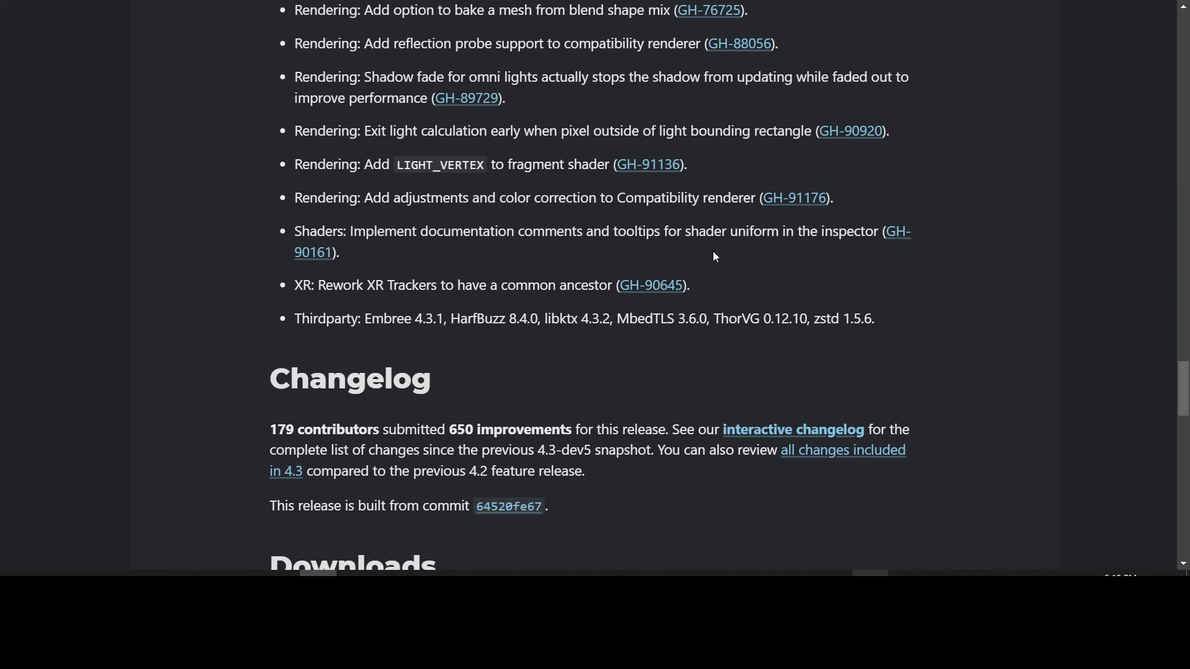
Step: Open the 4.3-dev6 interactive changelog and move down through 2D, 3D and Core into the Editor fixes
{"action": "scroll", "scroll_direction": "down", "scroll_amount": 3}
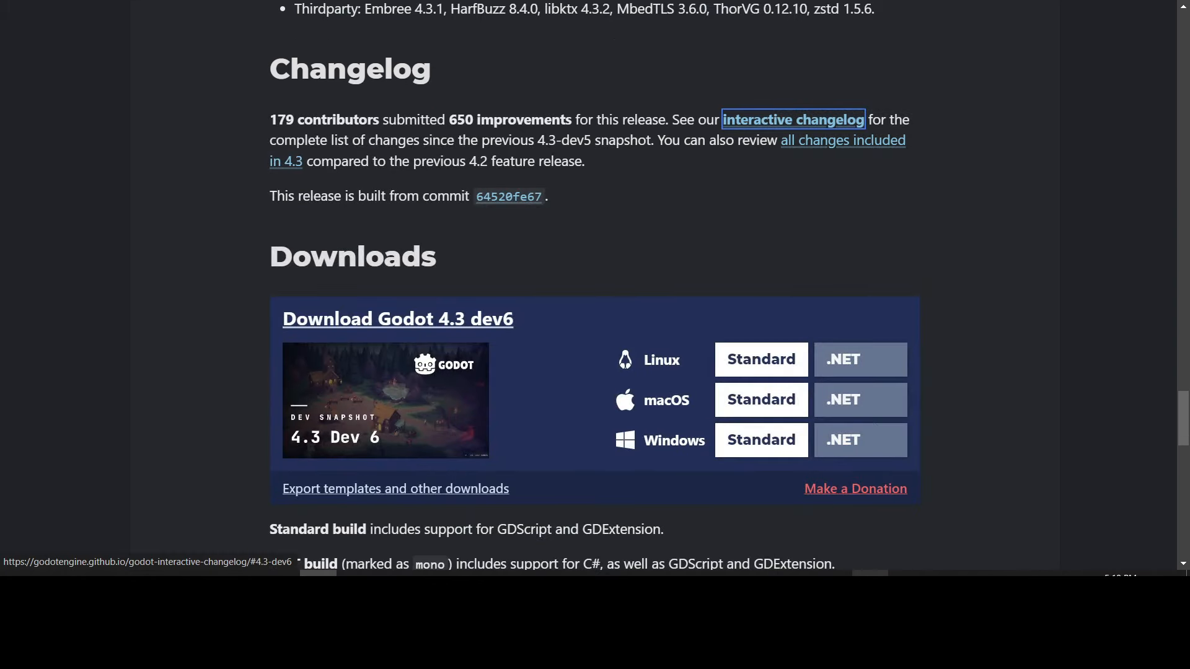
{"action": "left_click", "coordinate": [794, 120]}
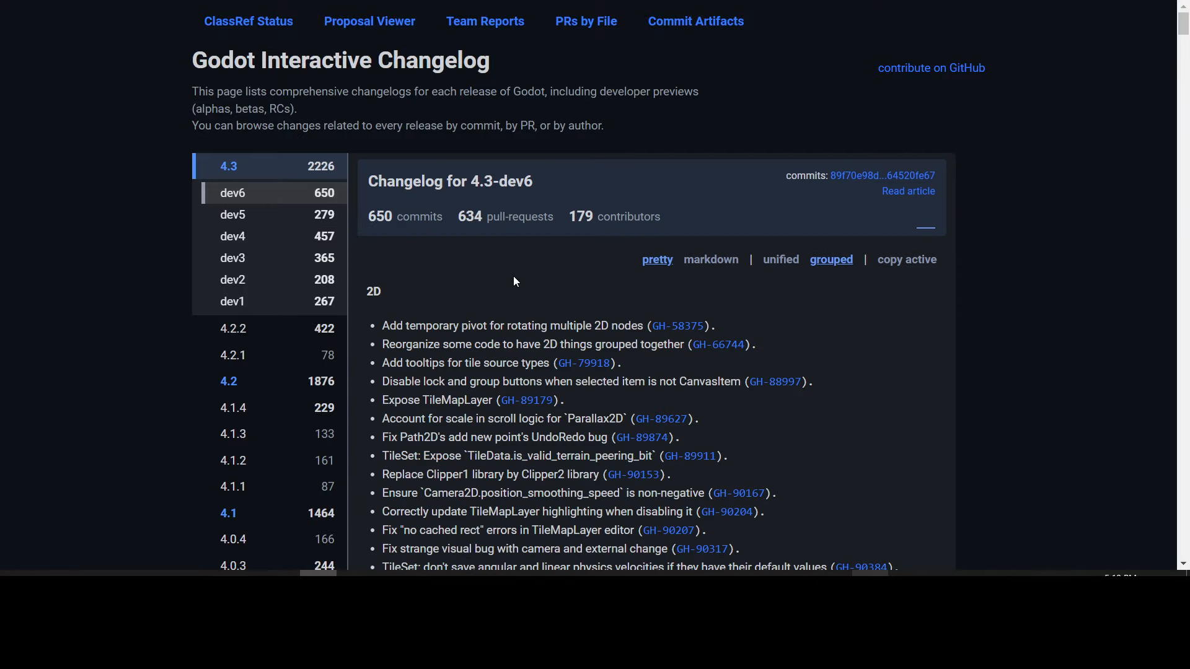
{"action": "scroll", "scroll_direction": "down", "scroll_amount": 3}
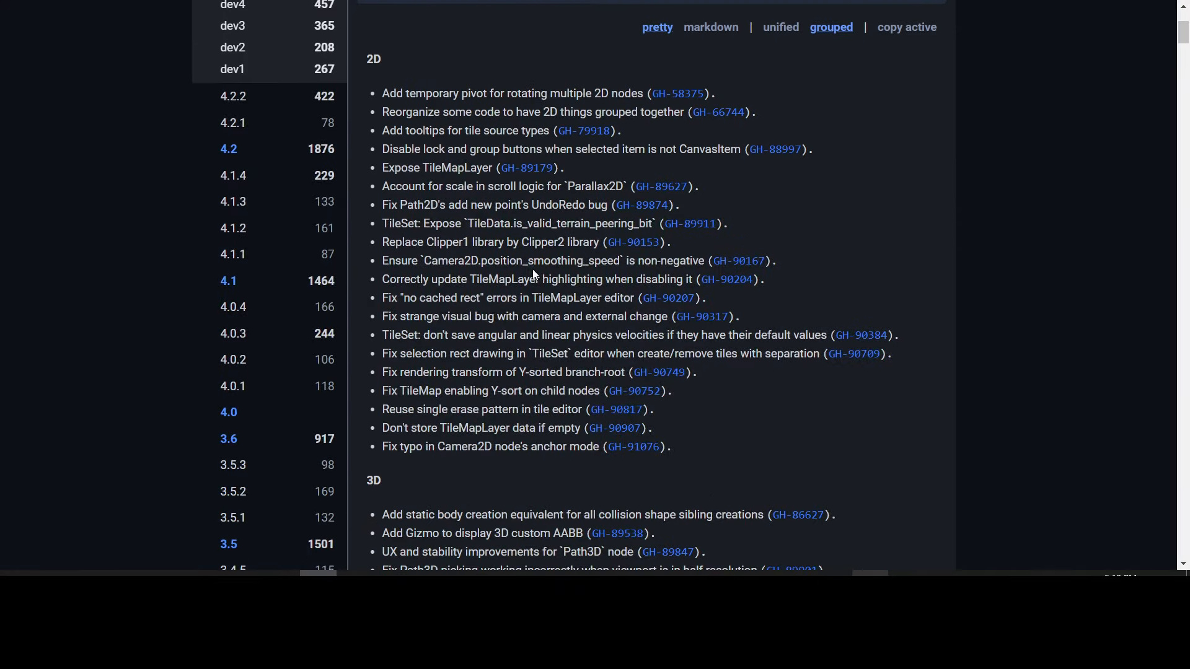
{"action": "scroll", "scroll_direction": "down", "scroll_amount": 3}
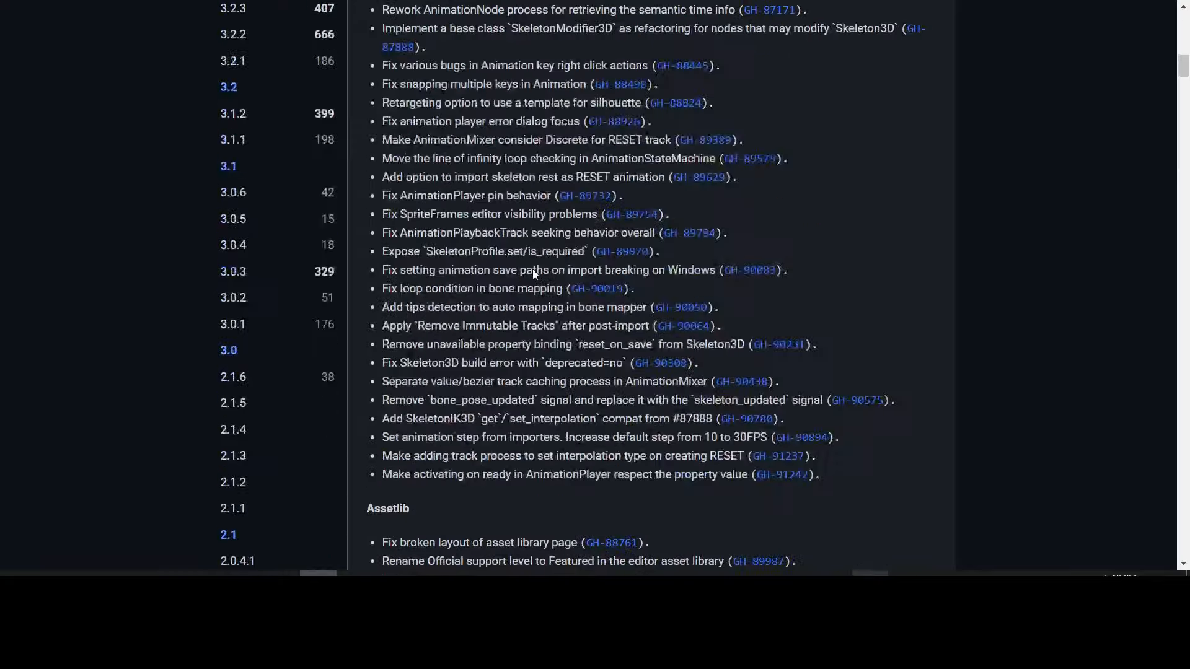
{"action": "scroll", "scroll_direction": "down", "scroll_amount": 3}
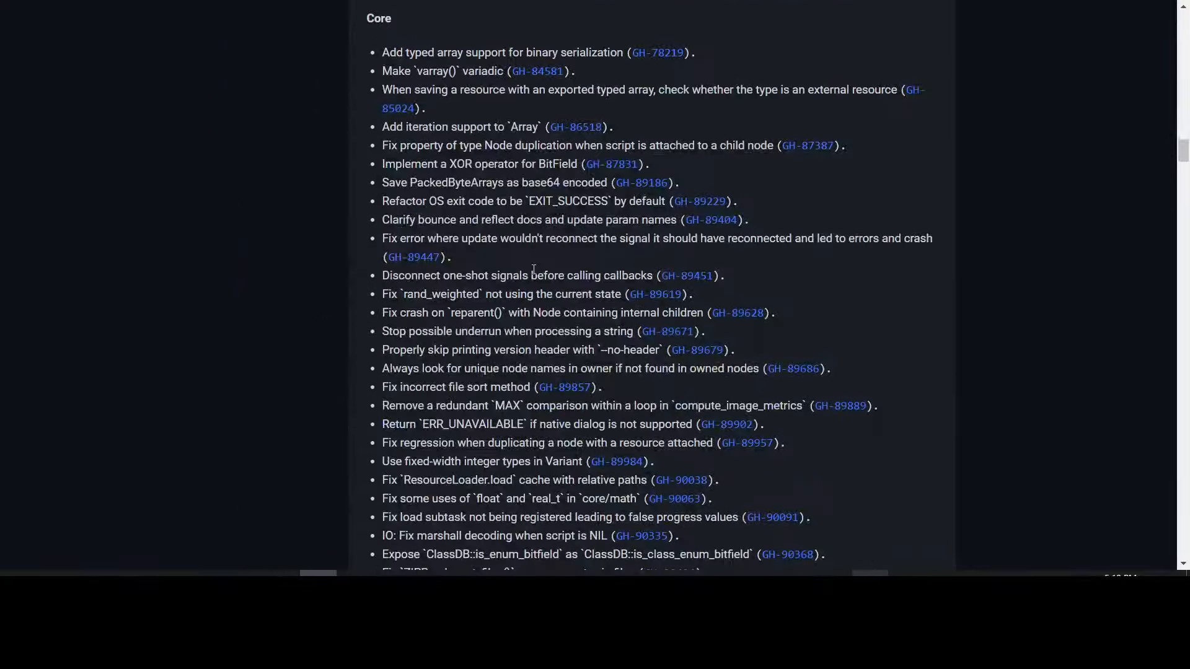
{"action": "scroll", "scroll_direction": "down", "scroll_amount": 3}
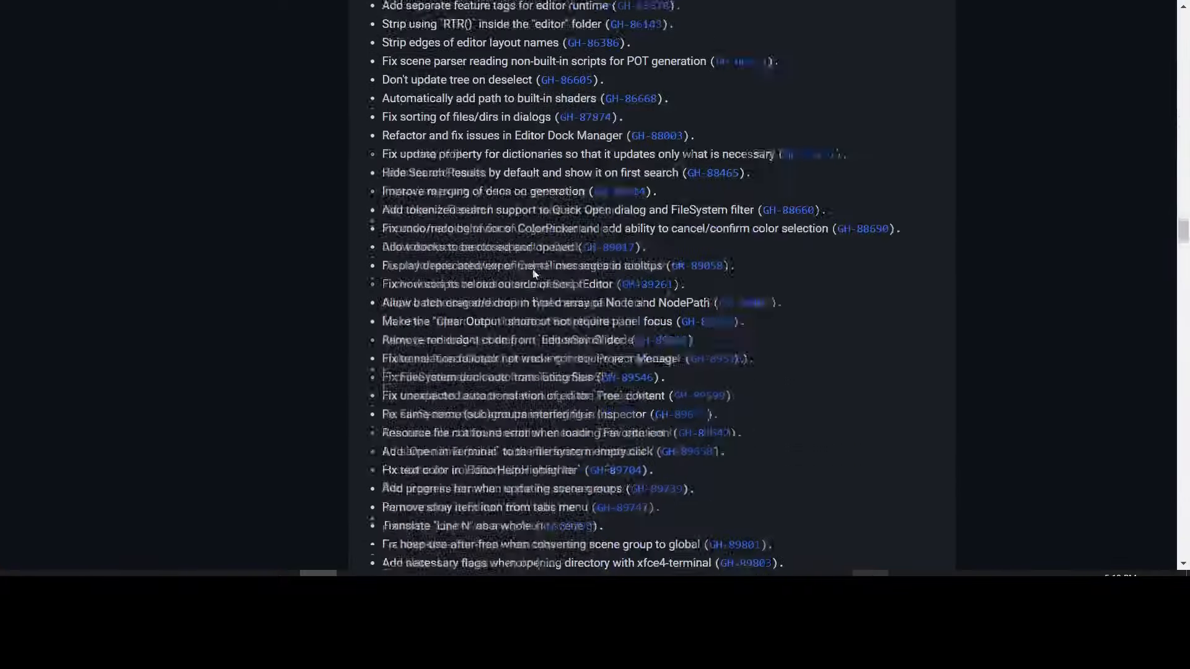
{"action": "scroll", "scroll_direction": "down", "scroll_amount": 3}
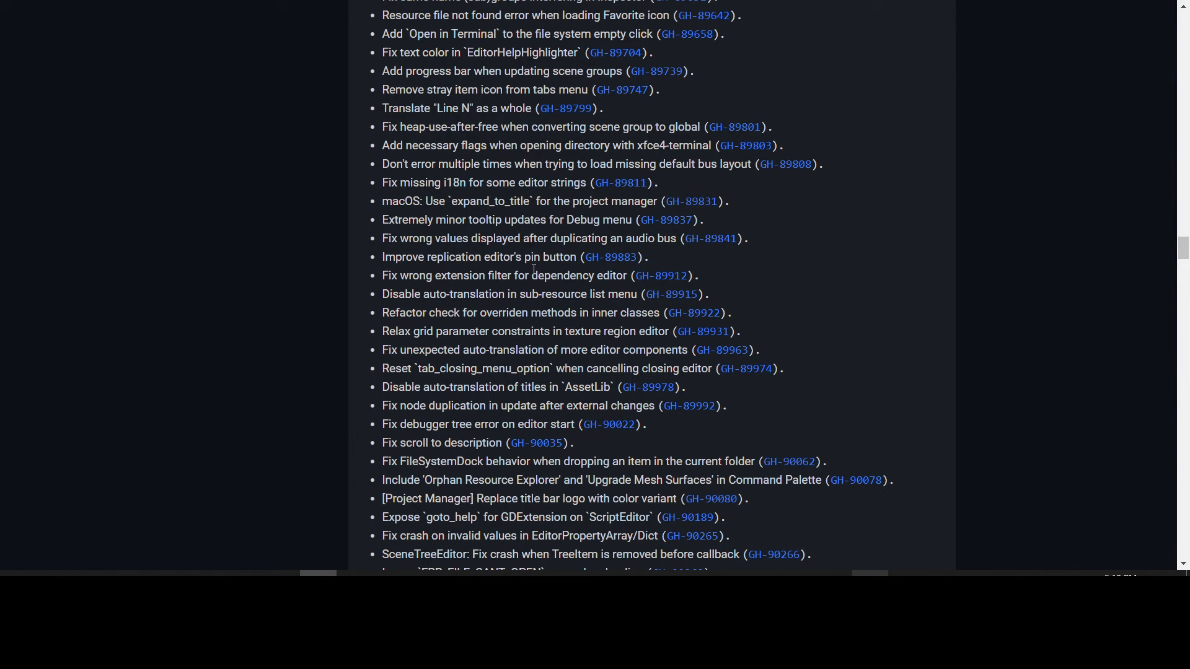
Step: Search the changelog for "macos" and step to the third of ten matches, in the C# section
{"action": "type", "text": "macos"}
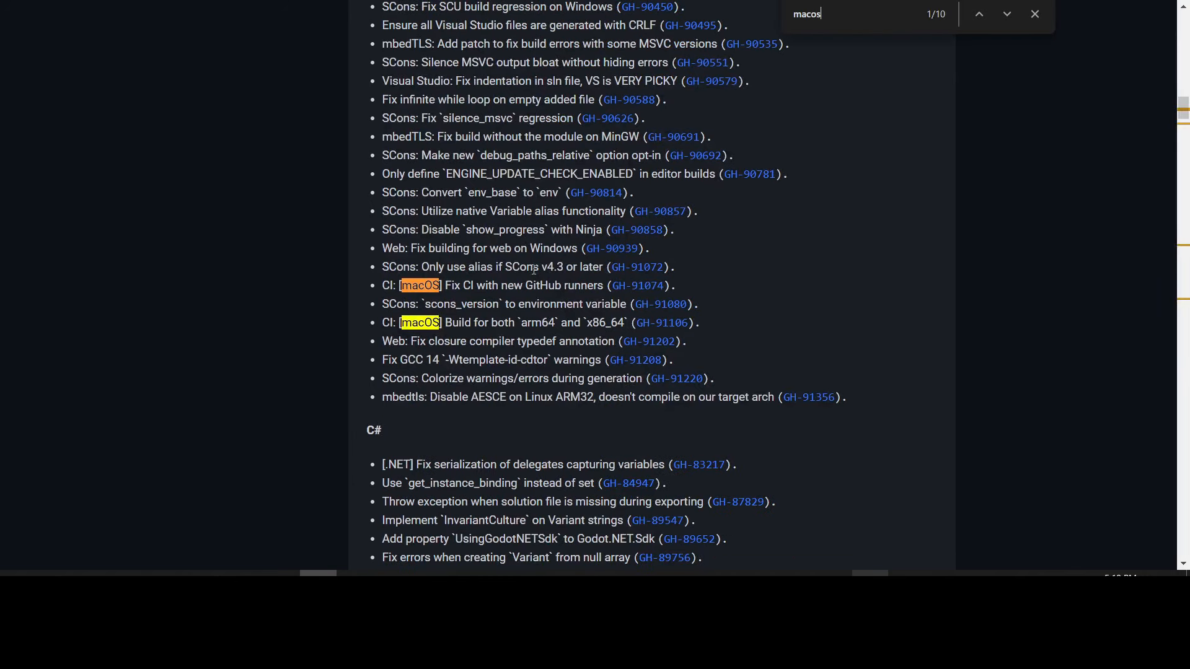
{"action": "mouse_move", "coordinate": [347, 280]}
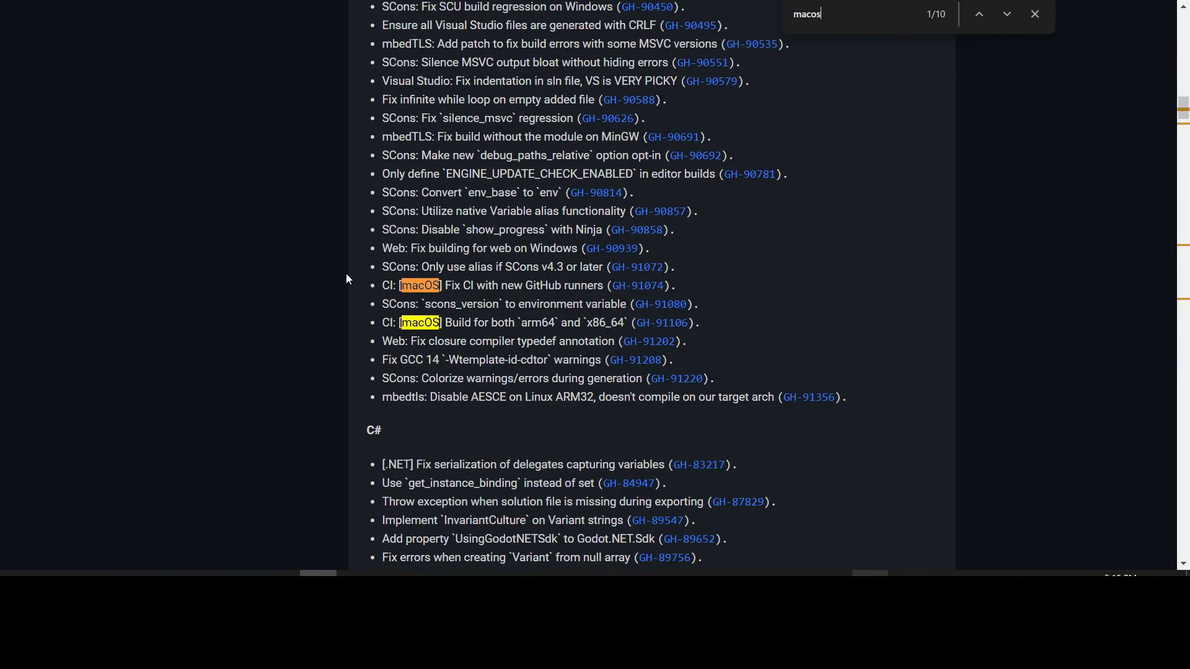
{"action": "mouse_move", "coordinate": [368, 291]}
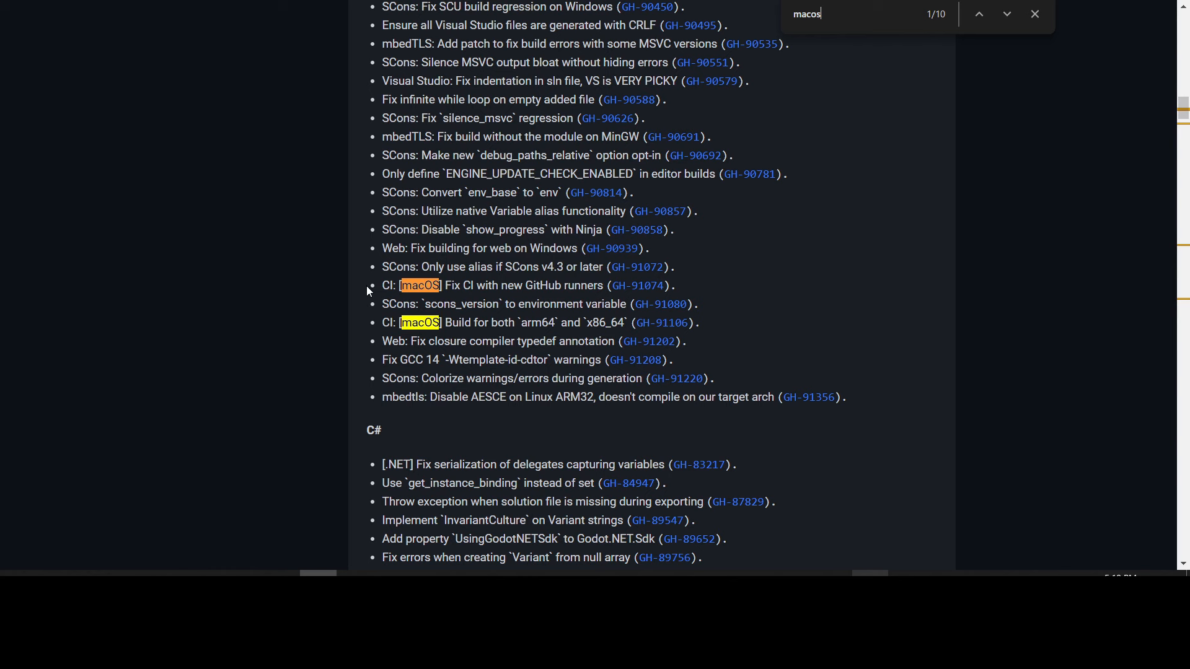
{"action": "mouse_move", "coordinate": [474, 285]}
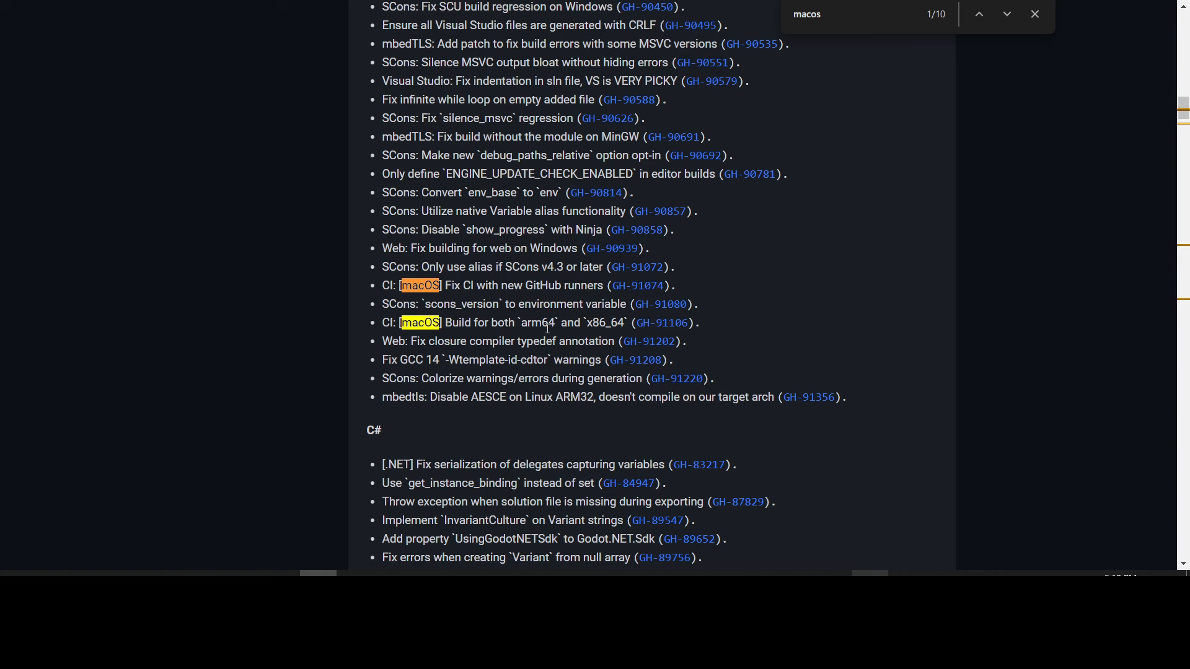
{"action": "left_click", "coordinate": [1007, 15]}
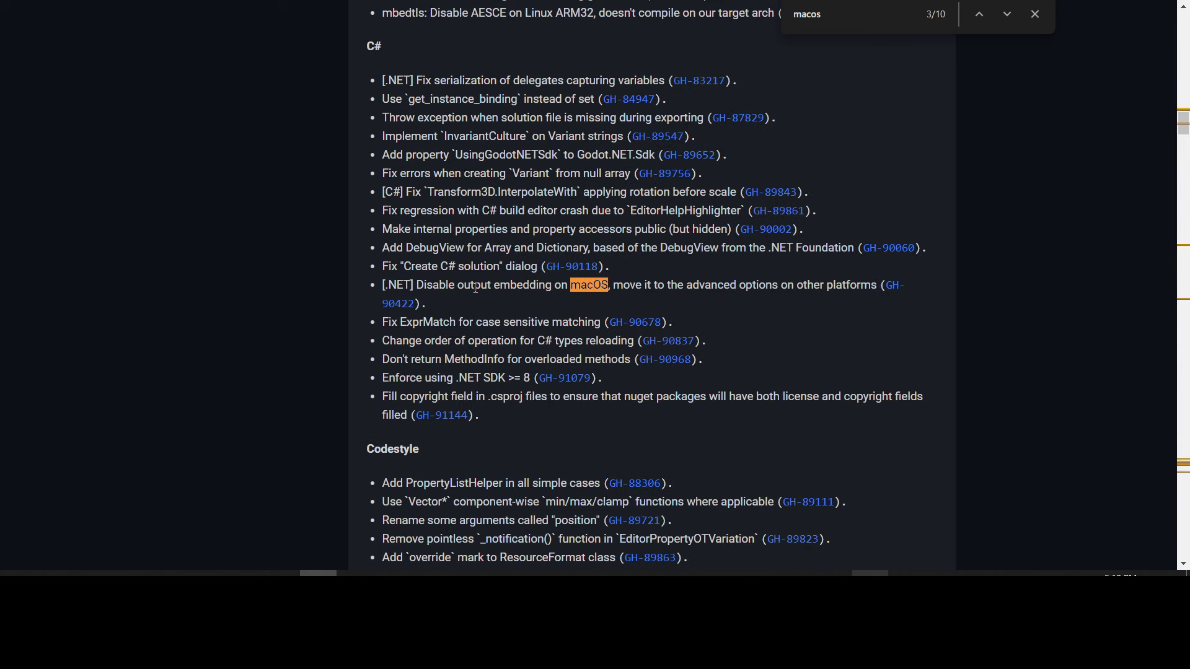
{"action": "mouse_move", "coordinate": [543, 300]}
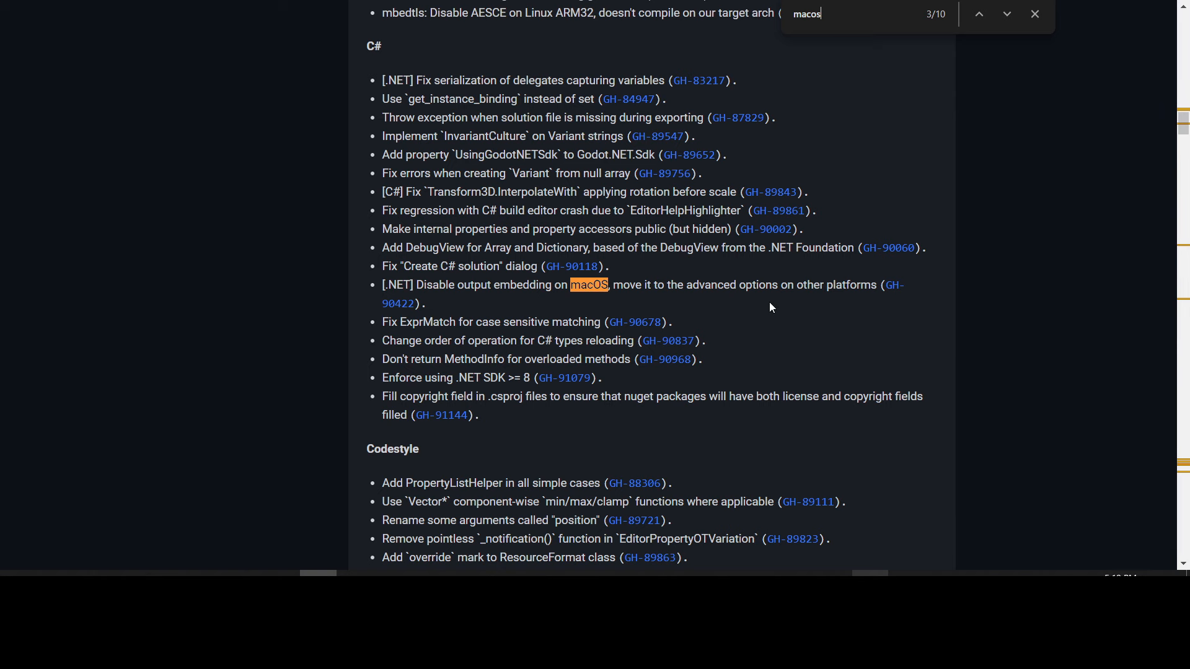
Step: Open merged GitHub pull request #89831 about expand_to_title for the macOS project manager
{"action": "left_click", "coordinate": [1007, 14]}
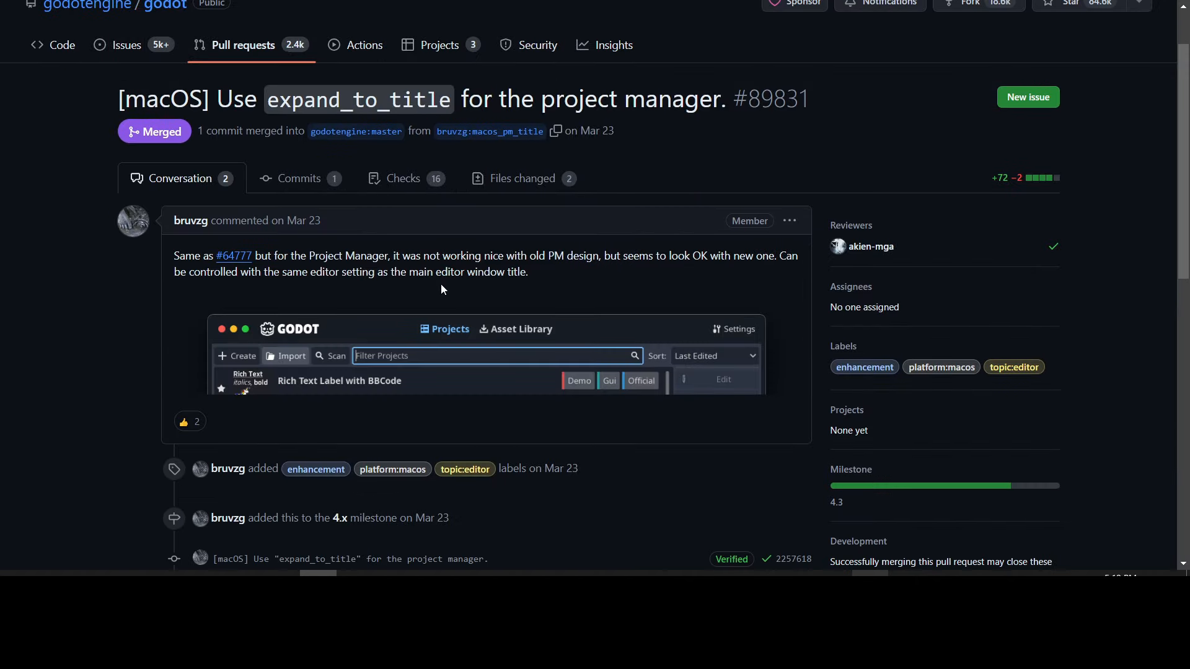
{"action": "mouse_move", "coordinate": [671, 256]}
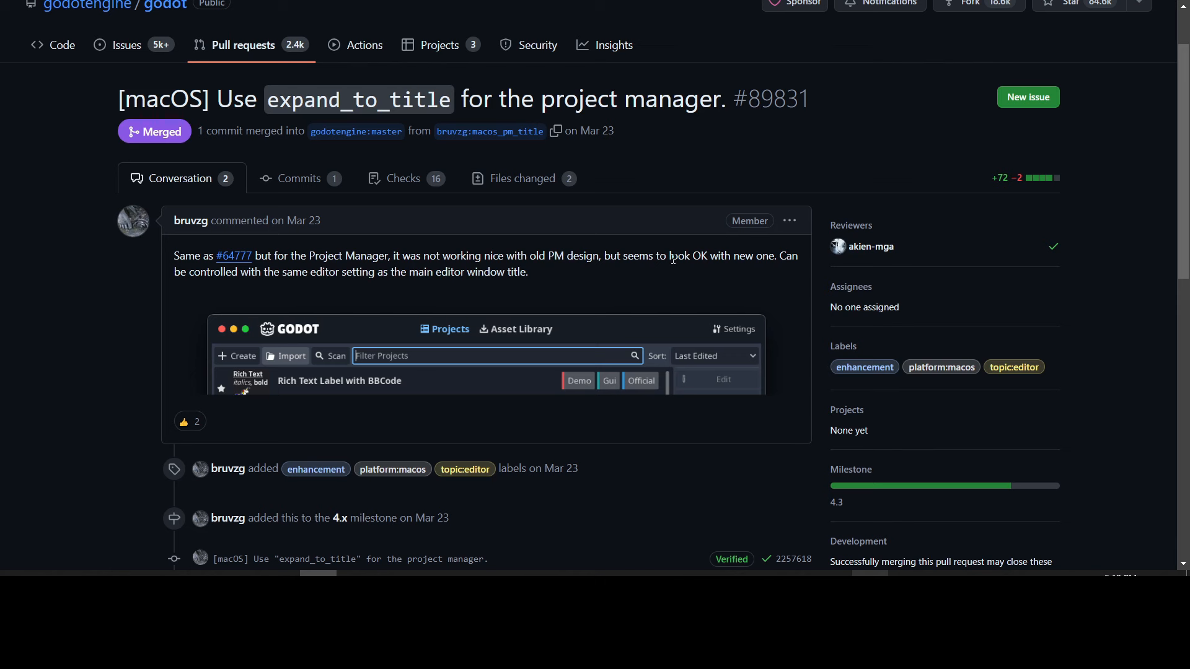
{"action": "mouse_move", "coordinate": [369, 292]}
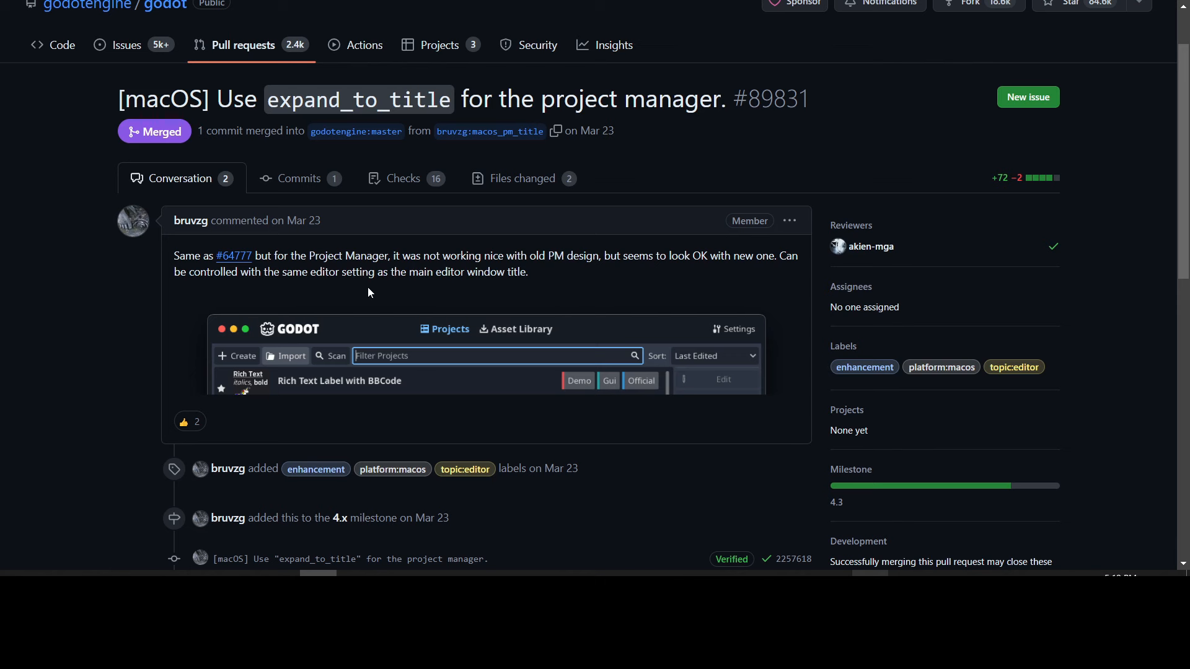
{"action": "mouse_move", "coordinate": [340, 285]}
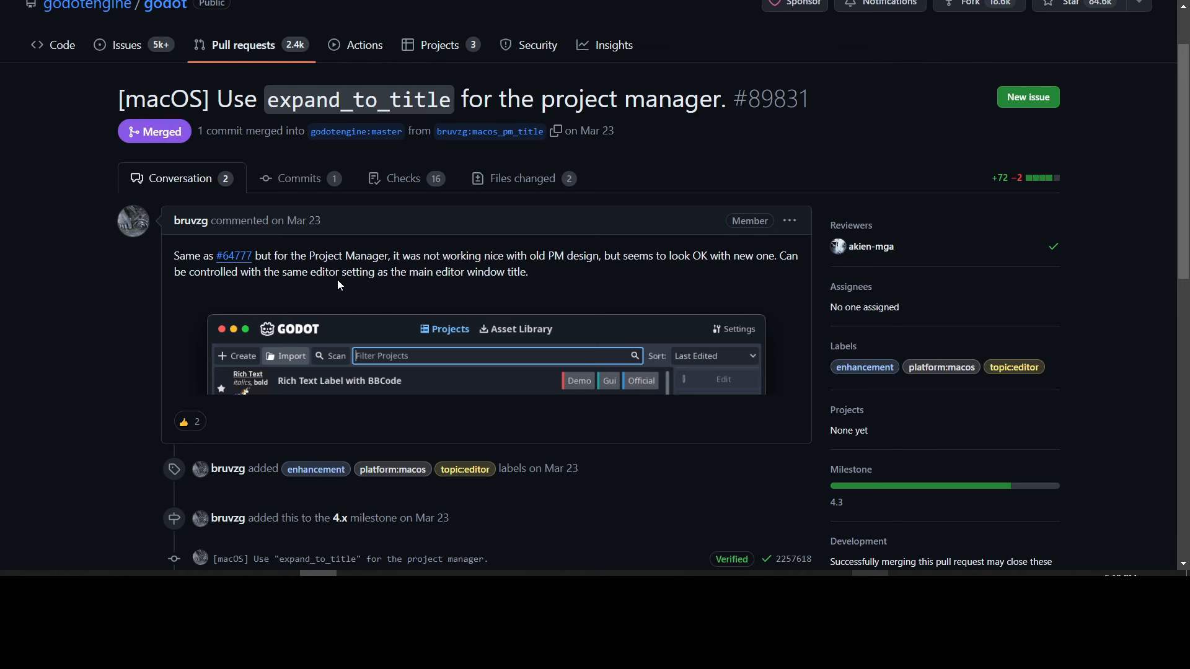
{"action": "mouse_move", "coordinate": [588, 280]}
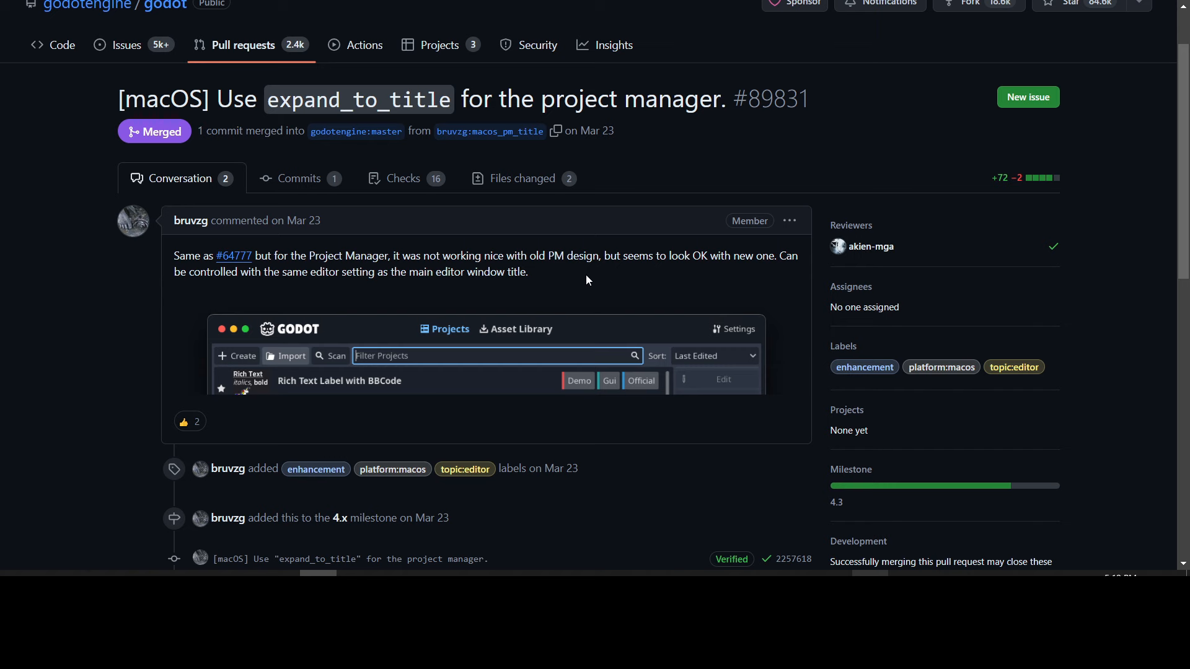
Step: Step through the remaining macOS matches to the last one
{"action": "scroll", "scroll_direction": "down", "scroll_amount": 3}
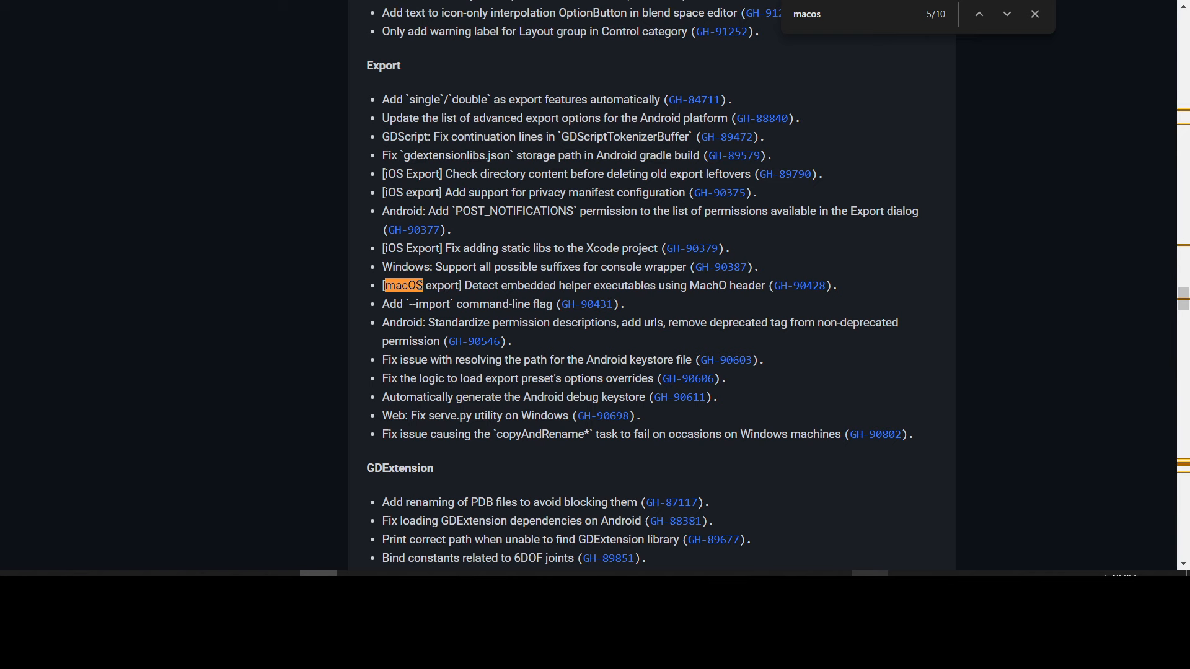
{"action": "mouse_move", "coordinate": [724, 300]}
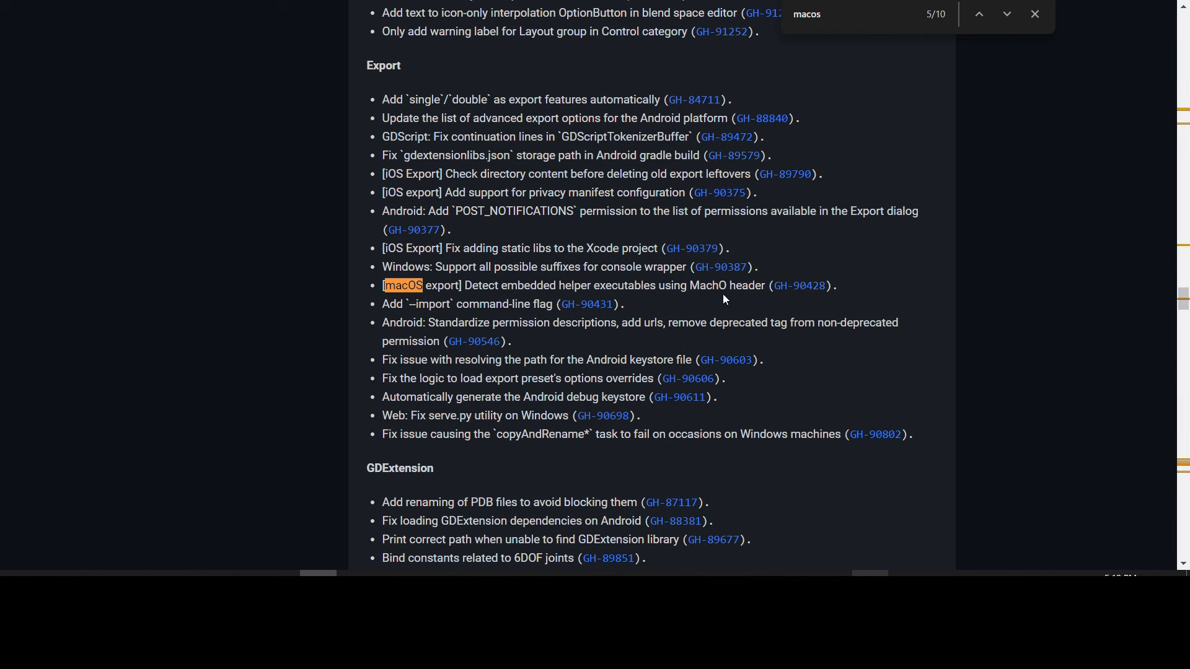
{"action": "left_click", "coordinate": [1006, 14]}
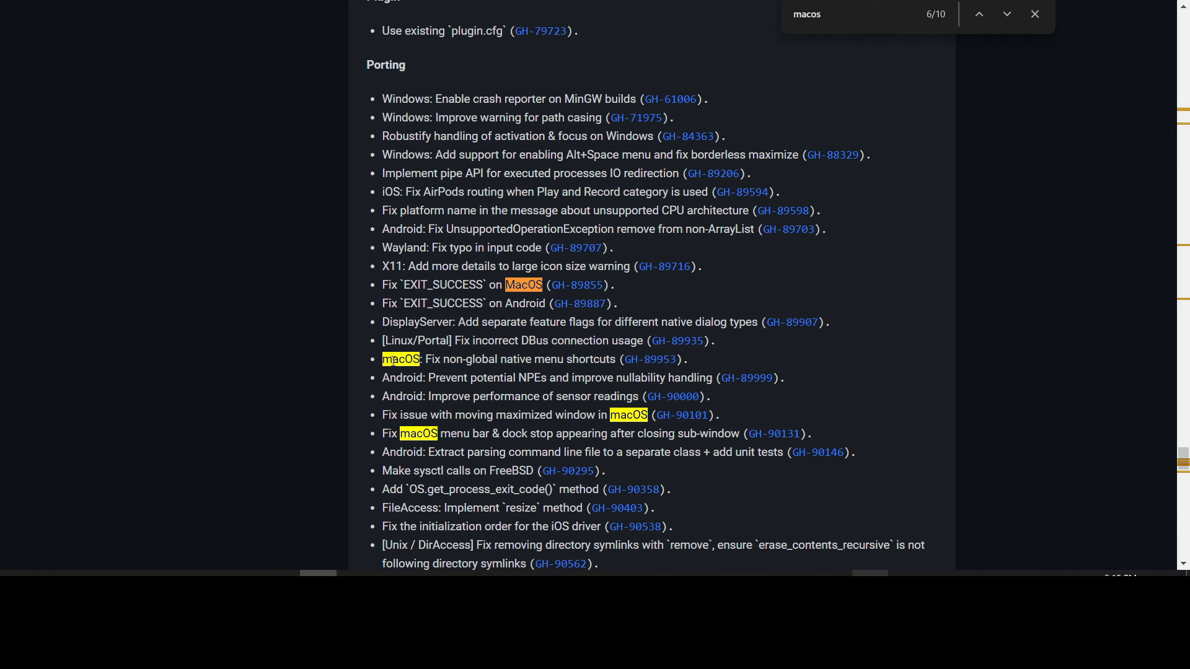
{"action": "mouse_move", "coordinate": [605, 419]}
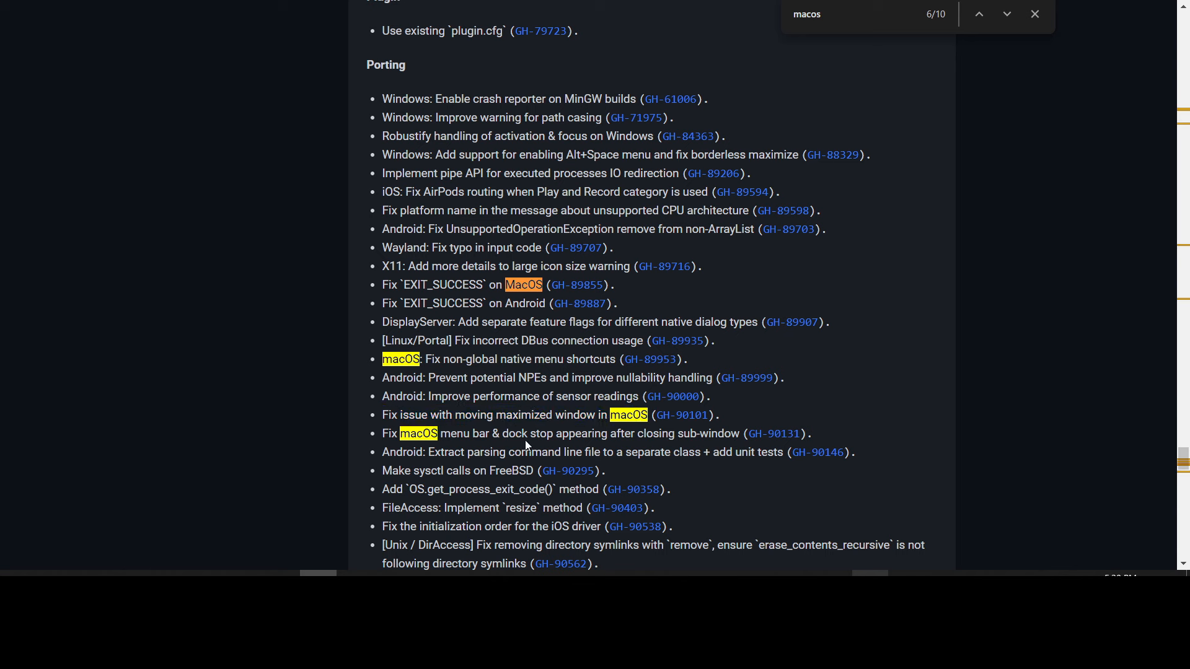
{"action": "mouse_move", "coordinate": [714, 441]}
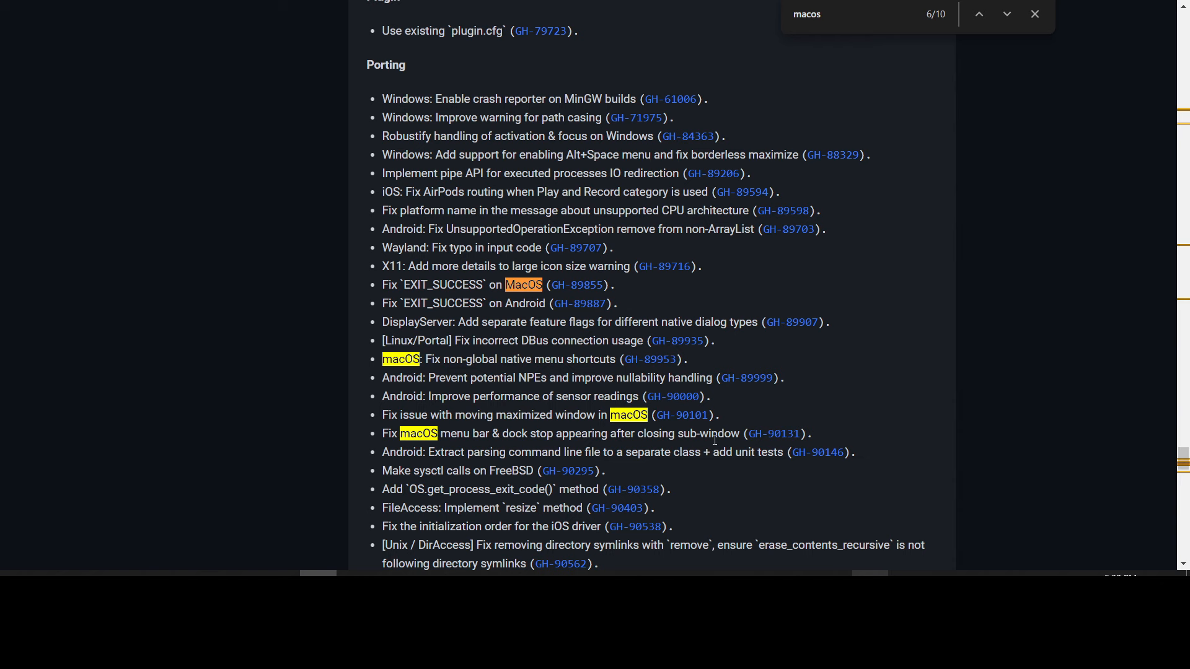
{"action": "left_click", "coordinate": [1006, 14]}
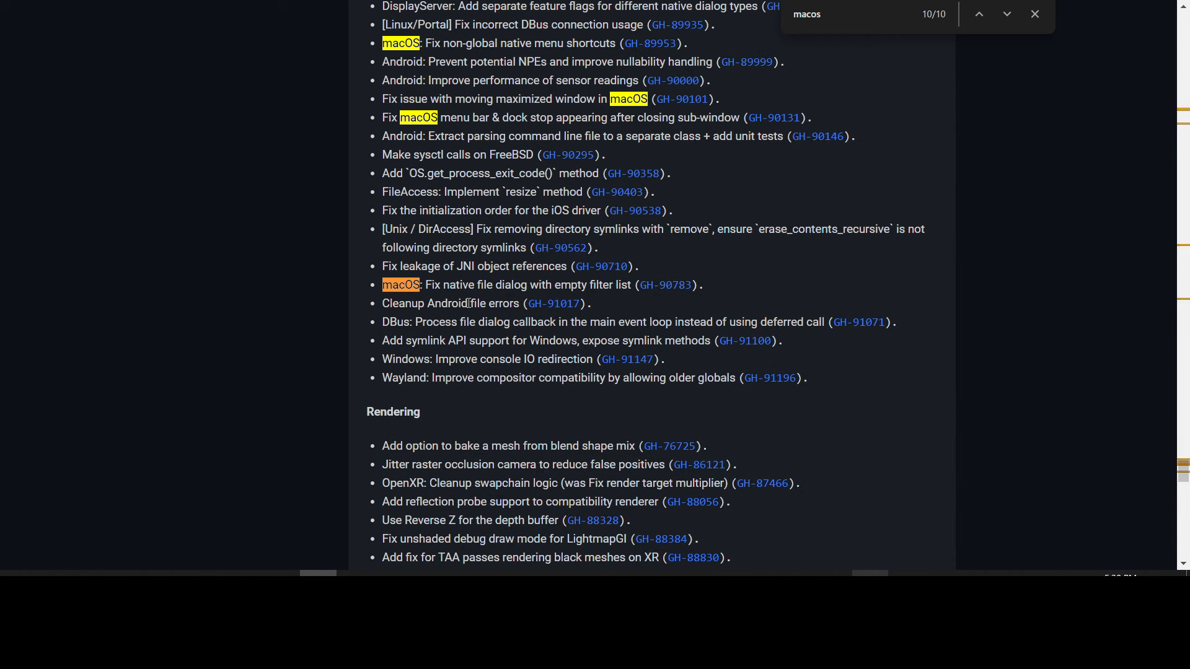
{"action": "mouse_move", "coordinate": [626, 299]}
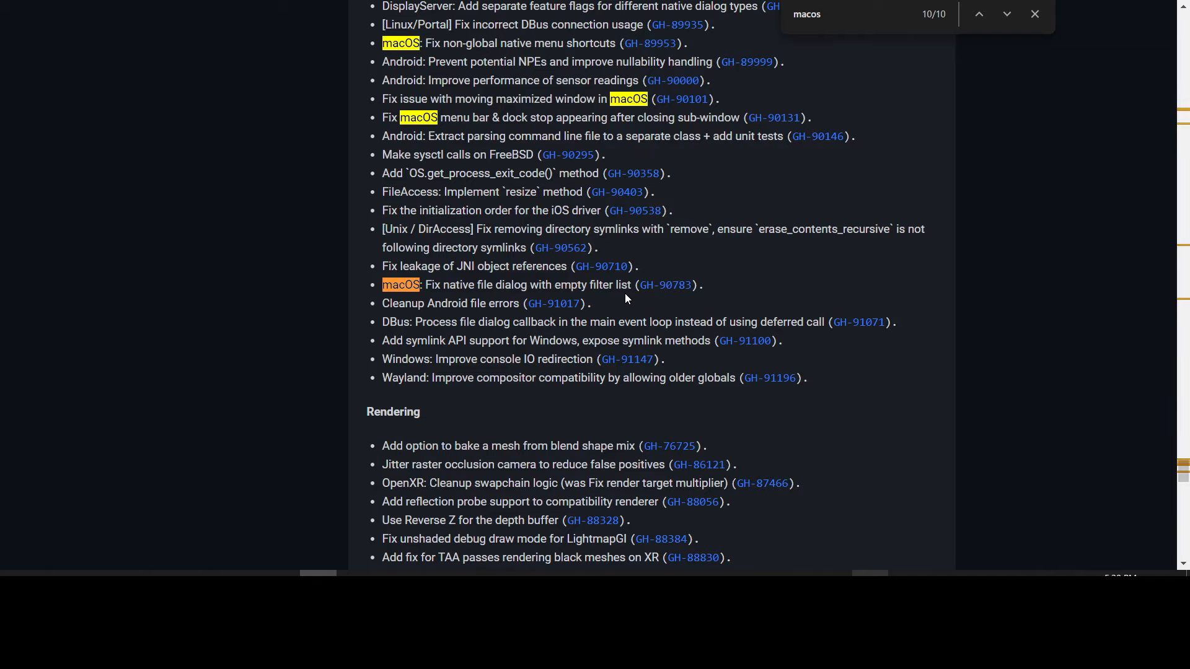
{"action": "mouse_move", "coordinate": [680, 285]}
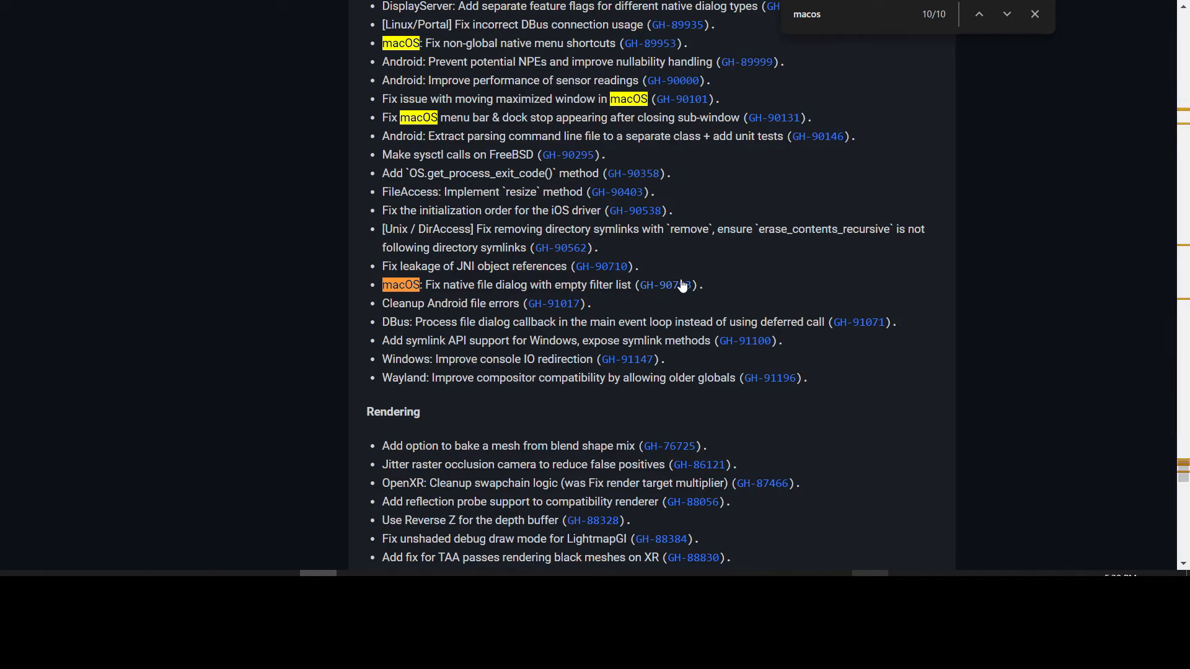
Step: Scroll the changelog down to the Documentation entries
{"action": "scroll", "scroll_direction": "down", "scroll_amount": 3}
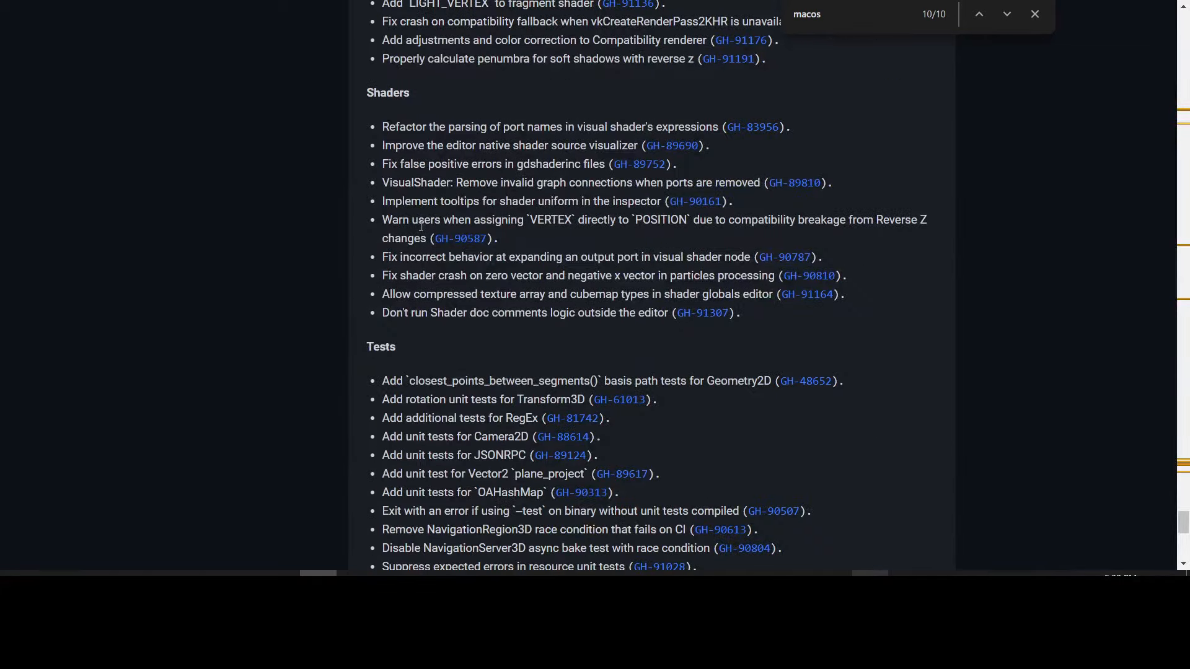
{"action": "scroll", "scroll_direction": "down", "scroll_amount": 3}
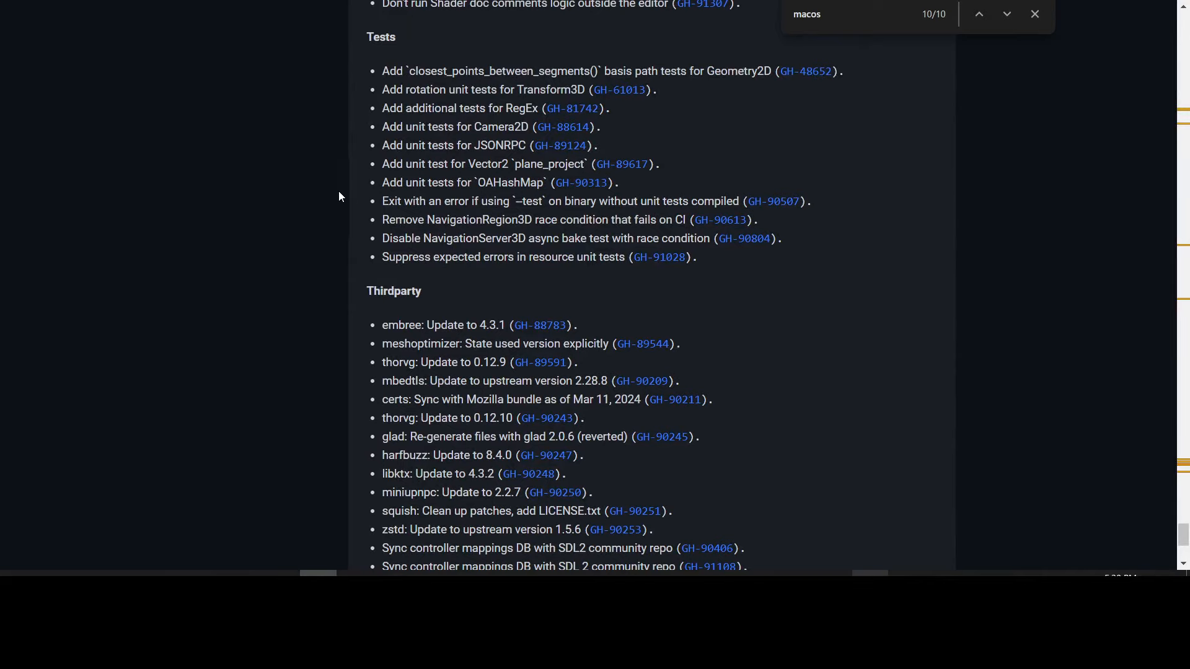
{"action": "scroll", "scroll_direction": "down", "scroll_amount": 3}
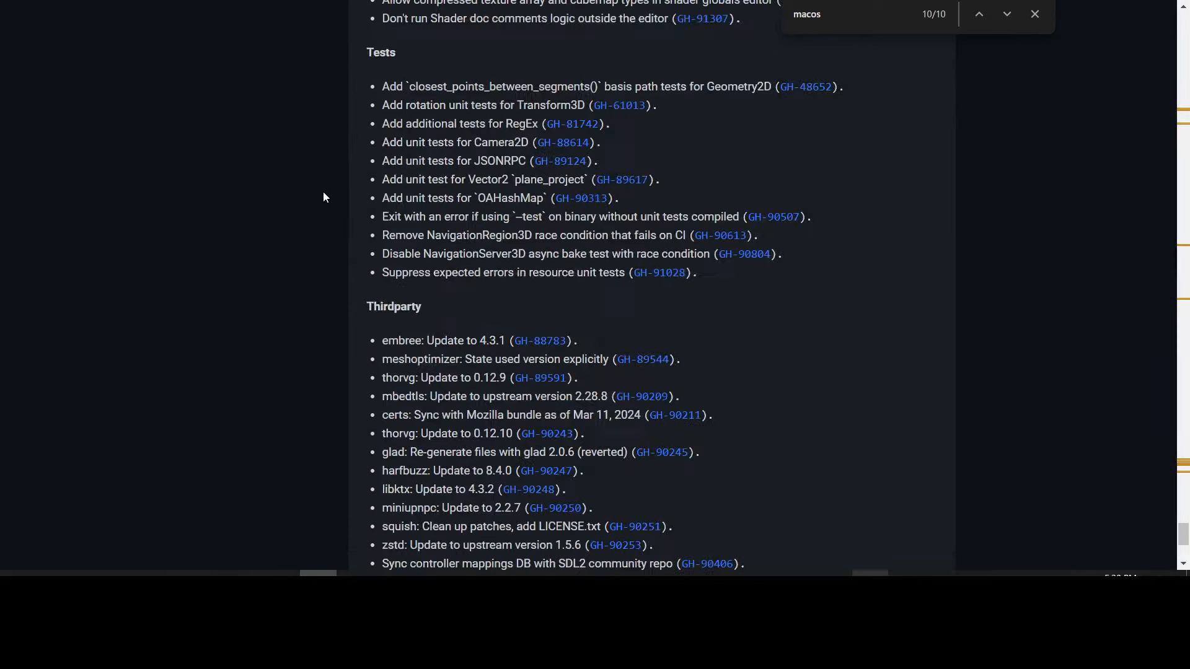
{"action": "scroll", "scroll_direction": "down", "scroll_amount": 3}
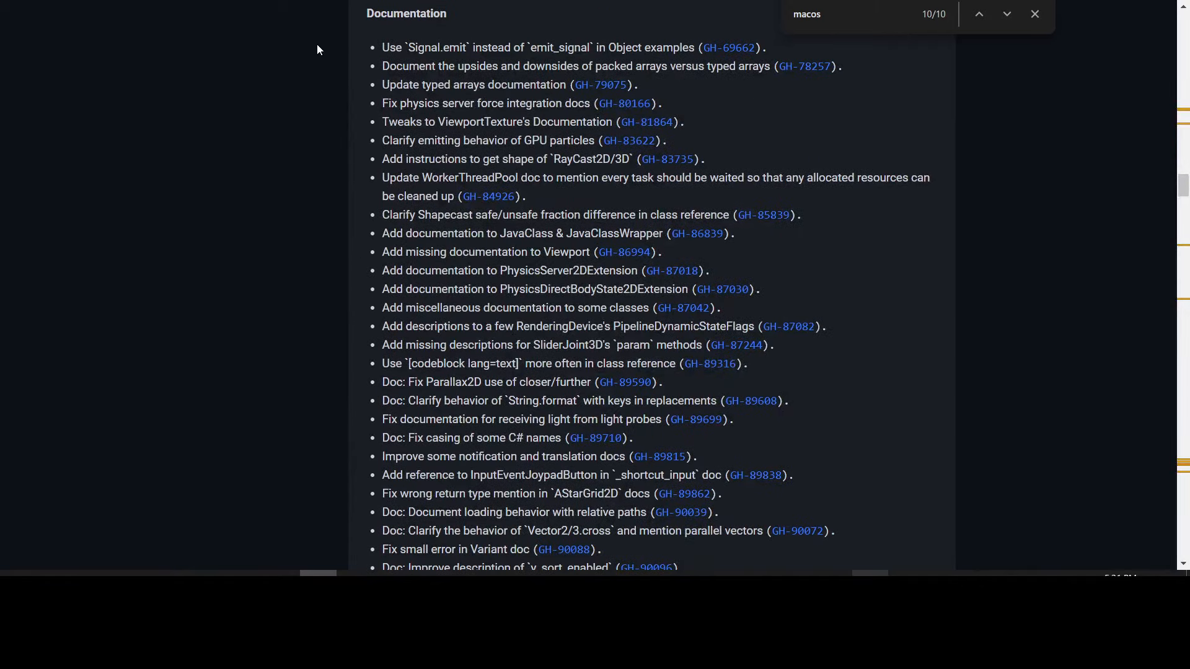
{"action": "mouse_move", "coordinate": [339, 81]}
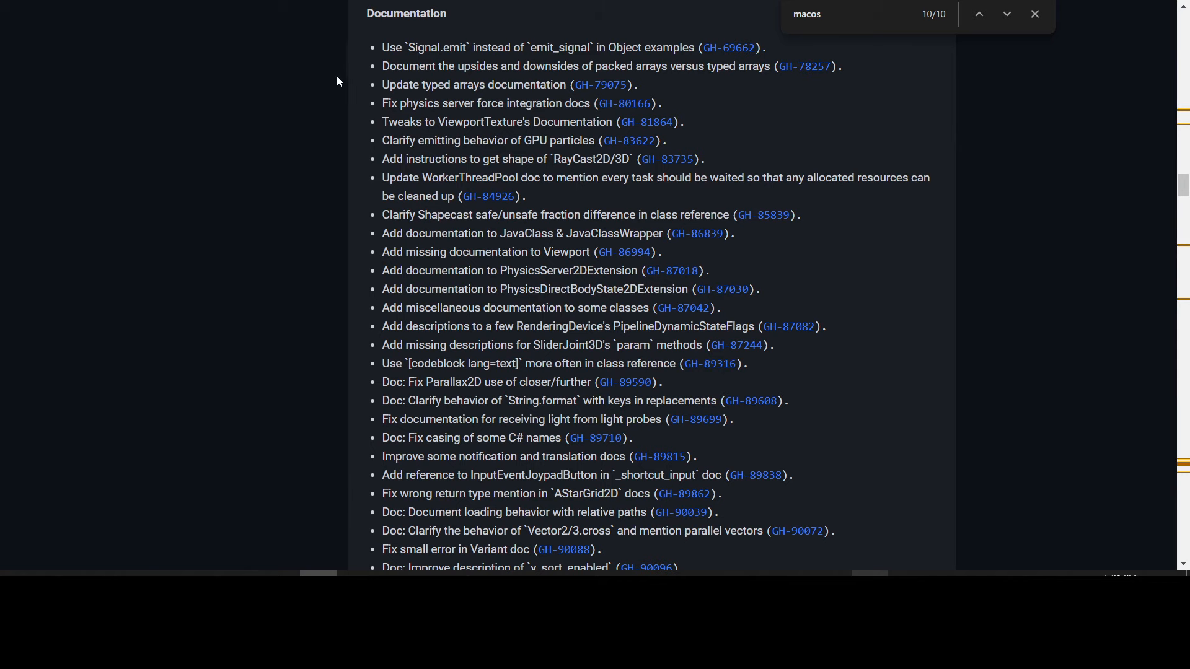
{"action": "mouse_move", "coordinate": [357, 174]}
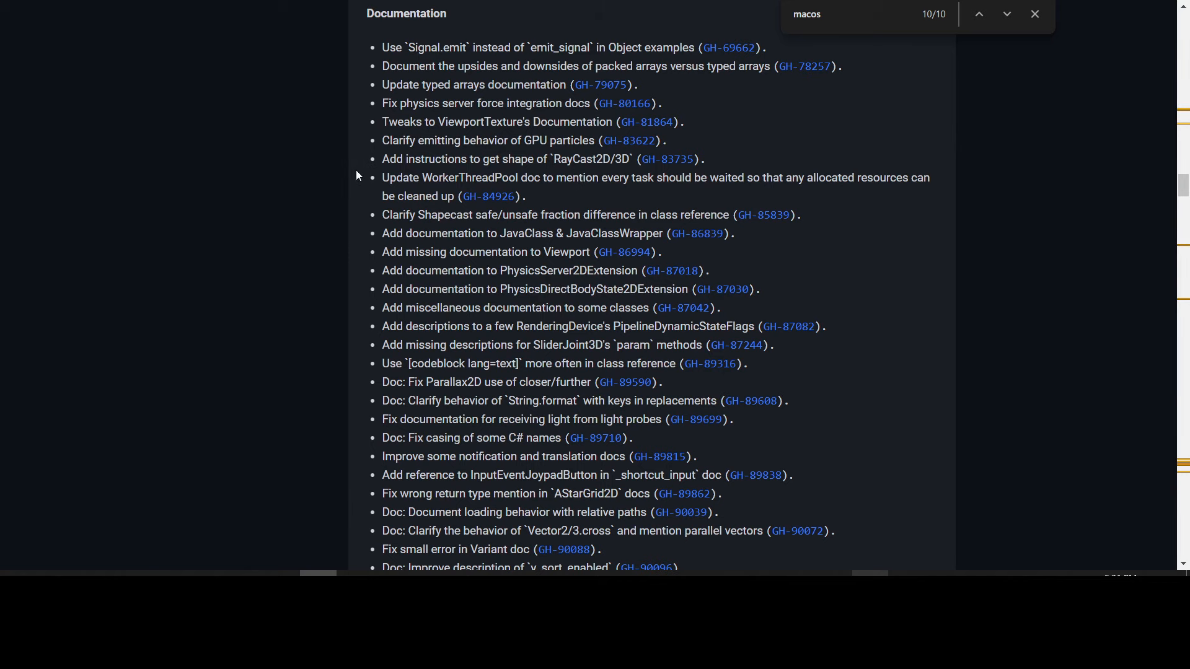
{"action": "mouse_move", "coordinate": [341, 76]}
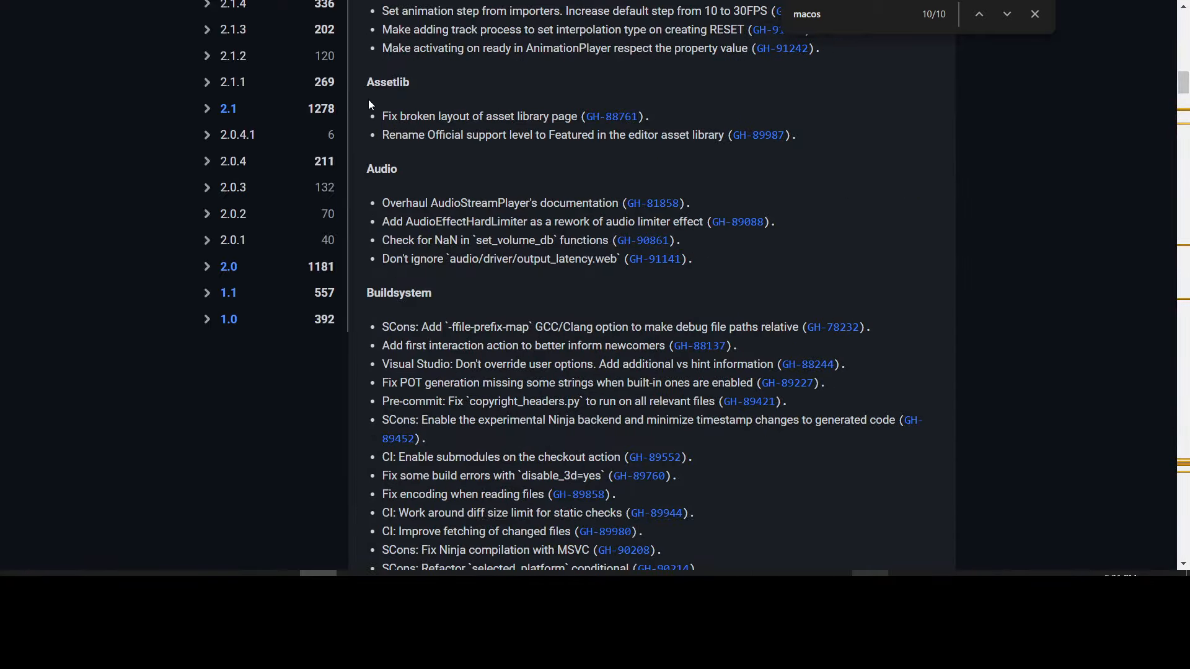
{"action": "mouse_move", "coordinate": [484, 119]}
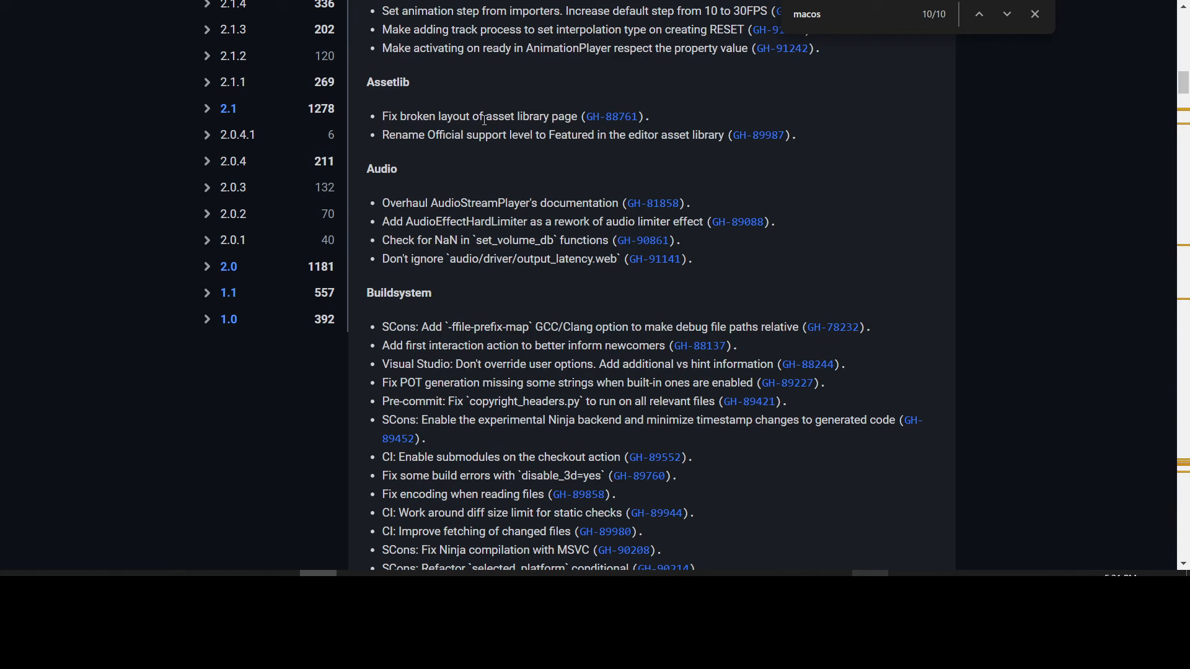
{"action": "mouse_move", "coordinate": [432, 155]}
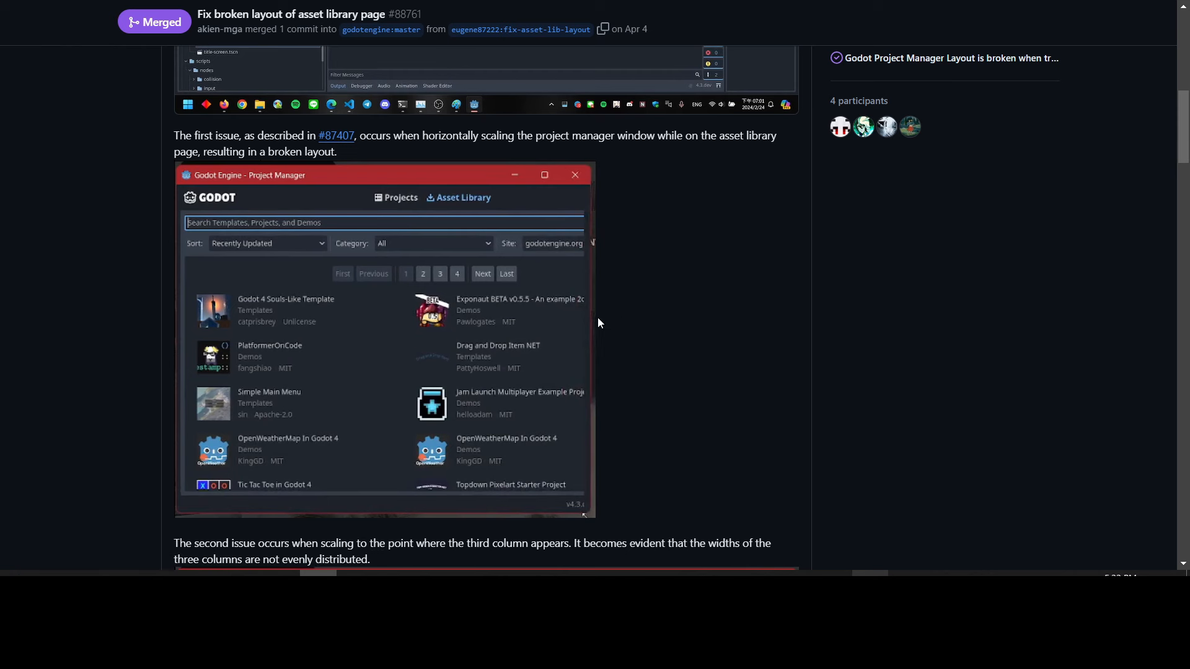
{"action": "mouse_move", "coordinate": [270, 339]}
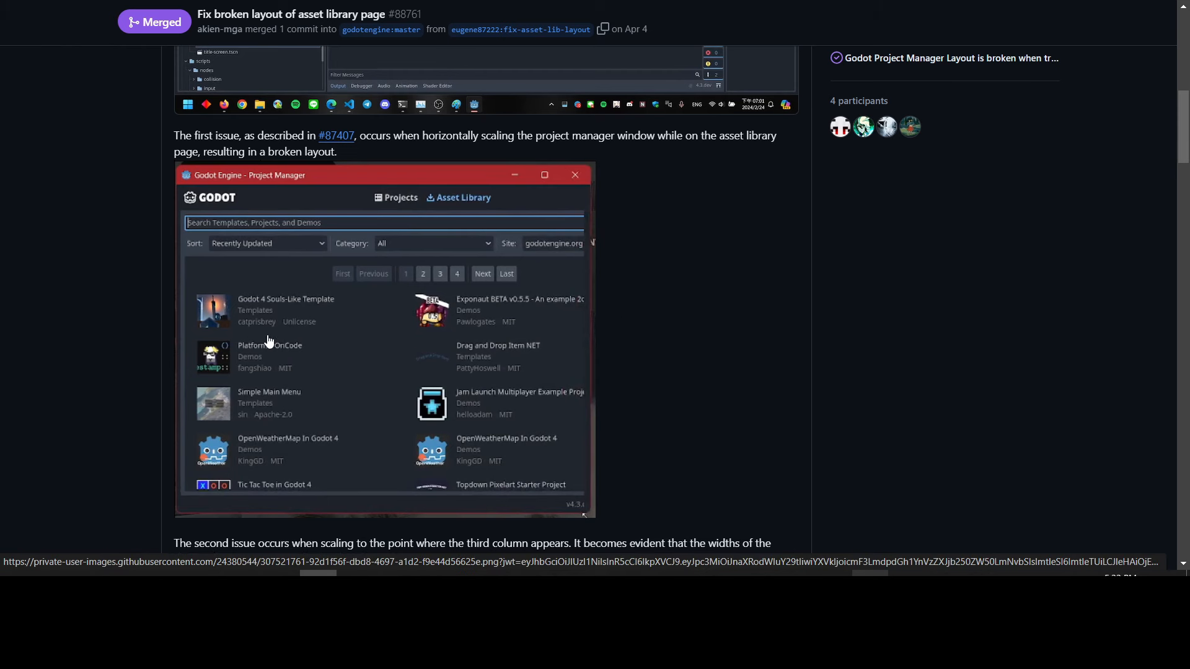
{"action": "mouse_move", "coordinate": [403, 374]}
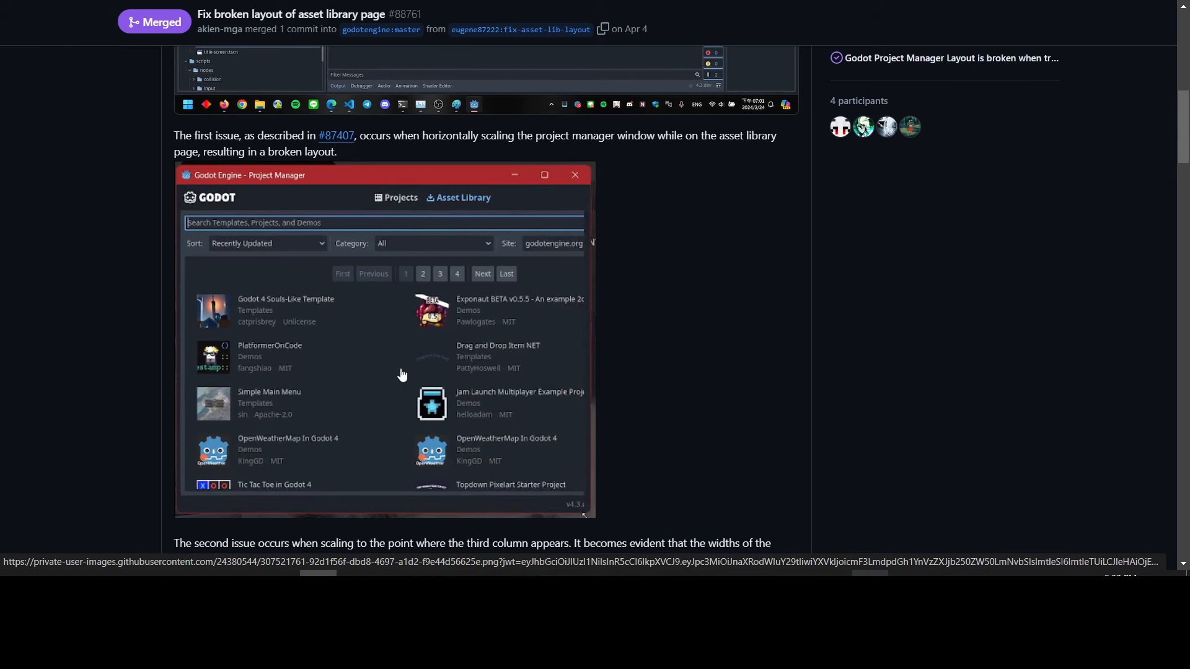
{"action": "mouse_move", "coordinate": [285, 461]}
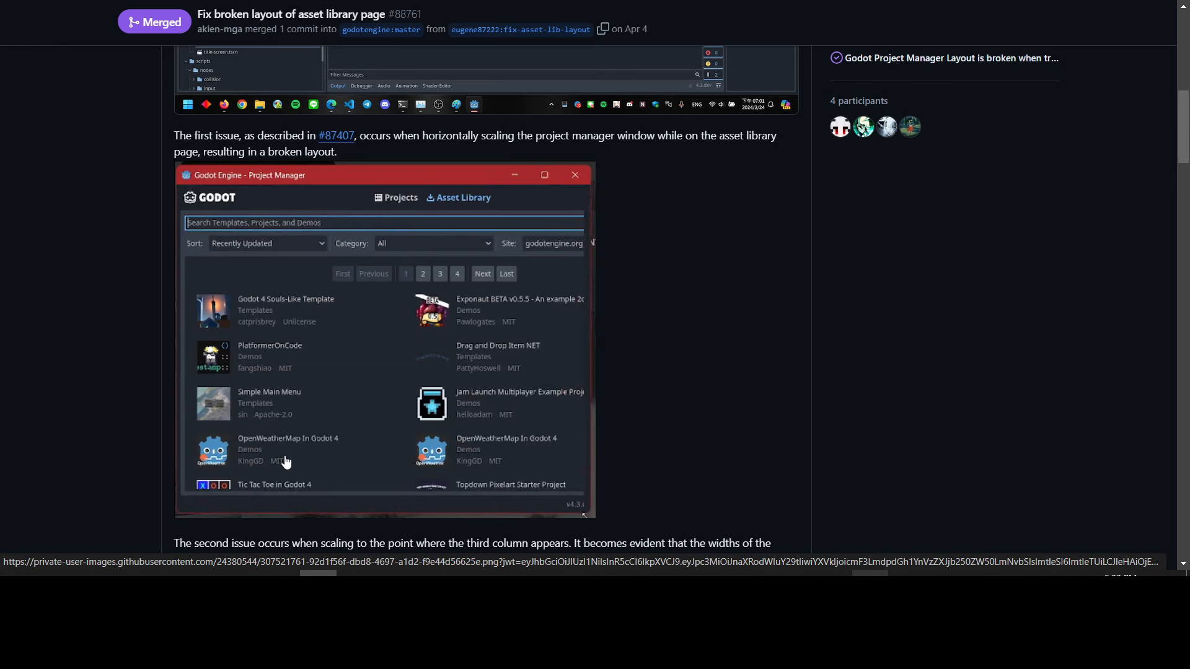
{"action": "mouse_move", "coordinate": [456, 350]}
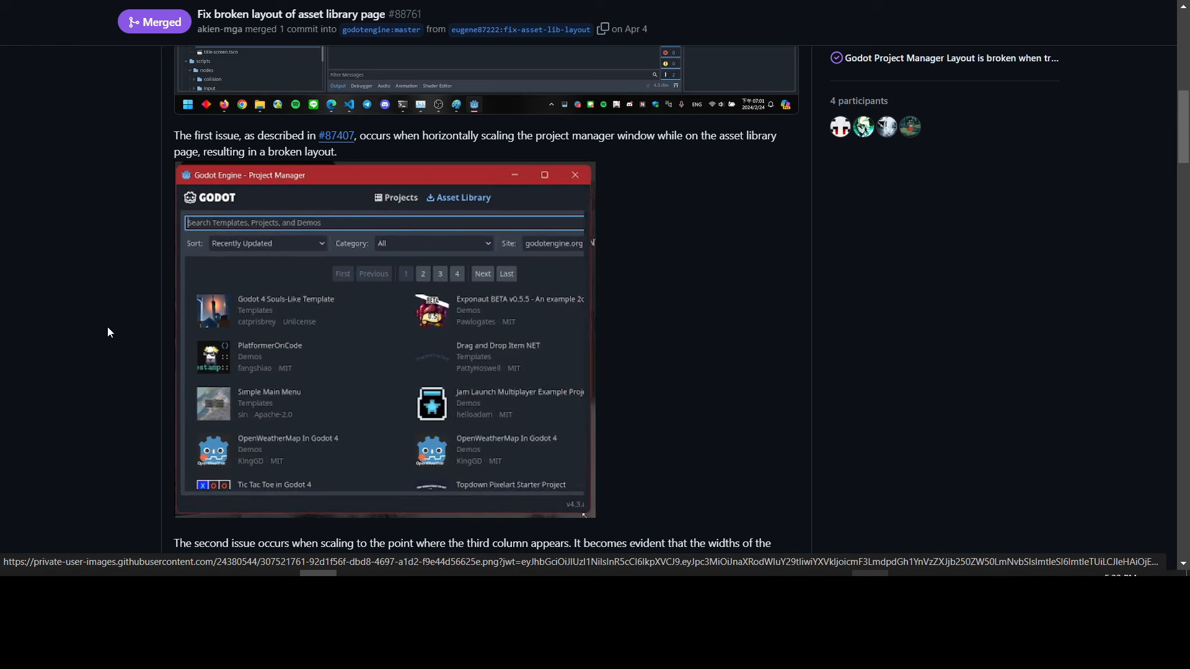
{"action": "scroll", "scroll_direction": "down", "scroll_amount": 3}
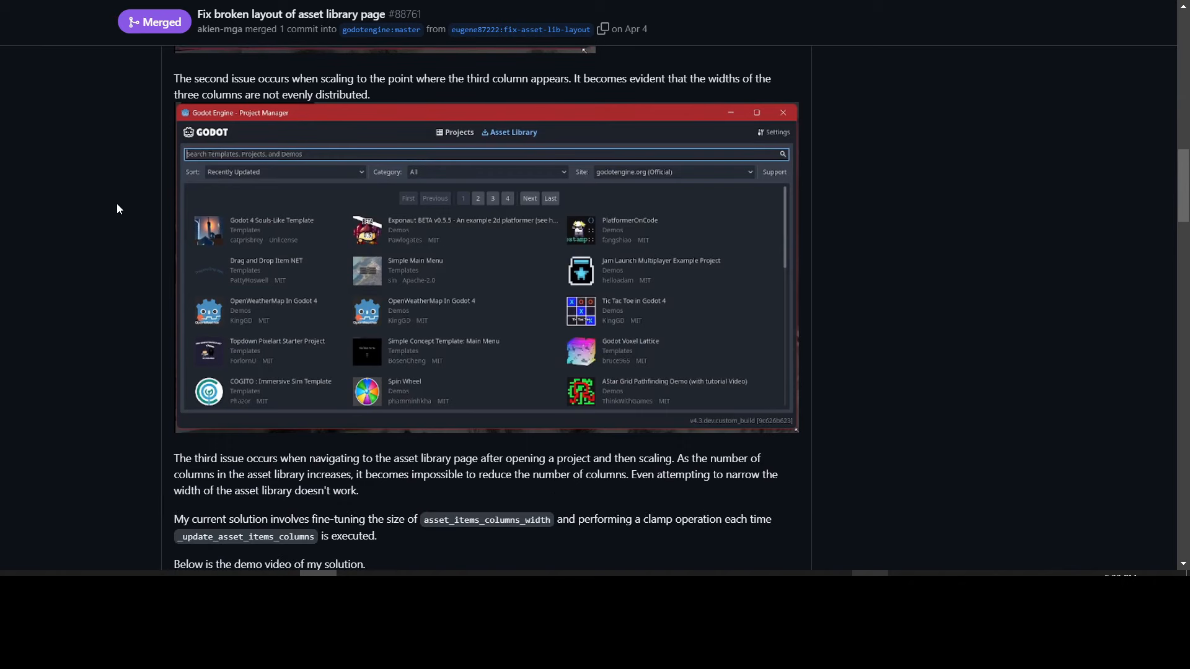
{"action": "mouse_move", "coordinate": [129, 184]}
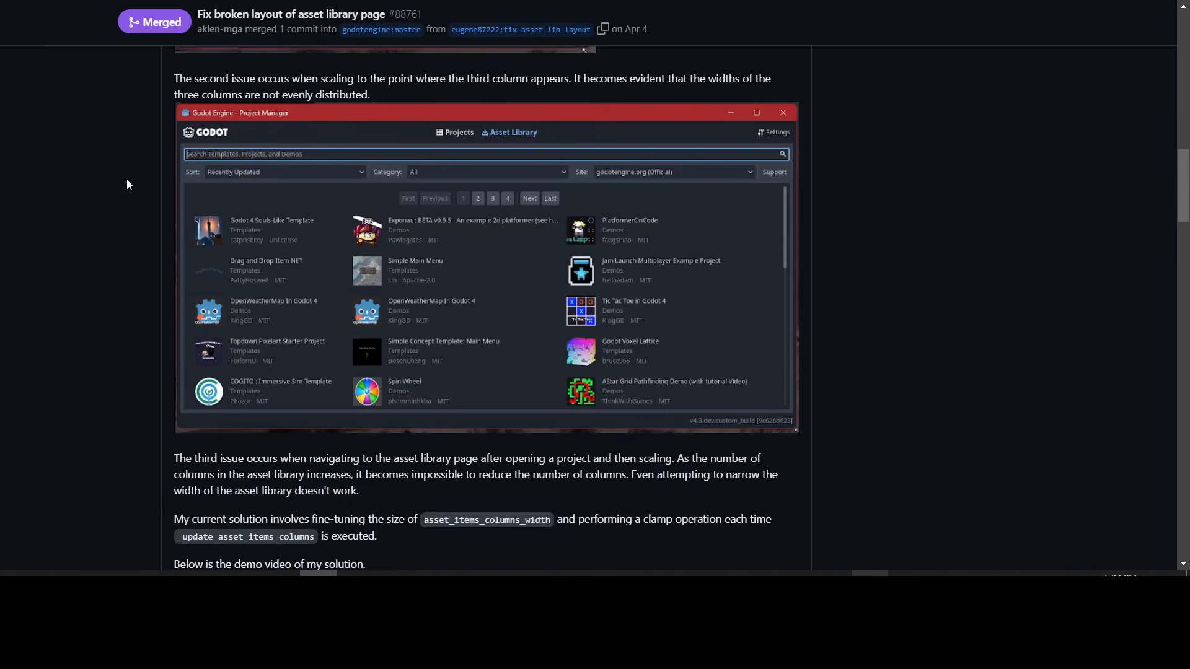
{"action": "mouse_move", "coordinate": [623, 263]}
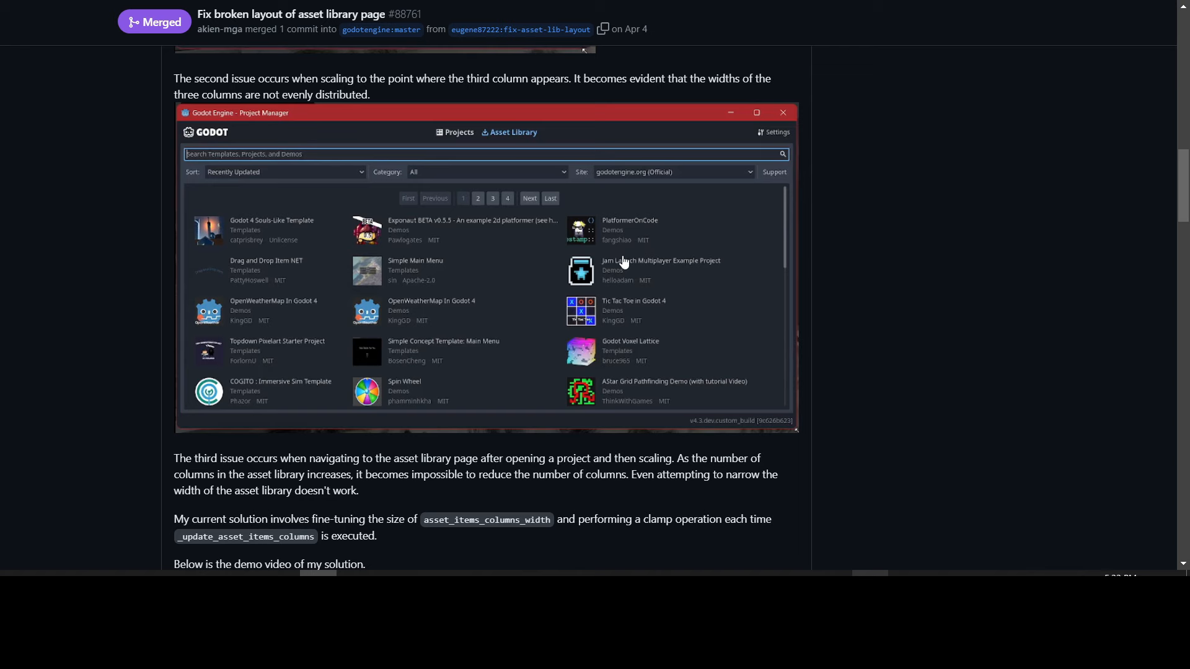
{"action": "mouse_move", "coordinate": [131, 250]}
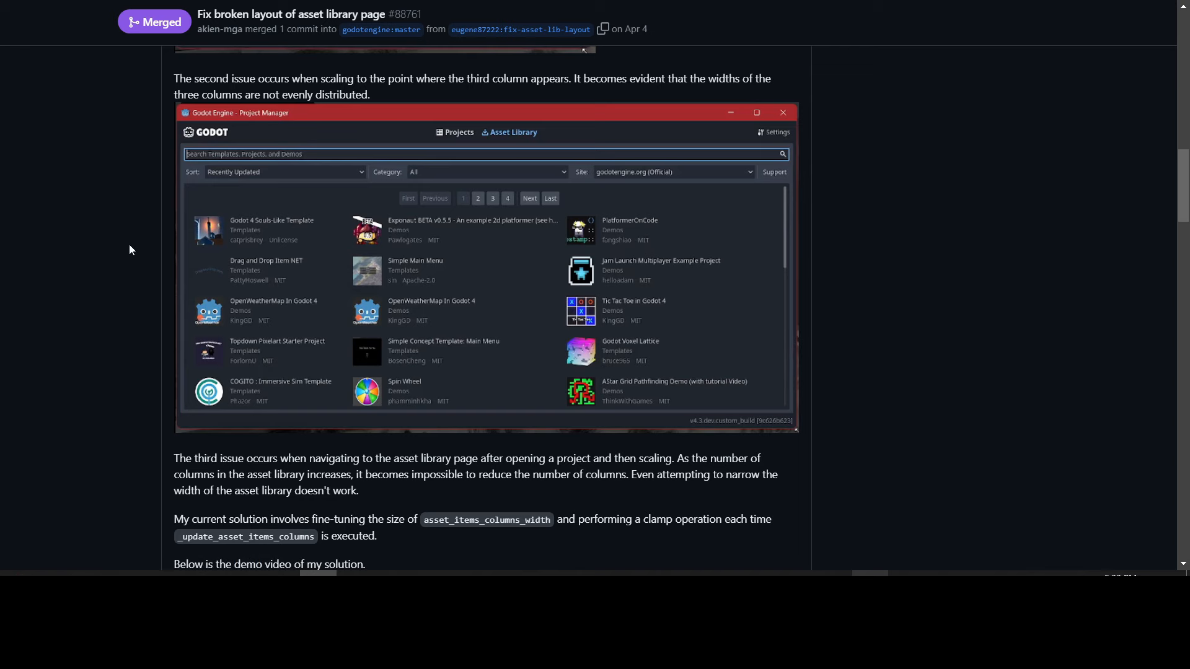
{"action": "scroll", "scroll_direction": "down", "scroll_amount": 3}
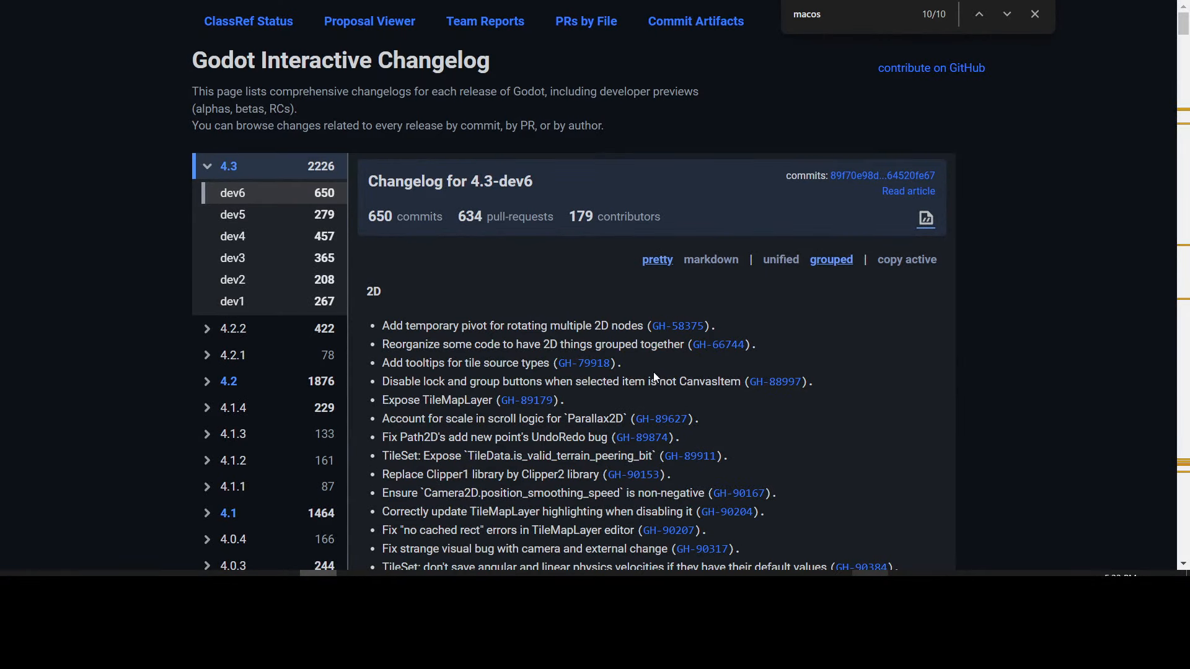
{"action": "mouse_move", "coordinate": [486, 278]}
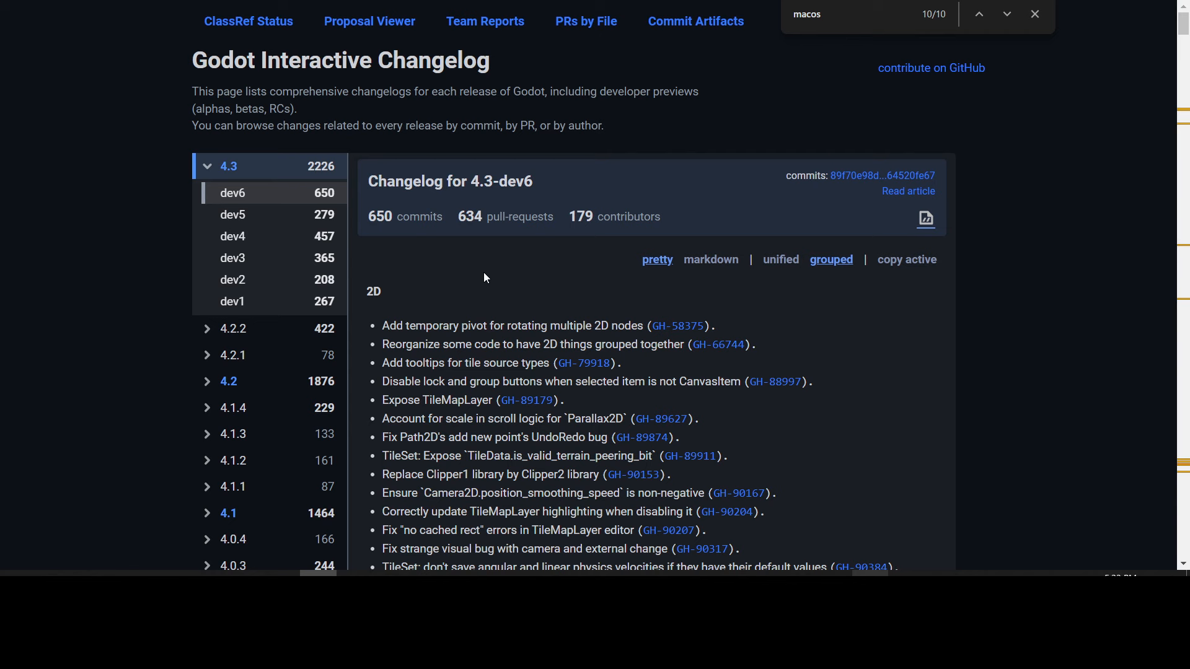
{"action": "mouse_move", "coordinate": [556, 287]}
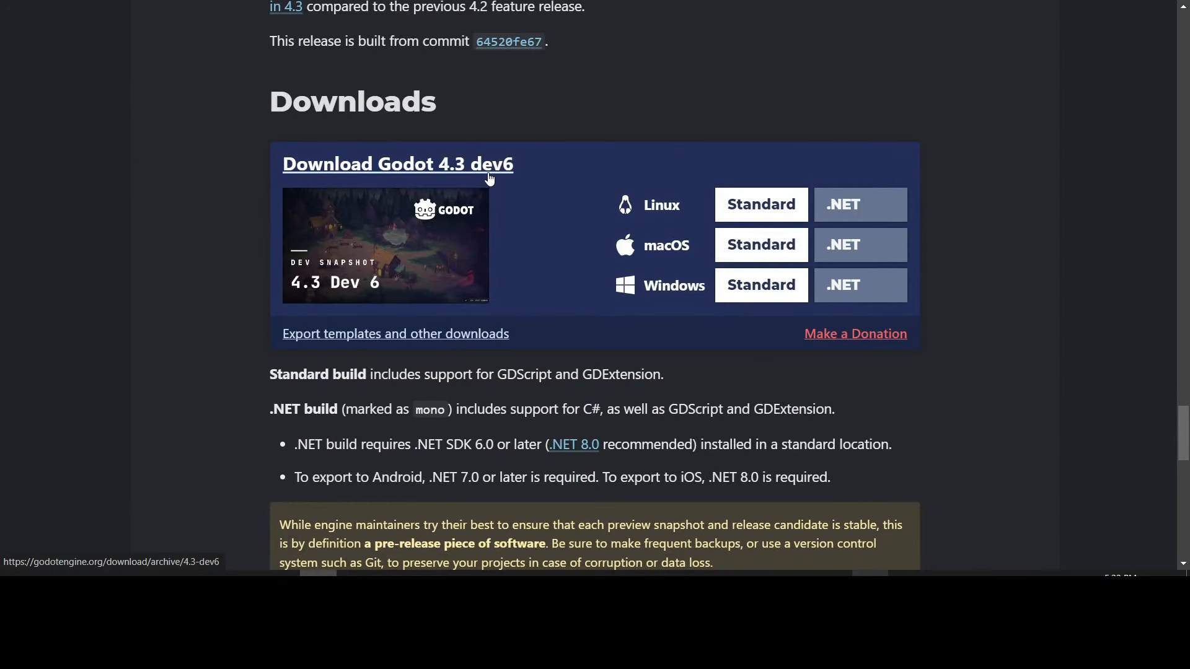
{"action": "mouse_move", "coordinate": [660, 241]}
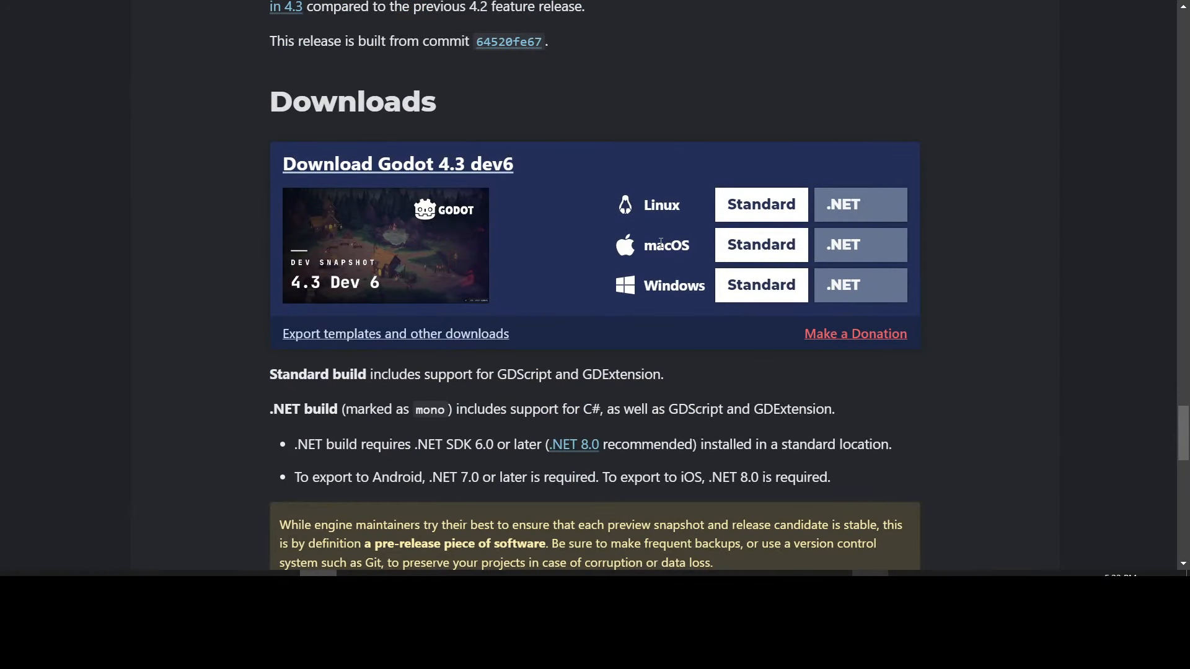
{"action": "mouse_move", "coordinate": [658, 283]}
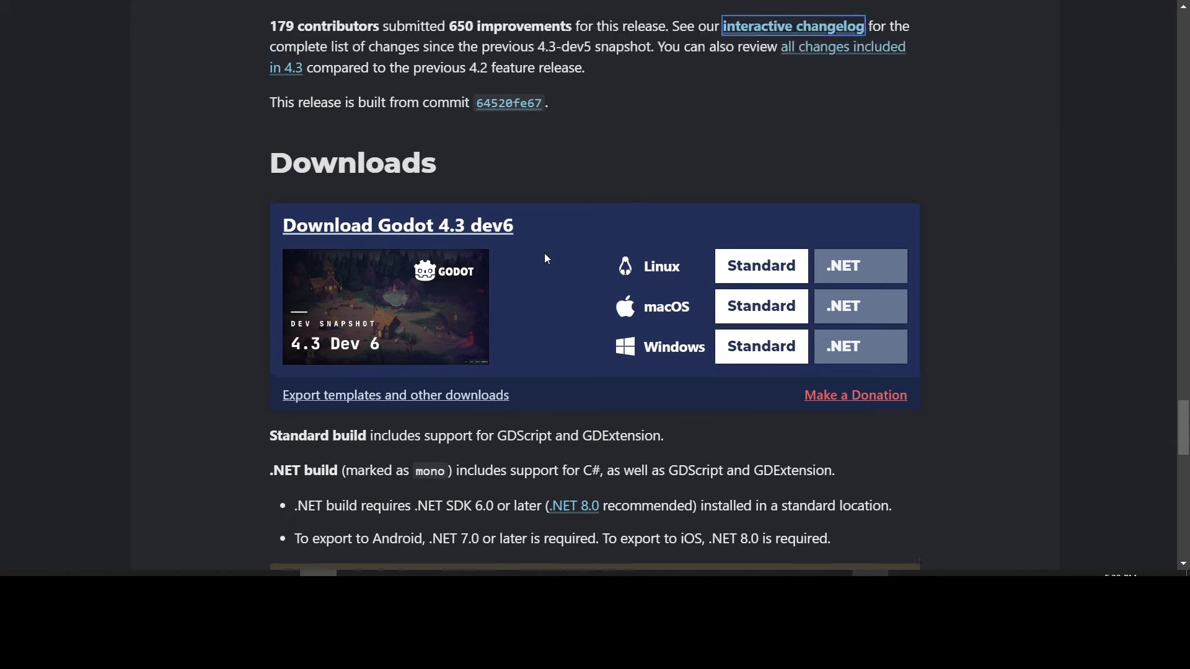
Step: Scroll the dev6 post past its cover image to the Highlights and 2D physics interpolation sections
{"action": "scroll", "scroll_direction": "down", "scroll_amount": 3}
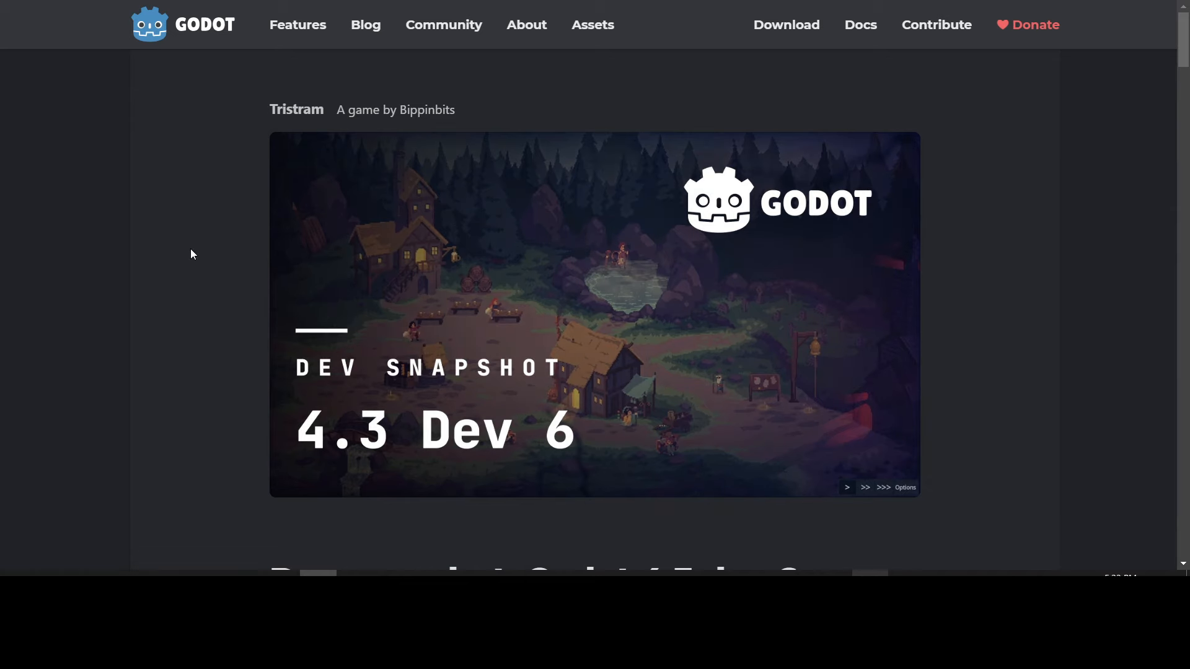
{"action": "mouse_move", "coordinate": [414, 124]}
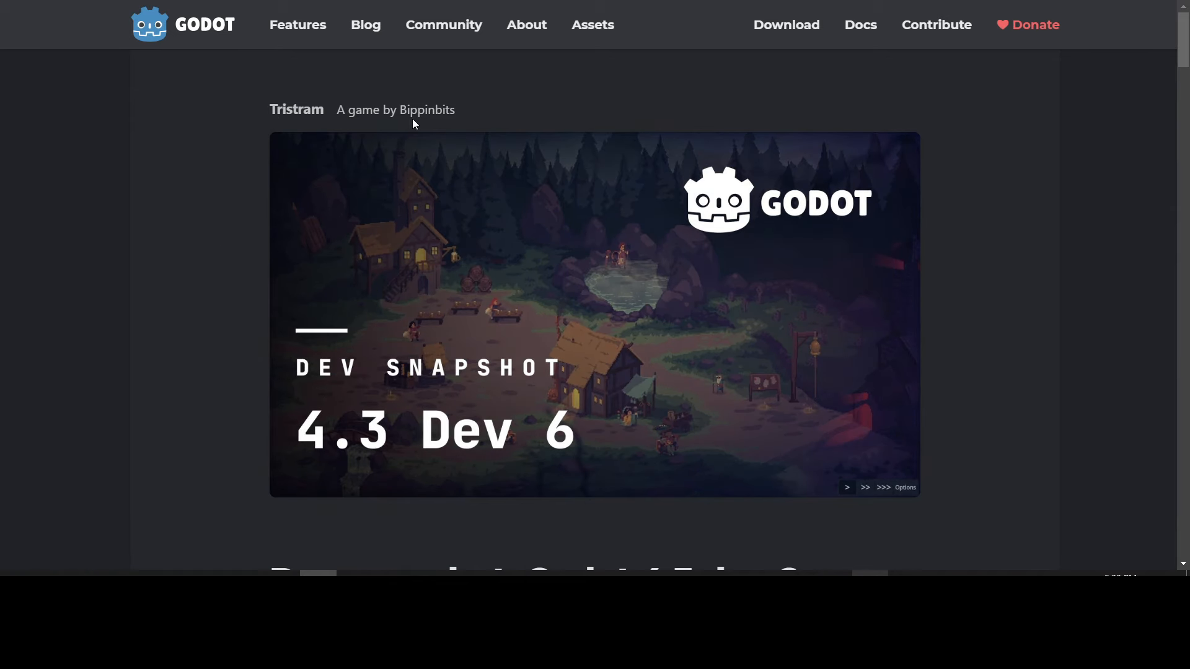
{"action": "scroll", "scroll_direction": "down", "scroll_amount": 3}
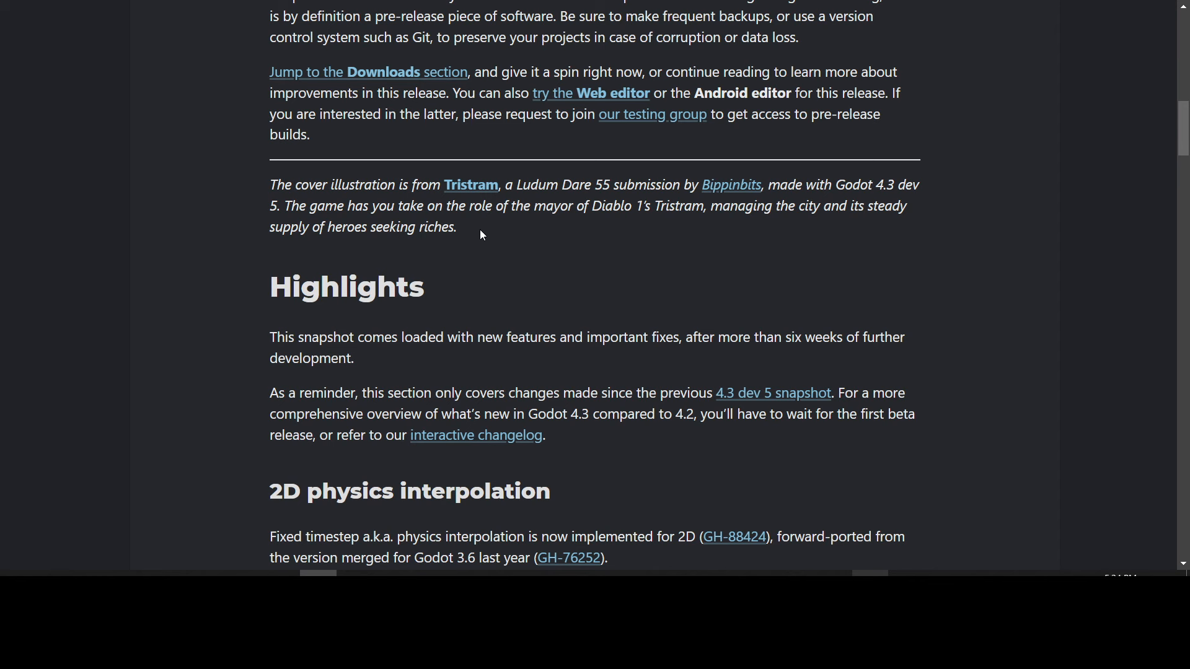
{"action": "mouse_move", "coordinate": [464, 208]}
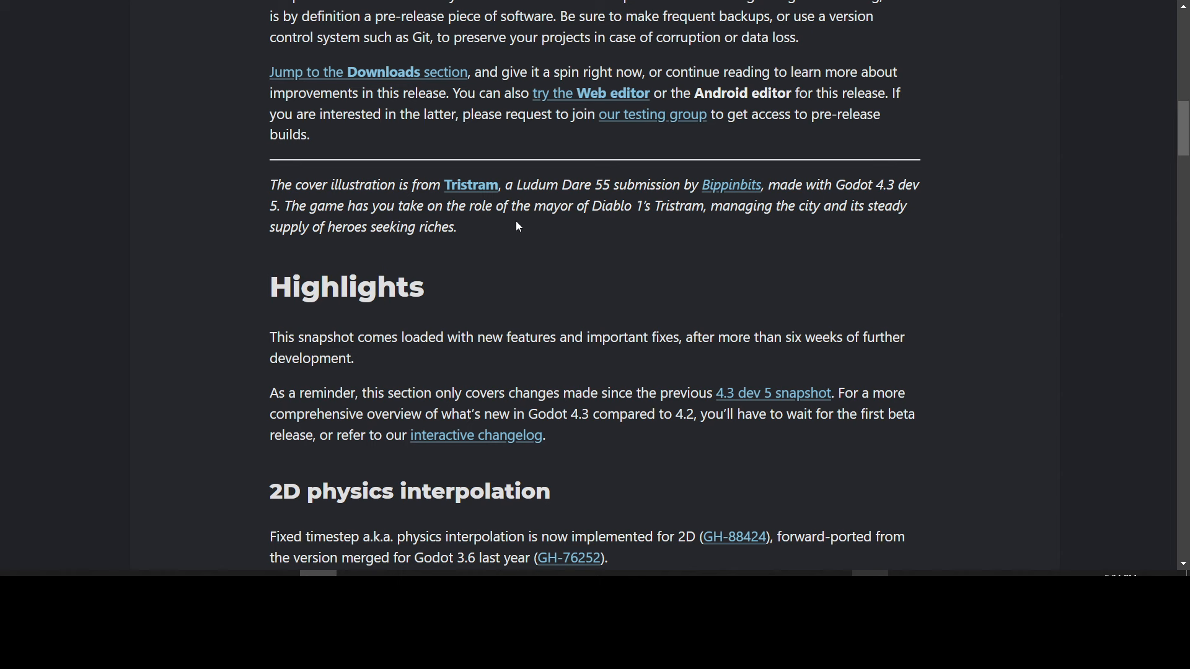
Step: Open the Tristram credit link in a new tab and read down the itch.io page's description
{"action": "right_click", "coordinate": [472, 185]}
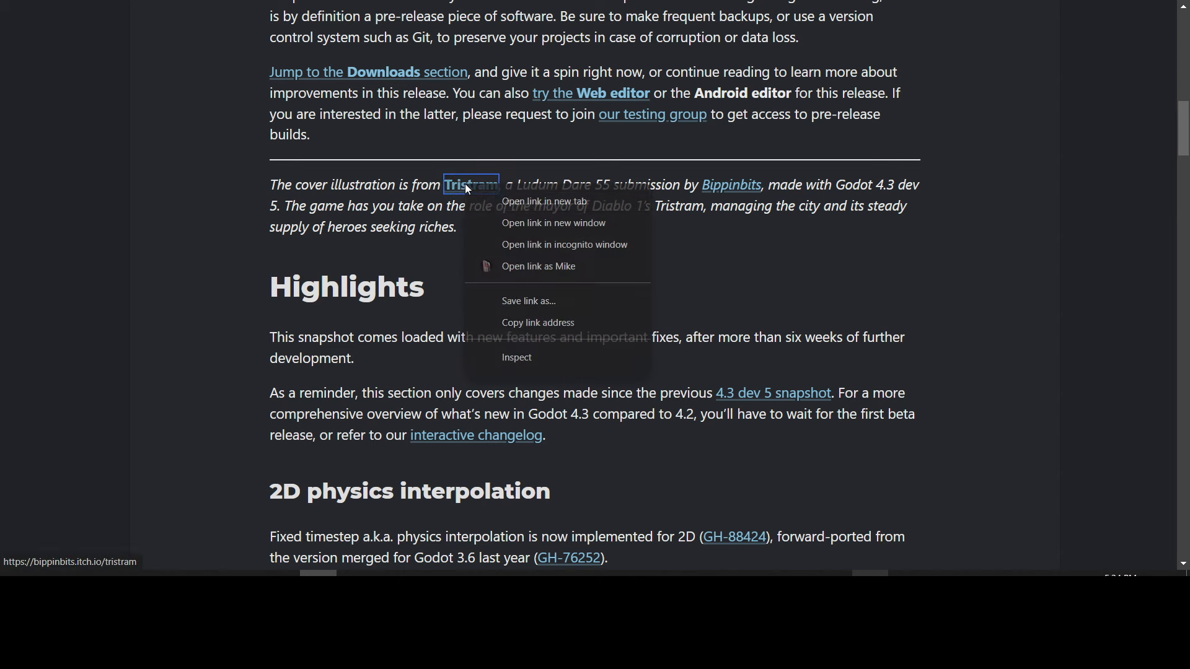
{"action": "left_click", "coordinate": [544, 201]}
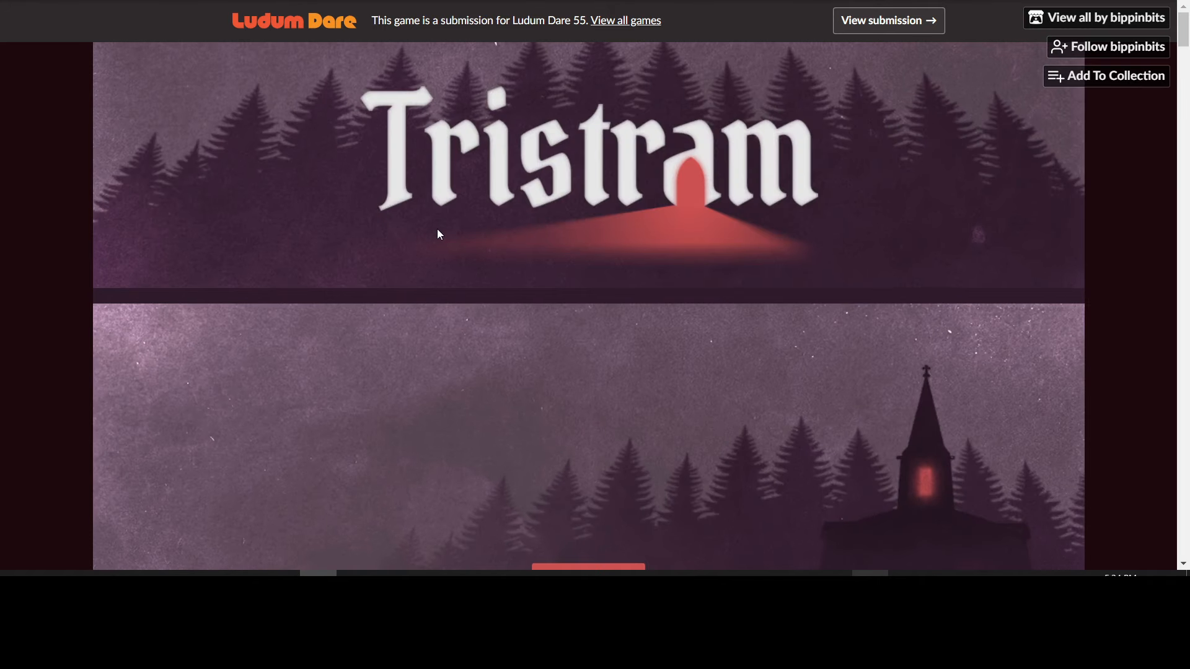
{"action": "scroll", "scroll_direction": "down", "scroll_amount": 3}
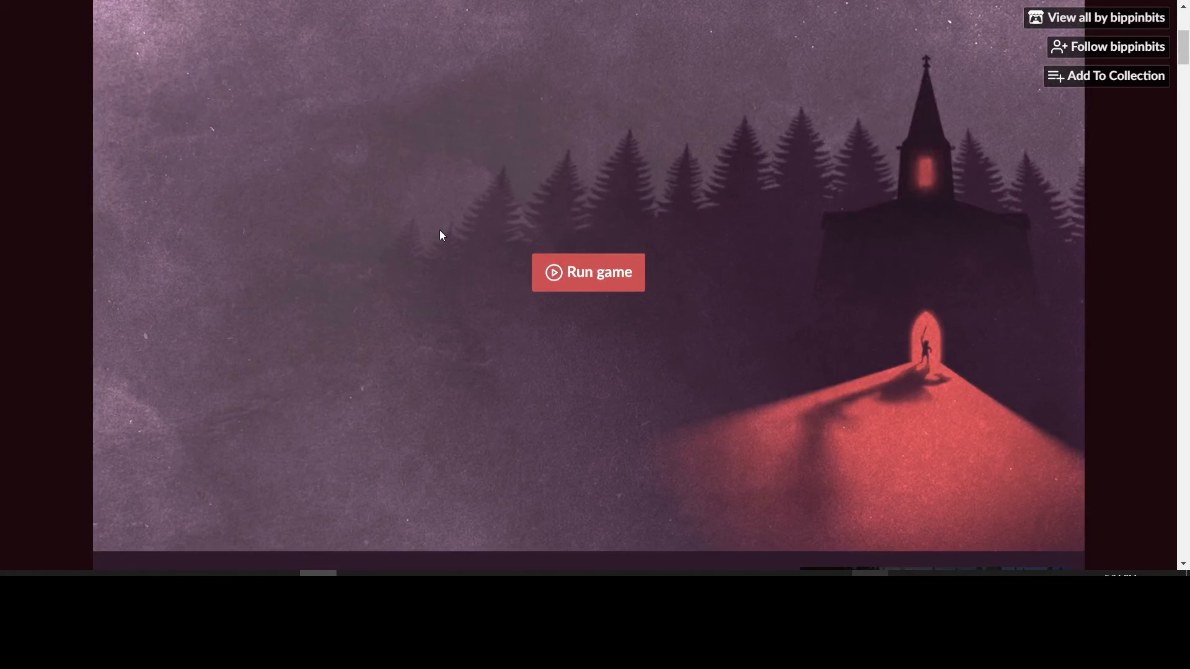
{"action": "mouse_move", "coordinate": [661, 377]}
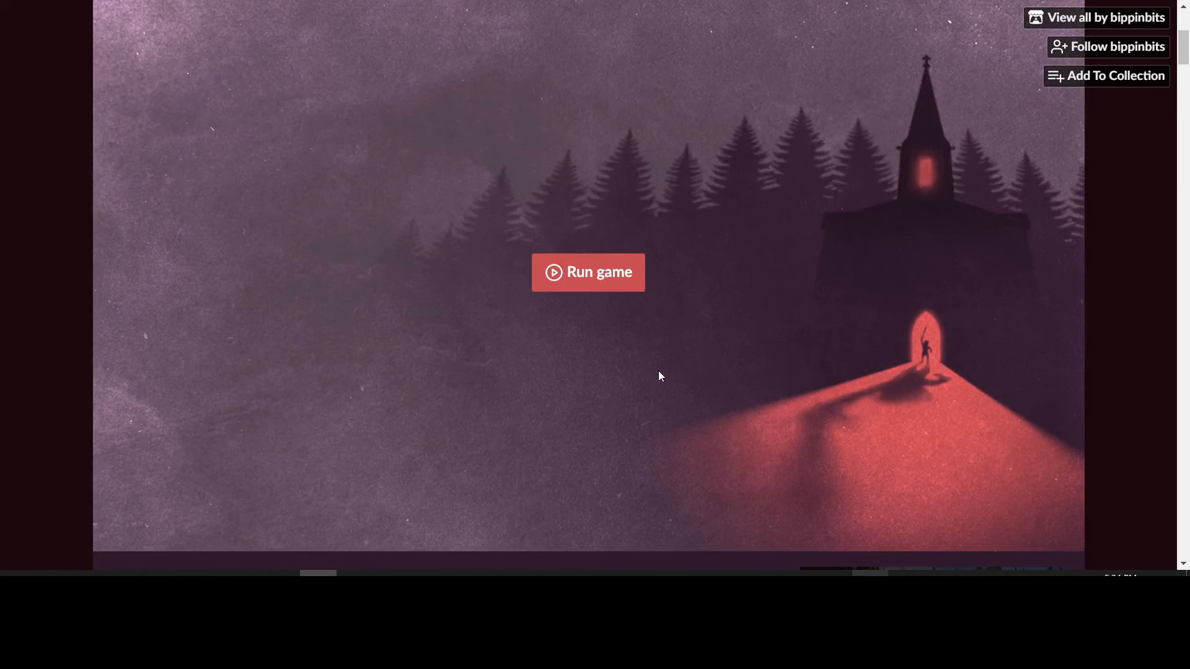
{"action": "scroll", "scroll_direction": "down", "scroll_amount": 3}
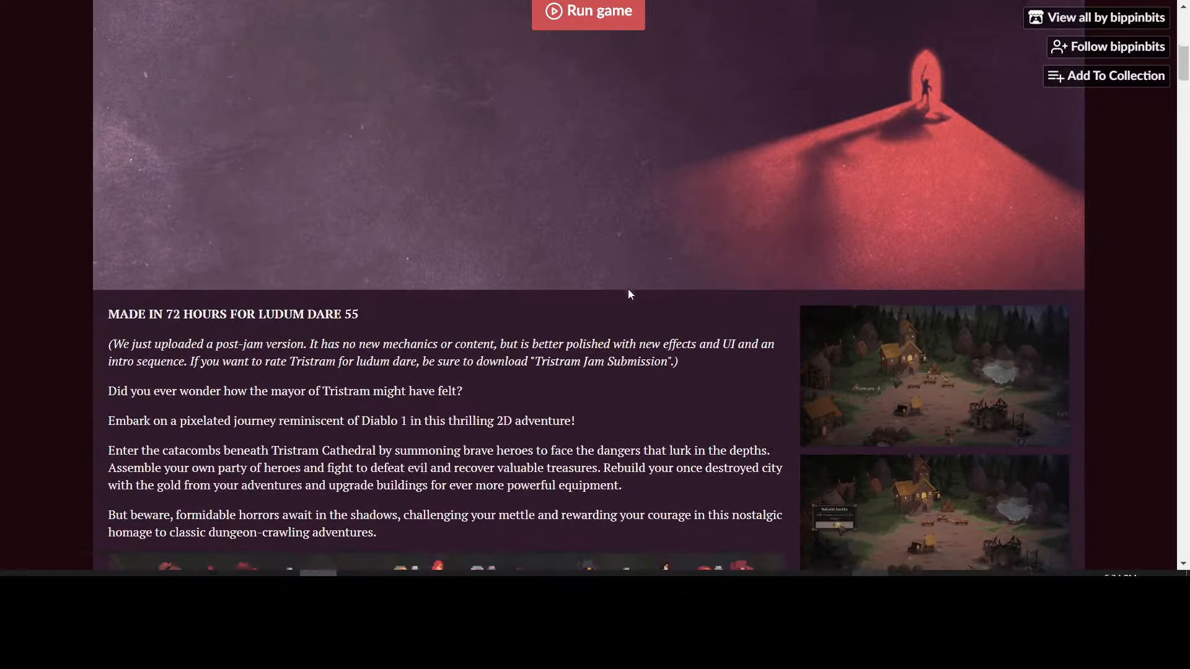
{"action": "scroll", "scroll_direction": "down", "scroll_amount": 3}
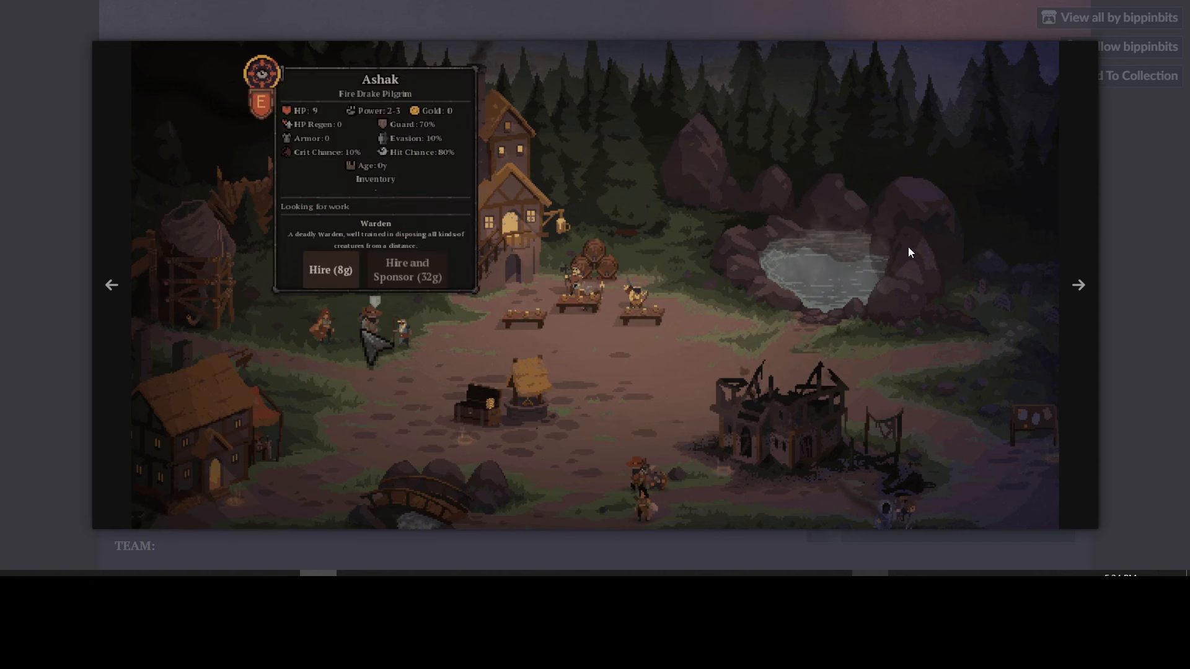
Step: Enlarge a gameplay screenshot and flip through the next two
{"action": "left_click", "coordinate": [331, 270]}
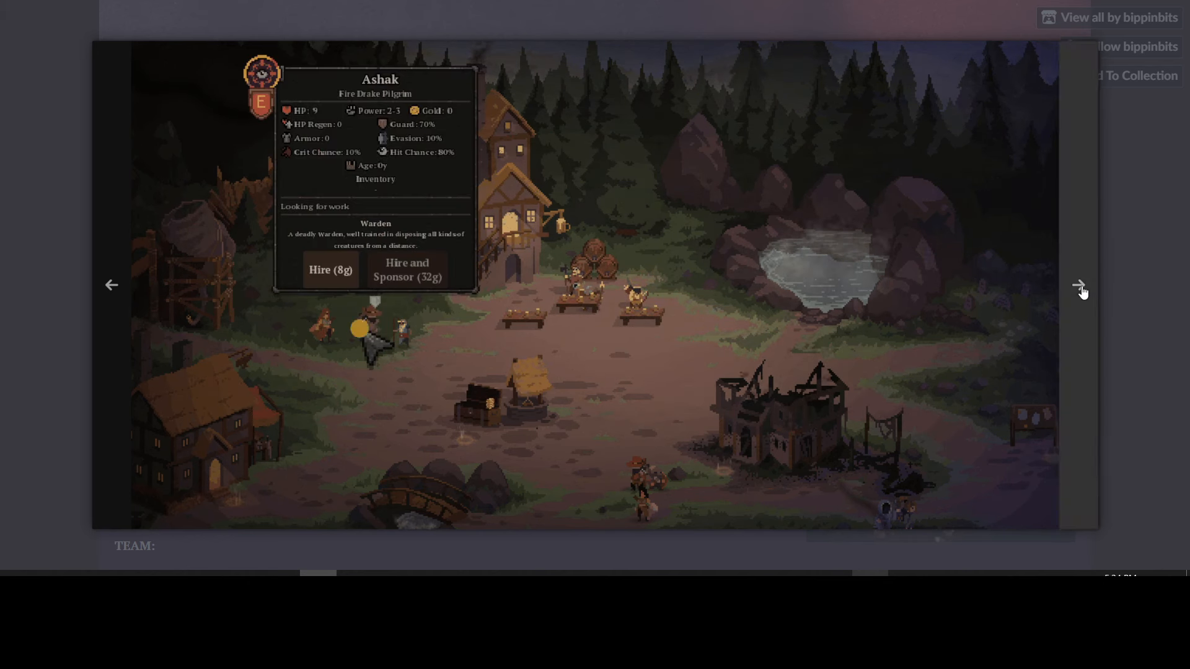
{"action": "left_click", "coordinate": [331, 270]}
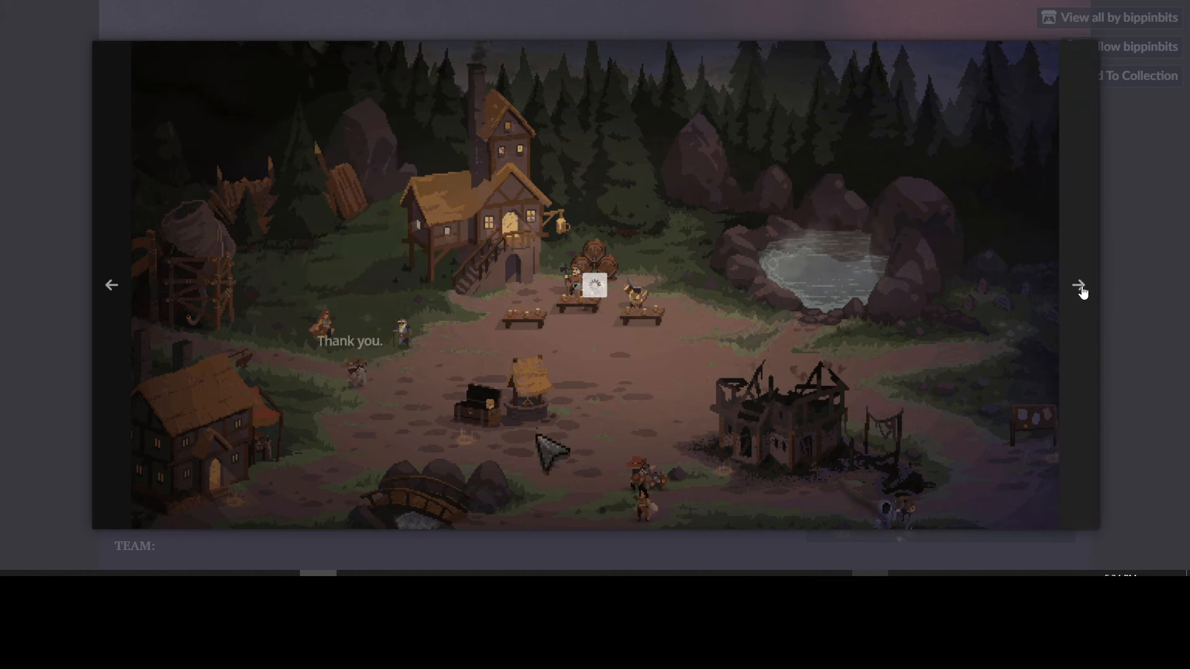
{"action": "left_click", "coordinate": [1077, 287]}
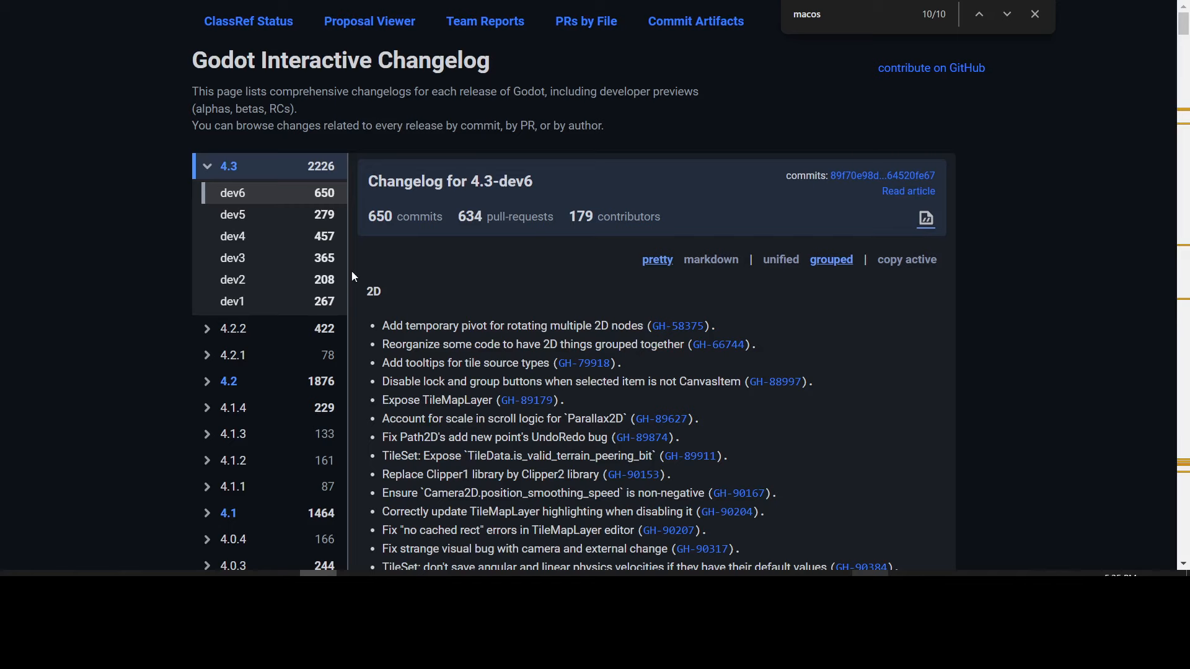
Step: Return to the blog tab and scroll up to the post's Tristram cover image
{"action": "left_click", "coordinate": [907, 190]}
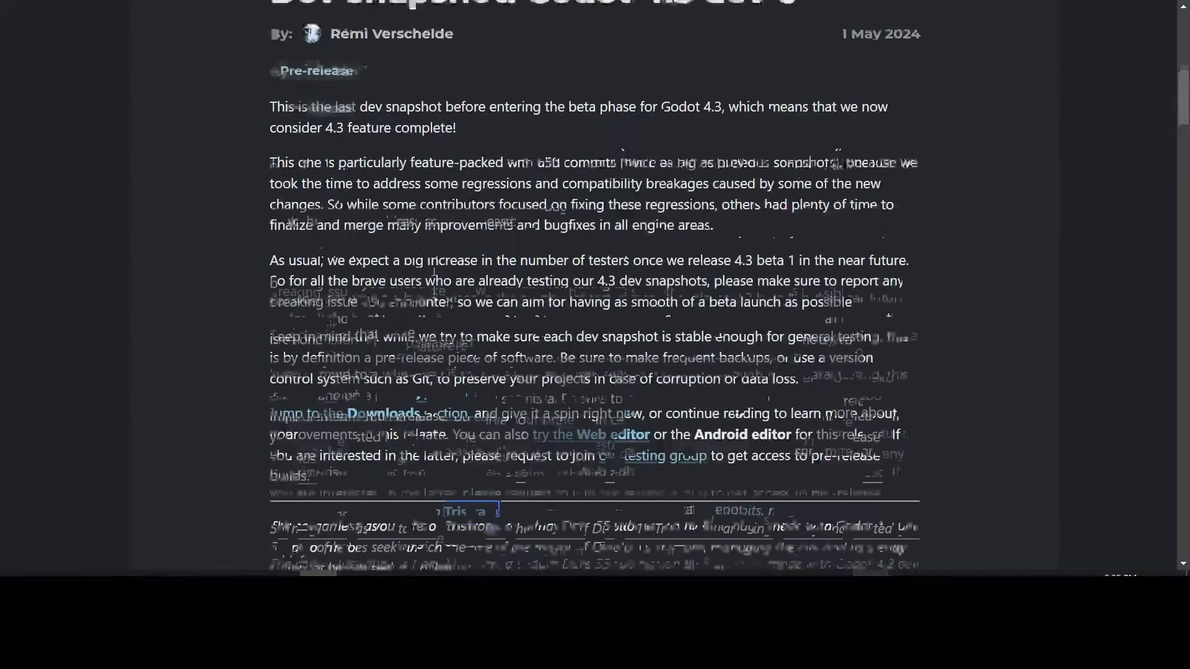
{"action": "scroll", "scroll_direction": "up", "scroll_amount": 3}
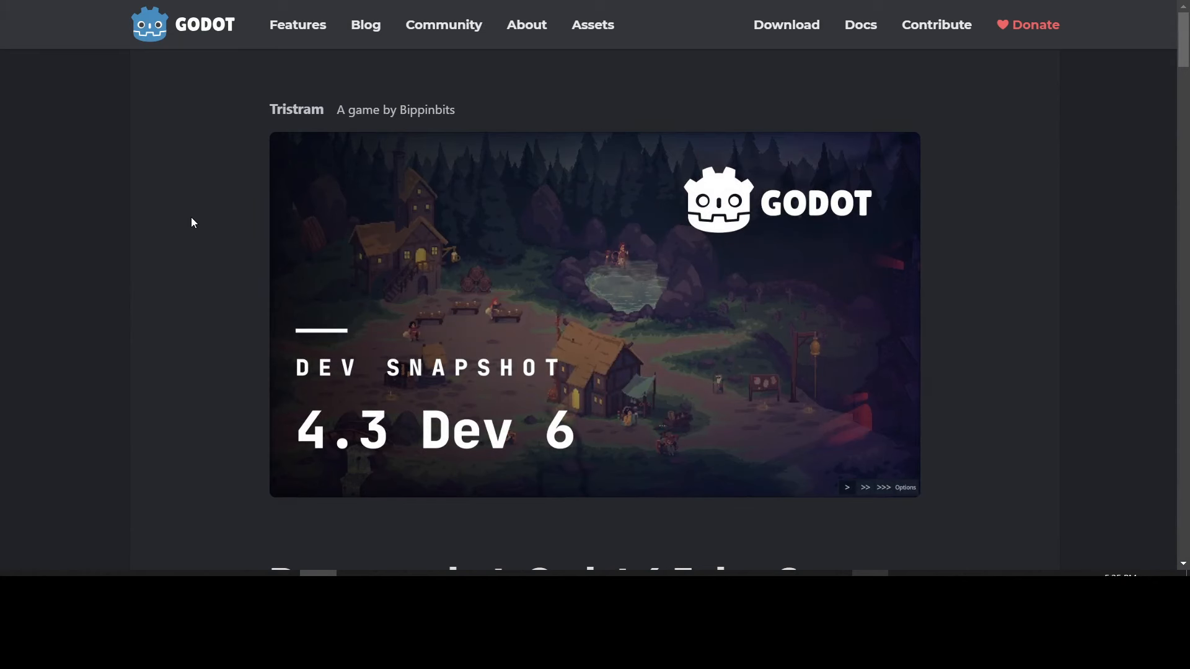
{"action": "mouse_move", "coordinate": [178, 222]}
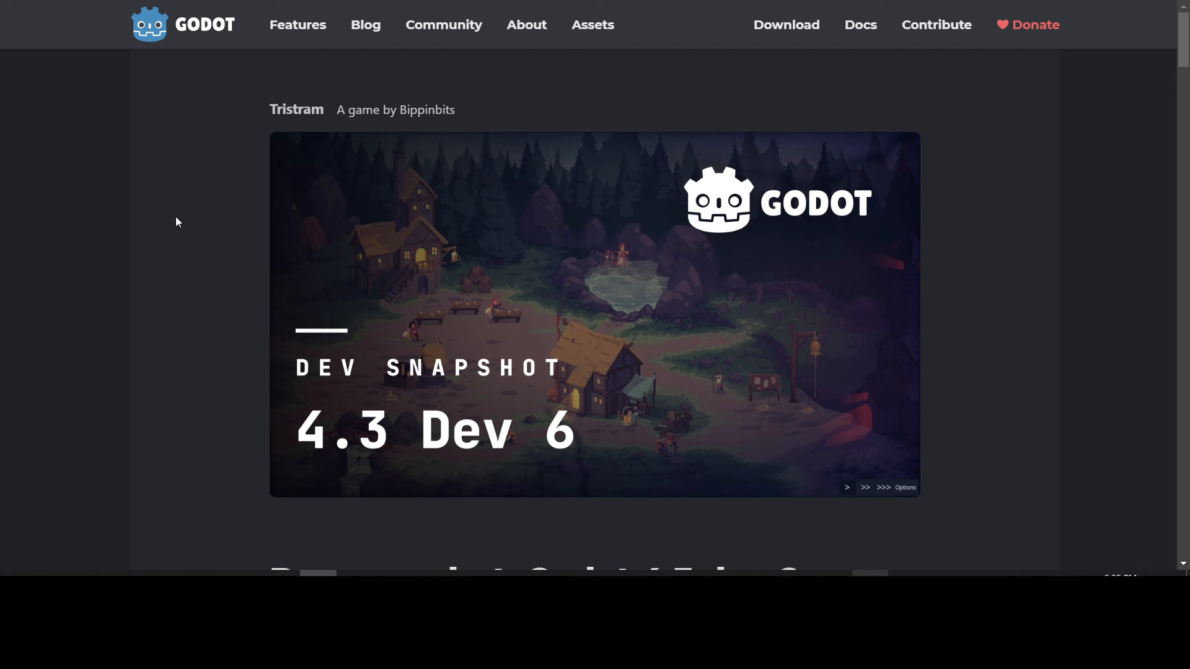
{"action": "mouse_move", "coordinate": [164, 228]}
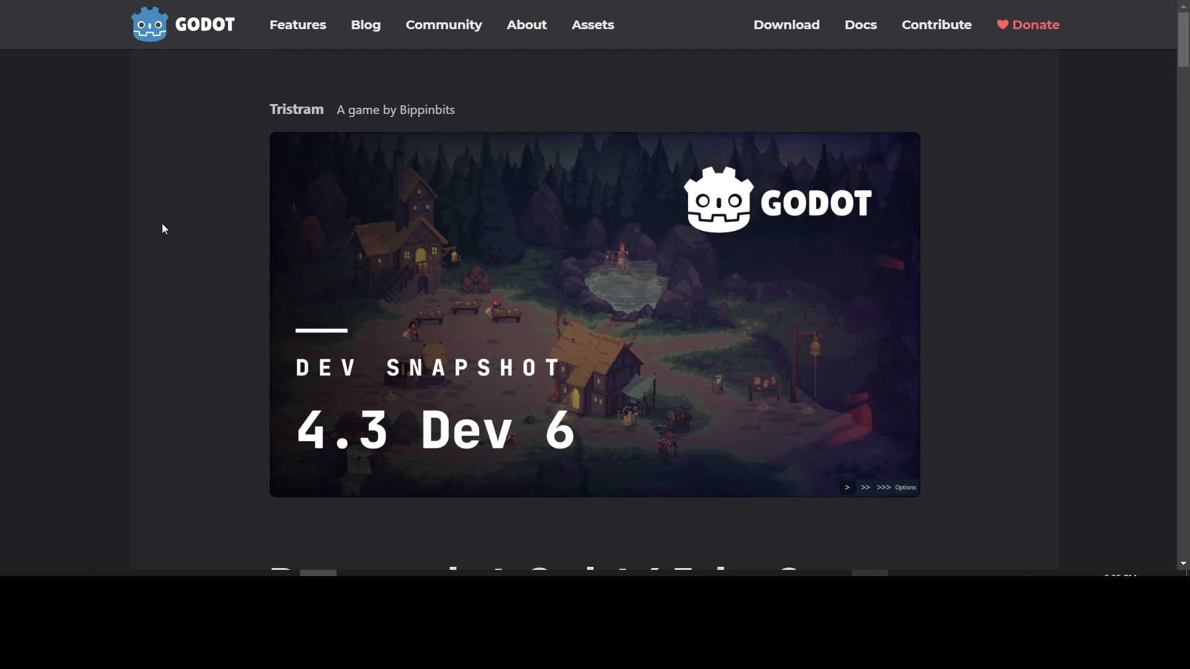